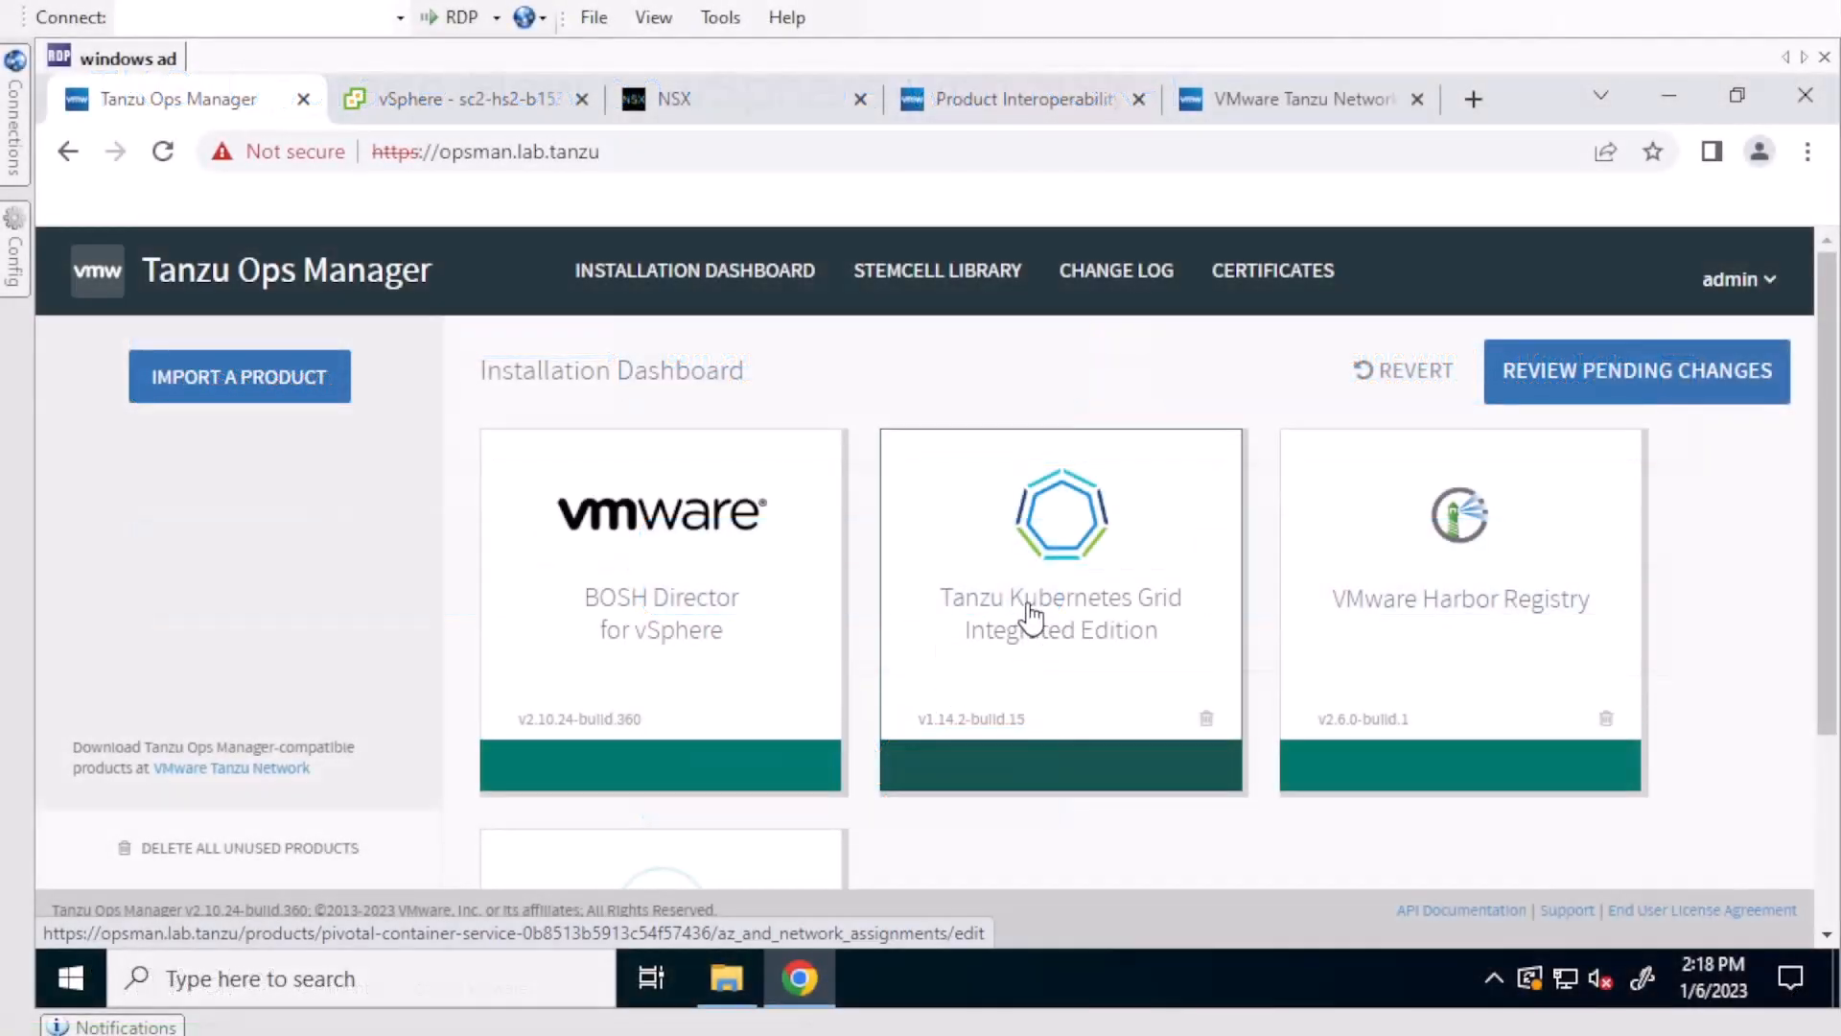
mouse_move(916, 750)
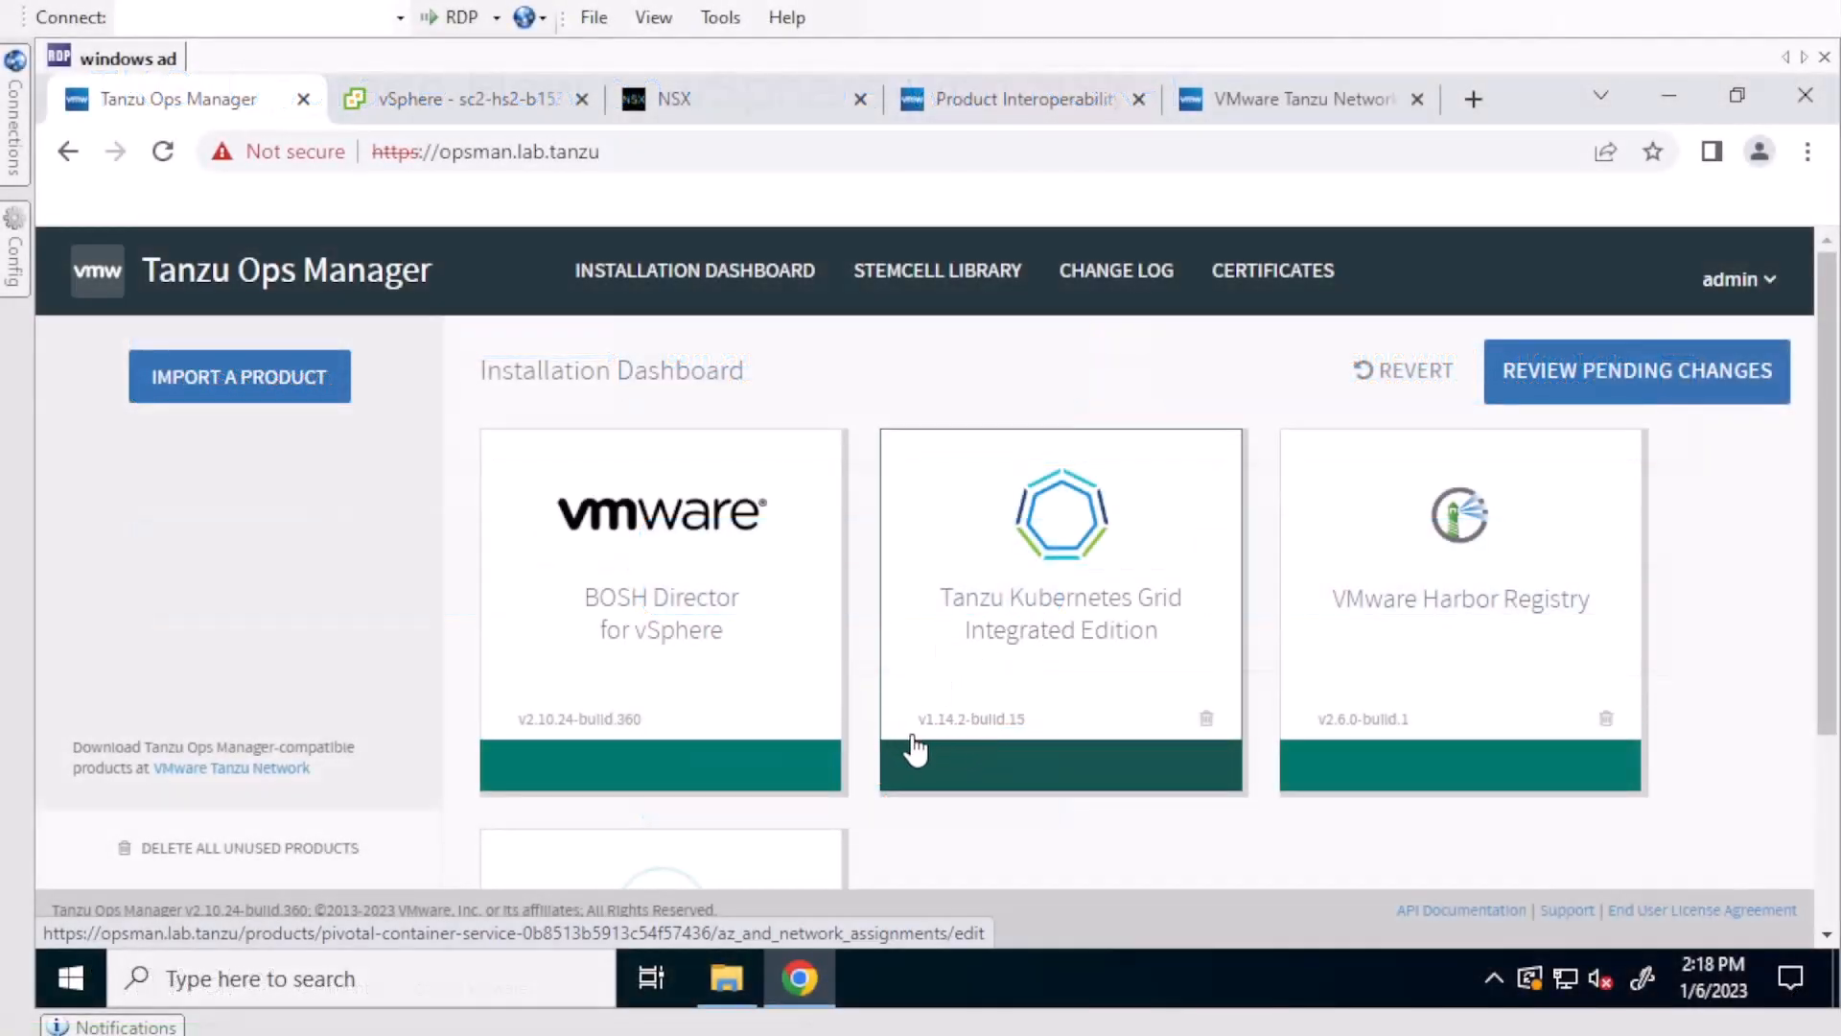
mouse_move(232, 945)
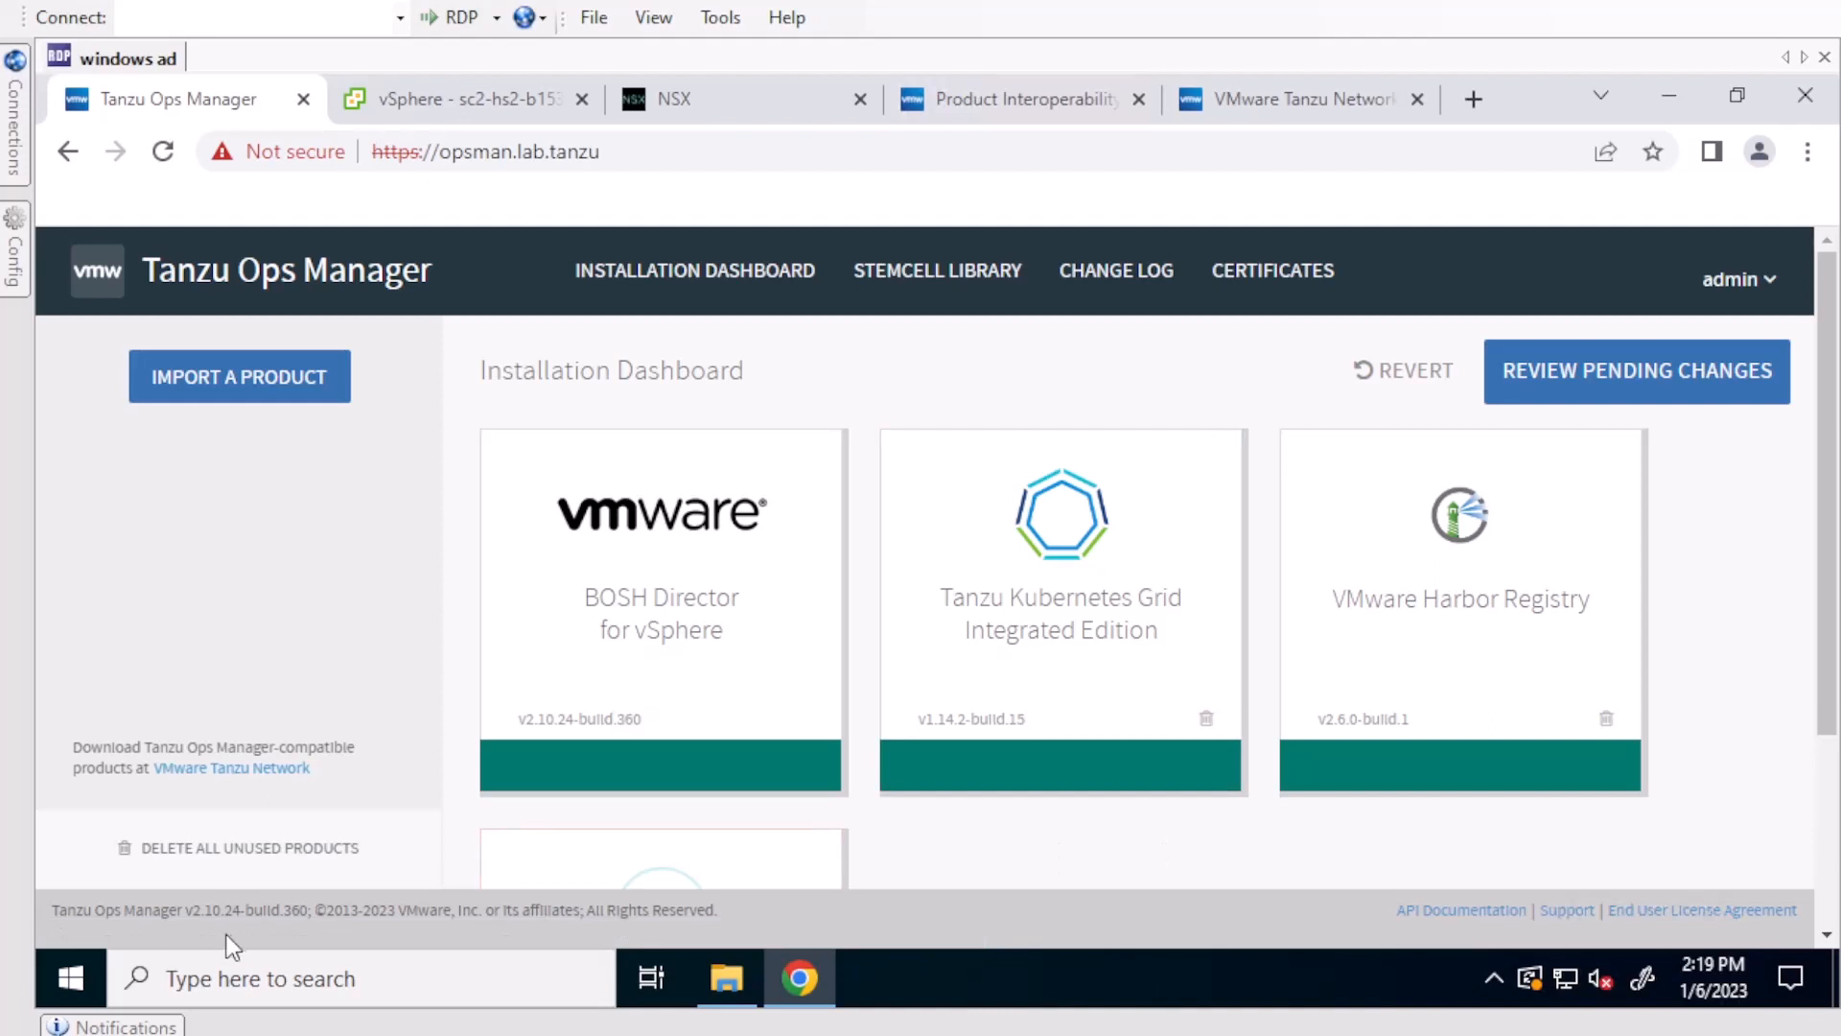
mouse_move(207, 940)
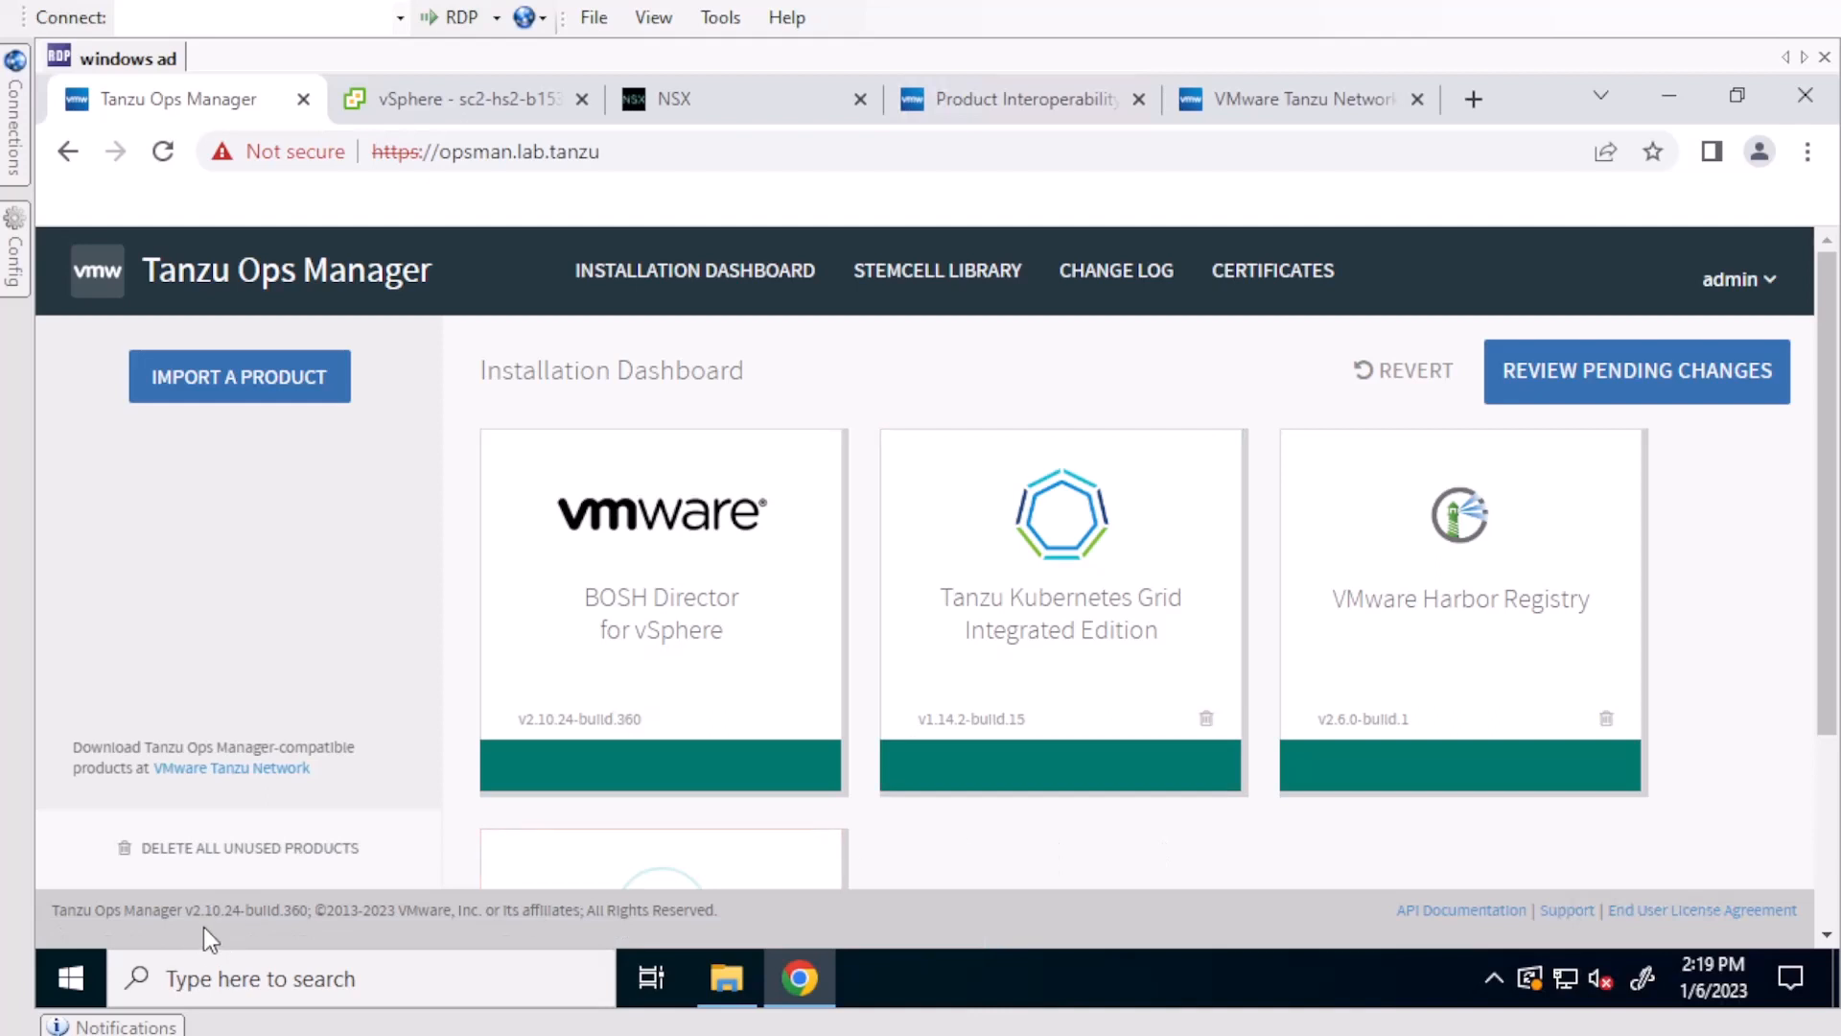
Review the vCenter 7.0.3 overview and the NSX-T 3.2.1.2 version details.
click(458, 98)
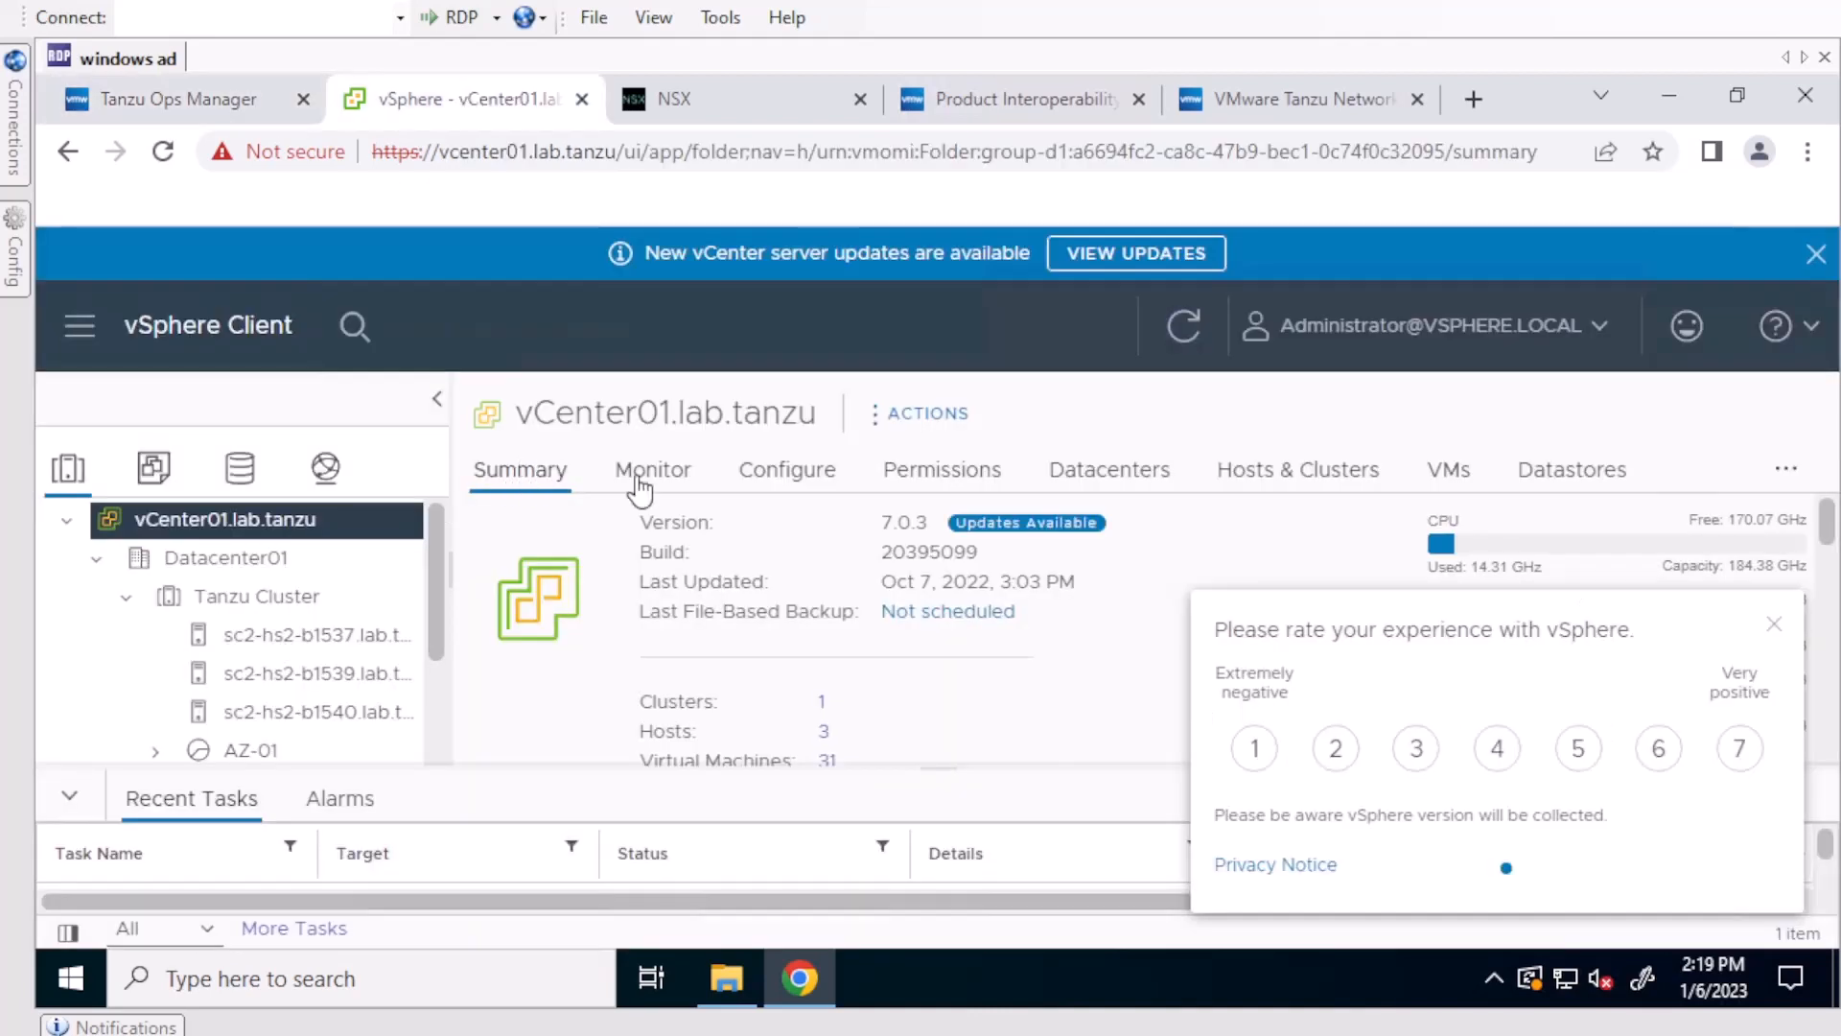
click(1772, 624)
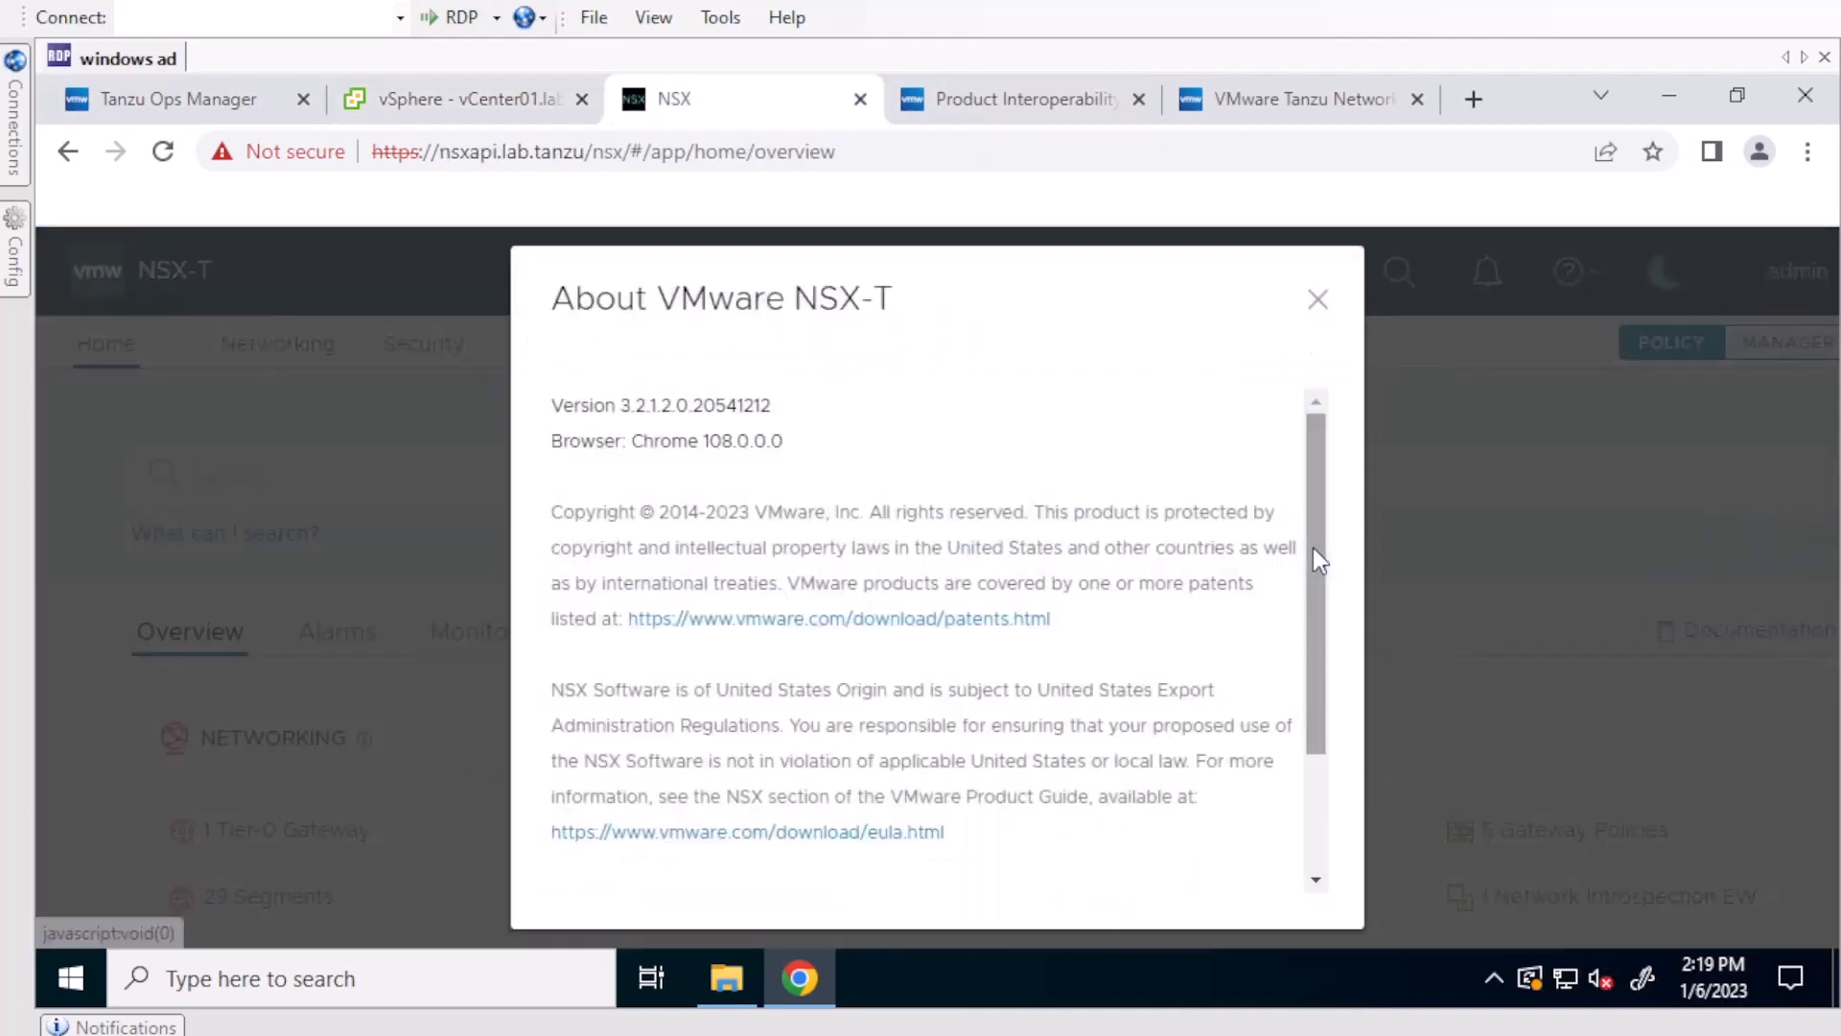
Review NSX compatibility for TKGI 1.15.1 and 1.14.2 in the Interoperability Matrix results.
click(1023, 98)
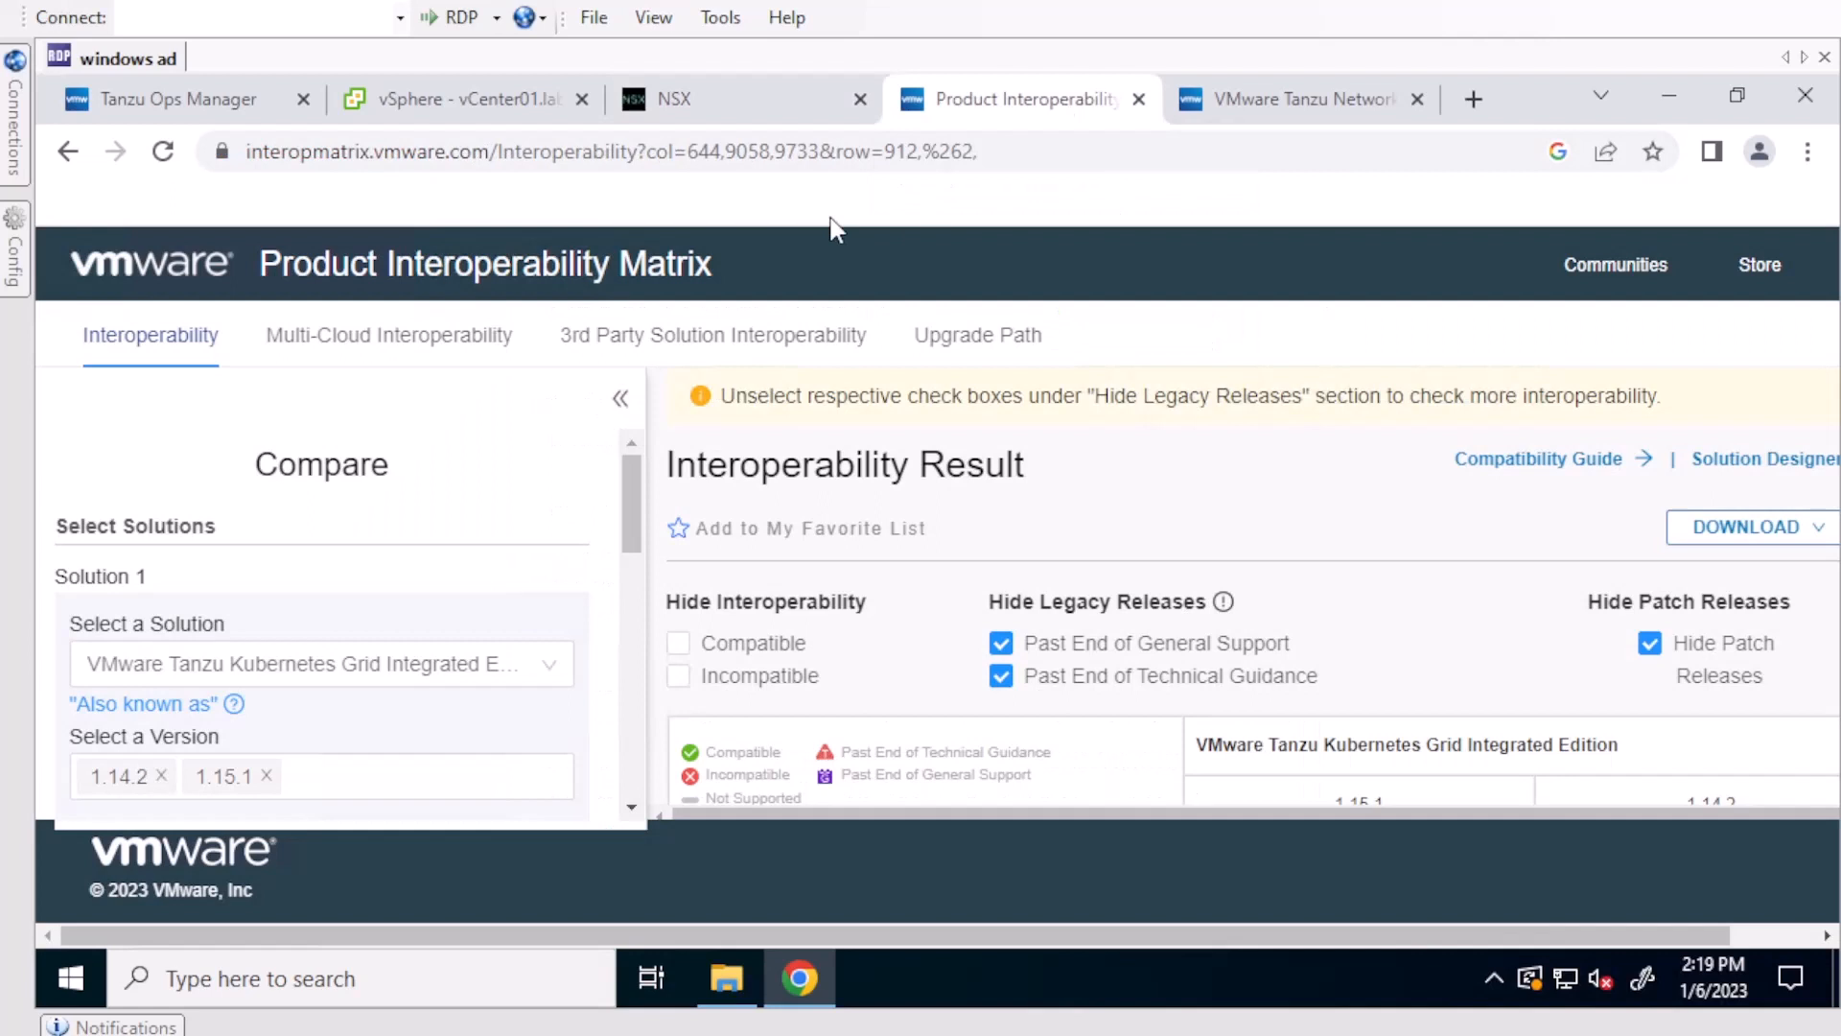
scroll(down, 3)
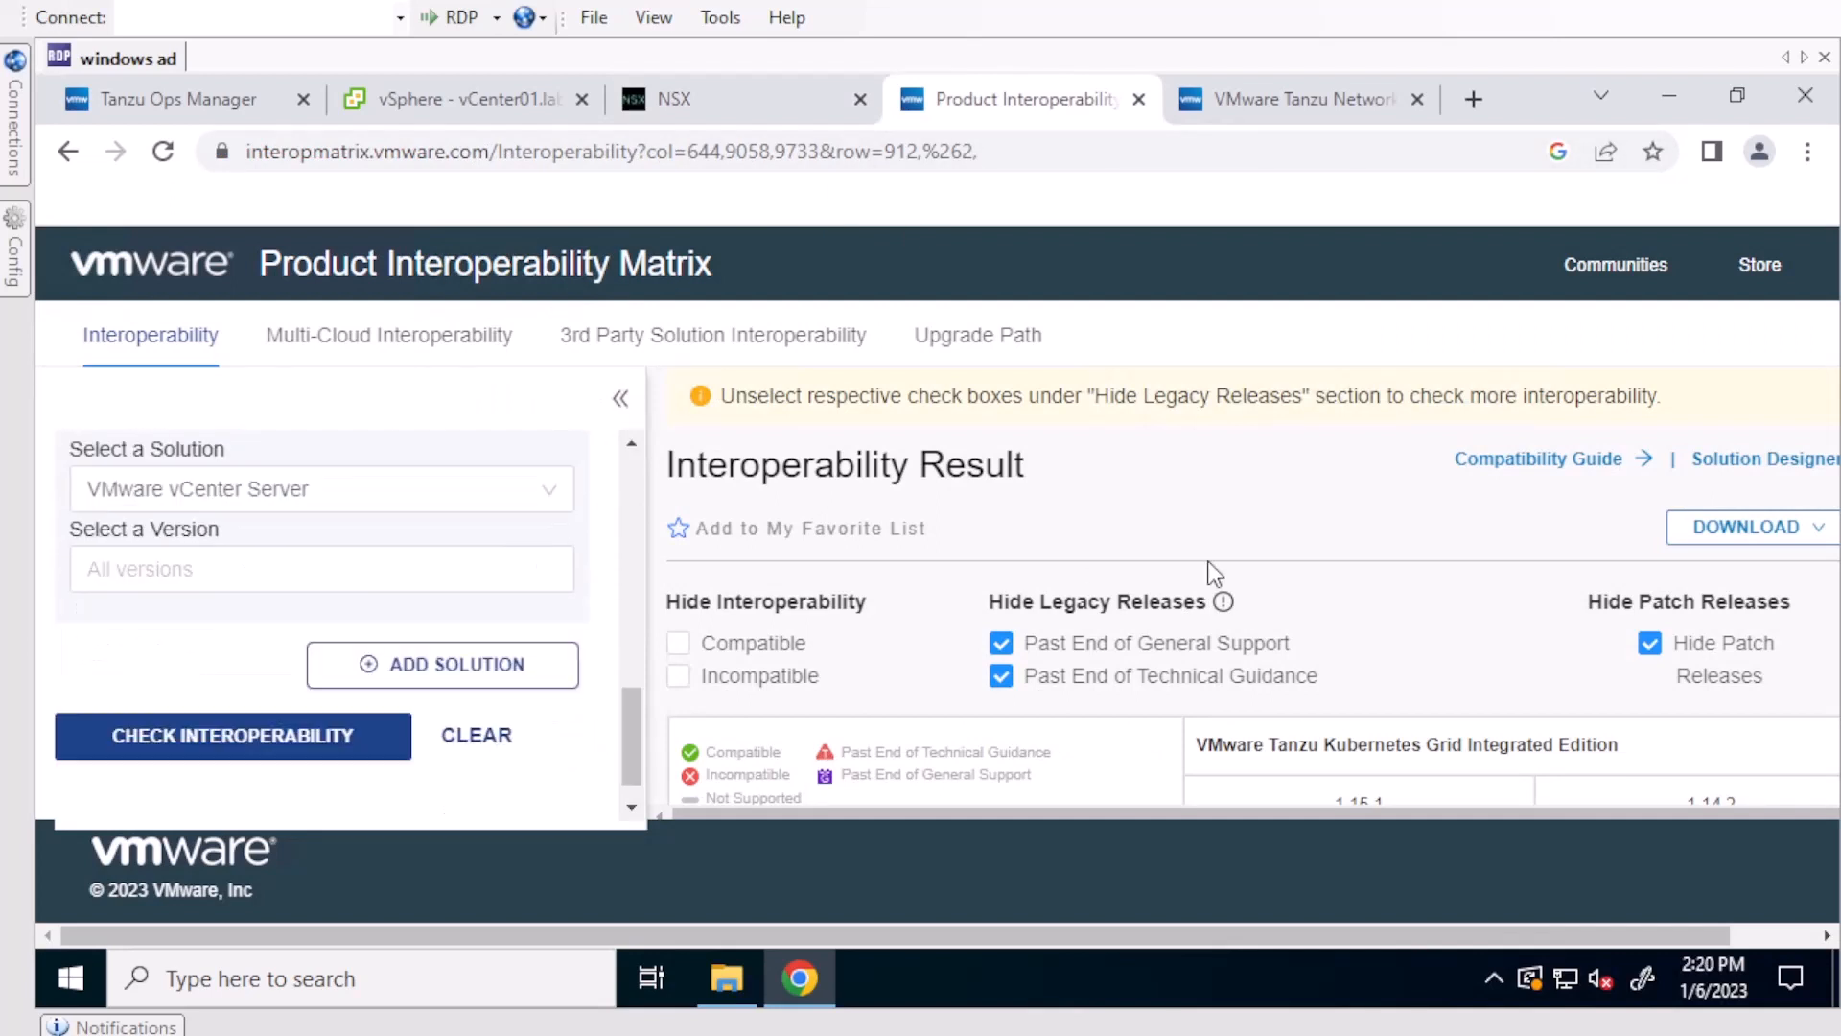
scroll(down, 3)
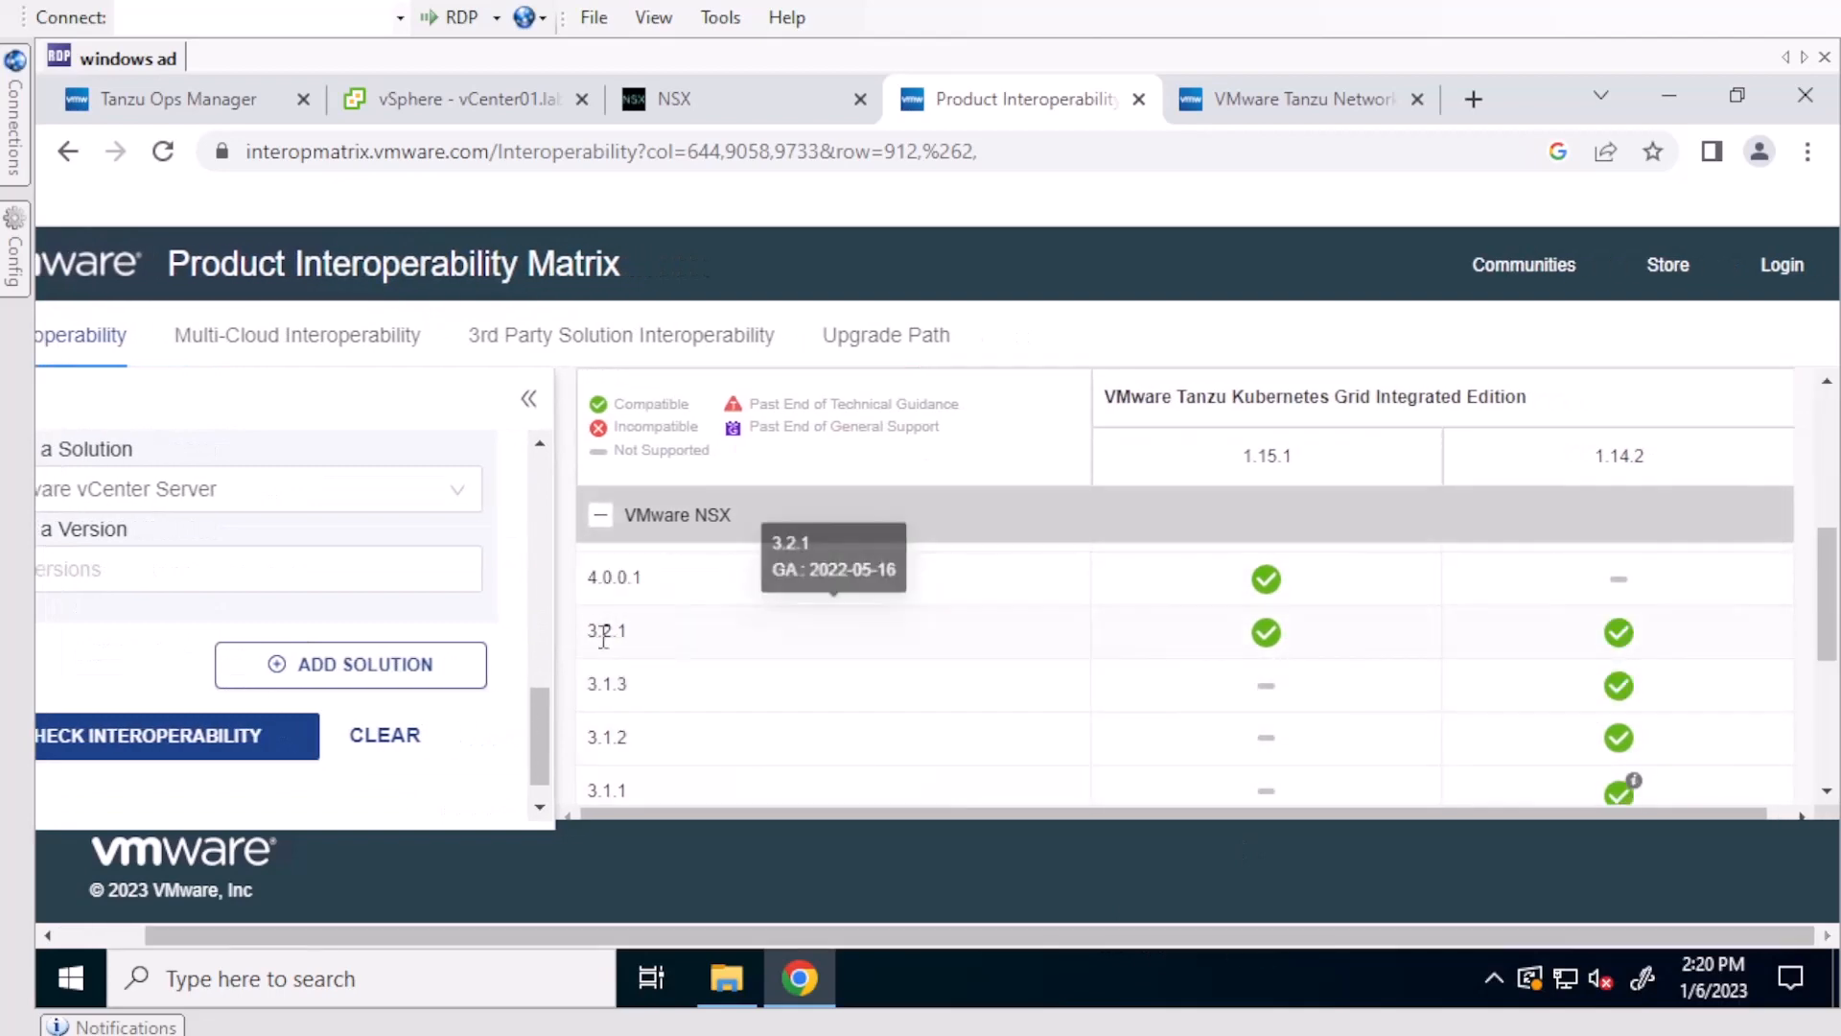
mouse_move(1615, 437)
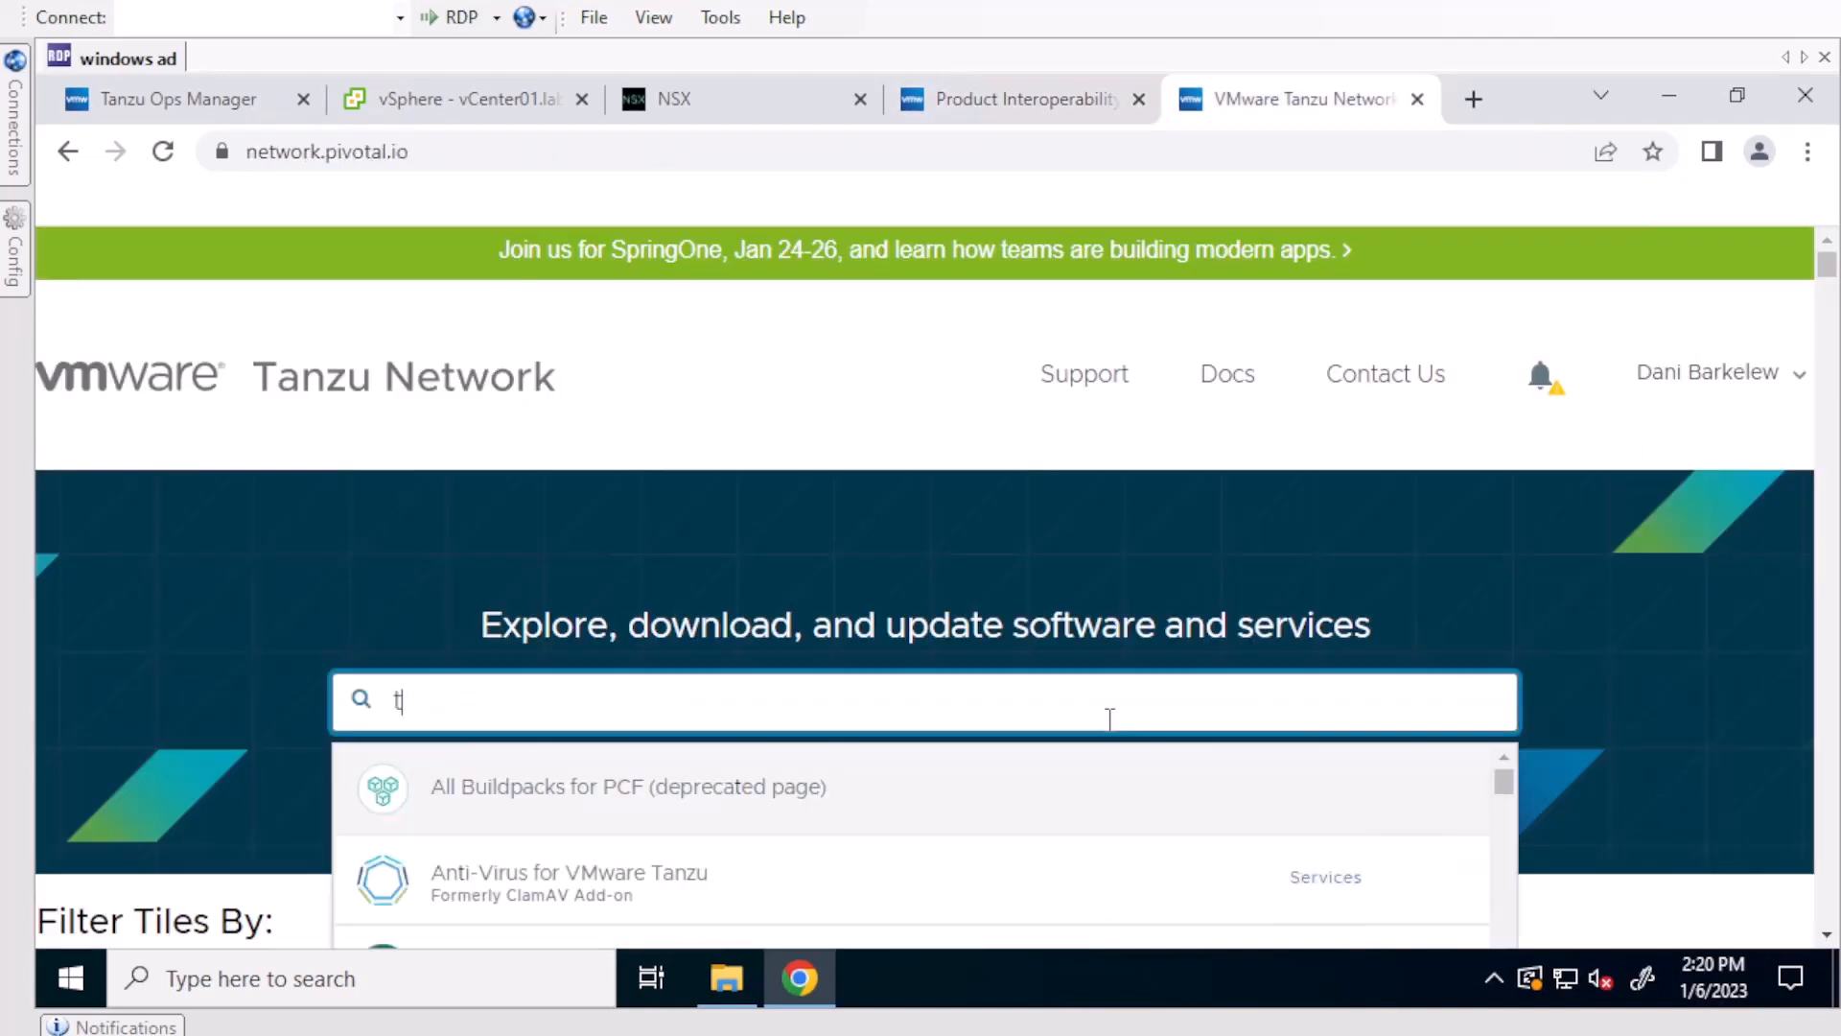
Find the Tanzu Kubernetes Grid Integrated product and read the 1.15.1 Depends On list.
text(anzu kubernete)
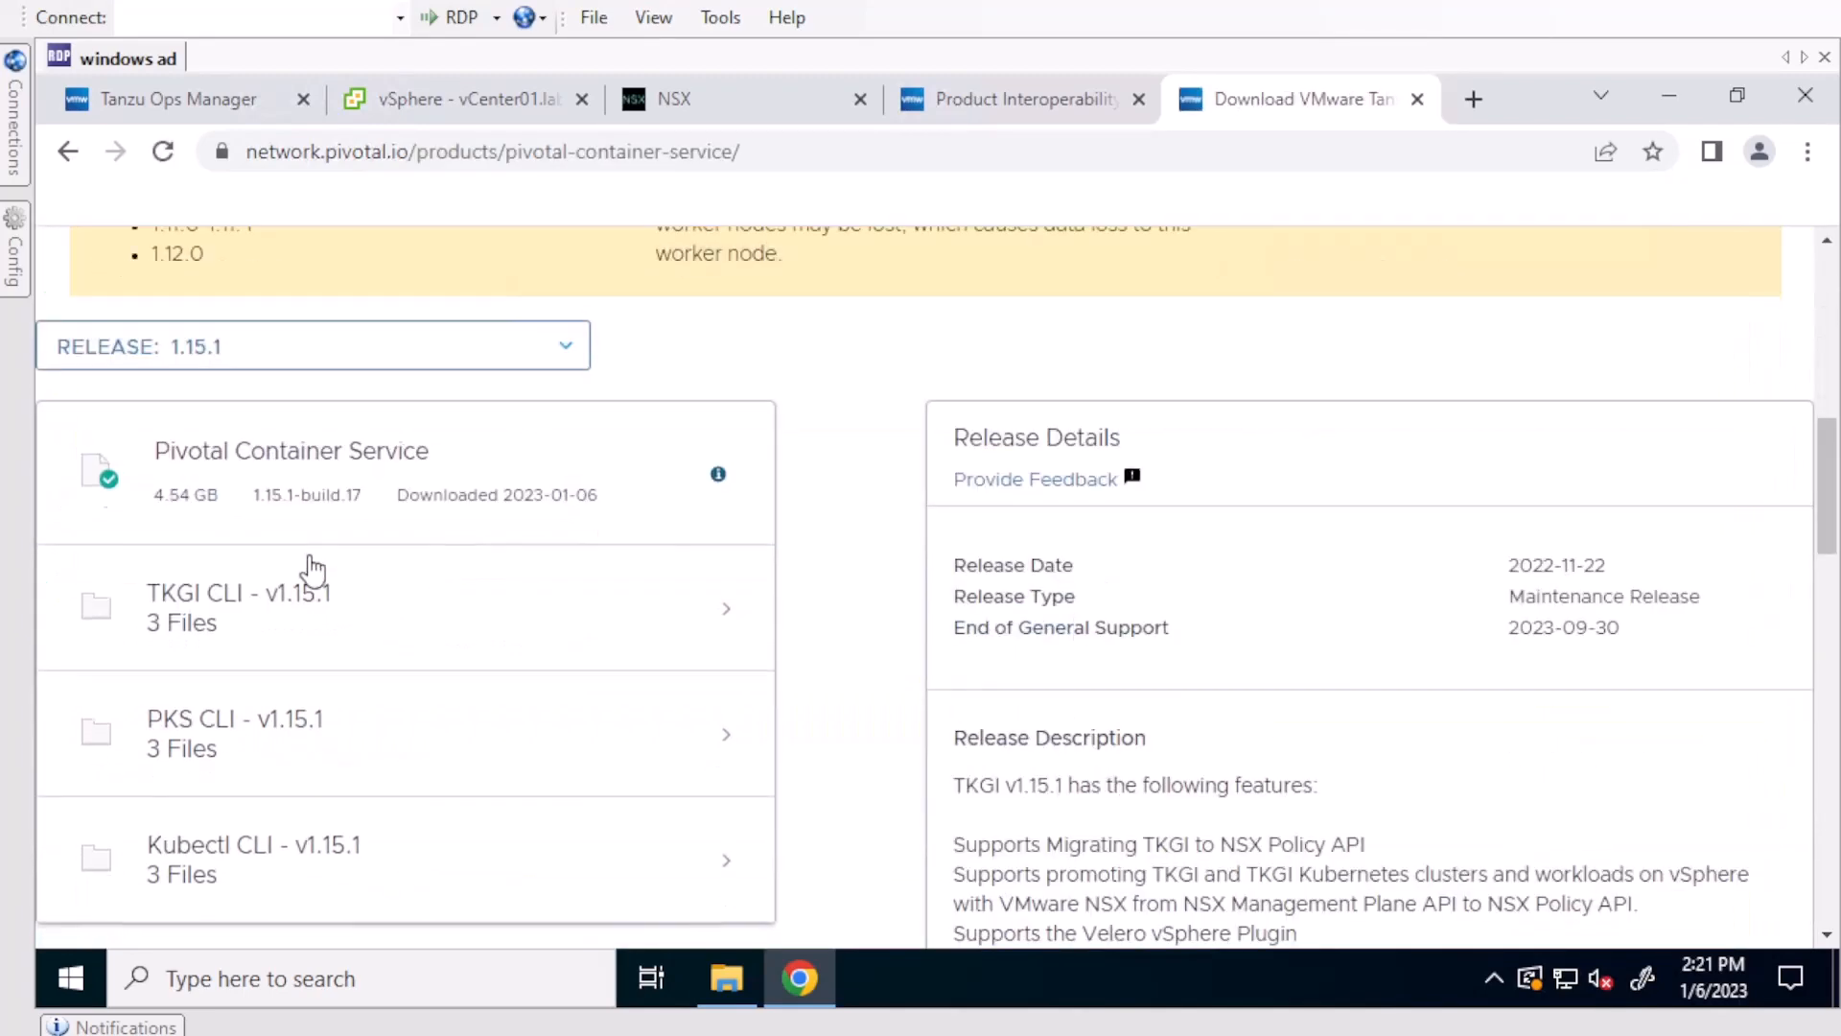
mouse_move(422, 620)
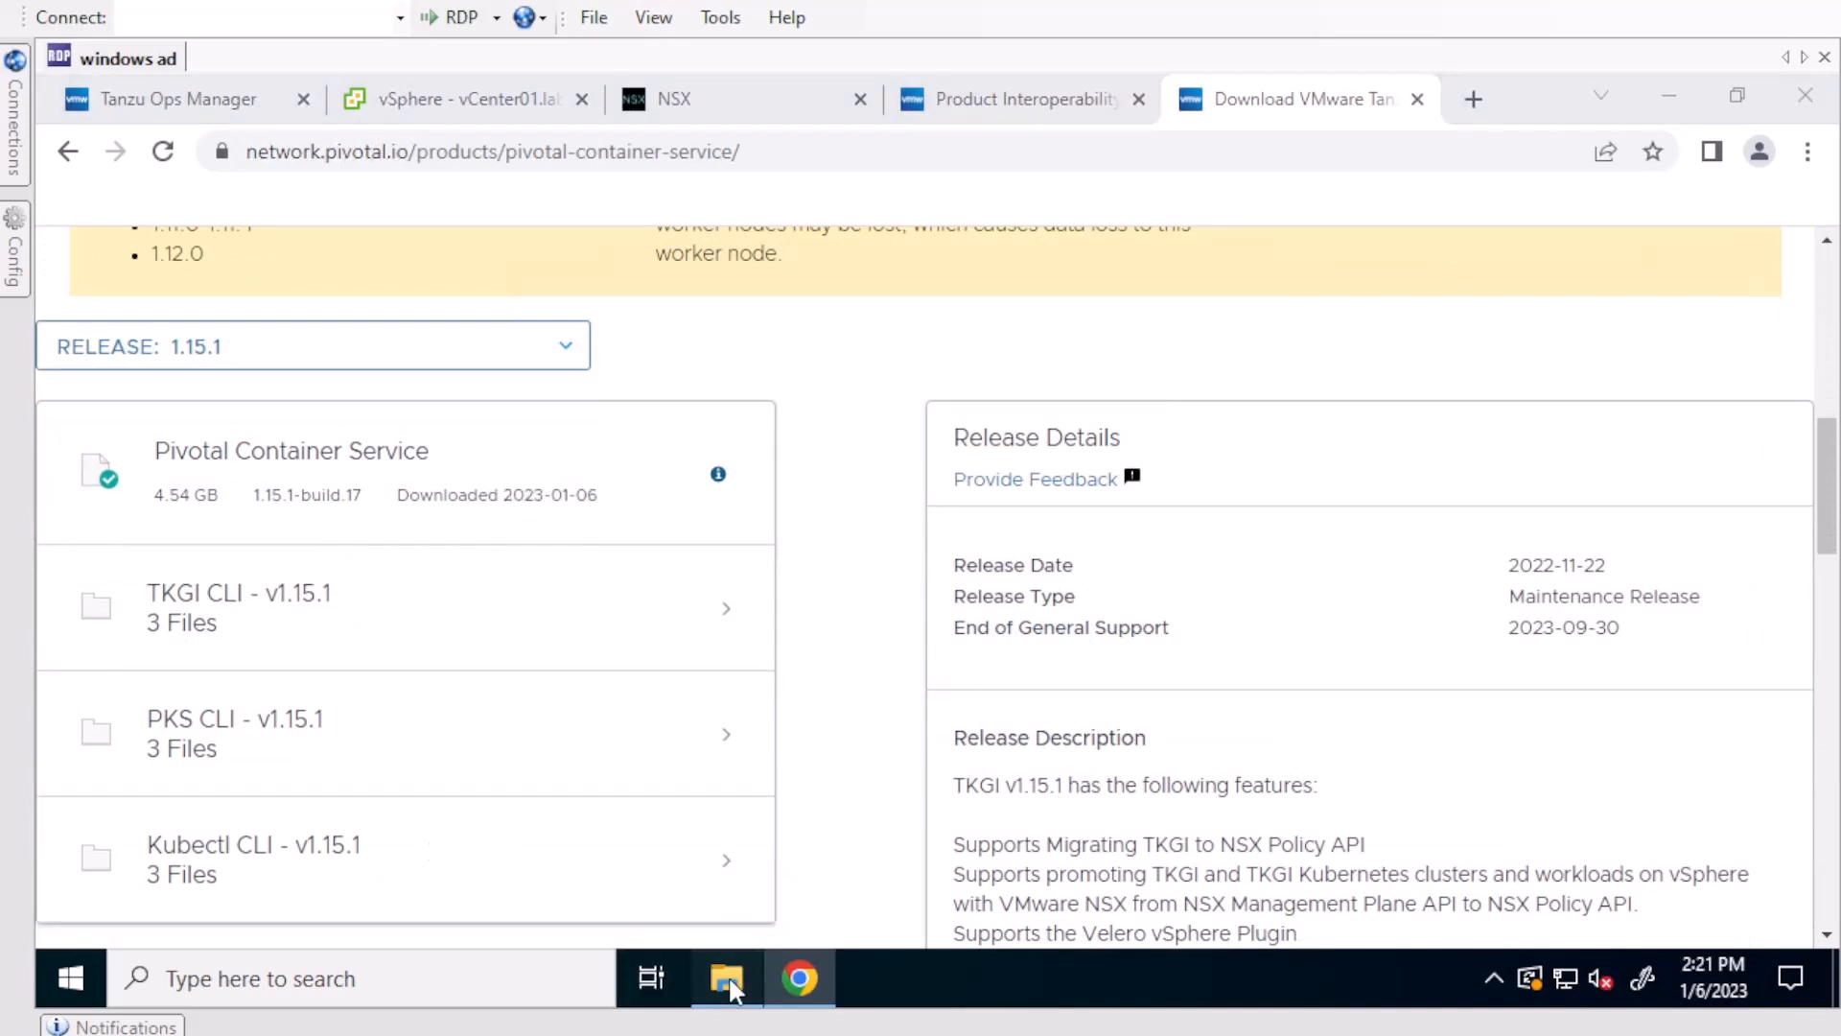
click(725, 978)
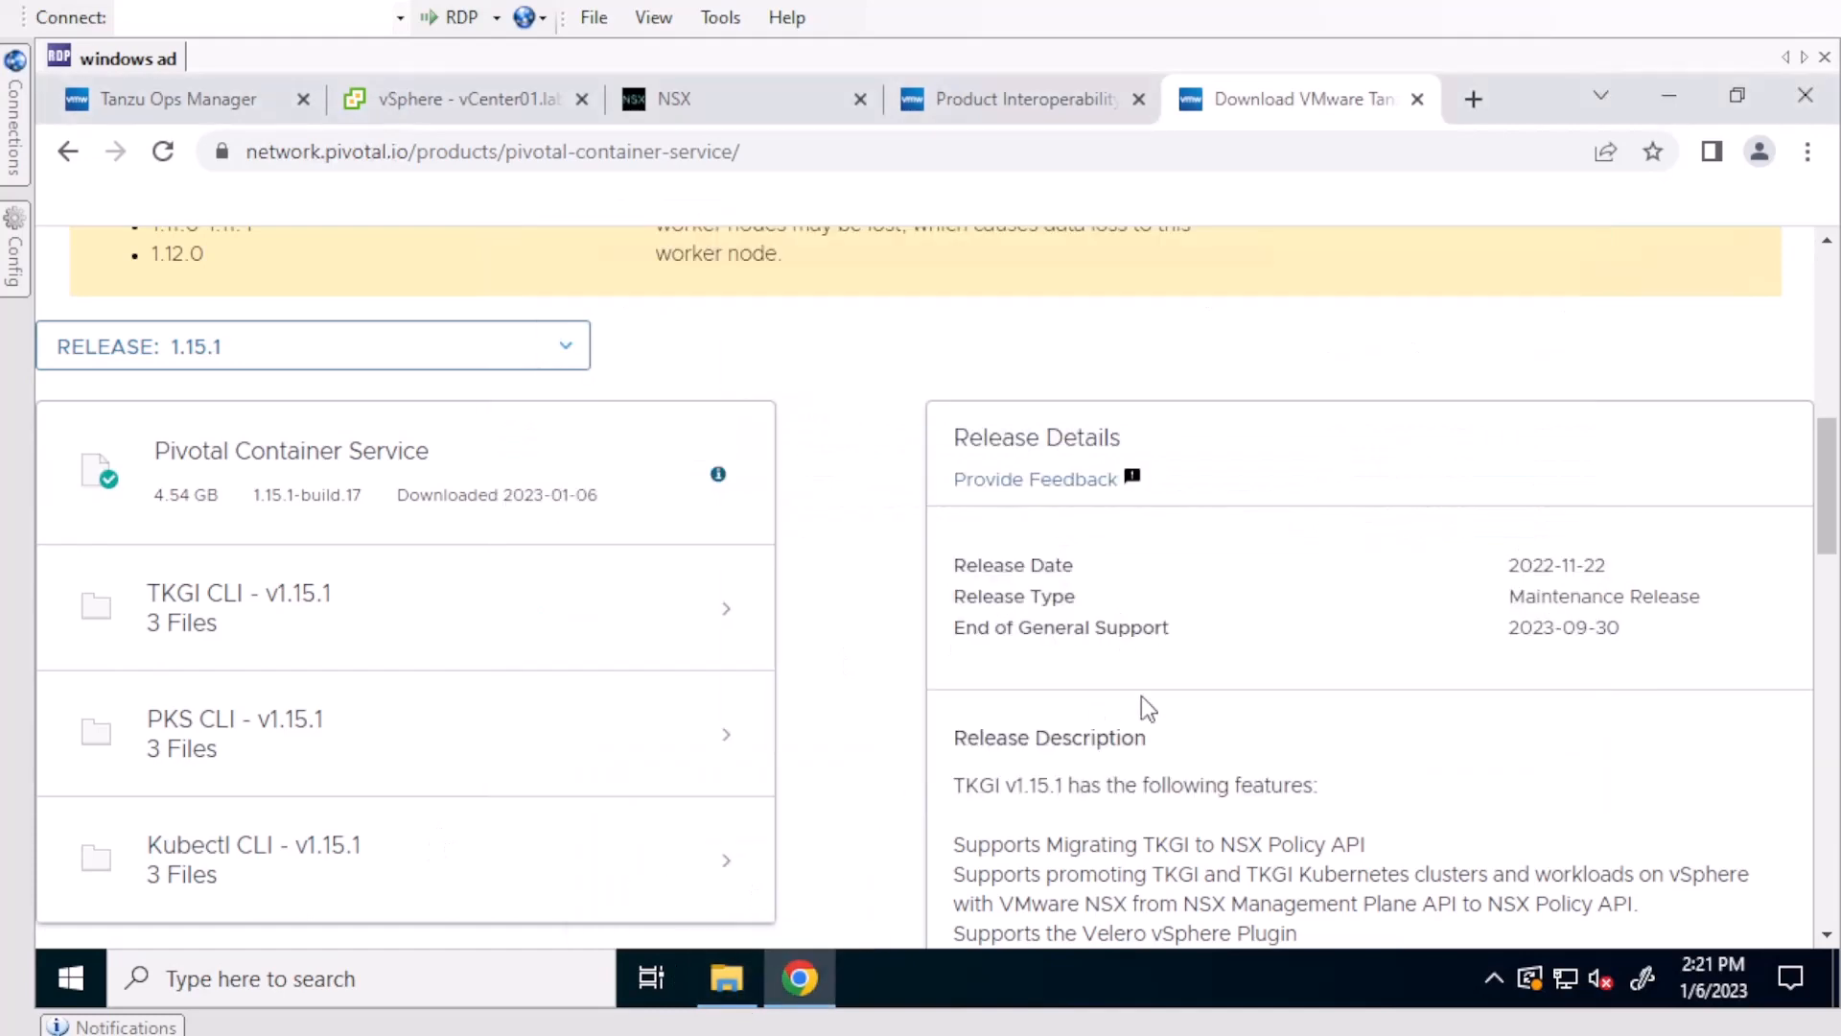
scroll(down, 3)
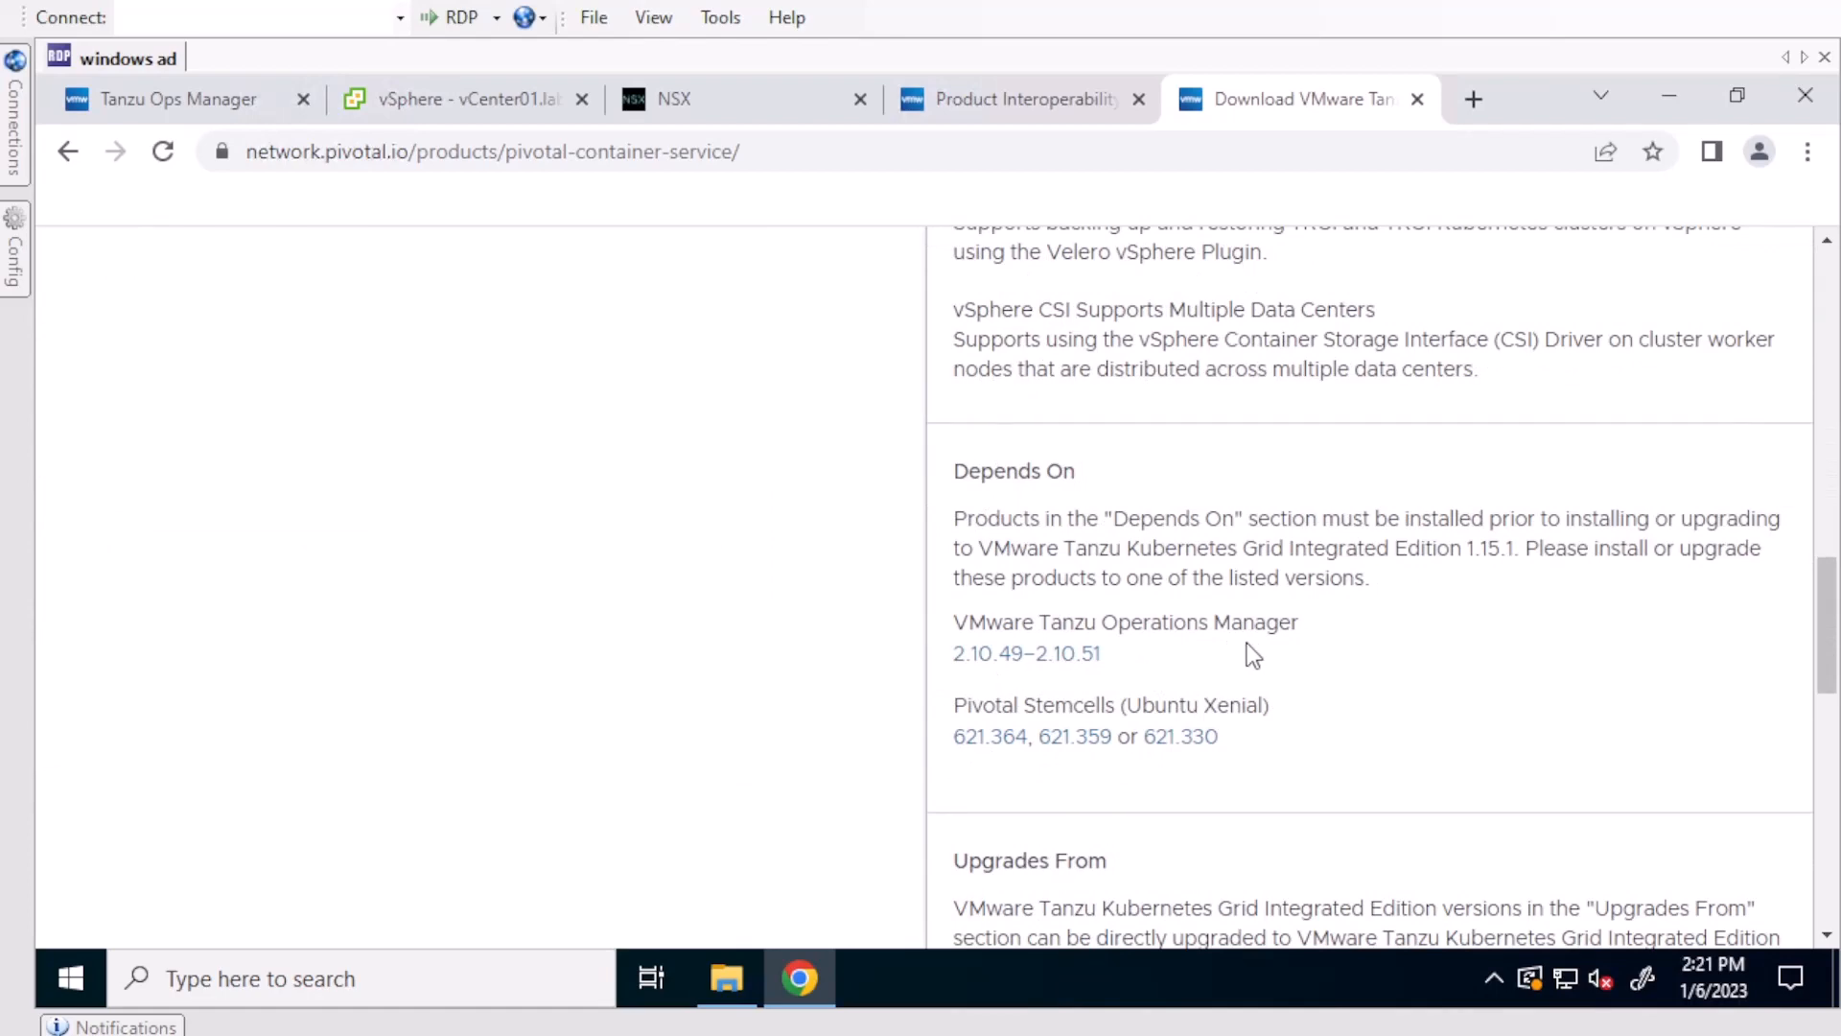
mouse_move(1038, 702)
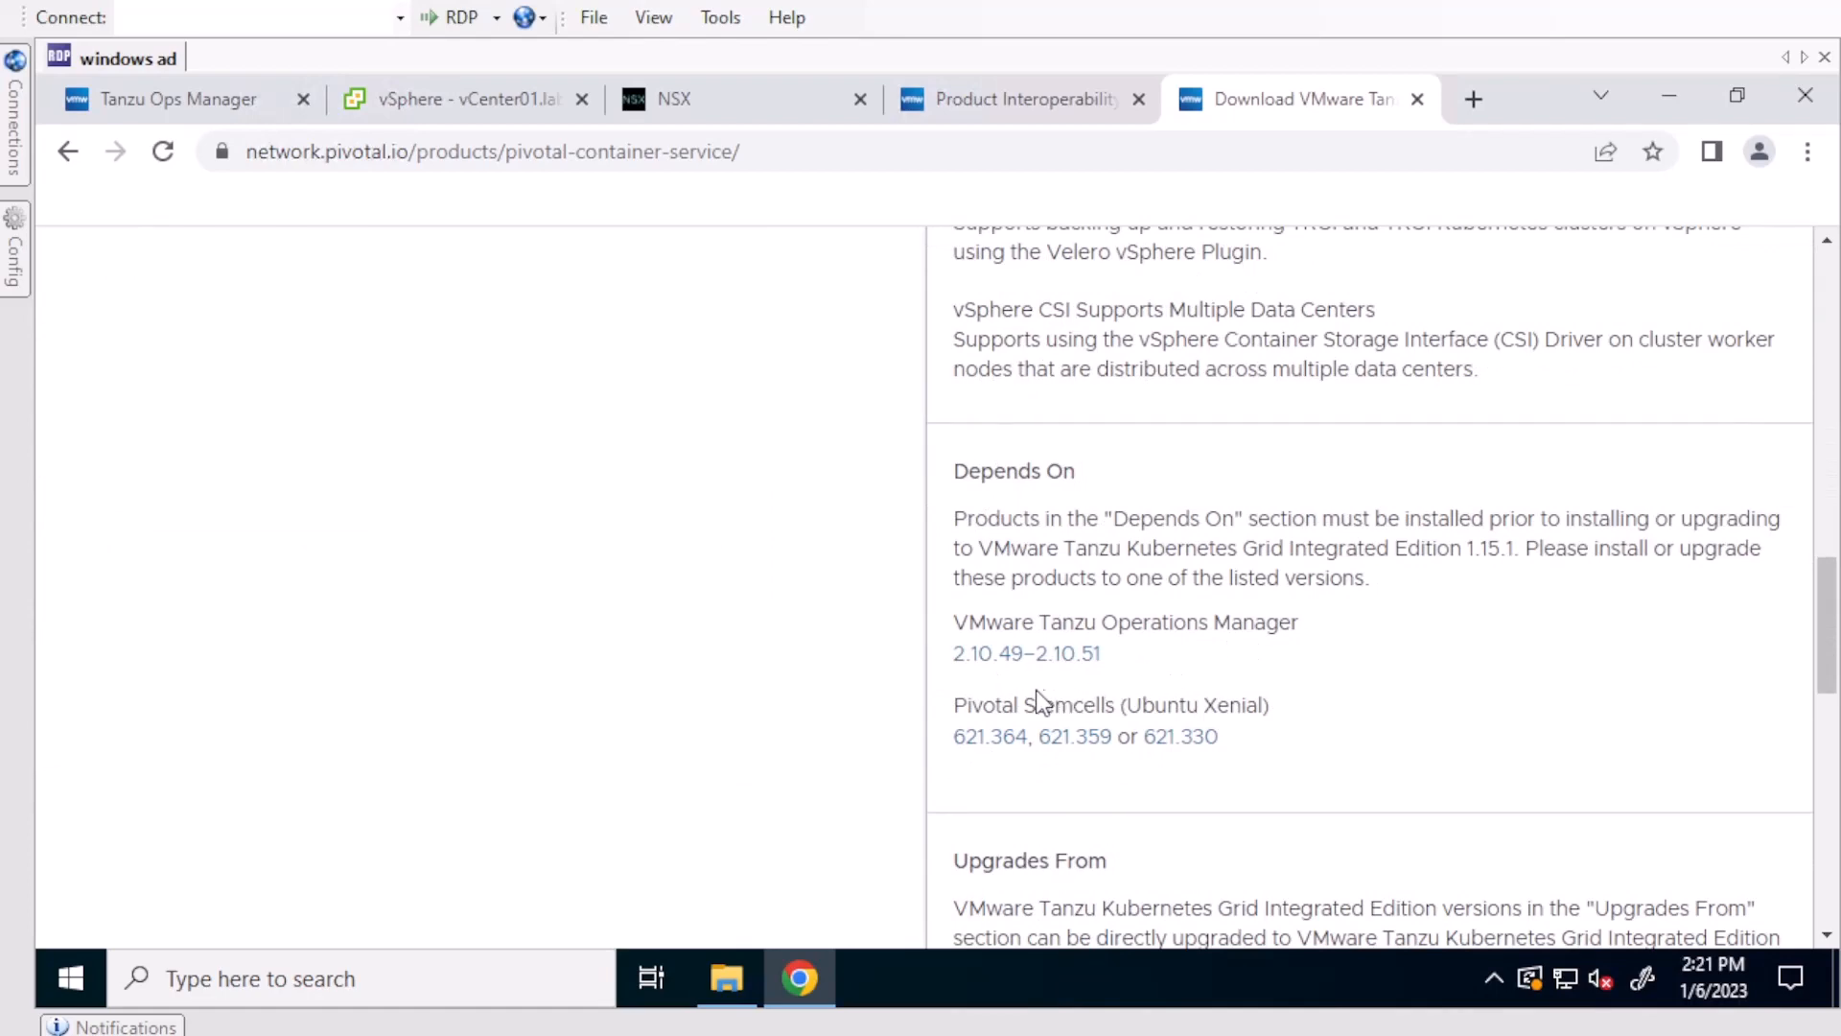
click(179, 98)
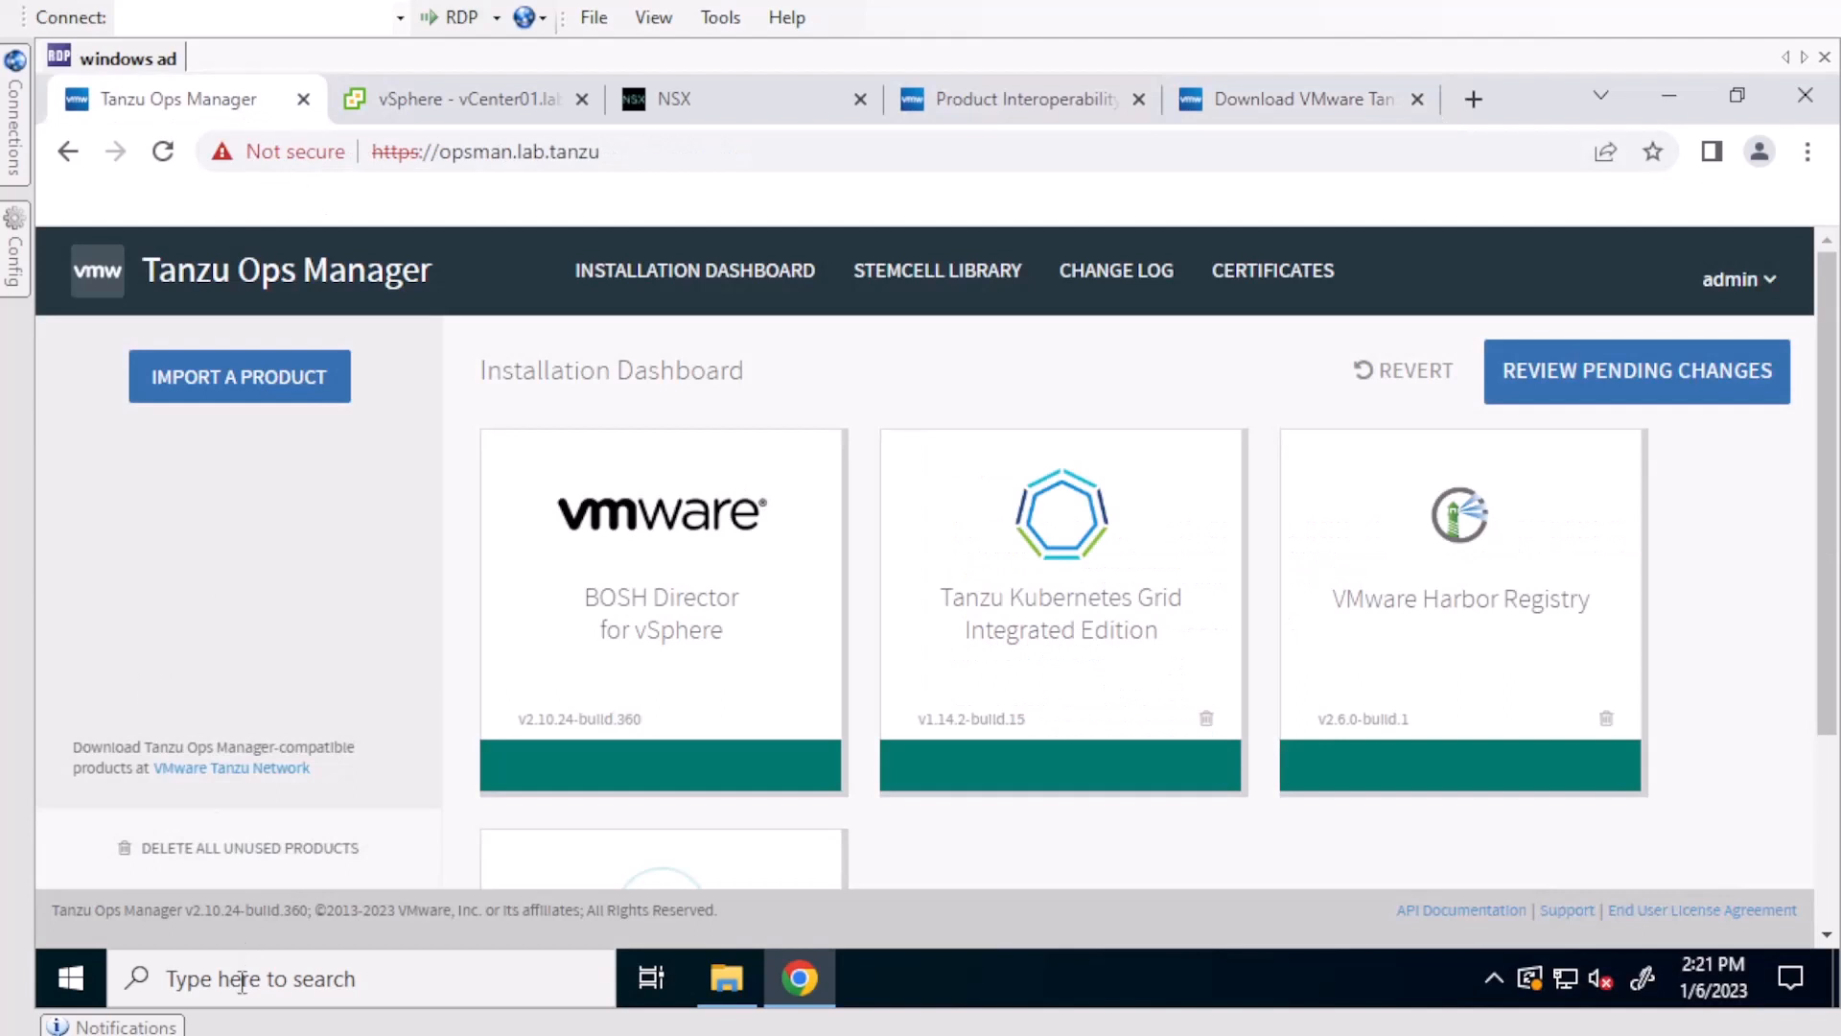
mouse_move(213, 940)
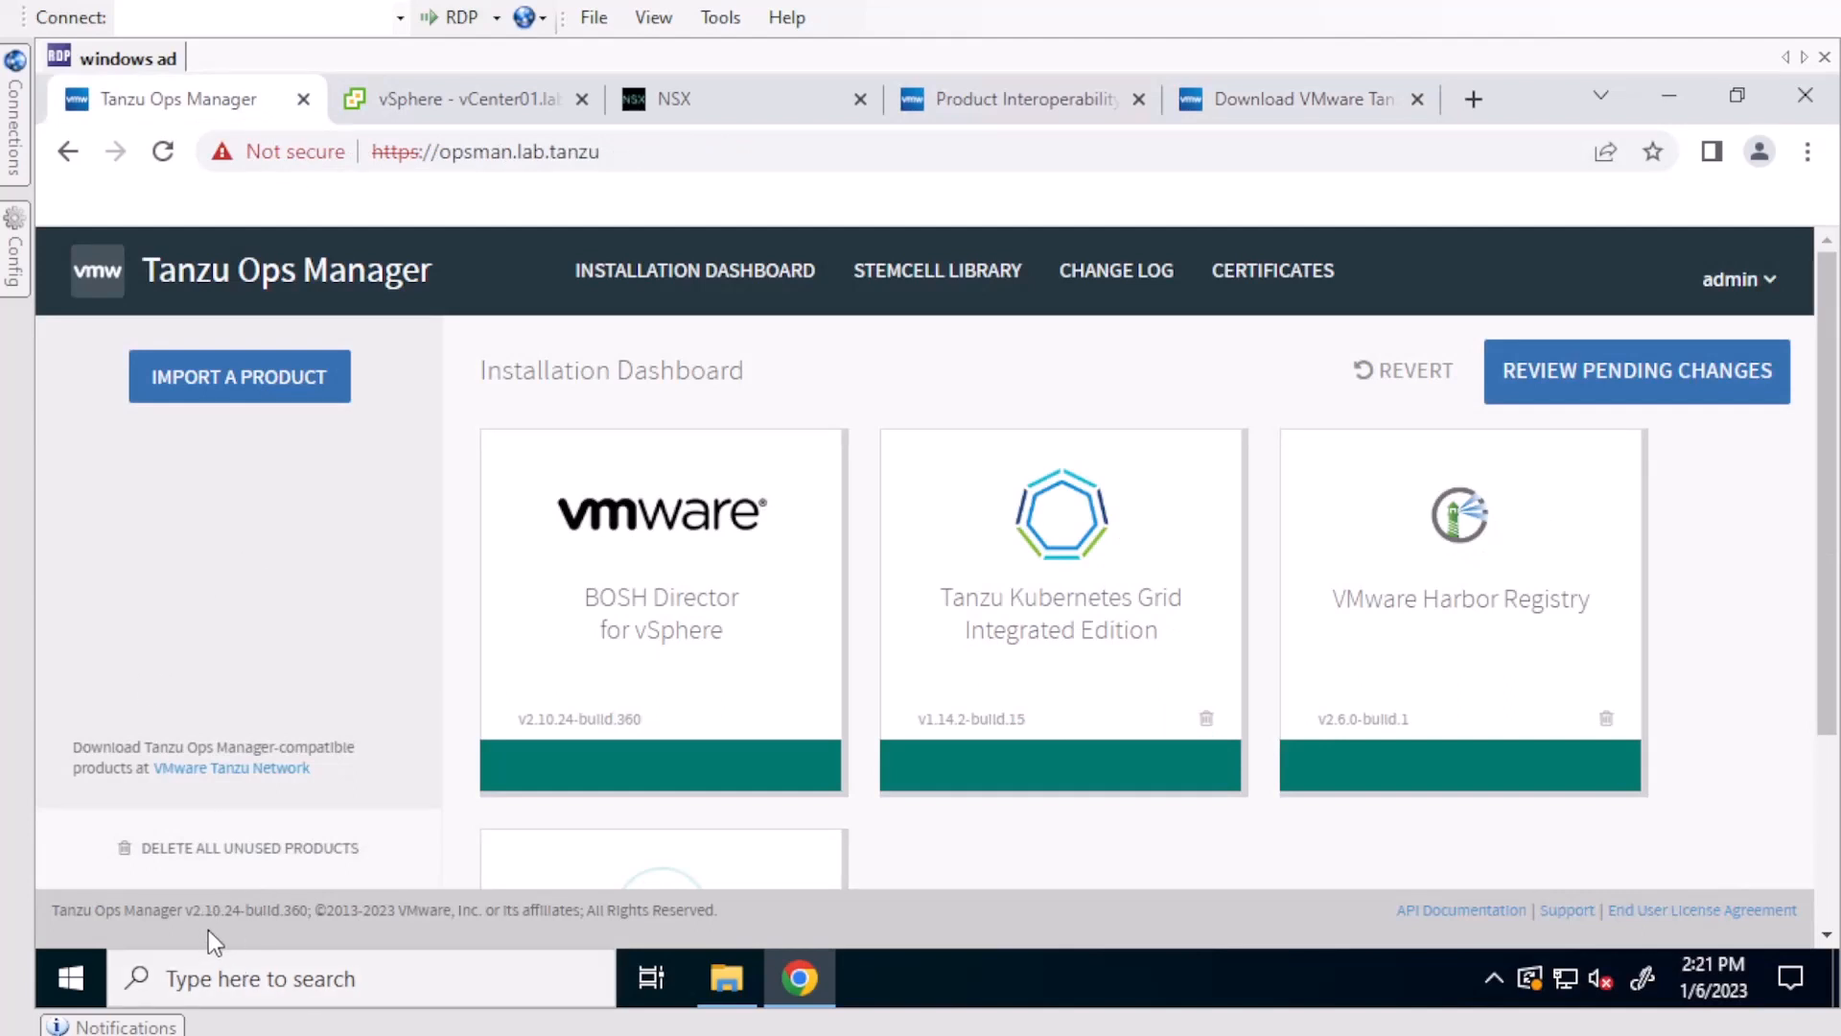
Compare the Depends On requirements of release 1.14.2, then switch back to 1.15.1.
click(1291, 98)
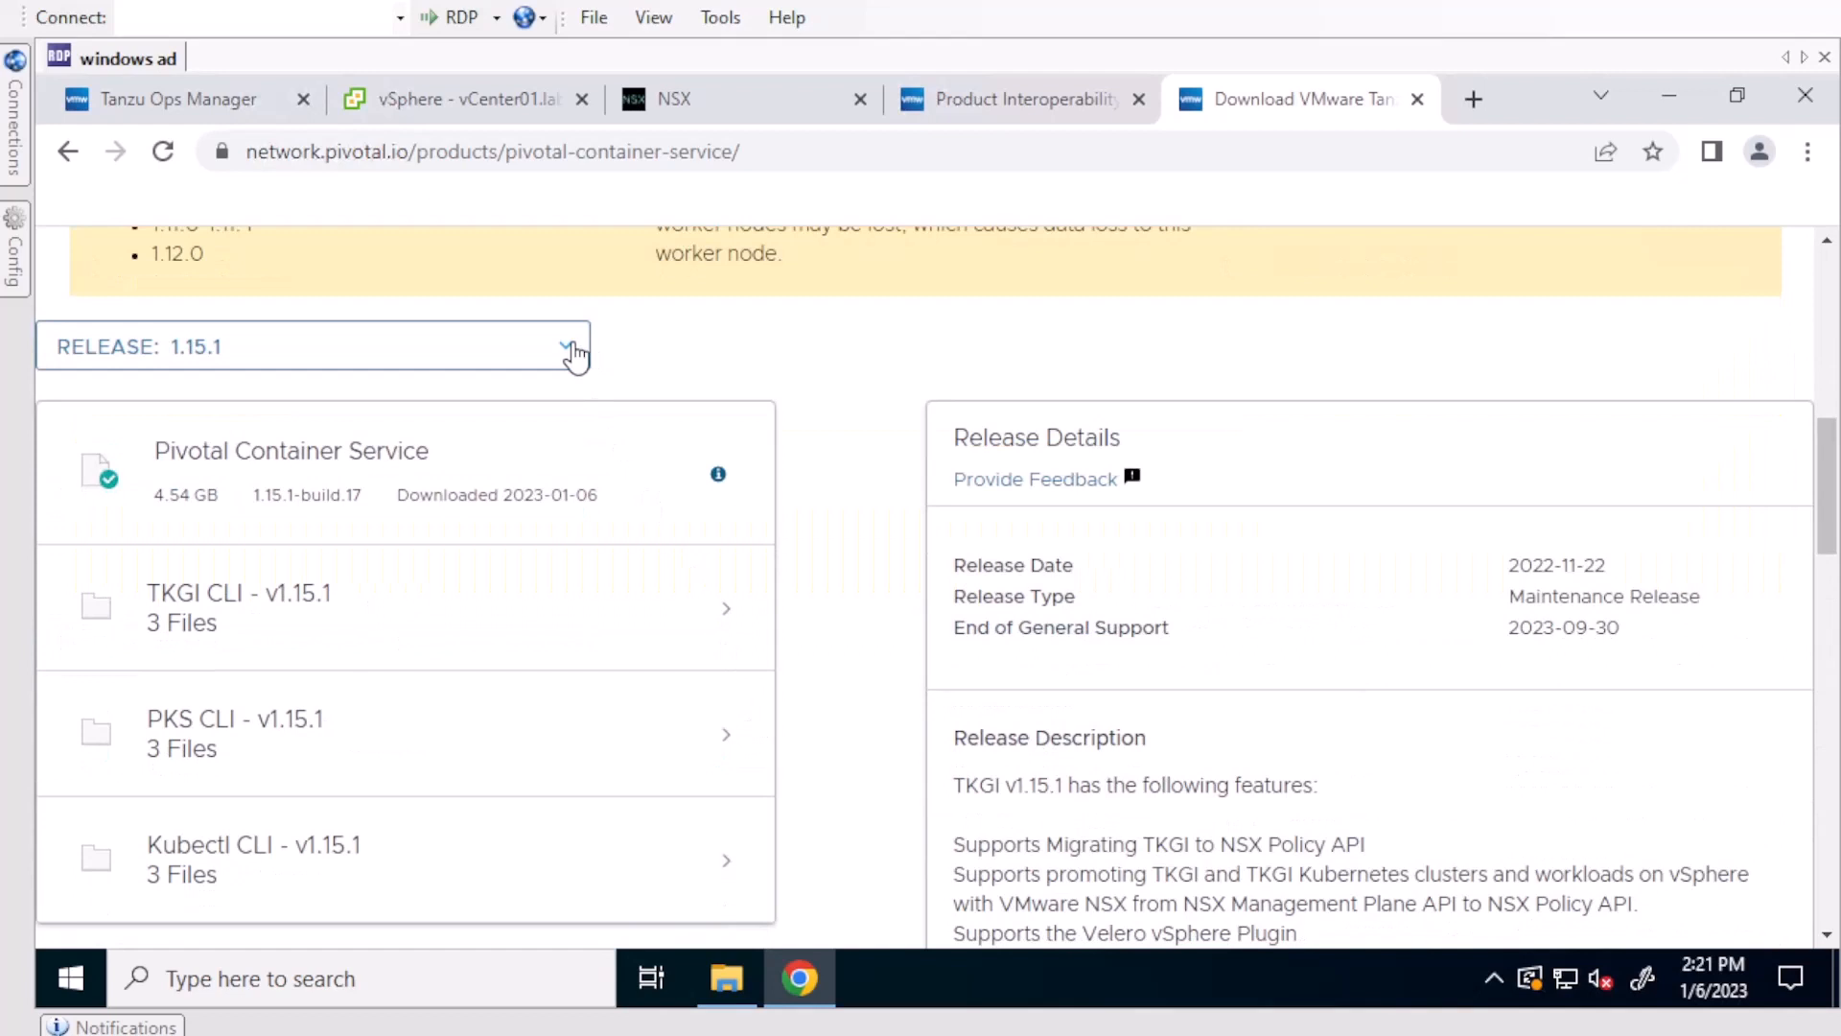
click(571, 347)
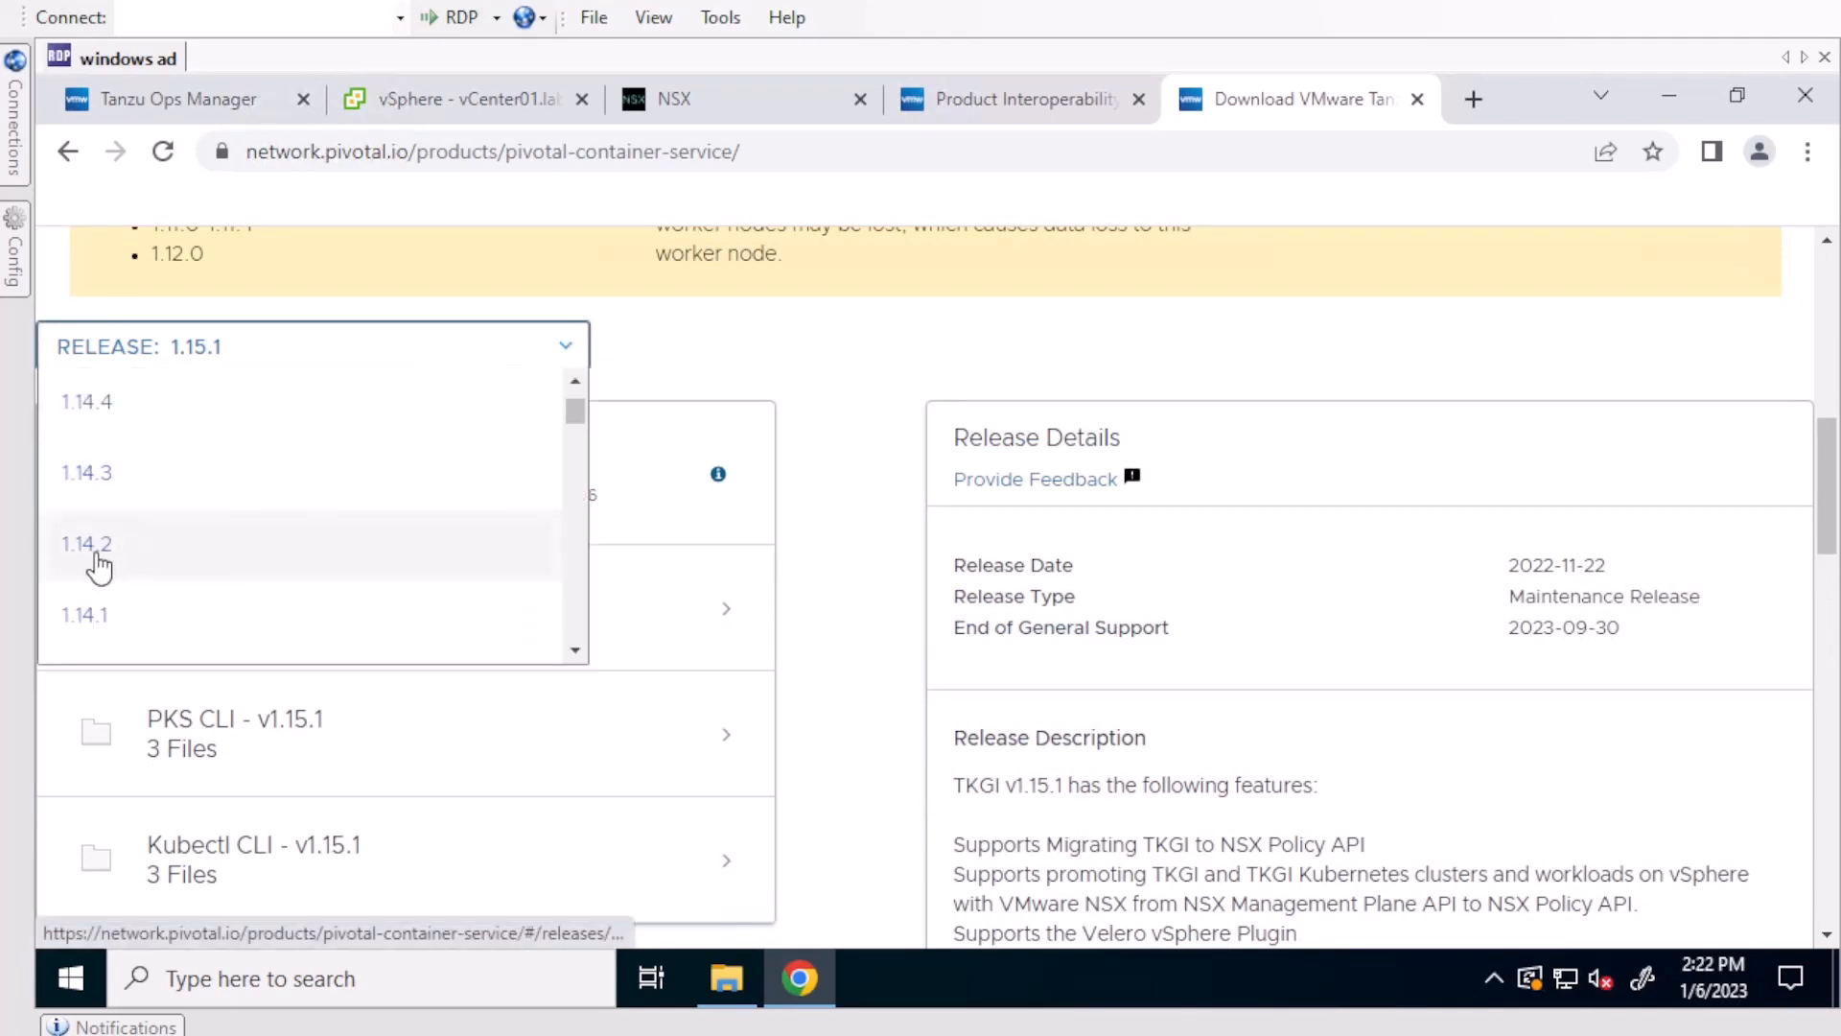
click(85, 542)
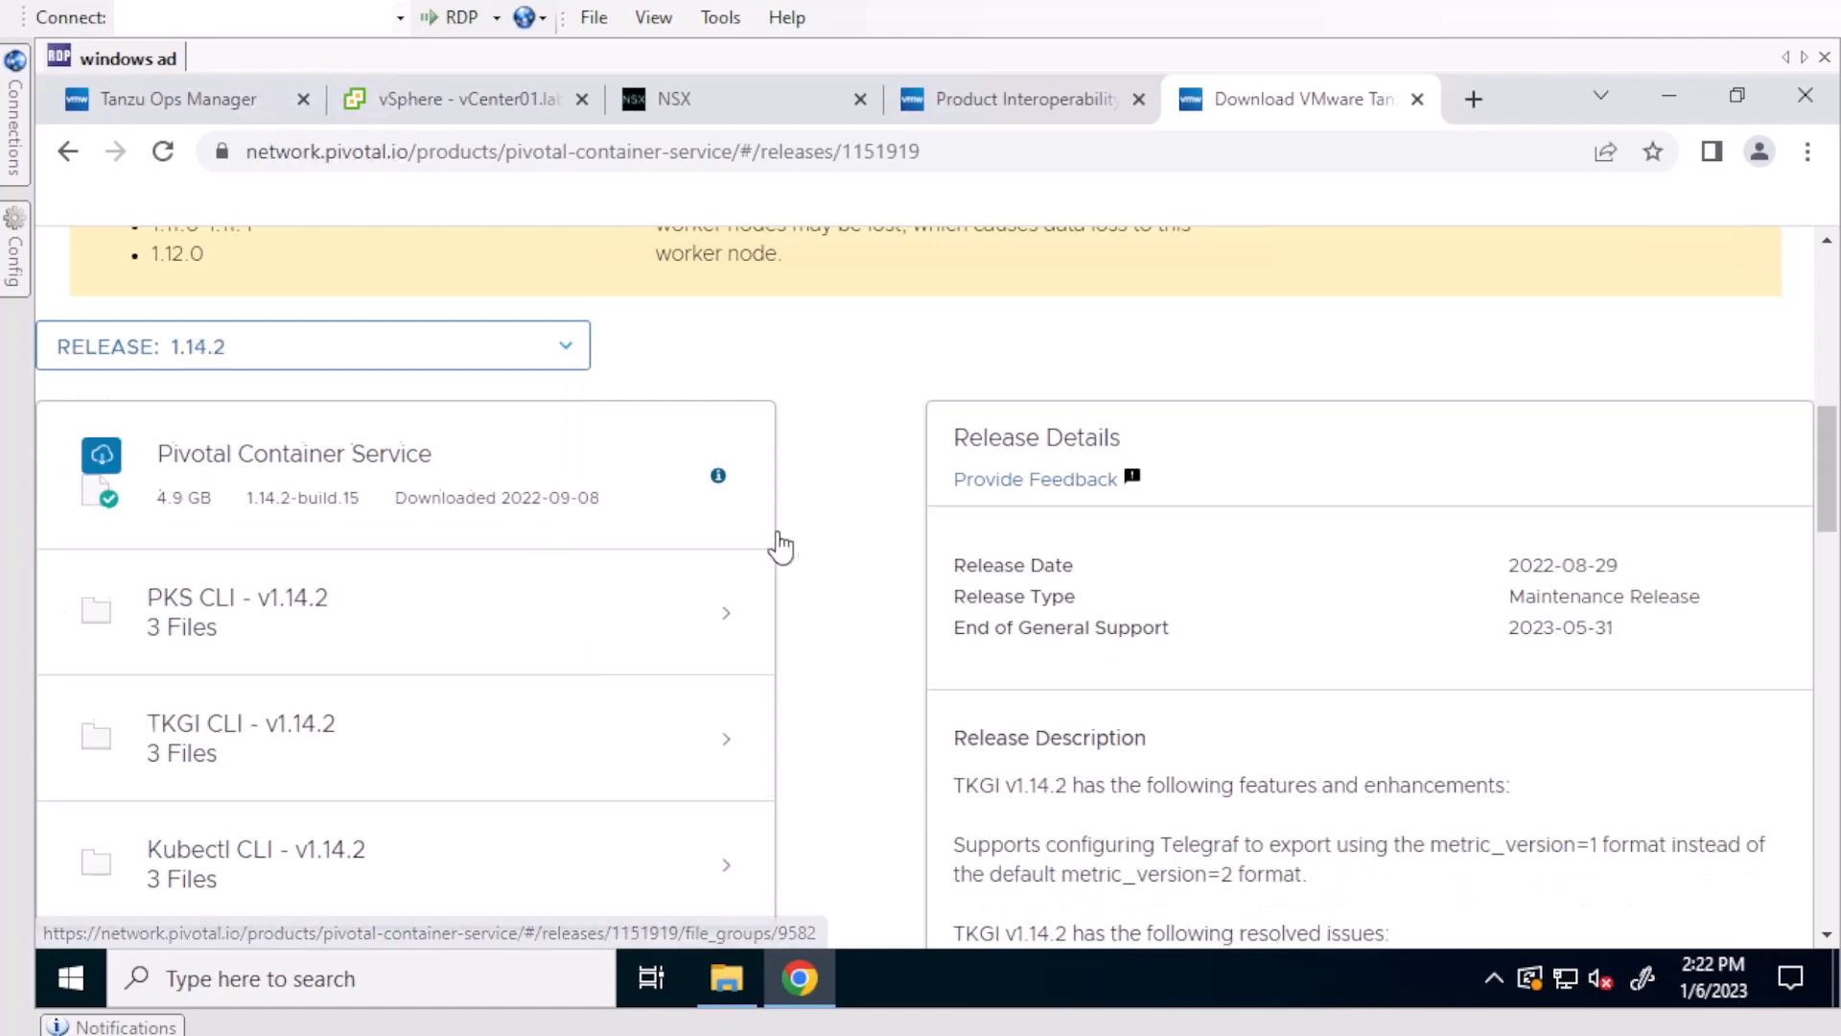
scroll(down, 3)
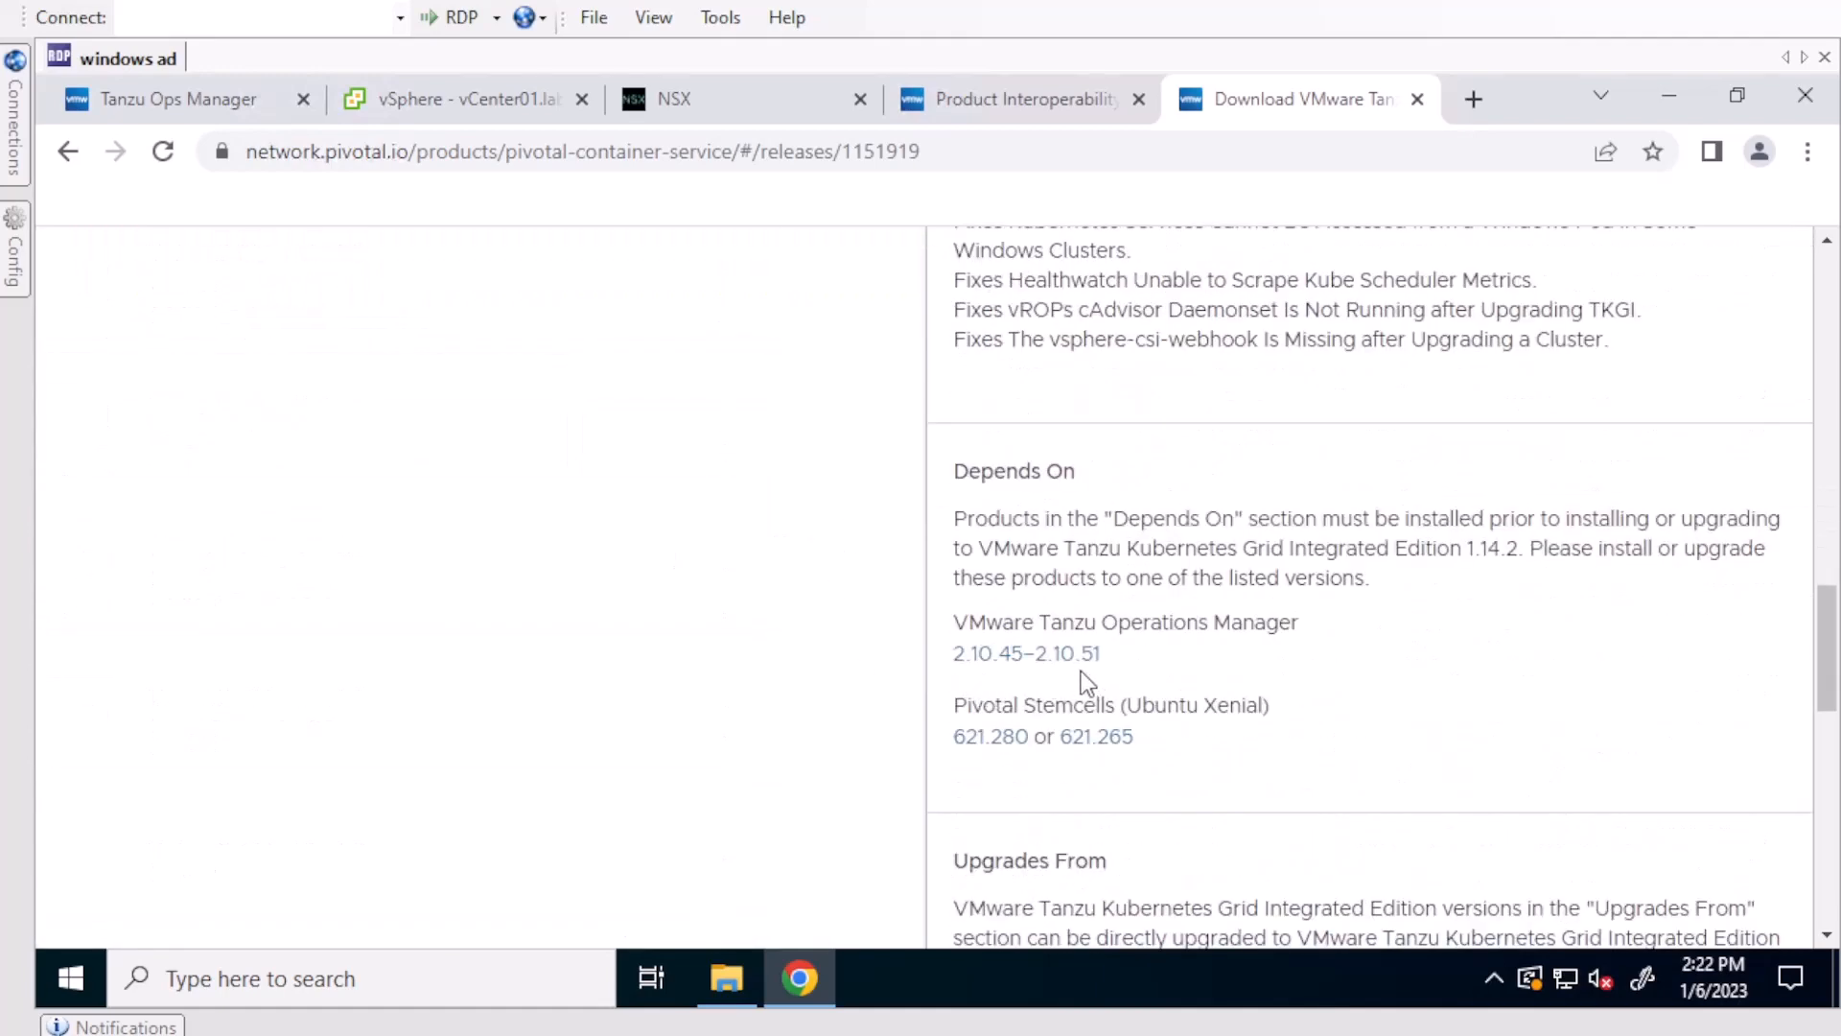
mouse_move(1024, 653)
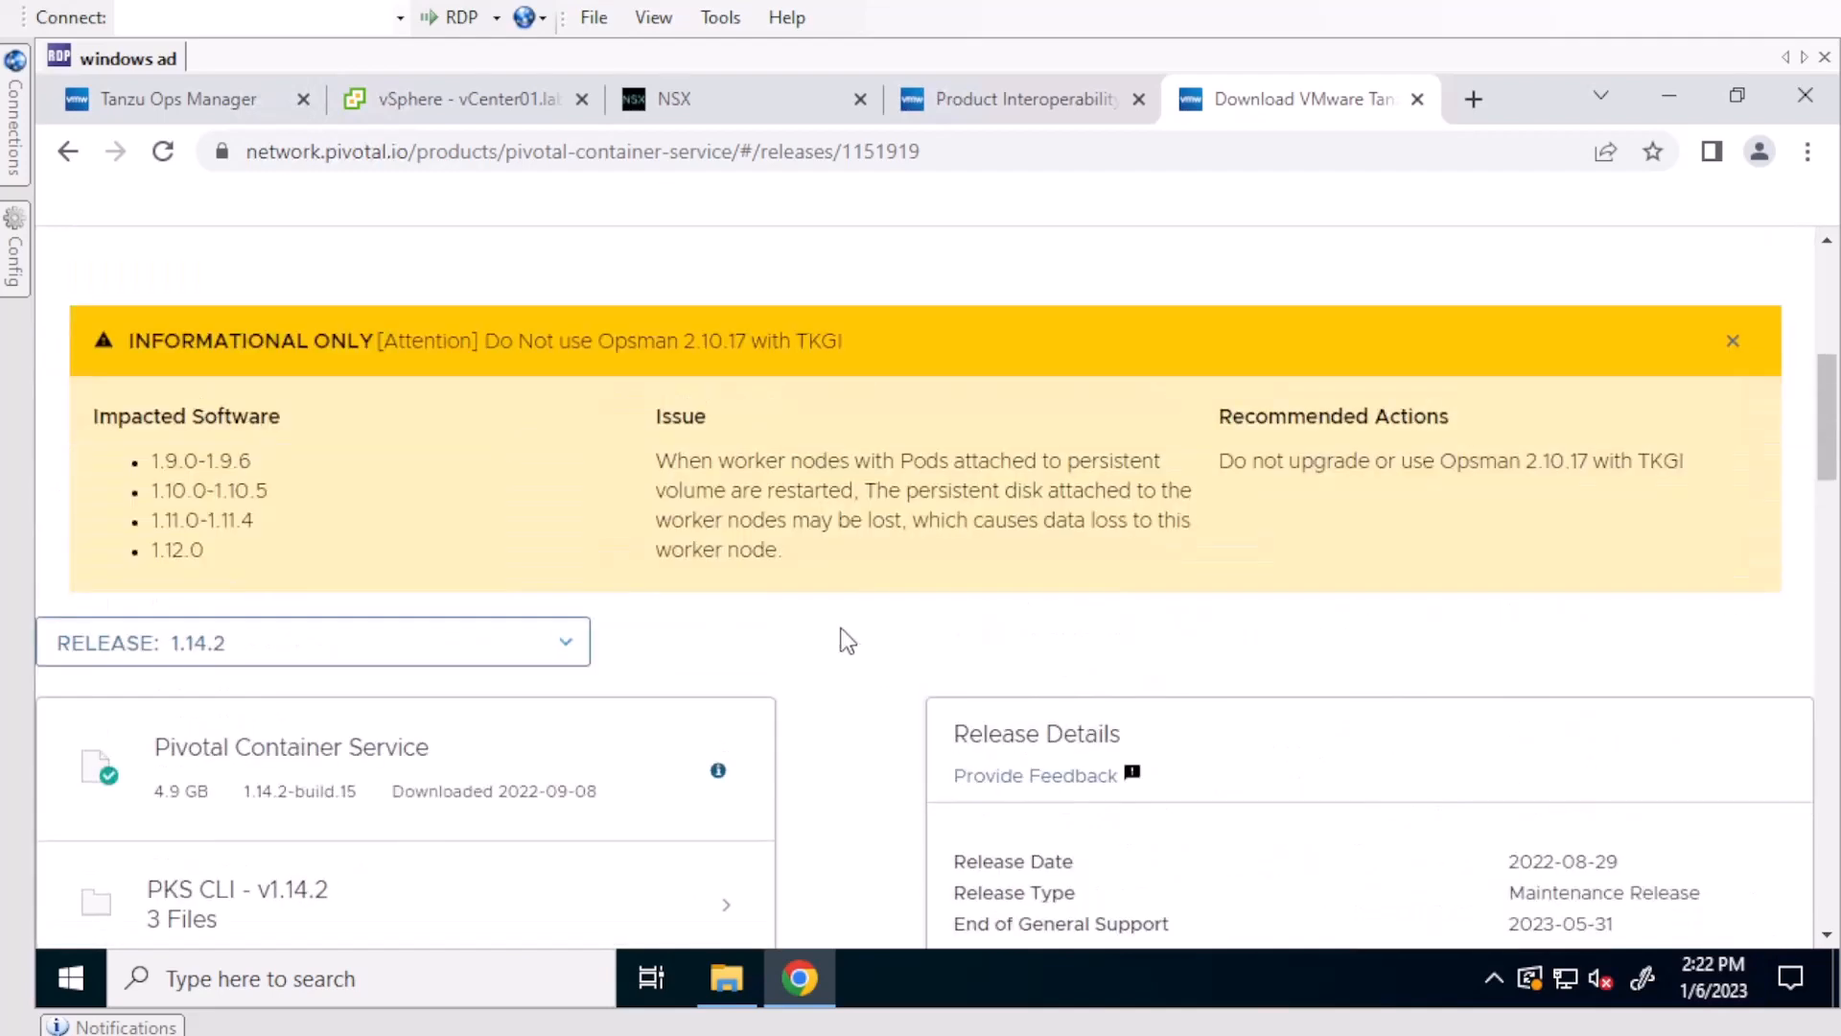
click(312, 643)
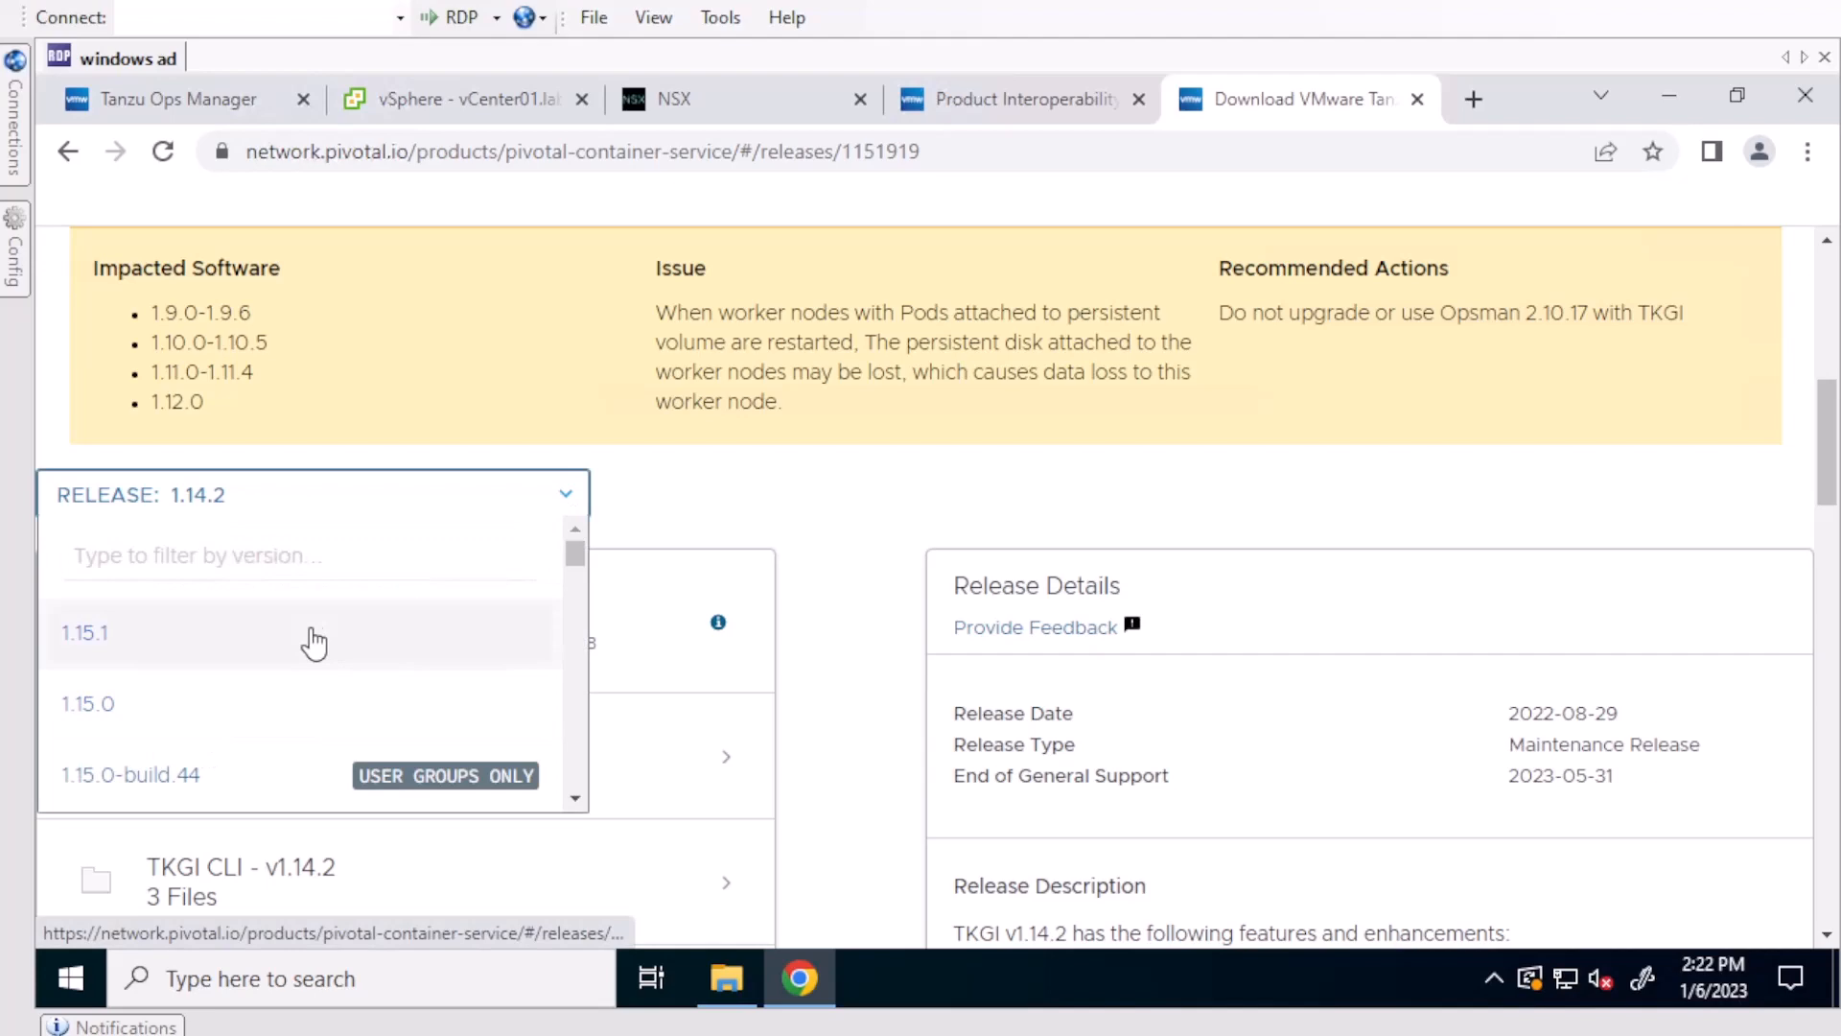
click(85, 631)
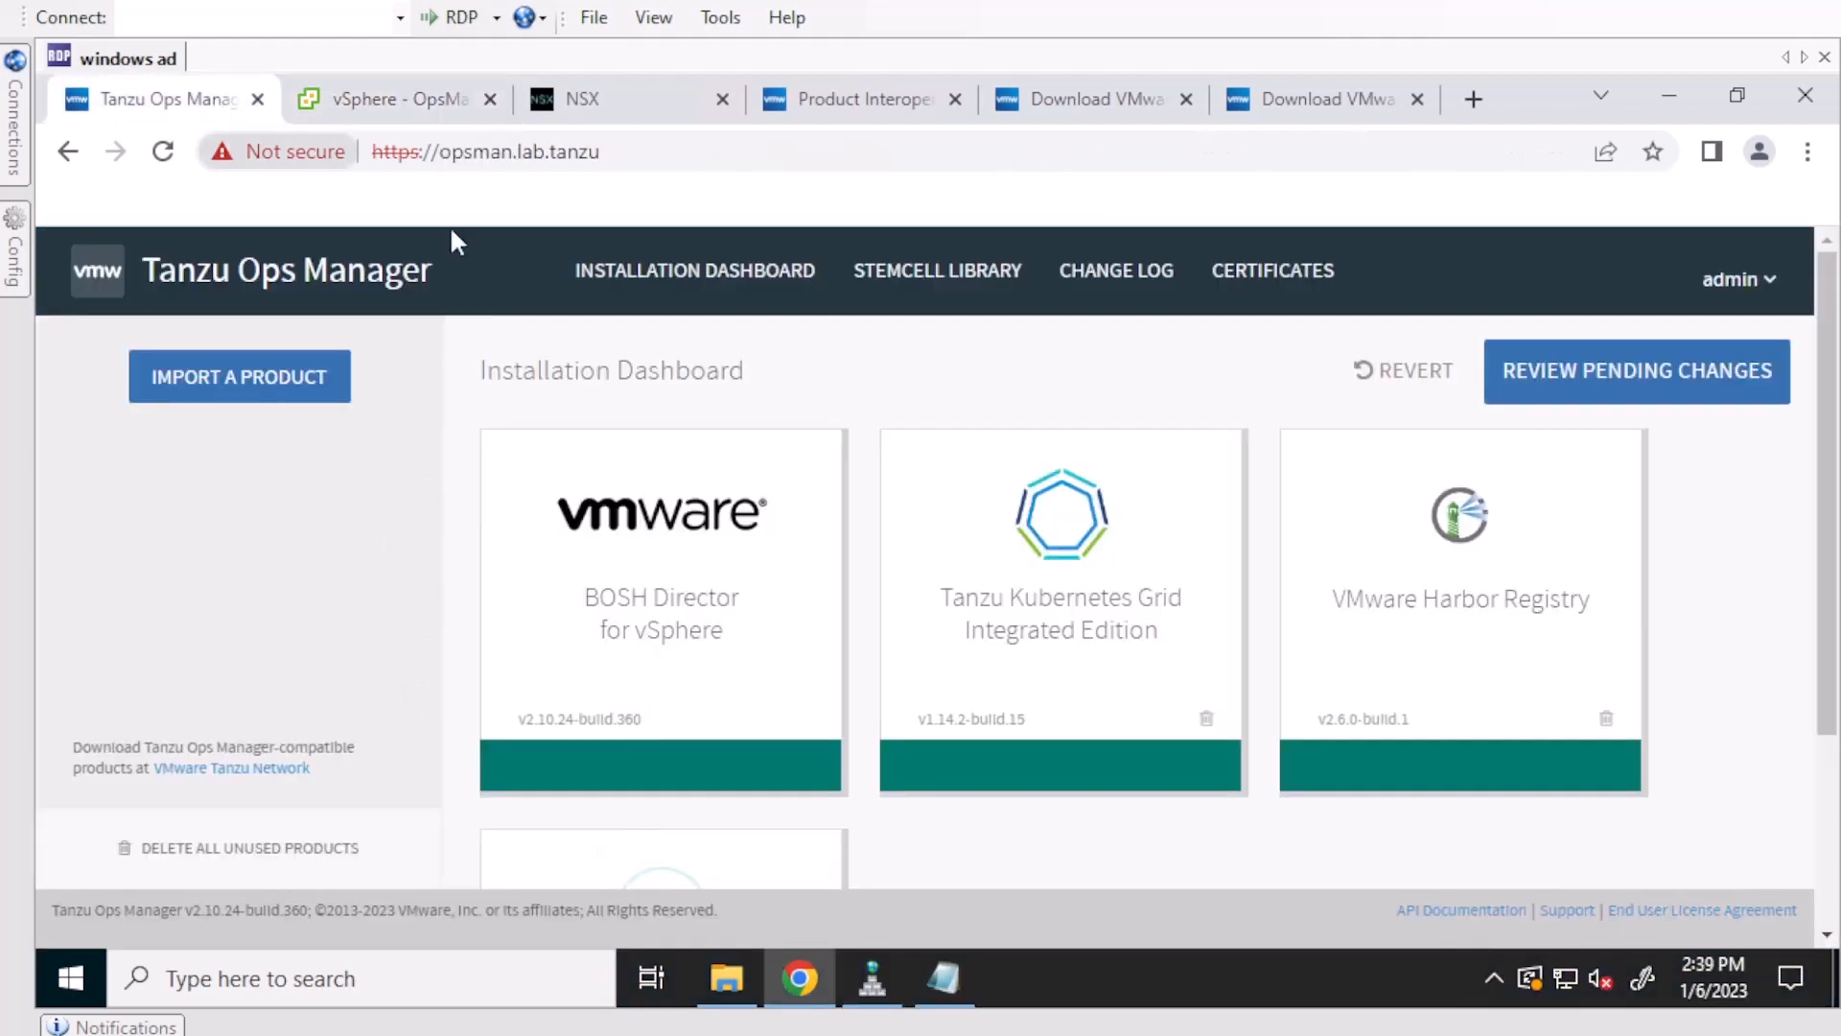
Reach Export Installation Settings under admin Settings, then view the OpsMan VM in vSphere.
click(1733, 278)
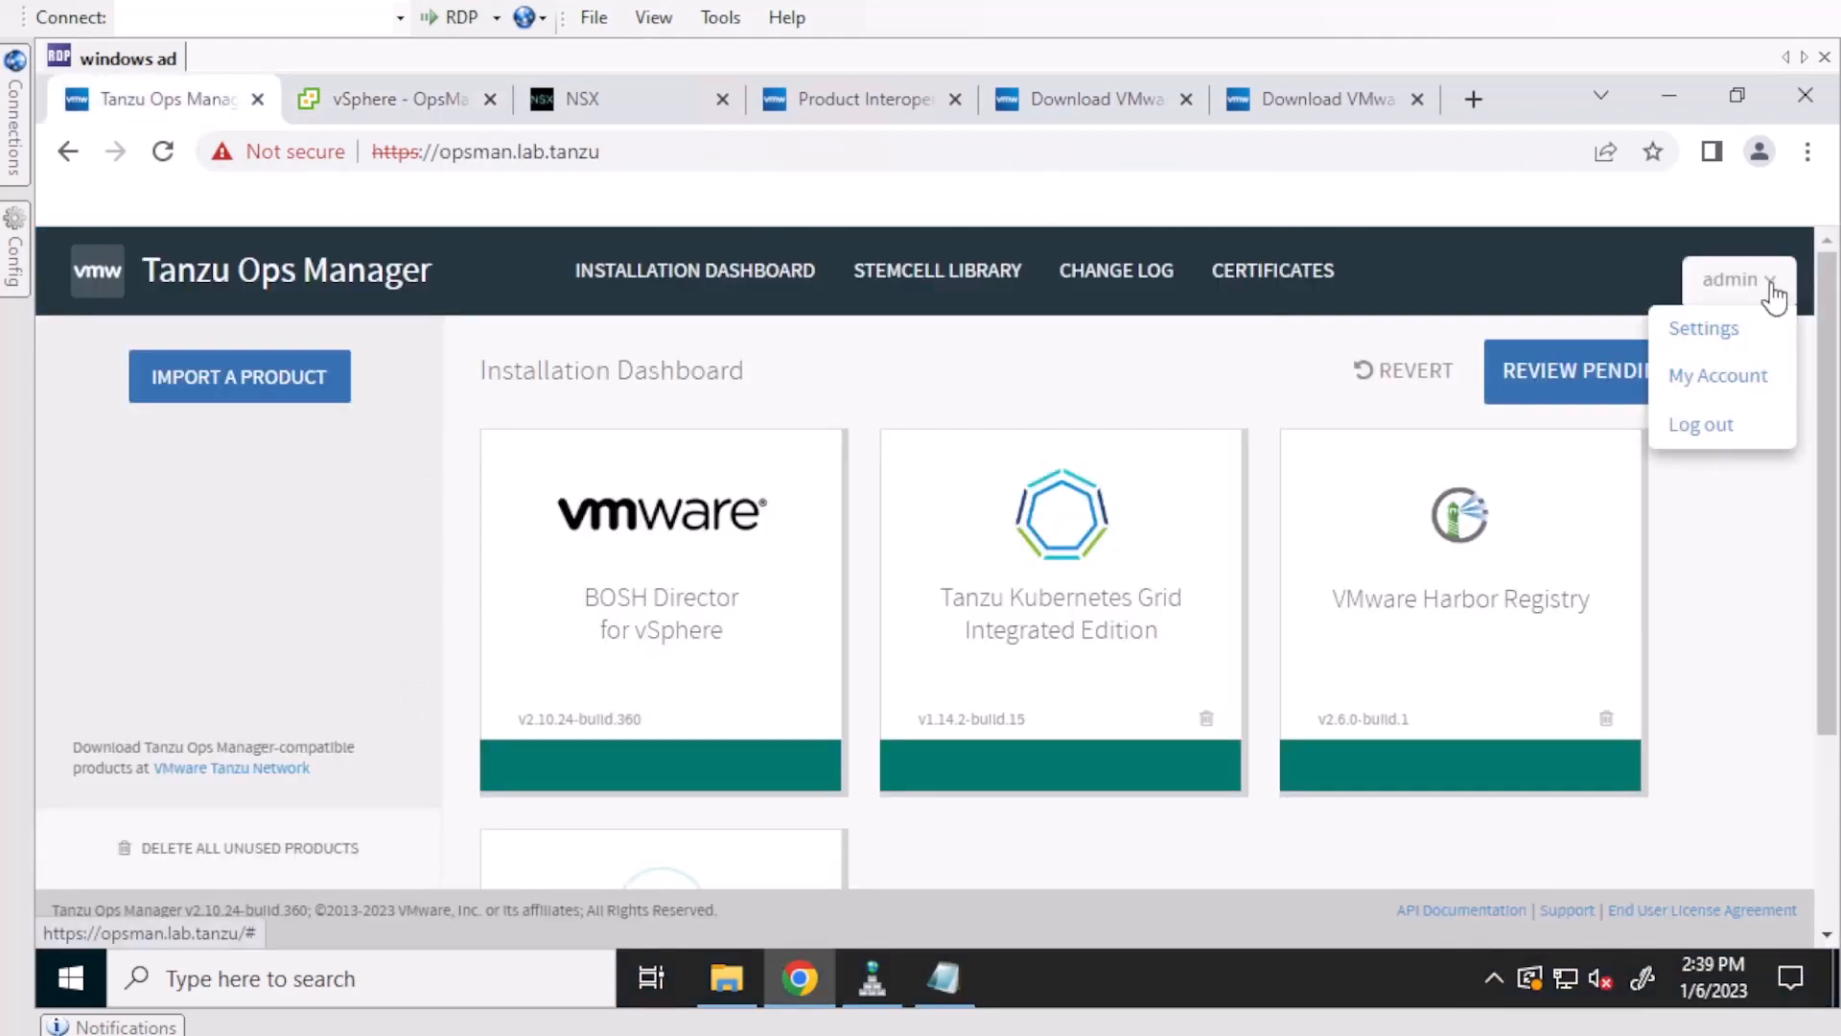
click(1702, 328)
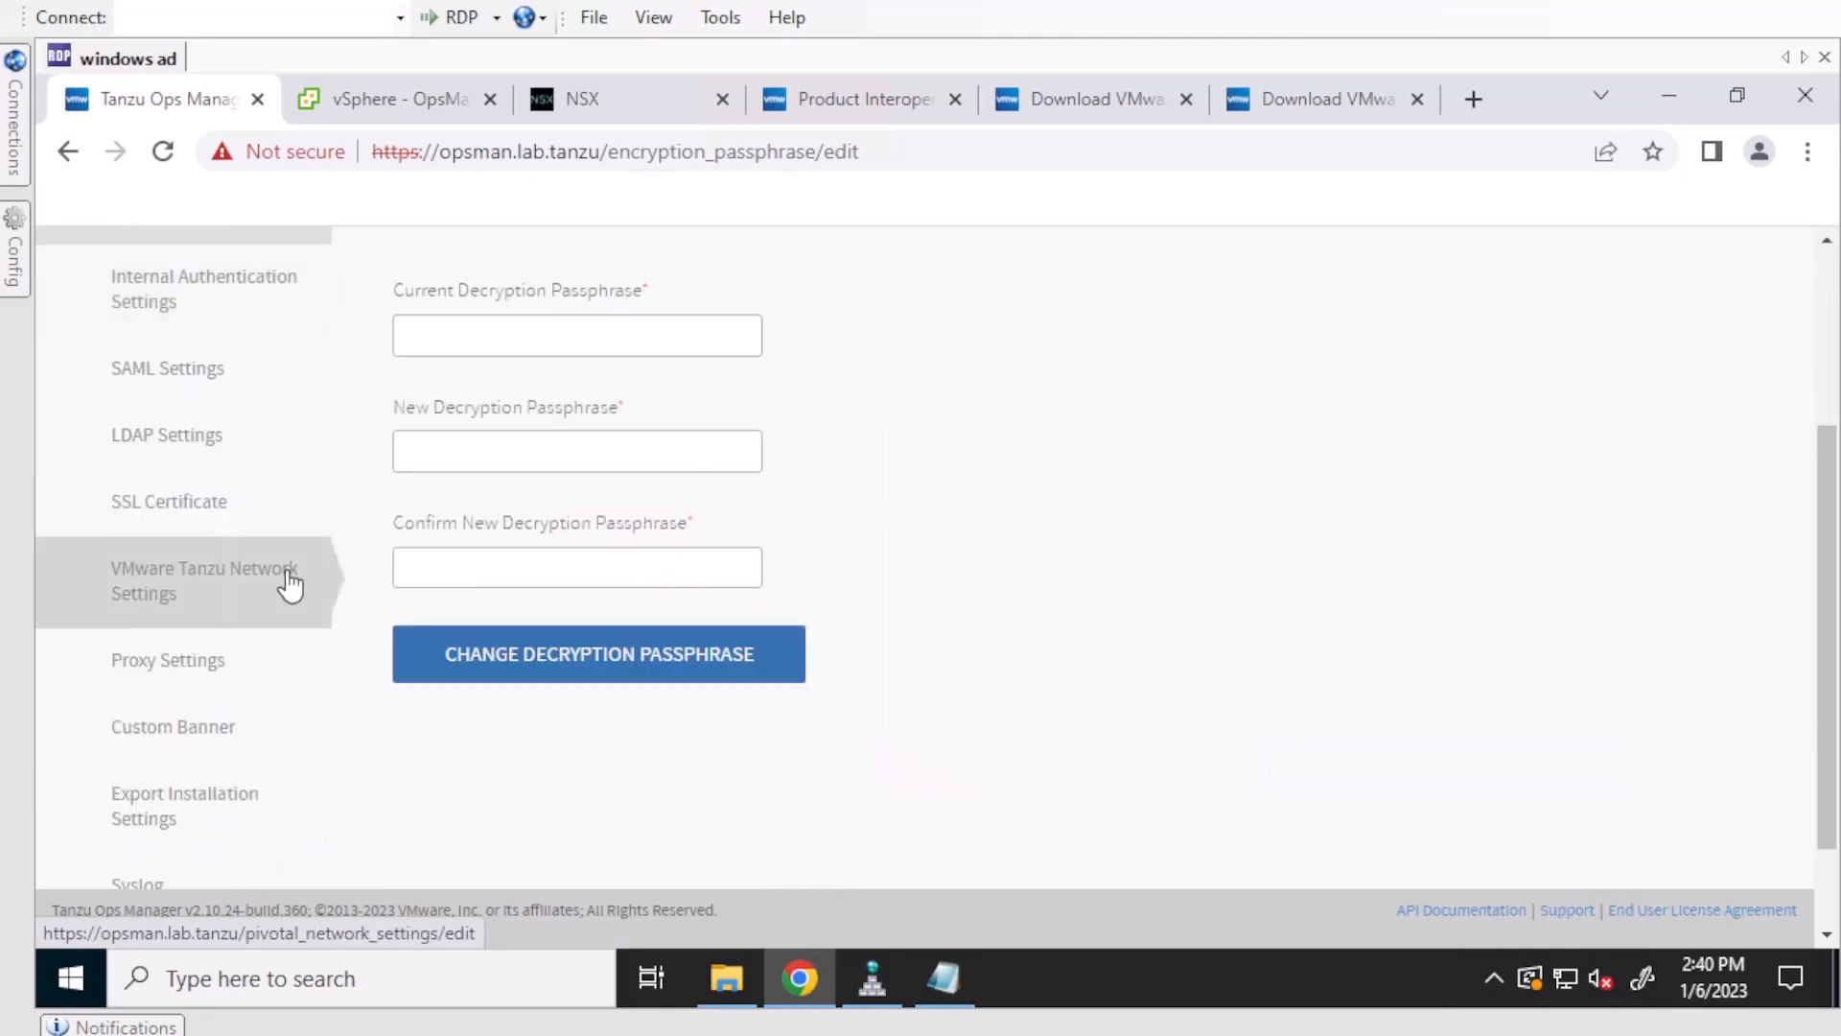
click(184, 806)
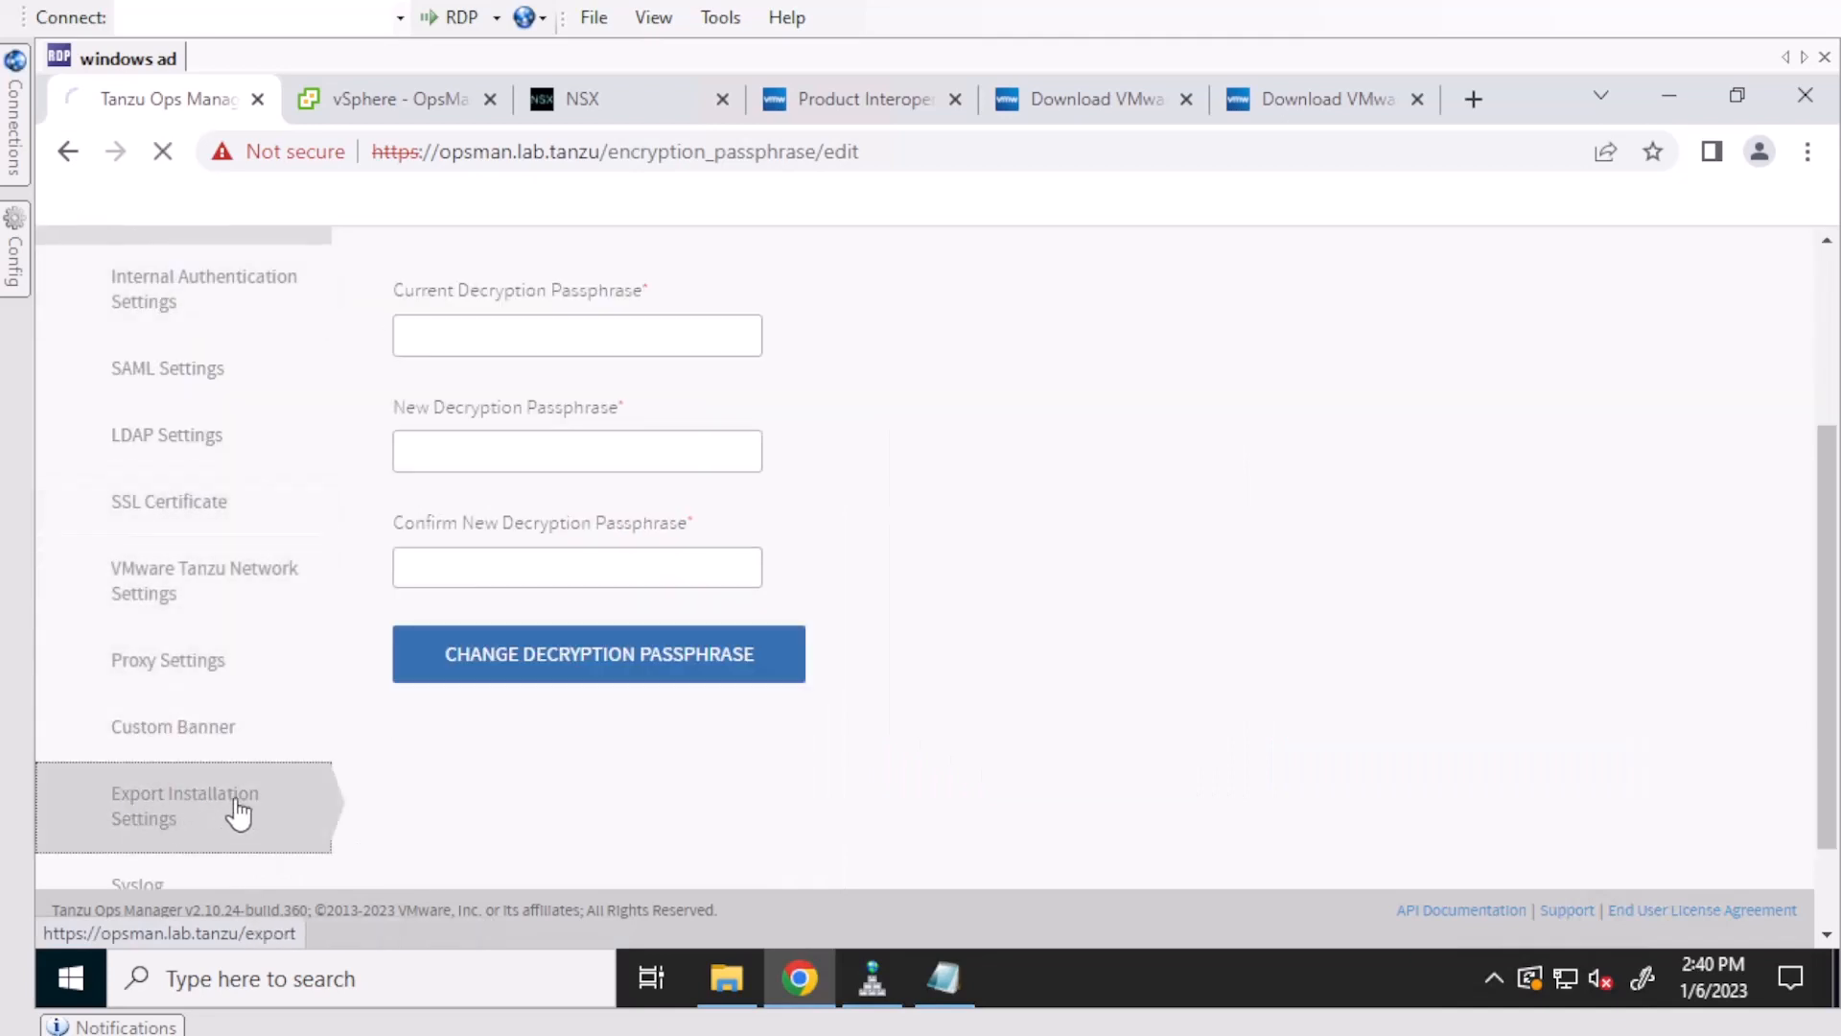
click(397, 98)
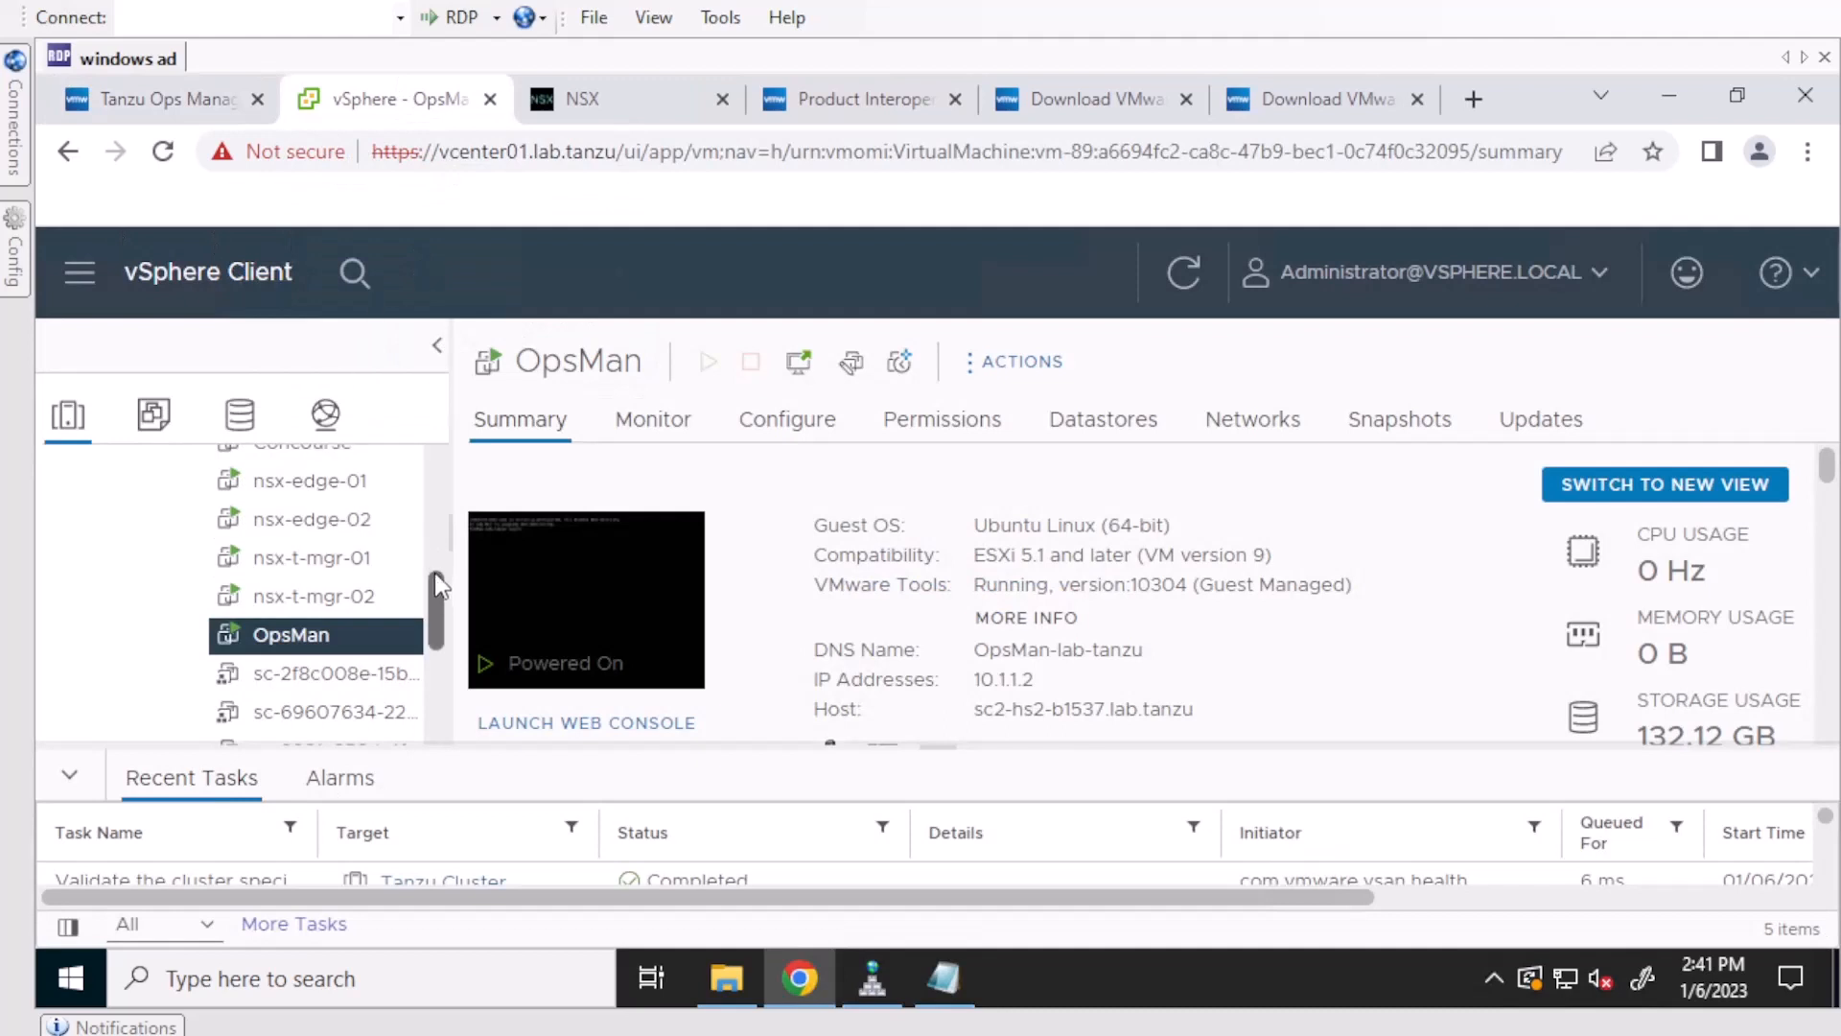
Review the OpsMan VM's vApp configuration to note its IP, DNS, NTP, gateway and hostname.
scroll(down, 3)
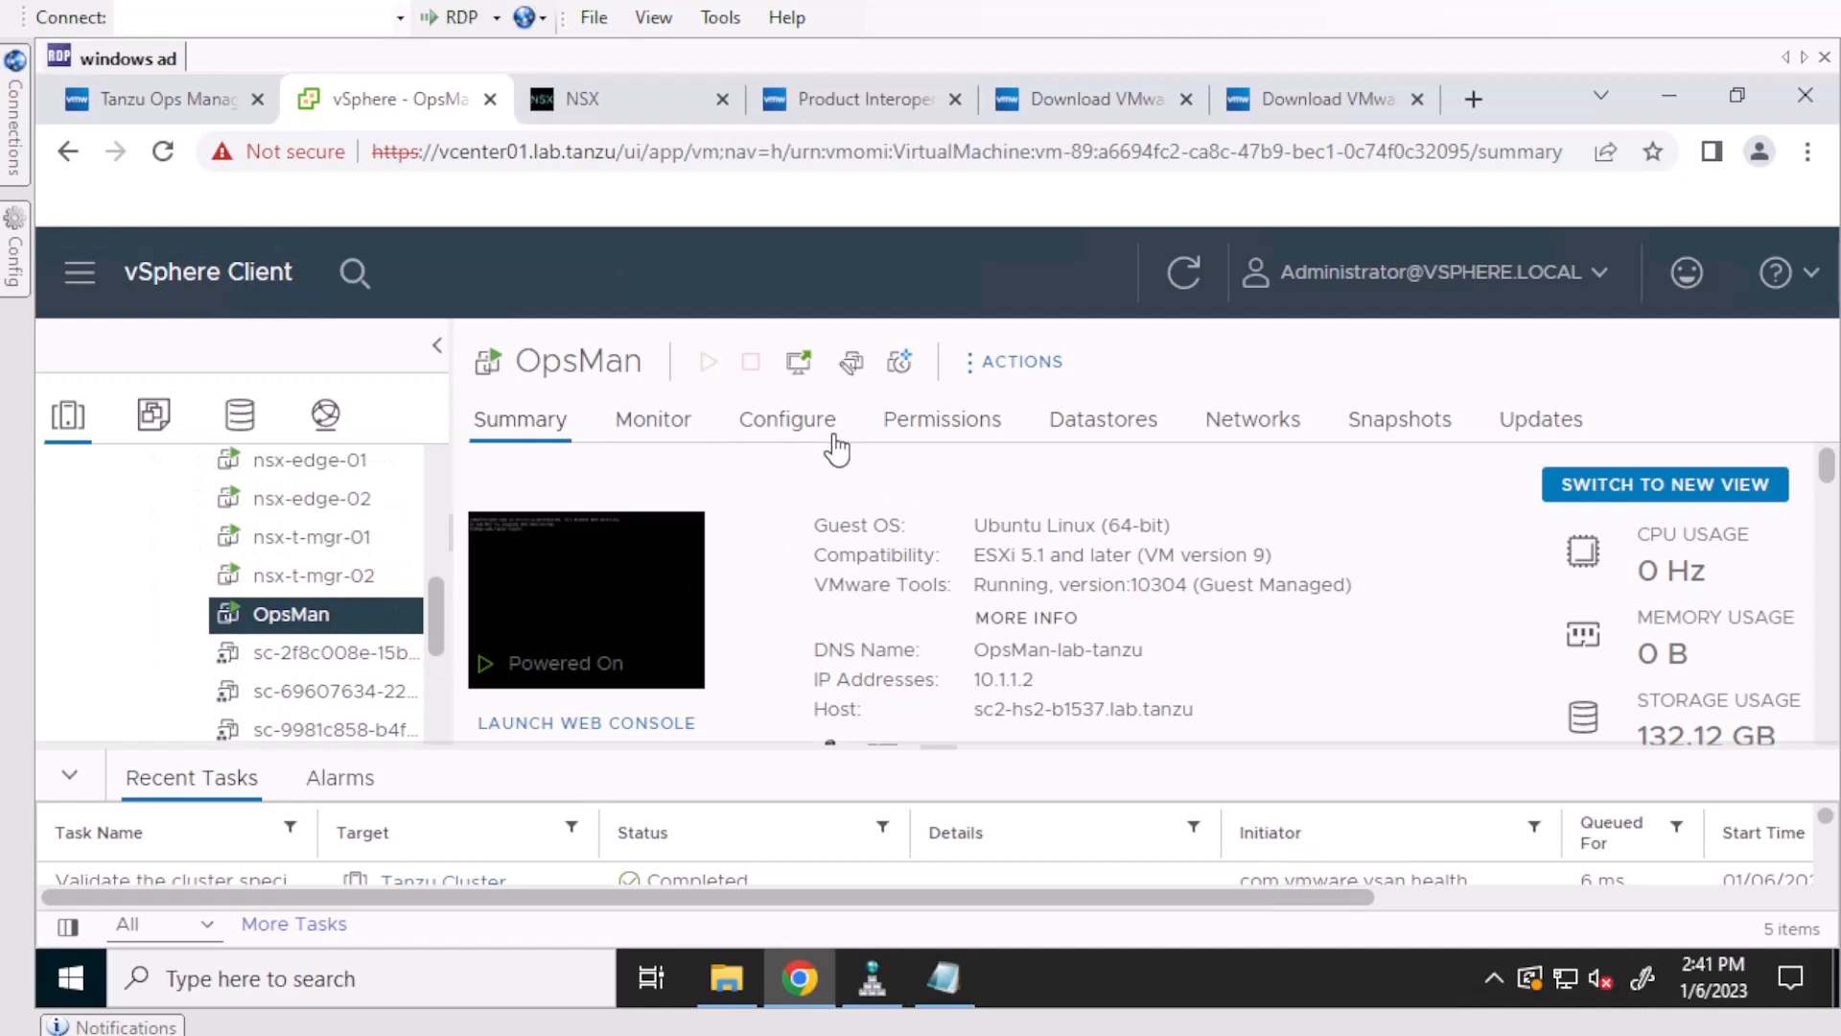
click(786, 420)
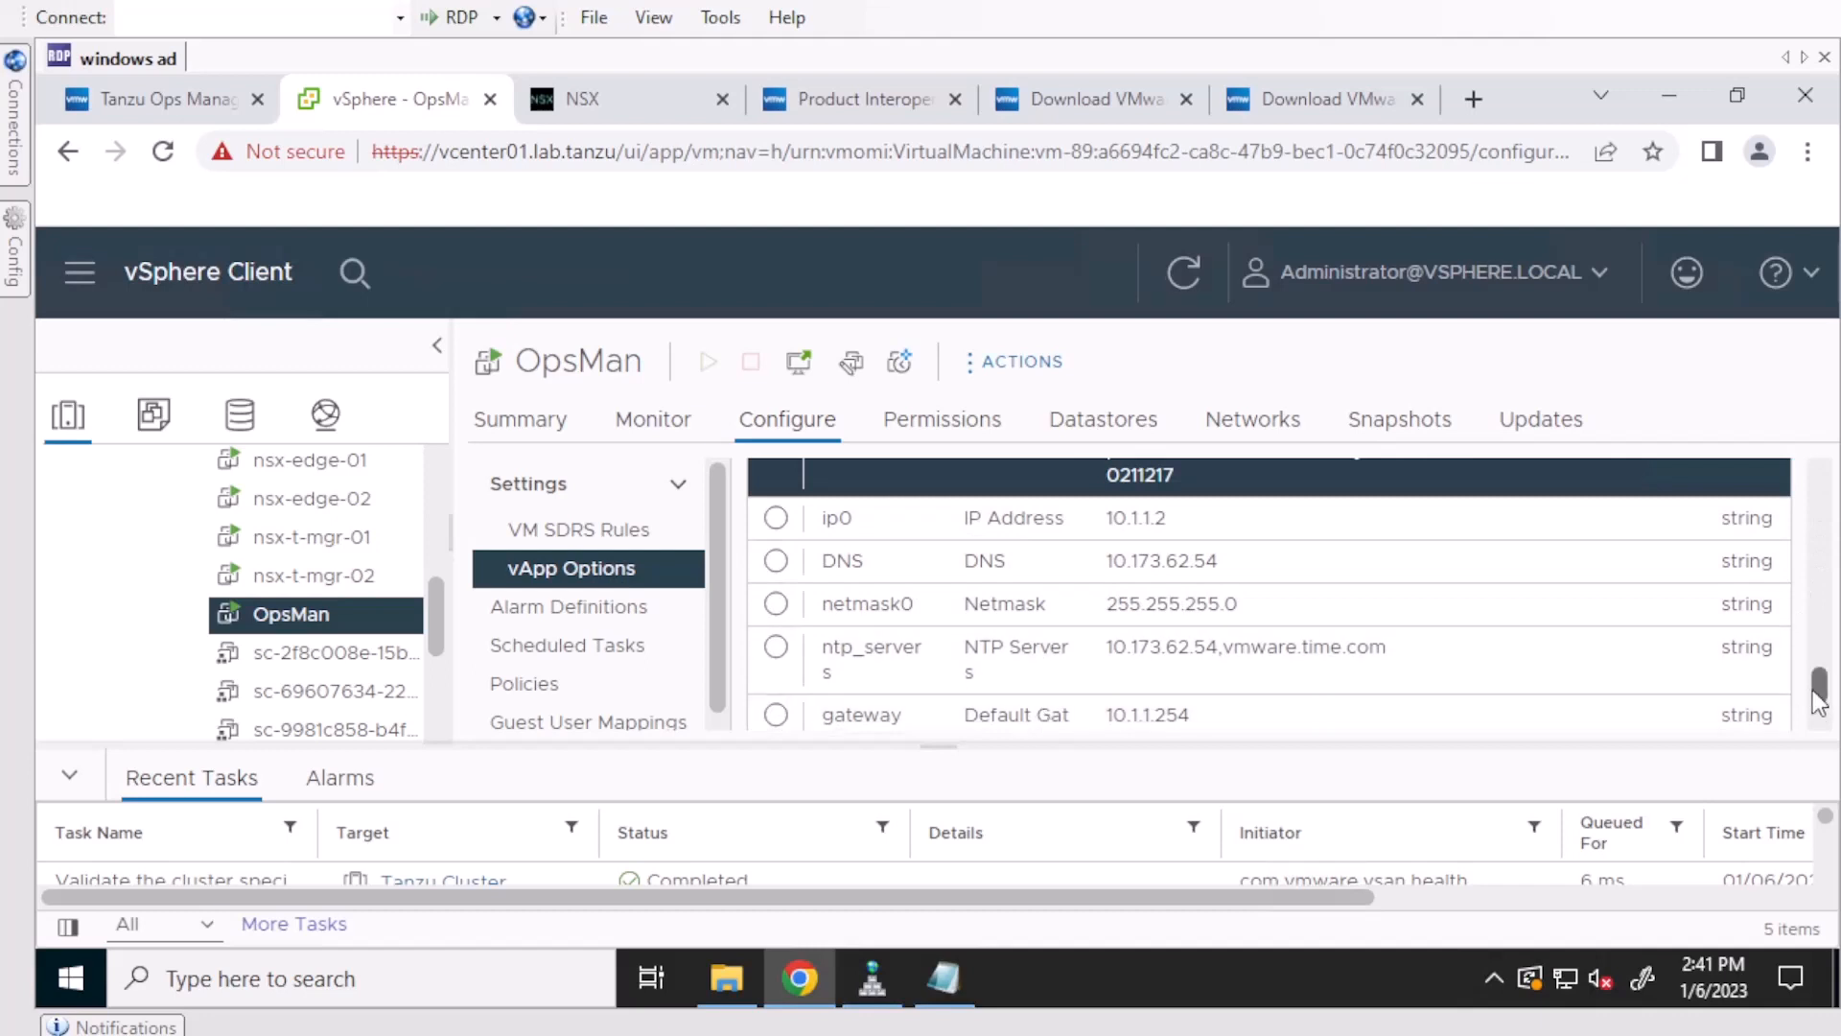
scroll(down, 3)
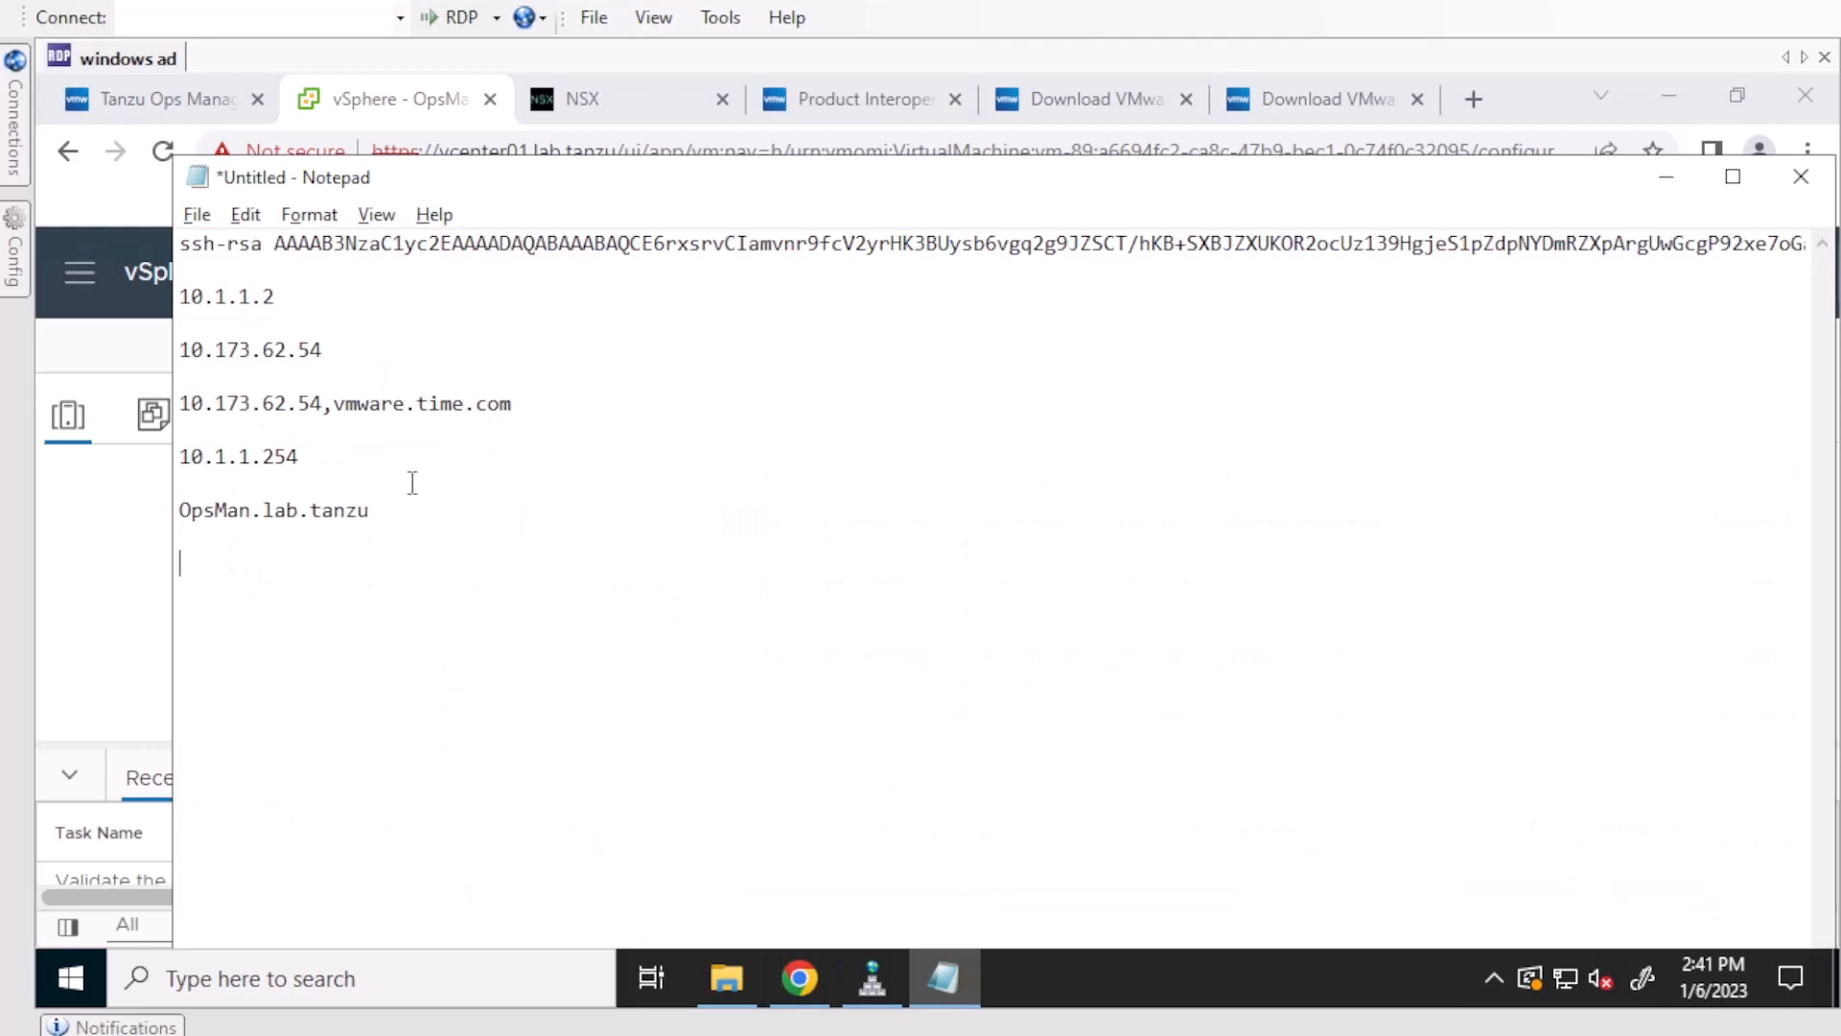
mouse_move(799, 978)
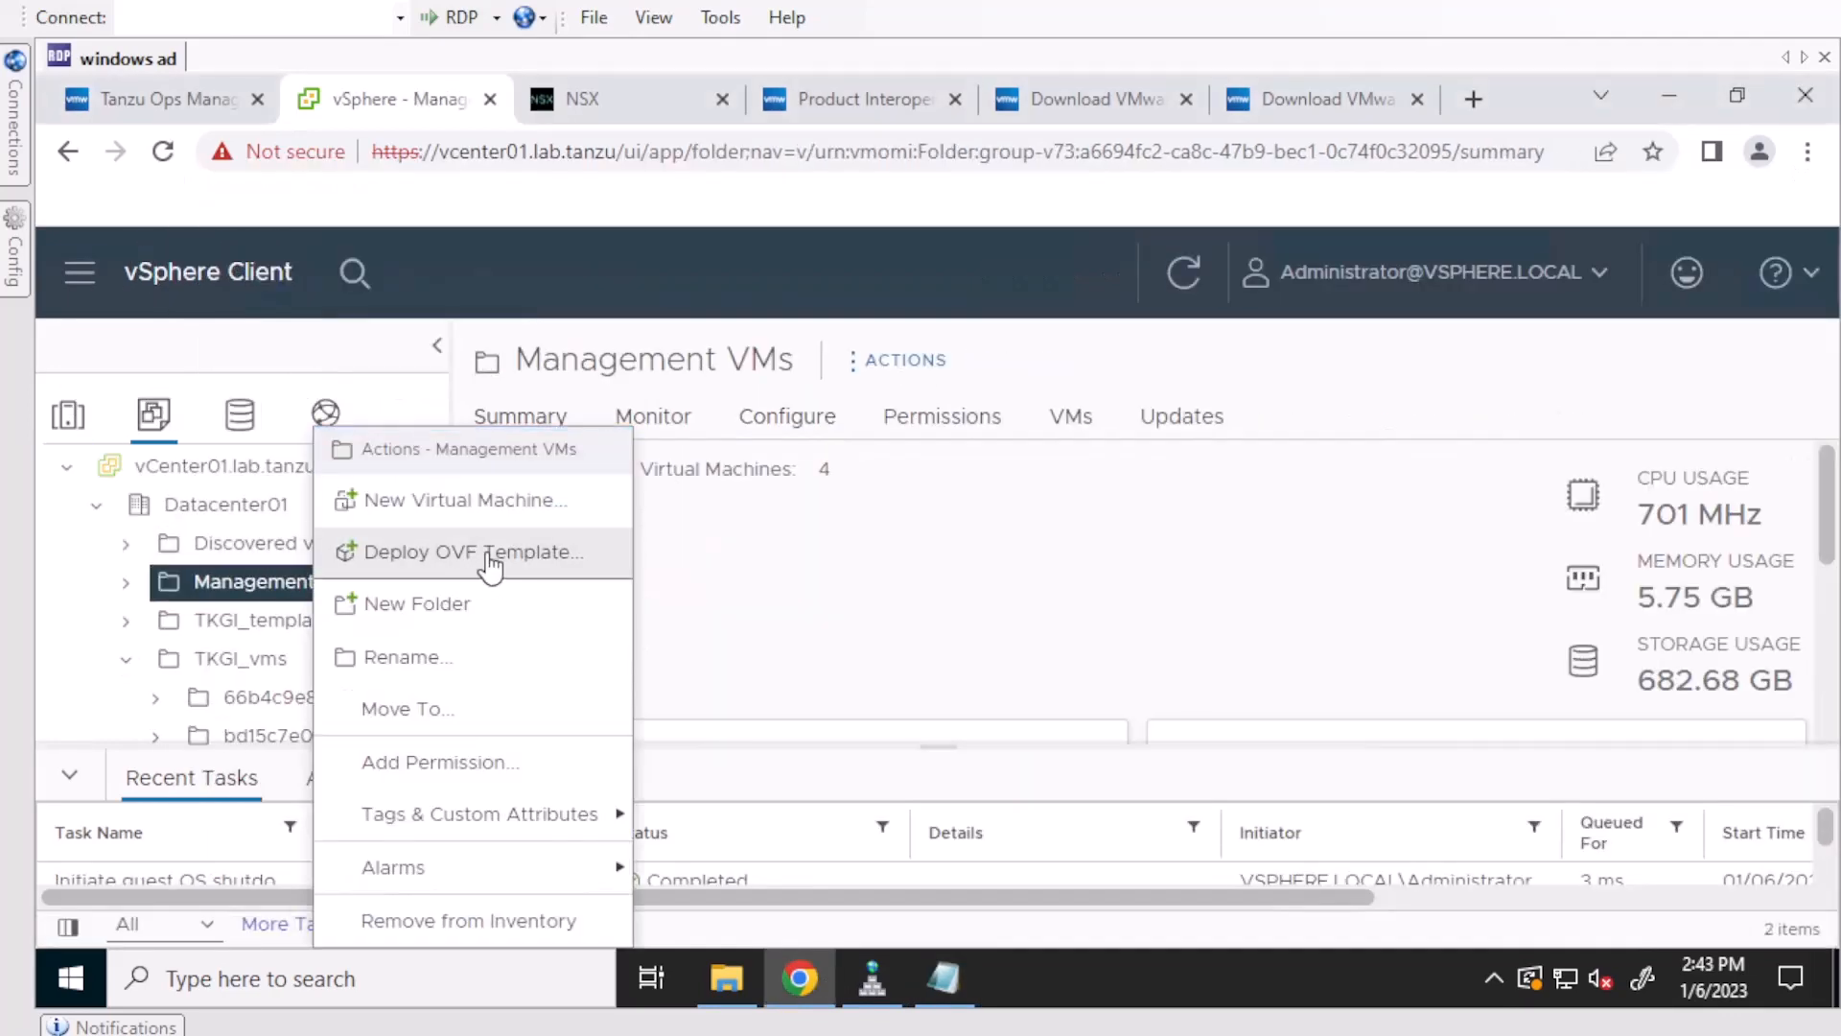
Start Deploy OVF Template with ops-manager-vsphere-2.10.51-build.662.ova from Downloads.
click(466, 552)
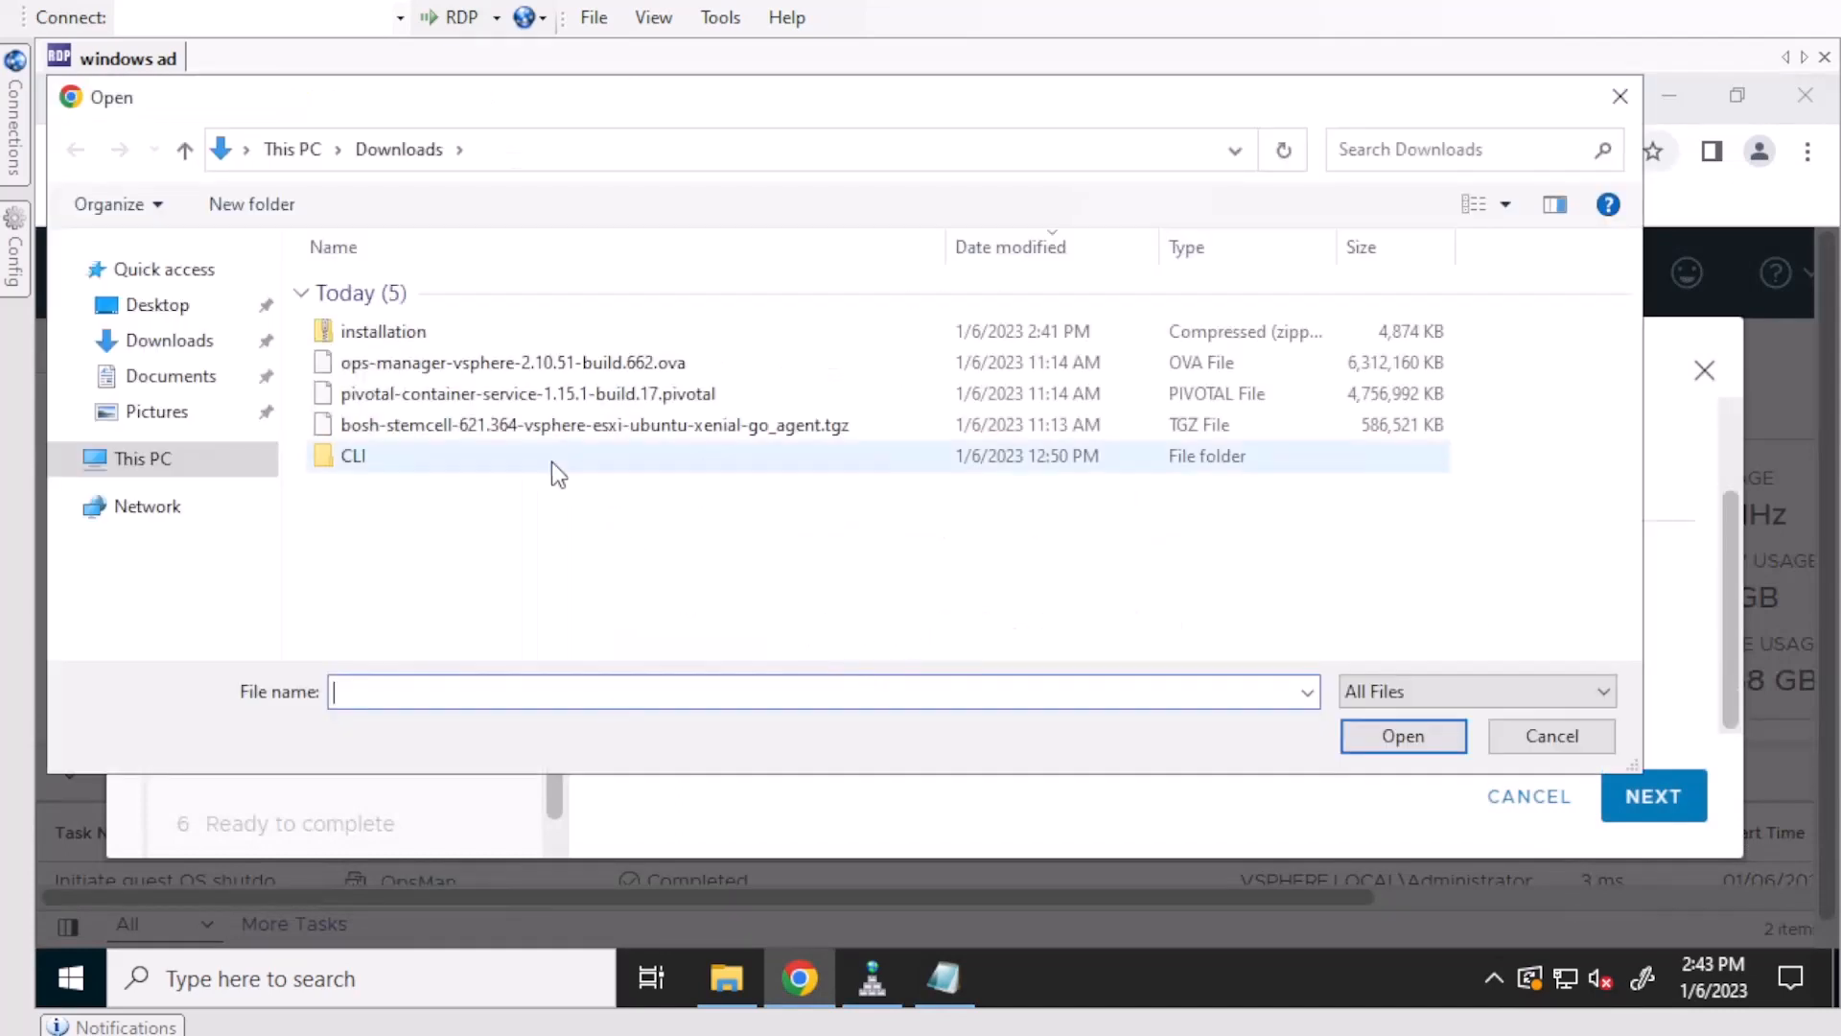
click(510, 362)
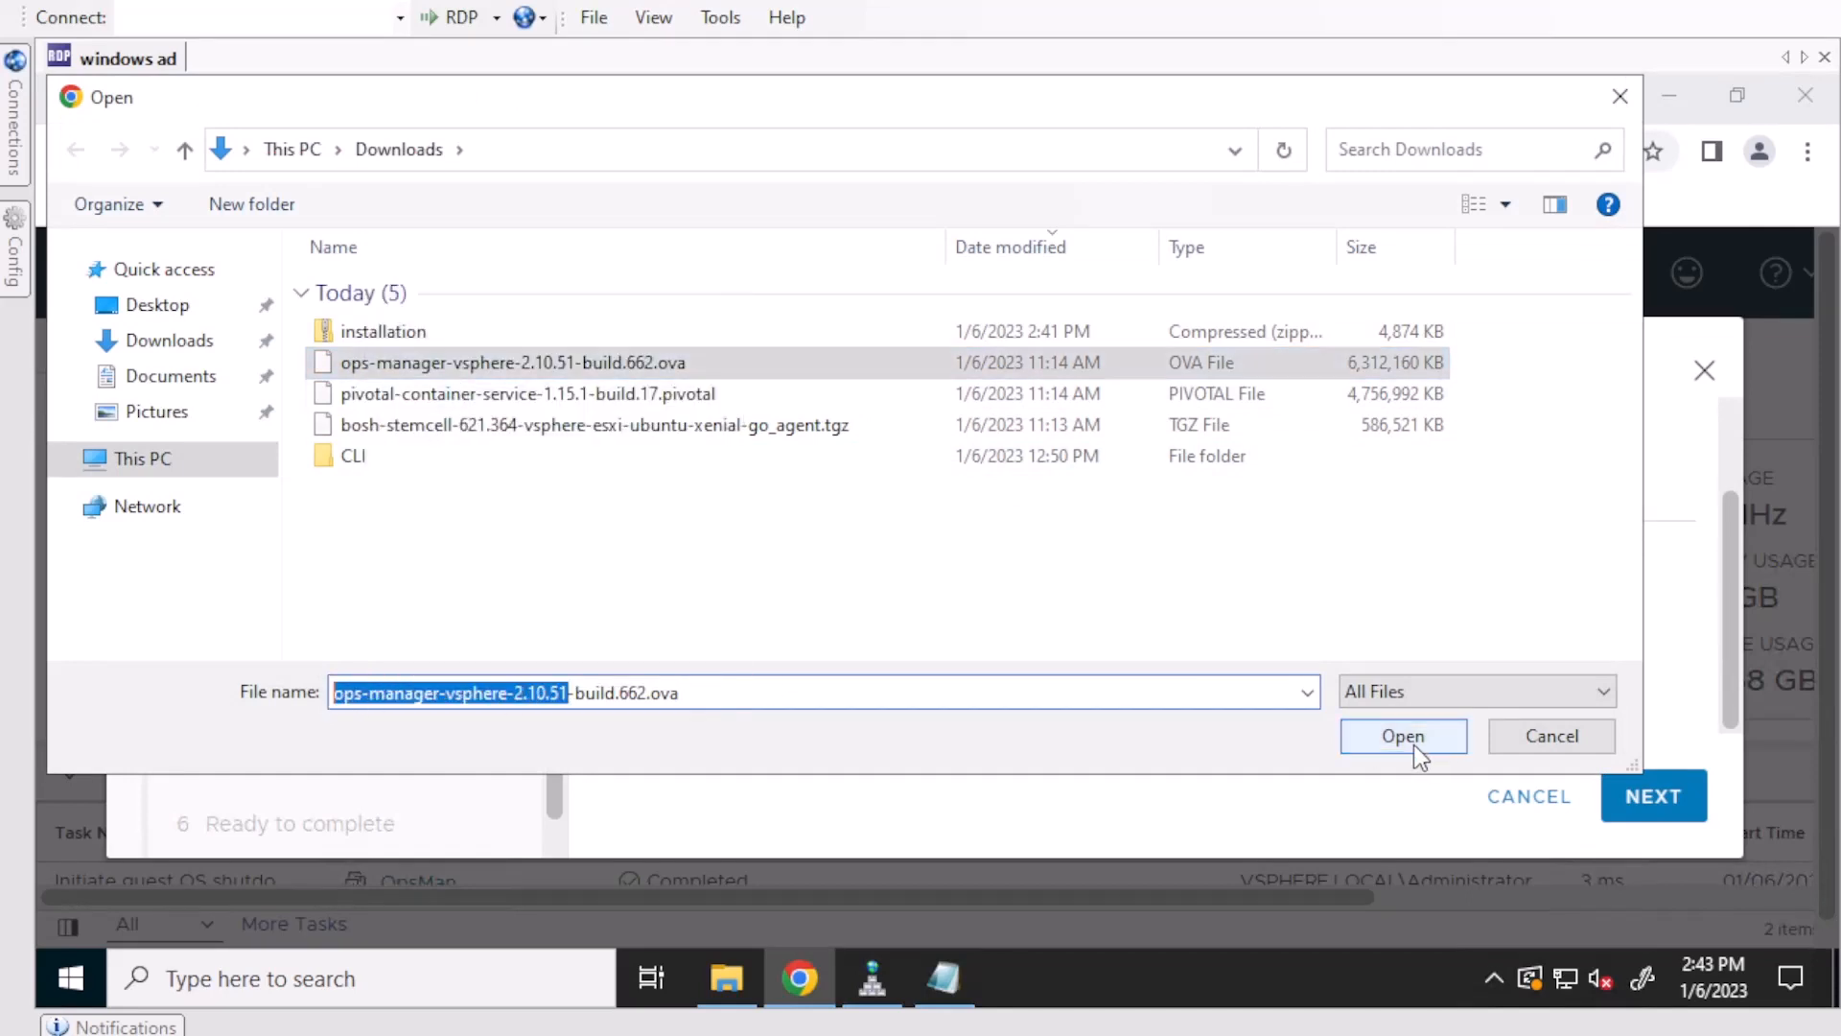
click(1402, 737)
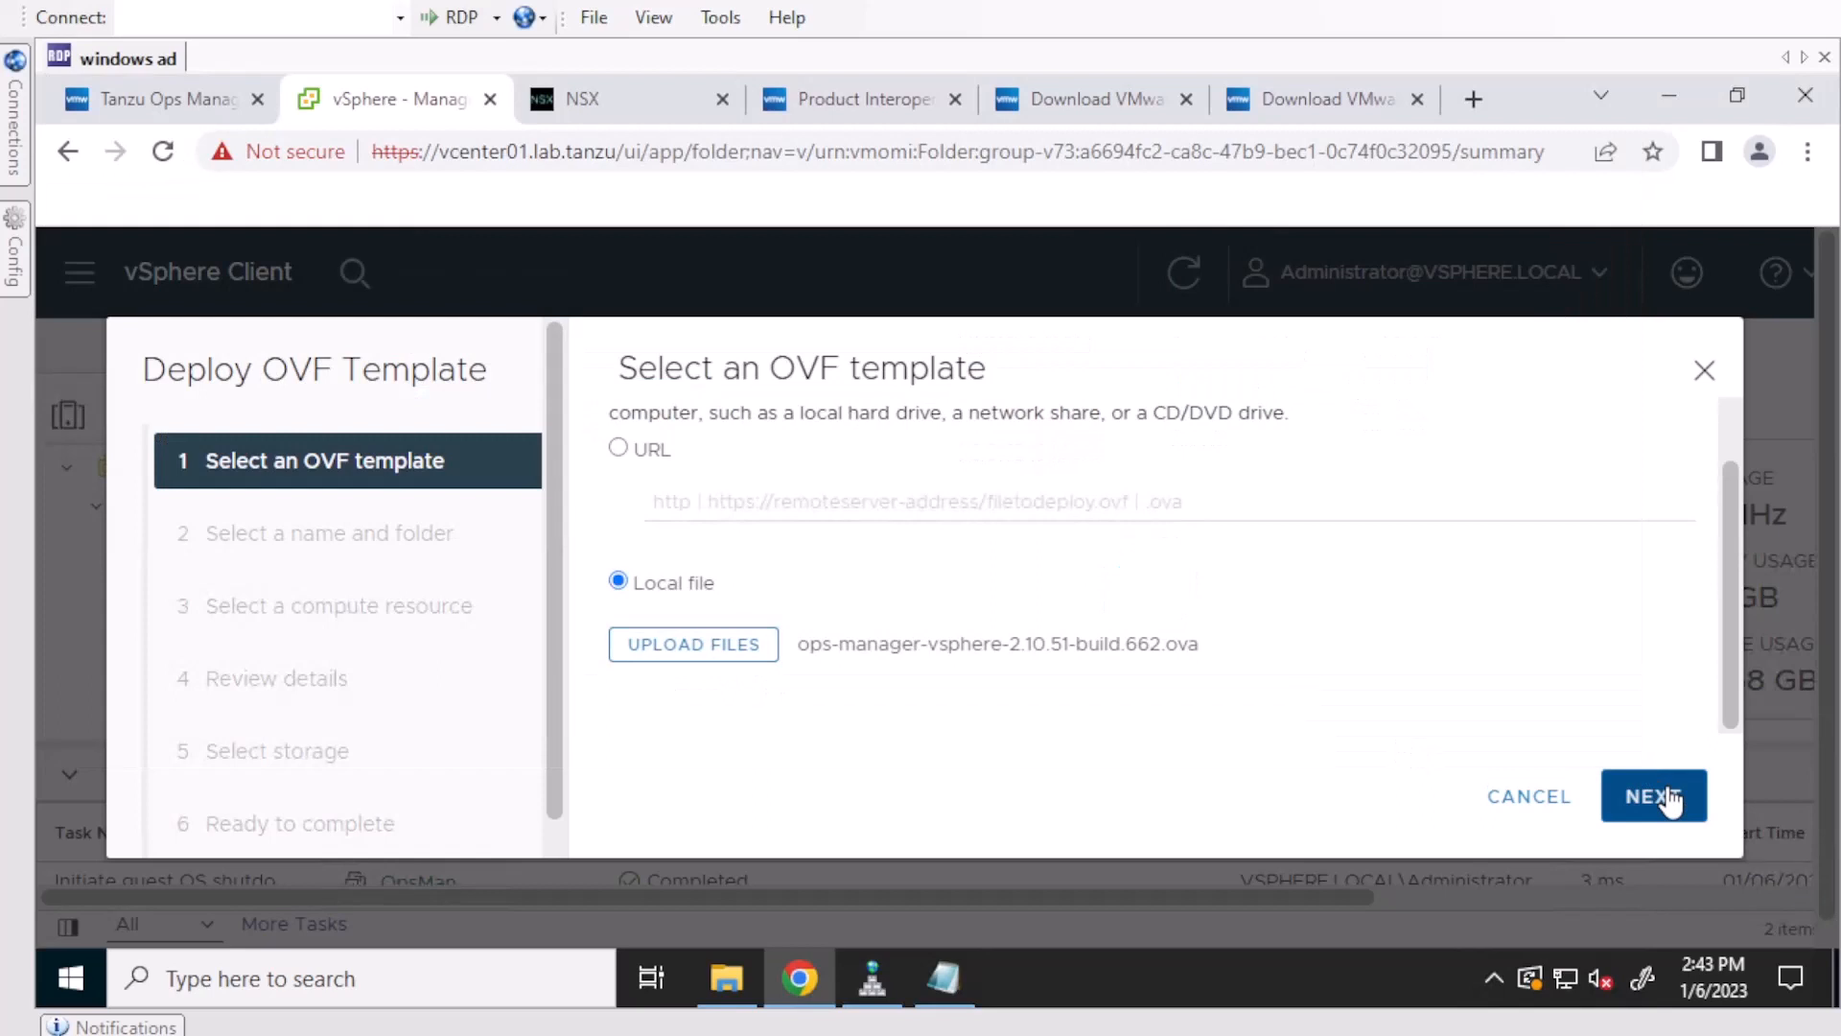
Name the VM ops-manager-2.10.51 in Management VMs and run it on Management-Pool.
click(1651, 795)
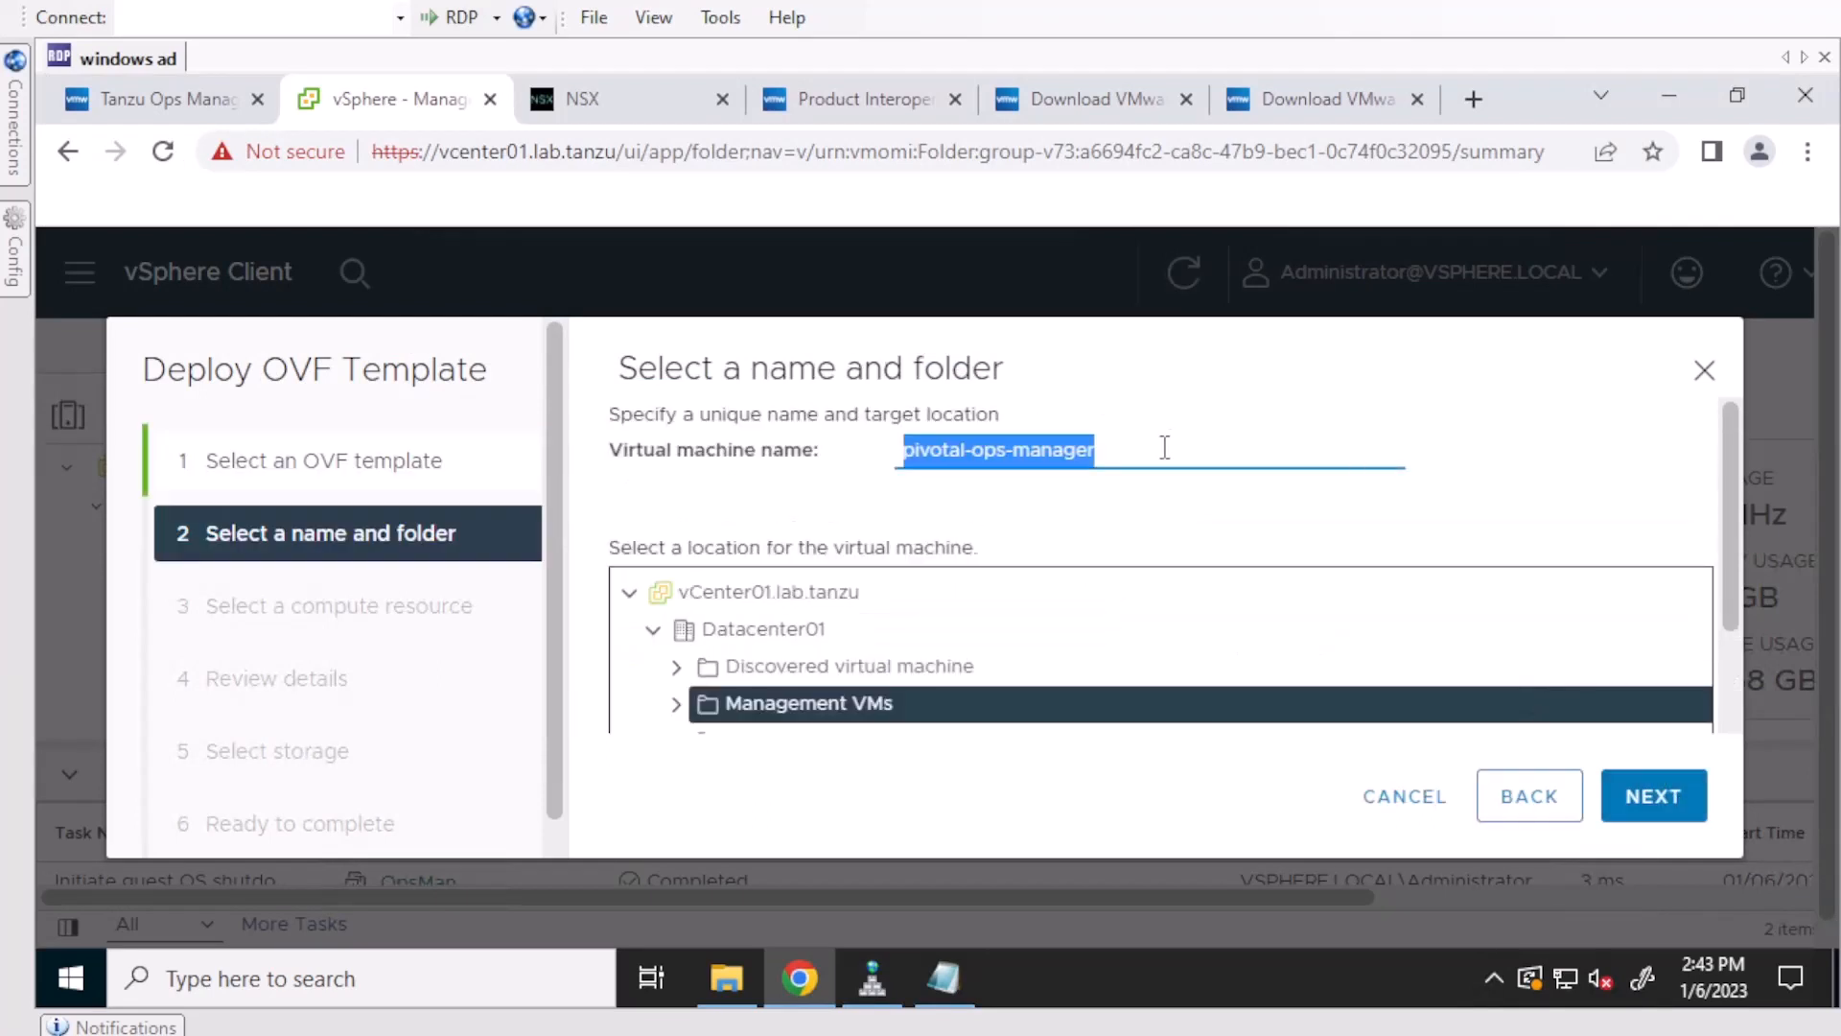
text(ops-manager-2.10.51)
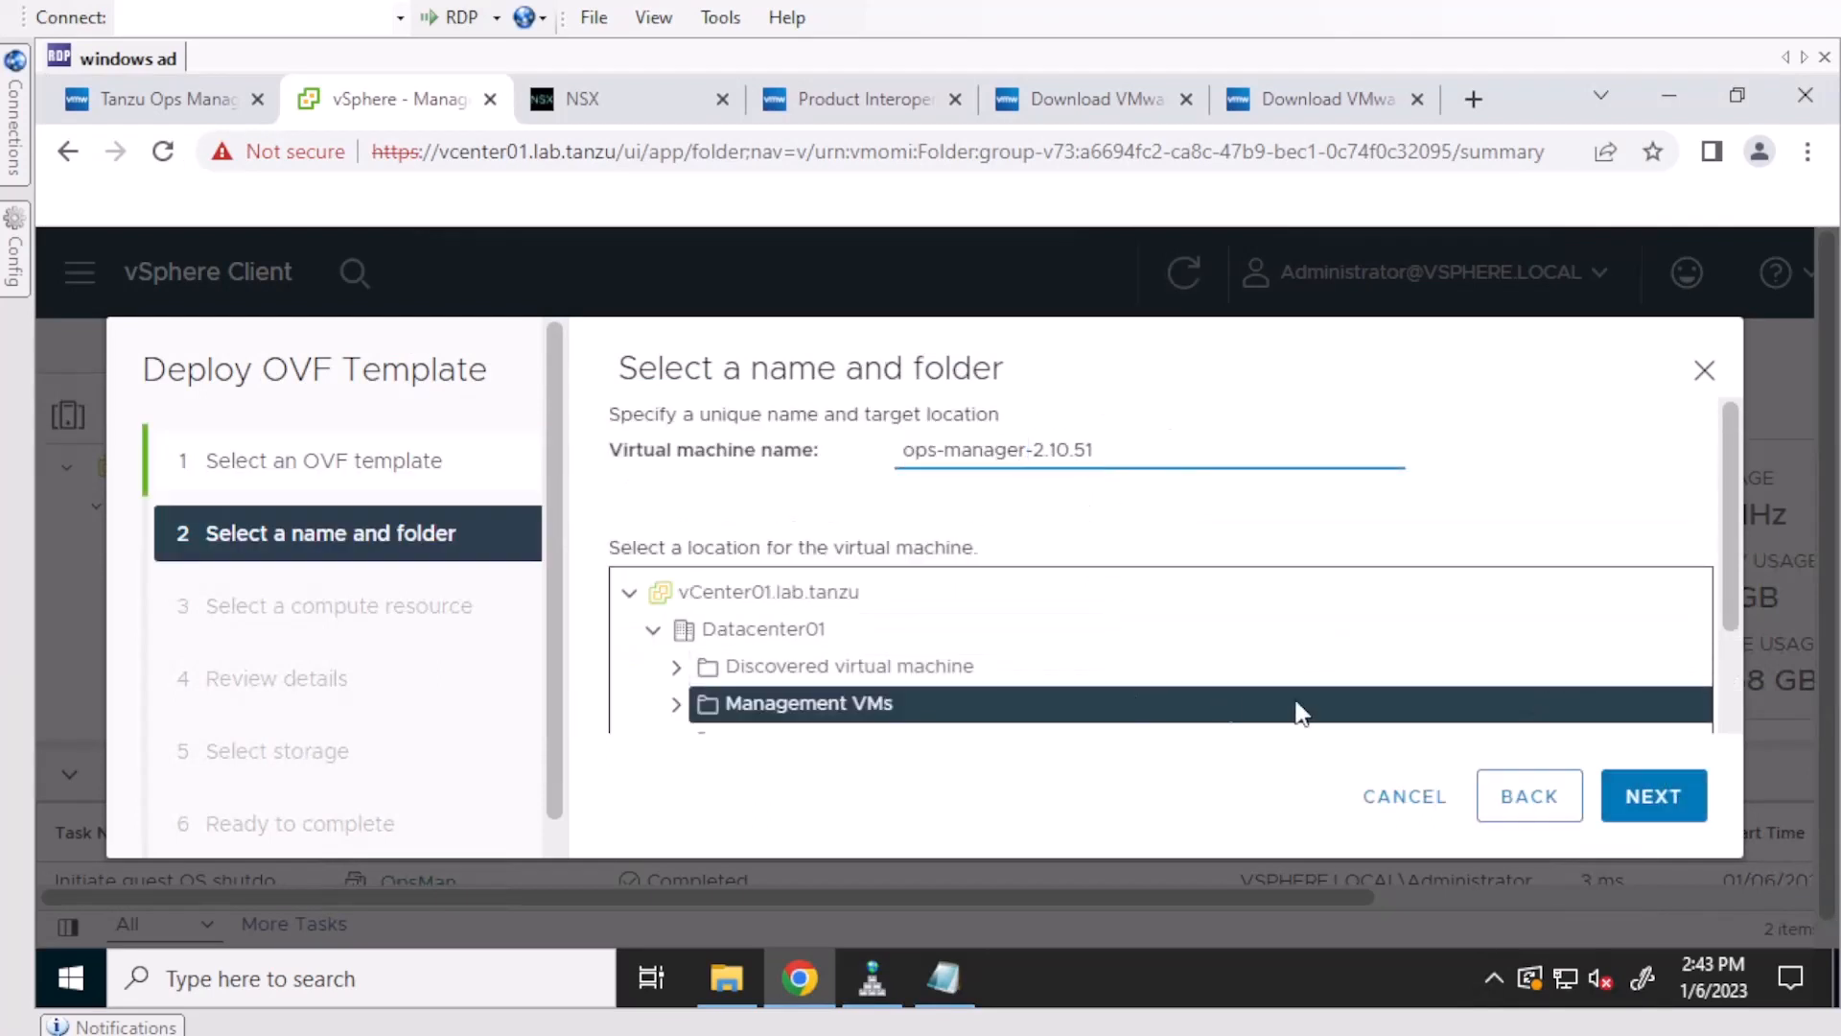
click(1651, 794)
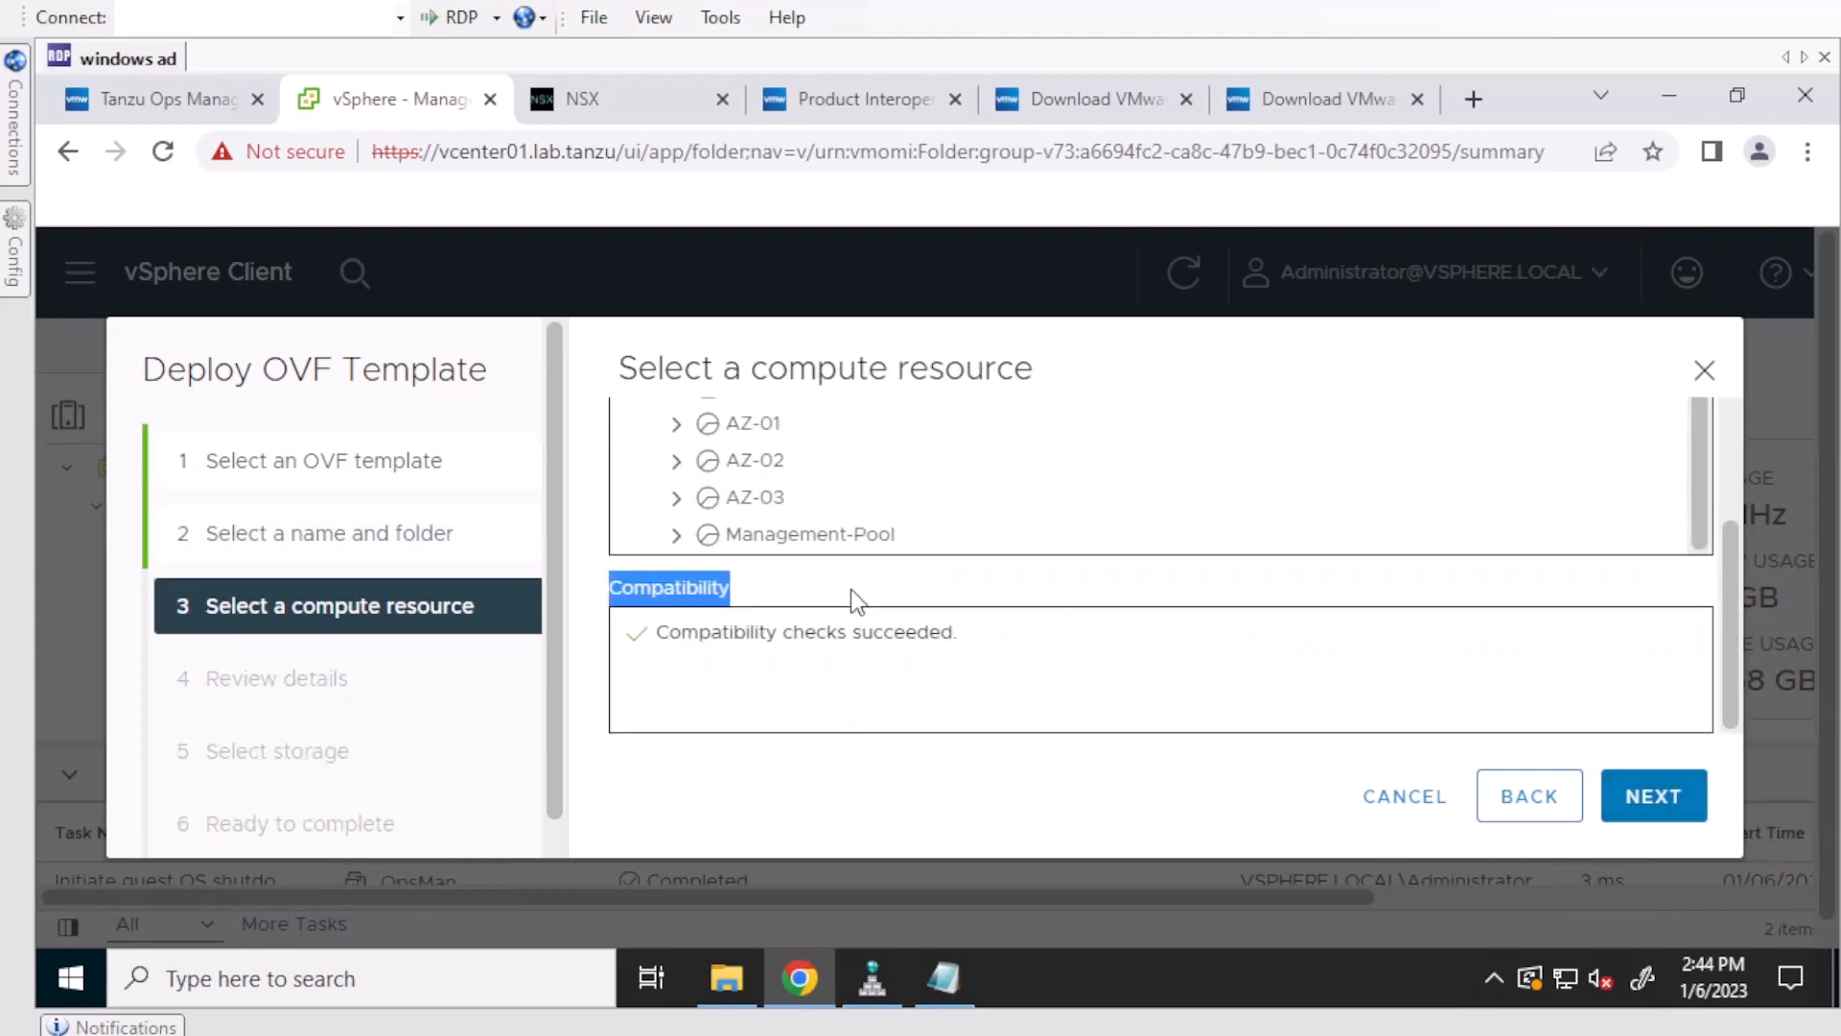
click(808, 535)
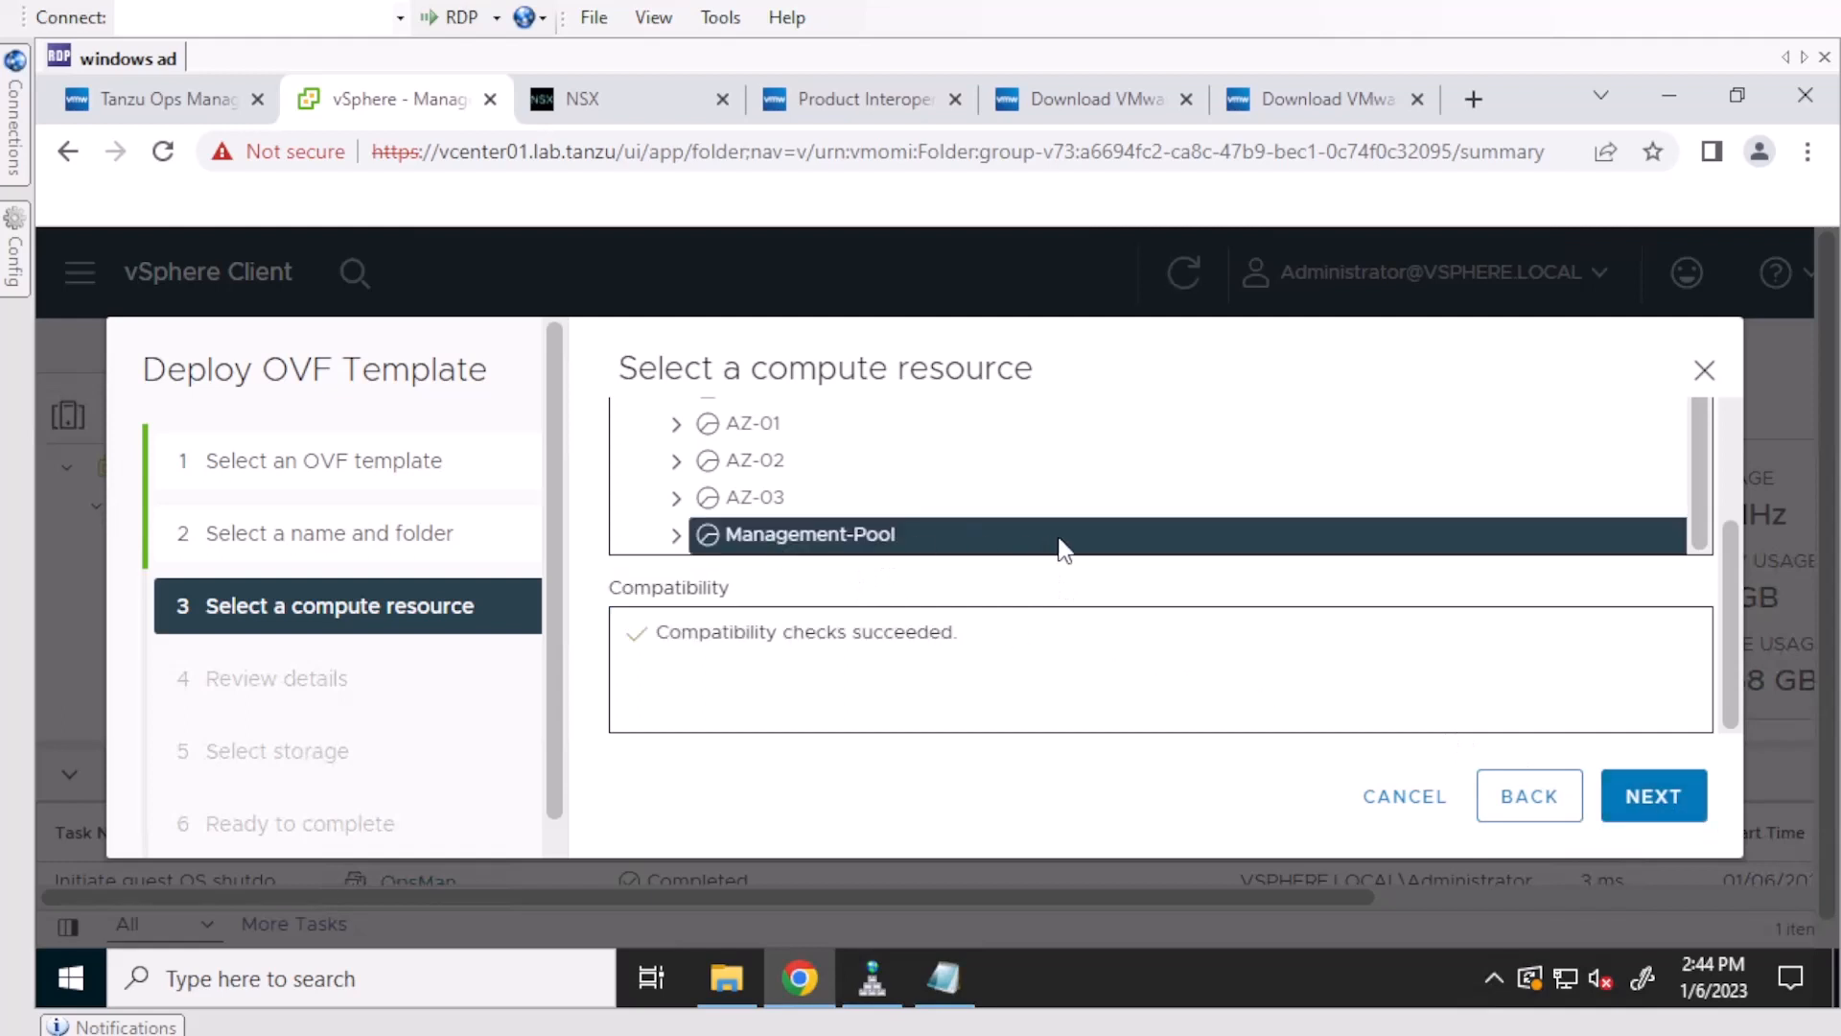
click(1652, 794)
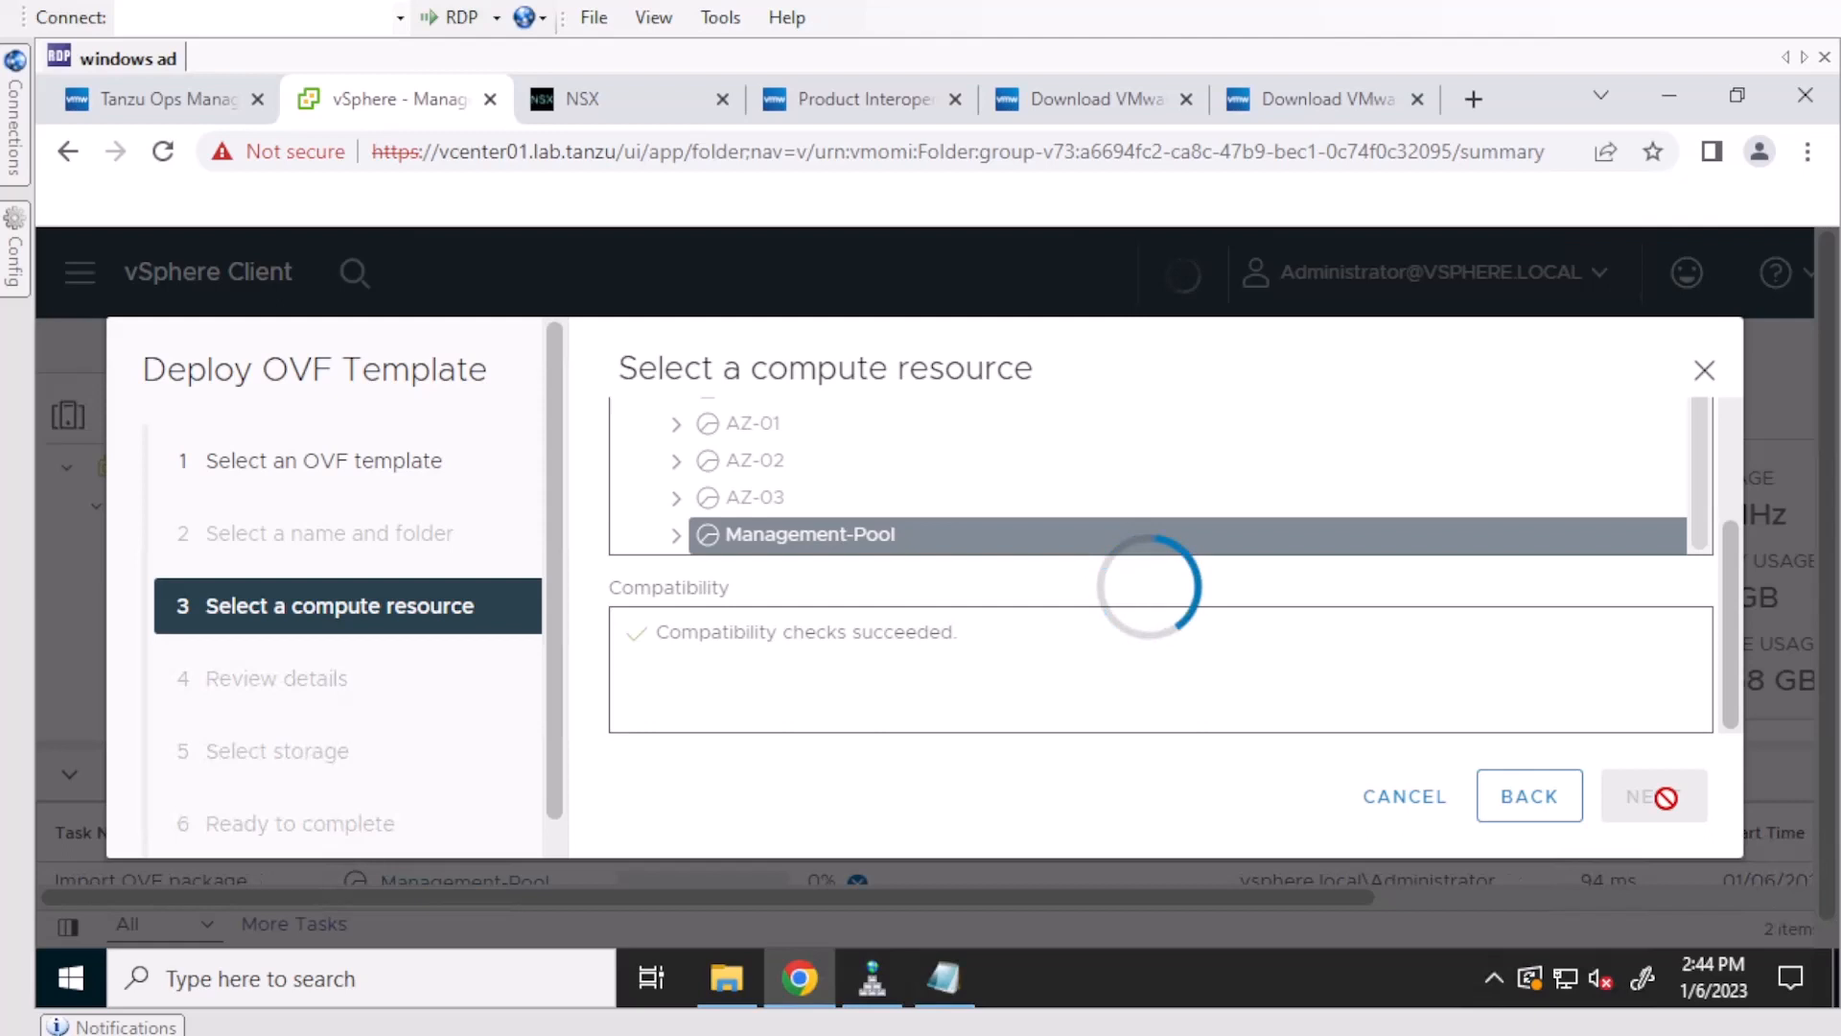
Accept the template details and store the VM on vsanDatastore.
click(1653, 794)
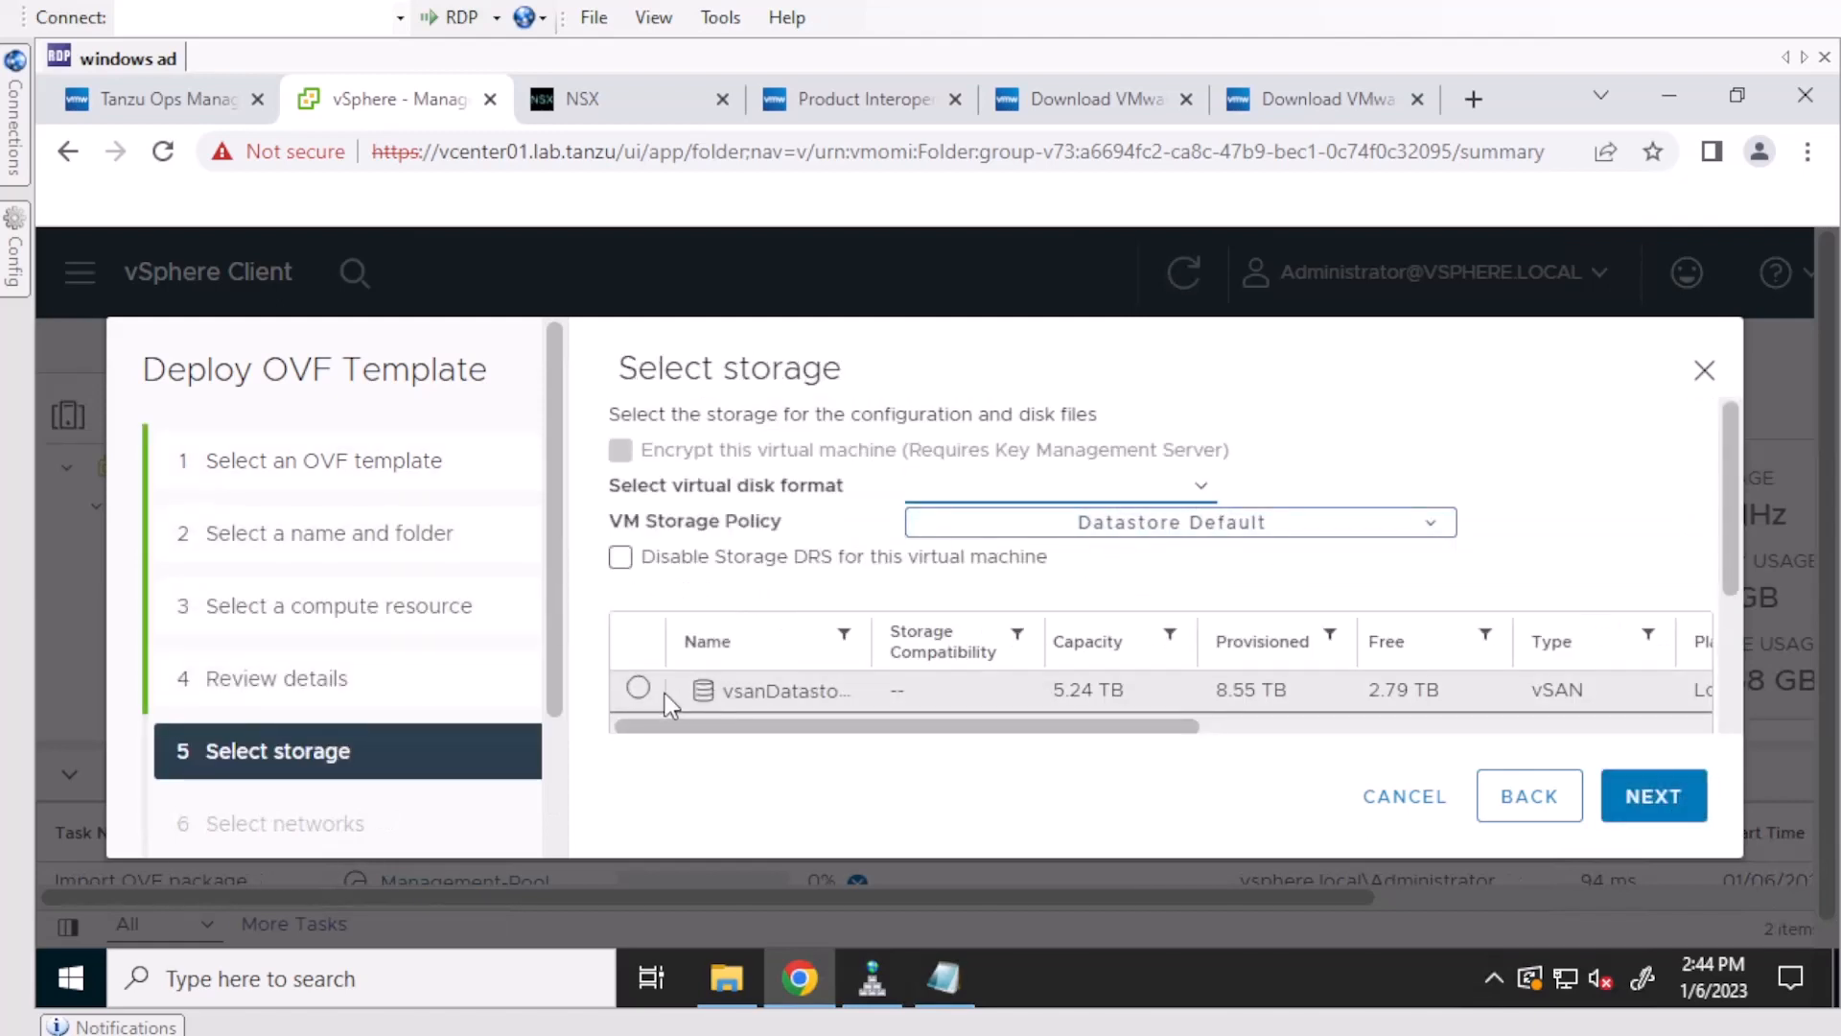
click(637, 688)
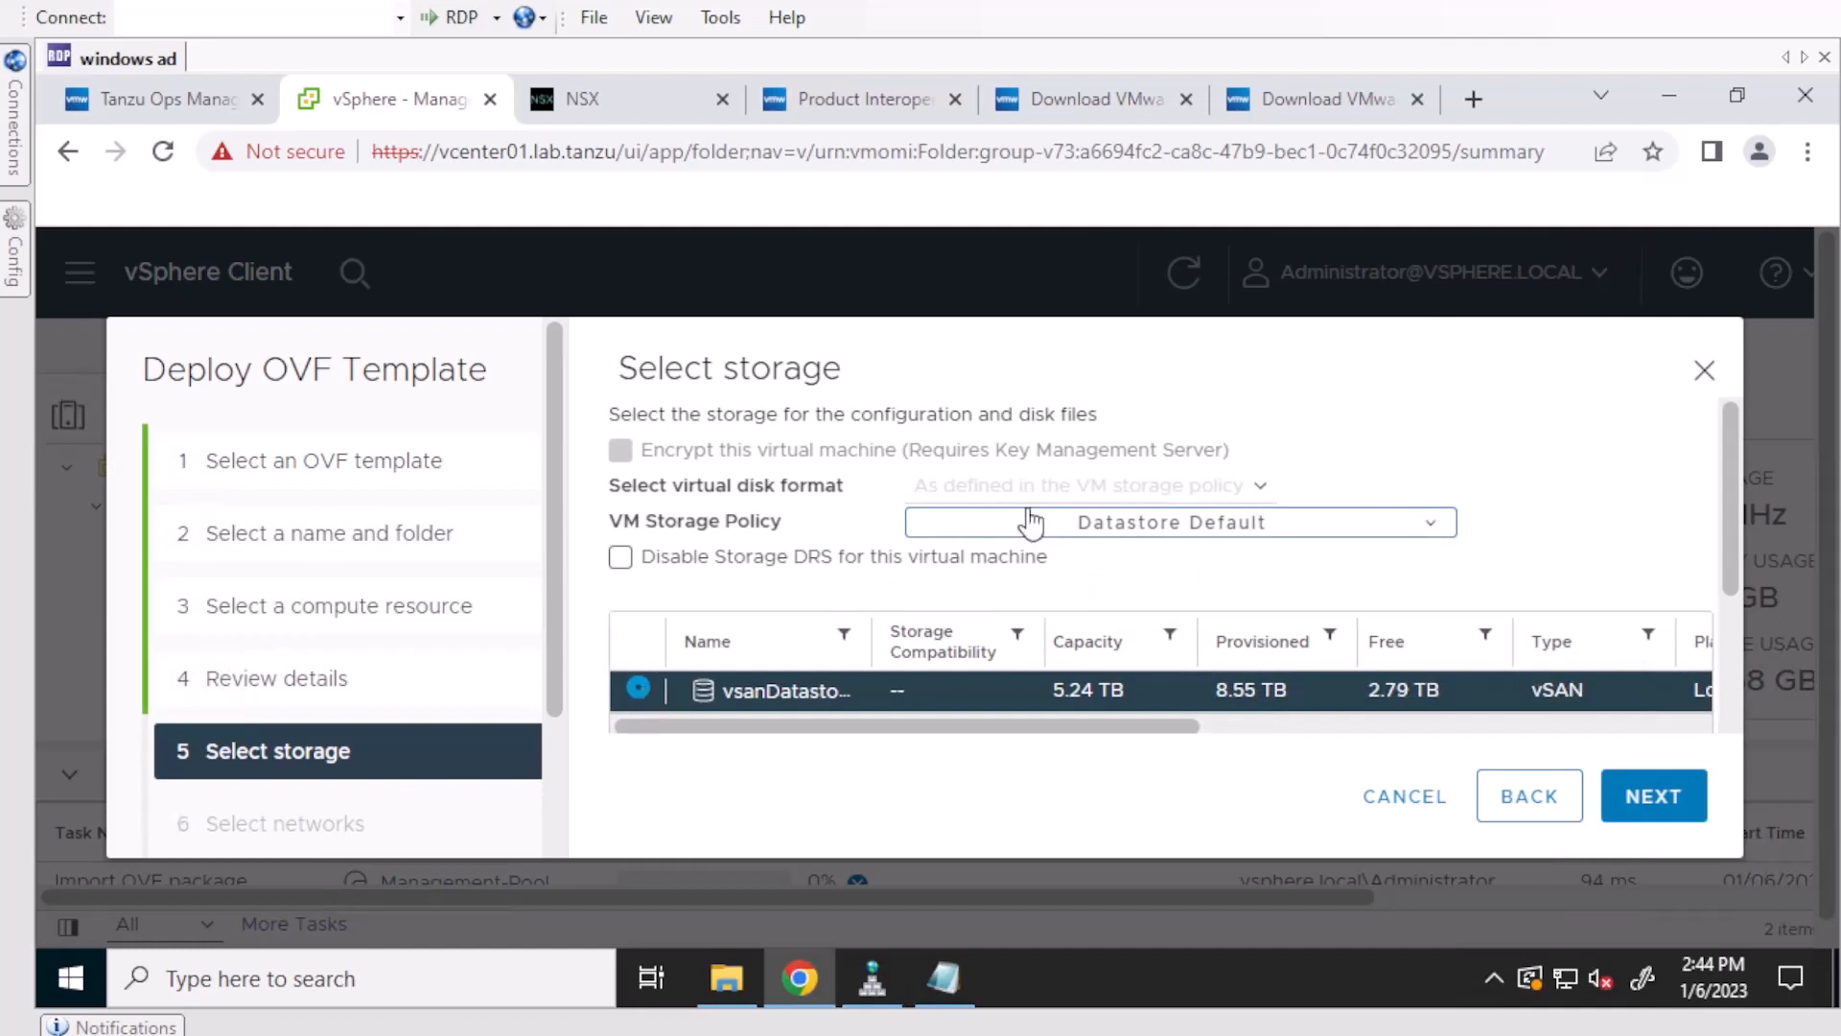
click(1651, 794)
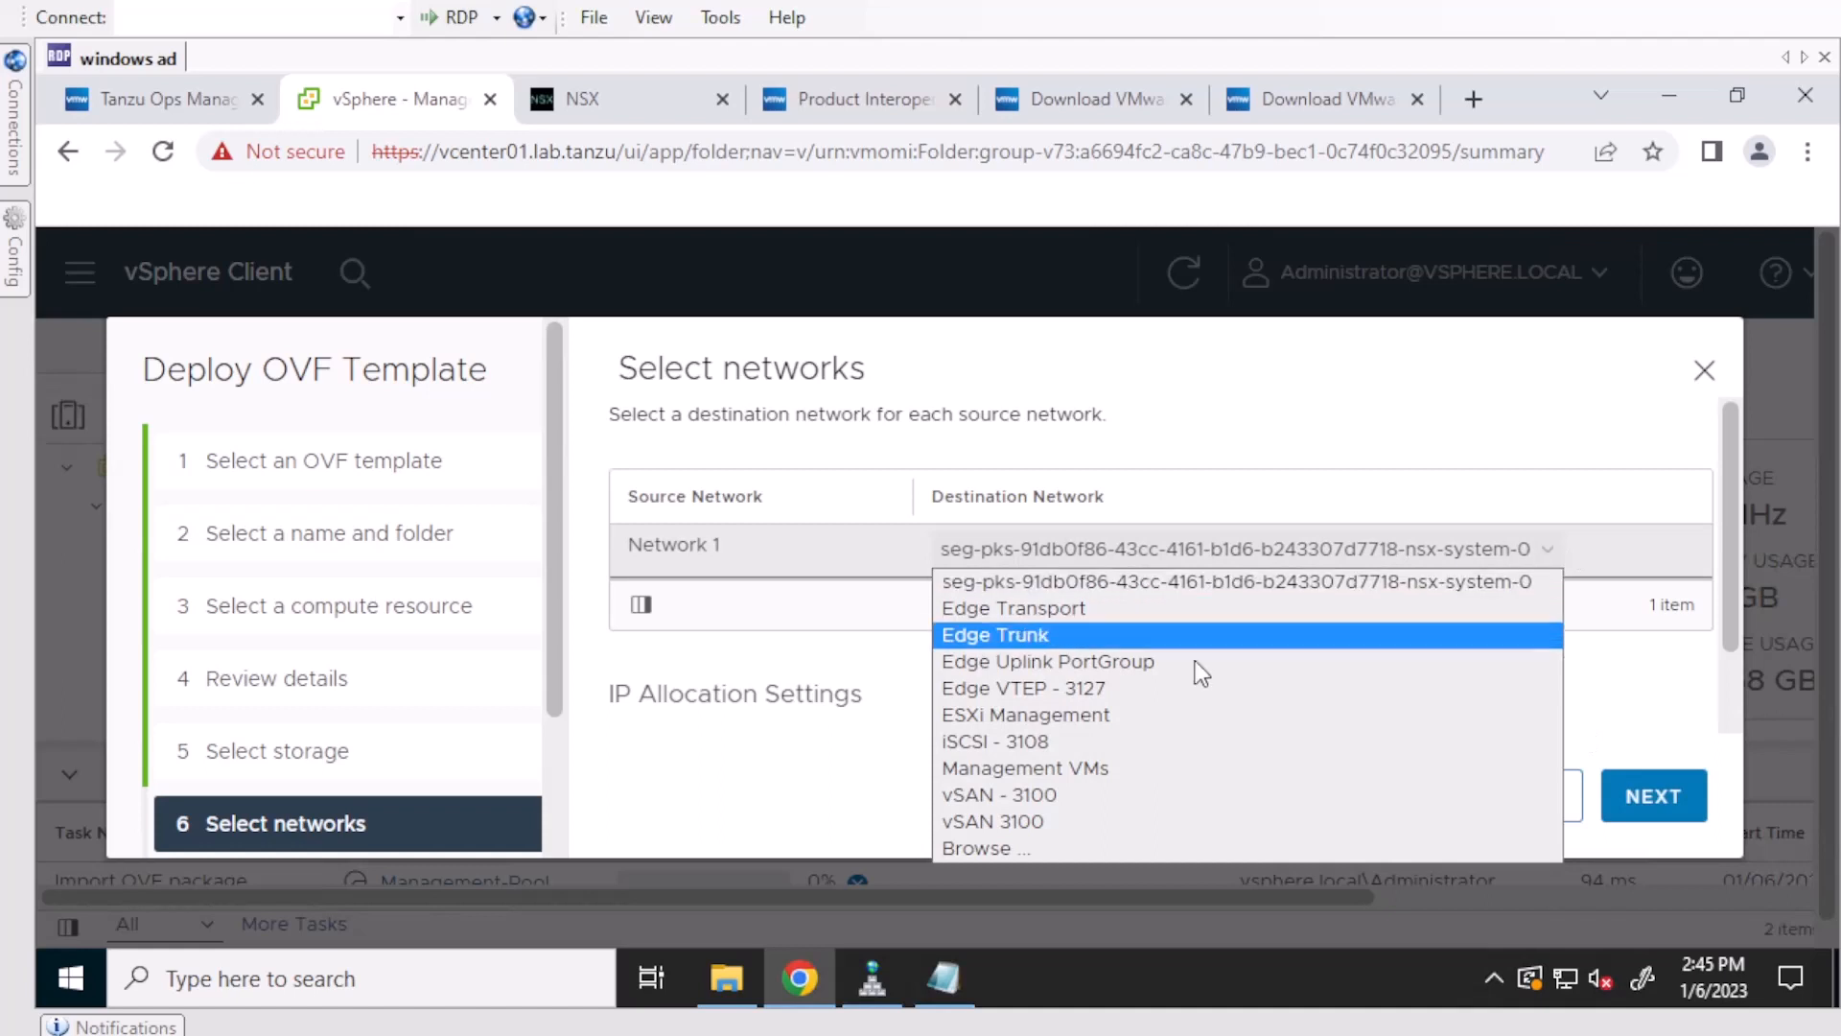
mouse_move(1097, 767)
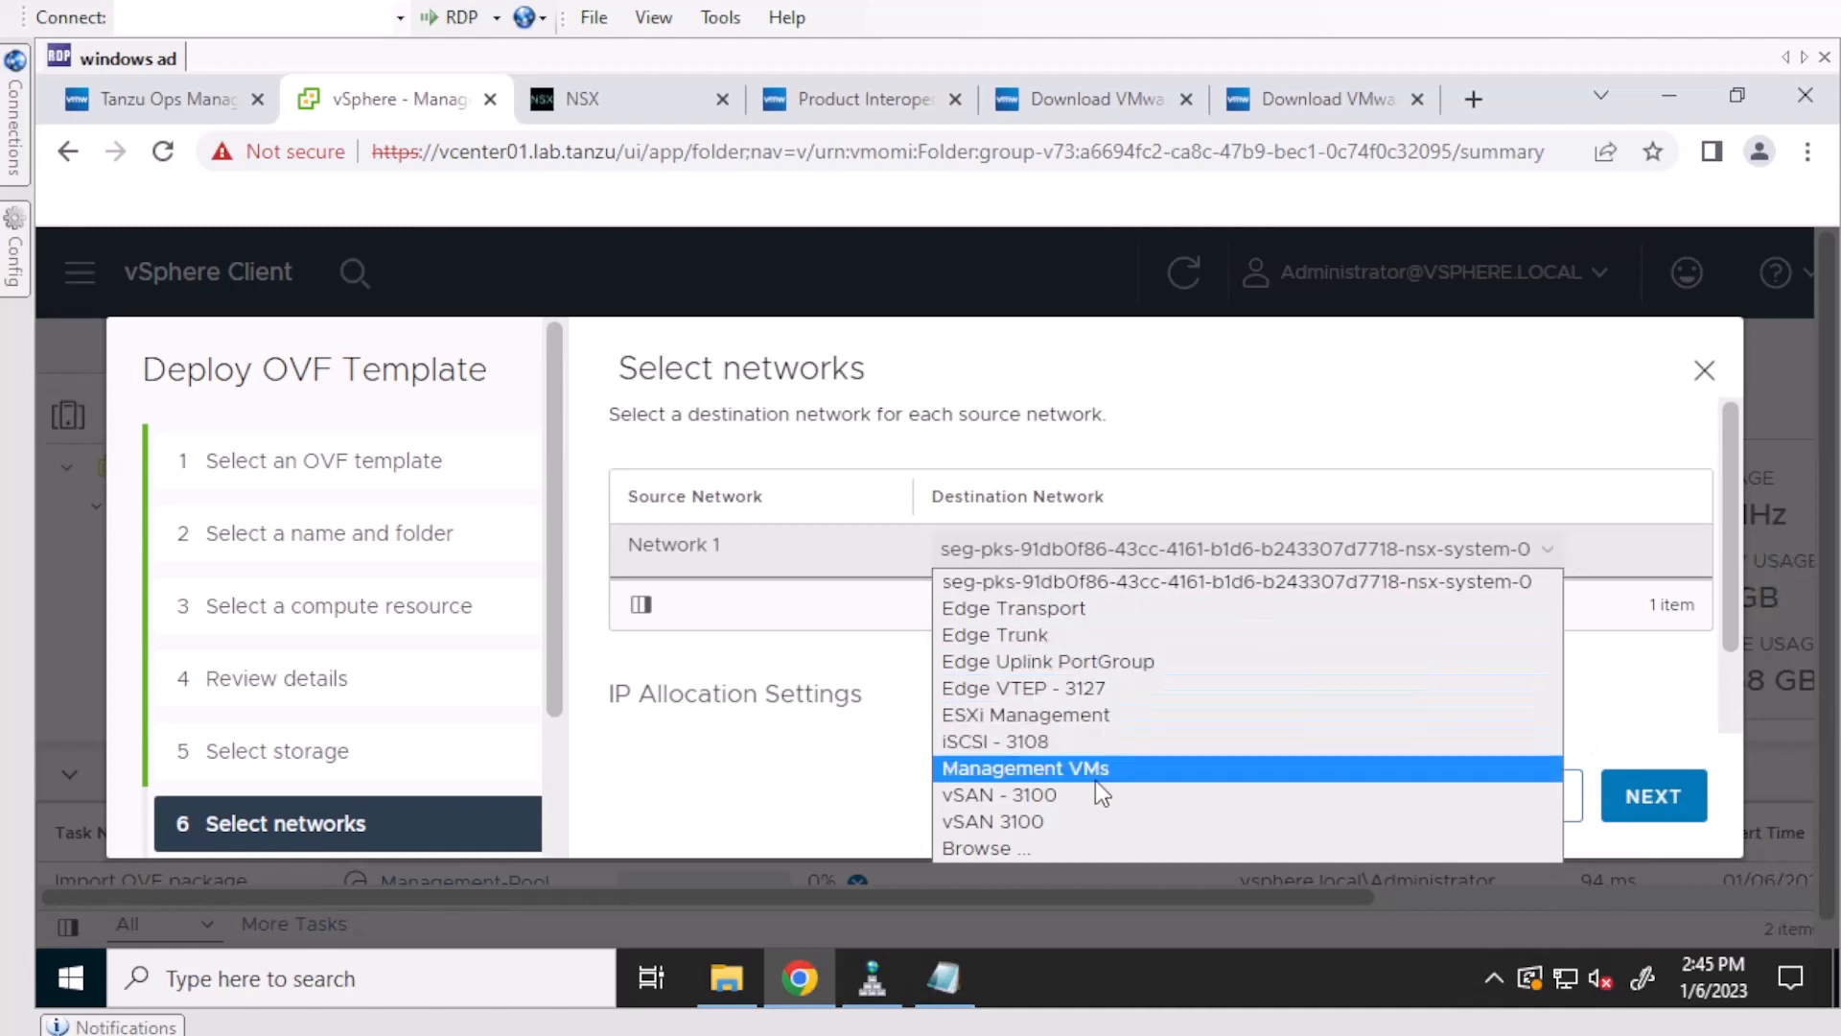
Map the VM's destination network to TKGI-mgmt-segment.
click(984, 847)
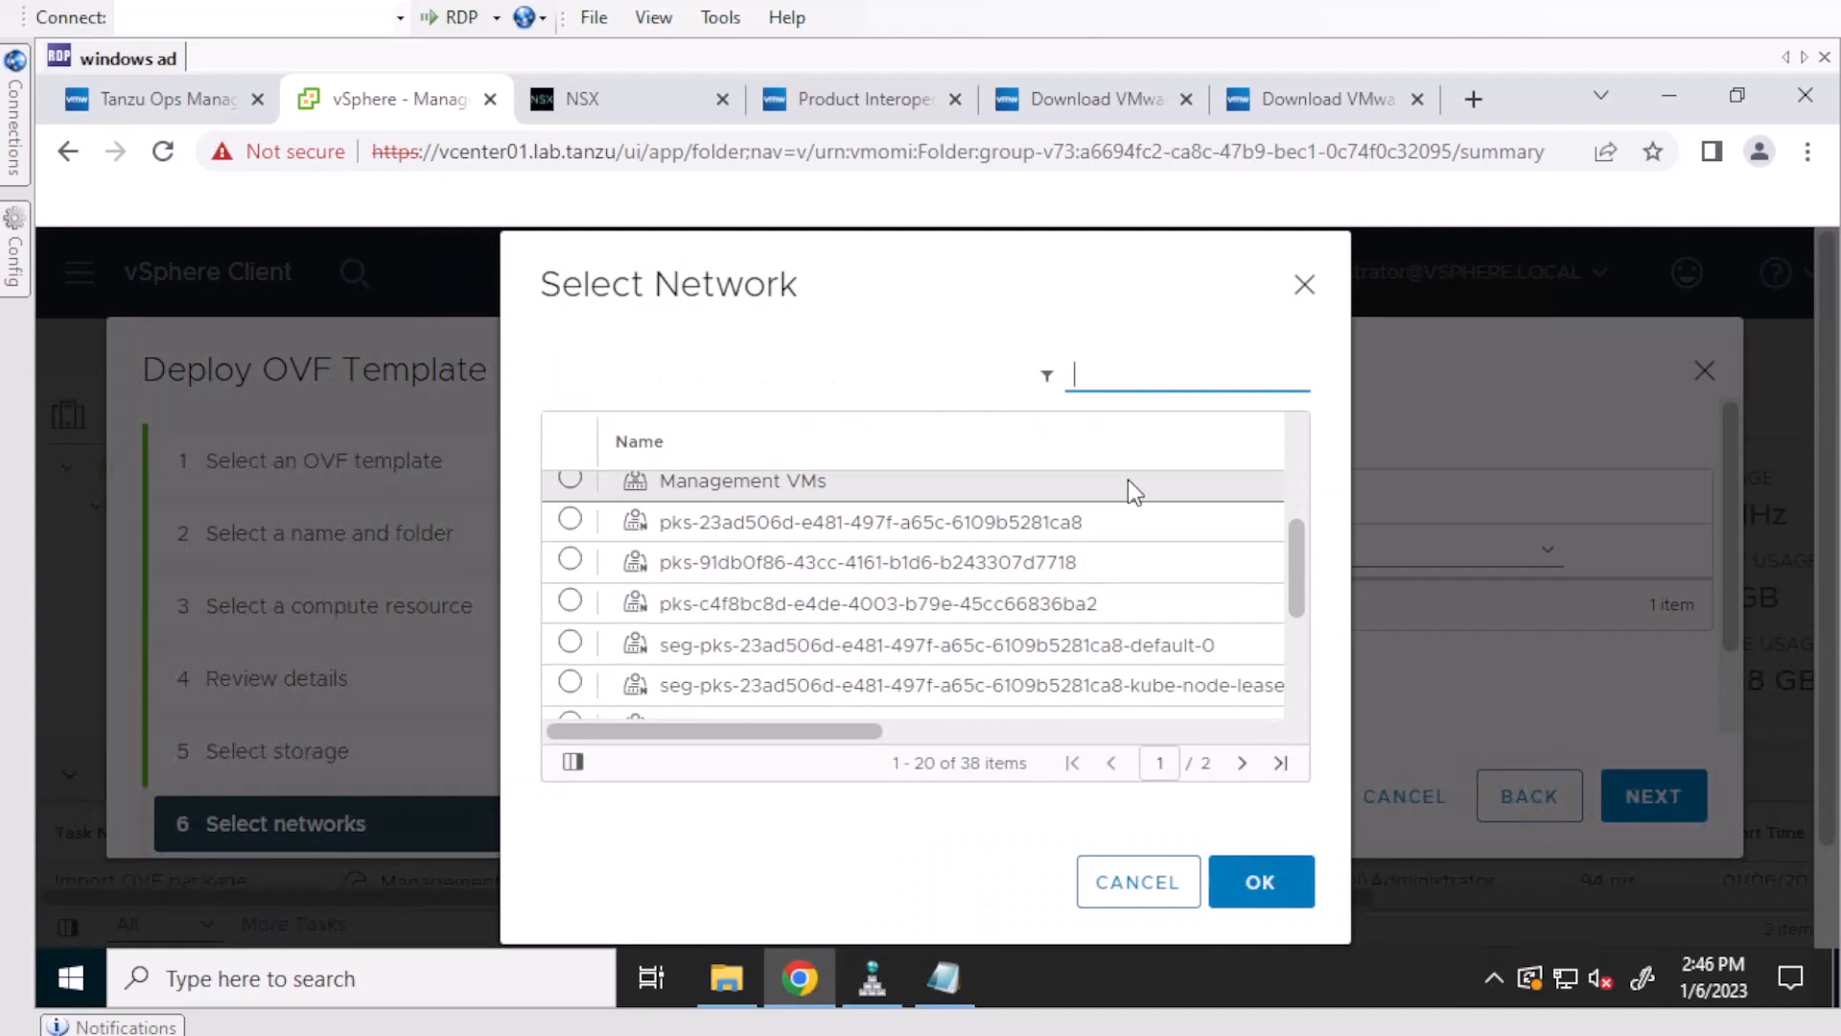
text(tkgi)
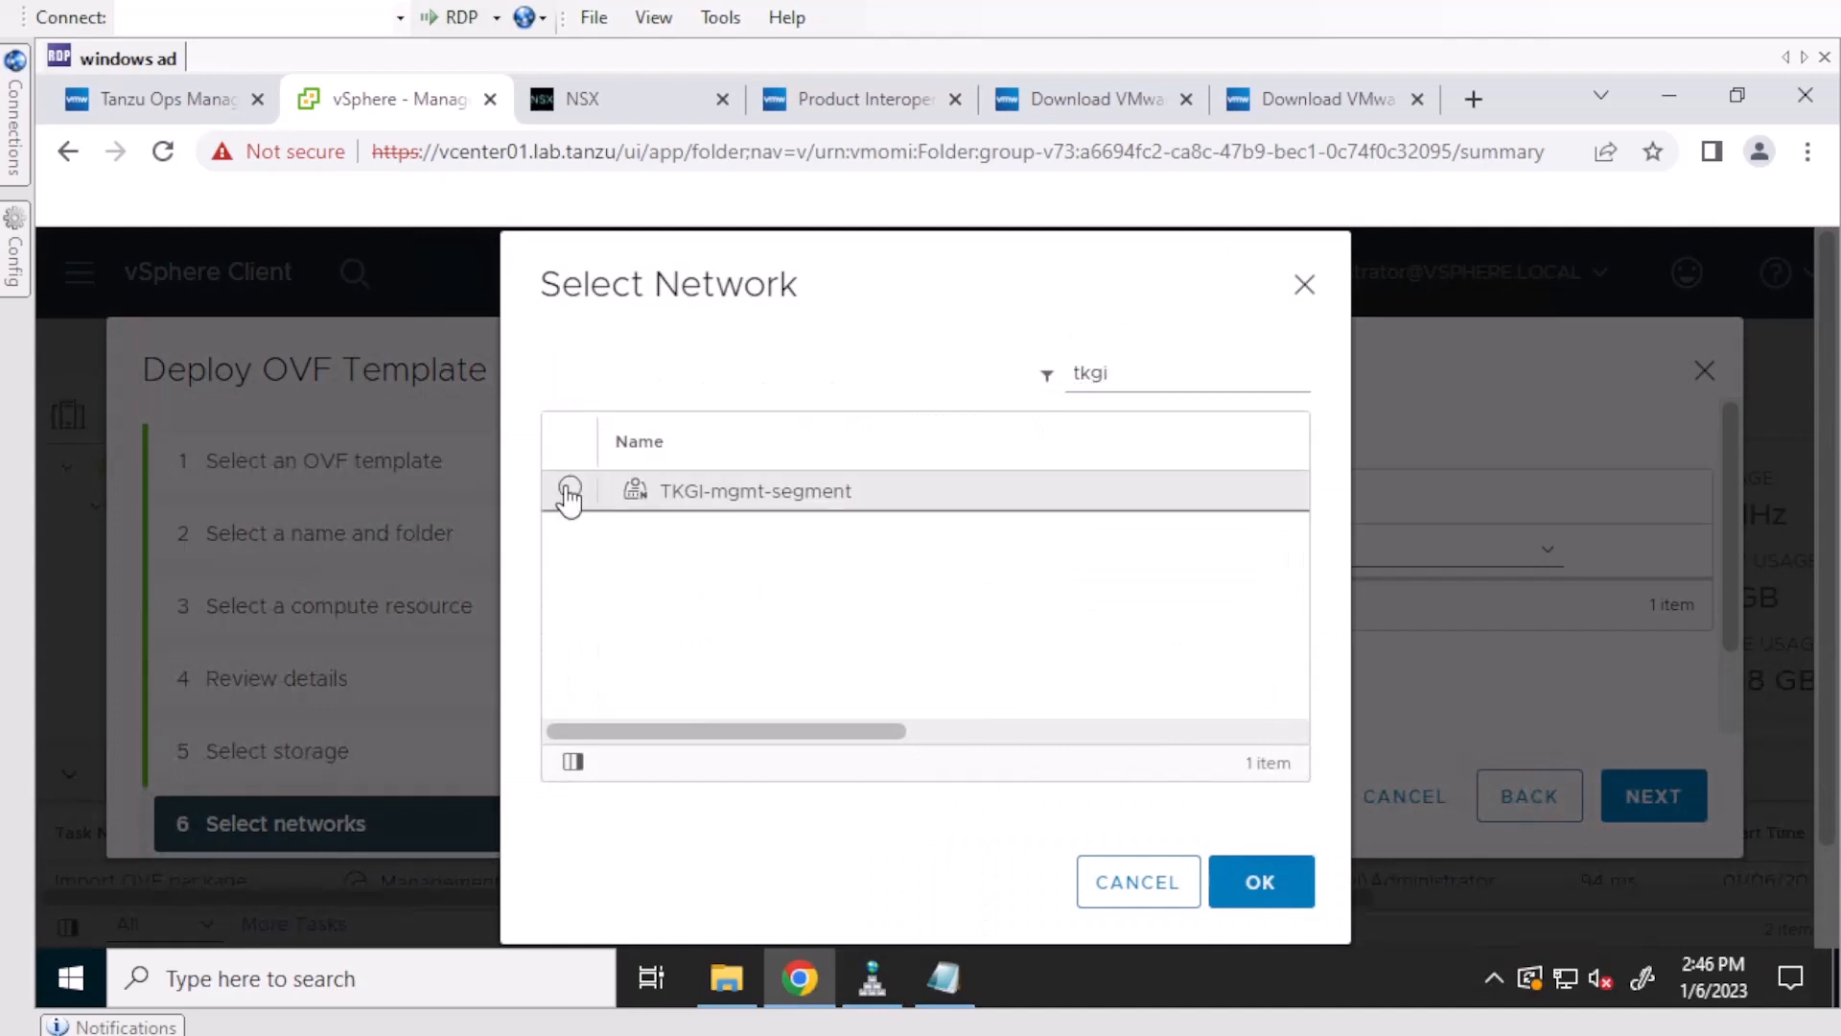
click(1258, 882)
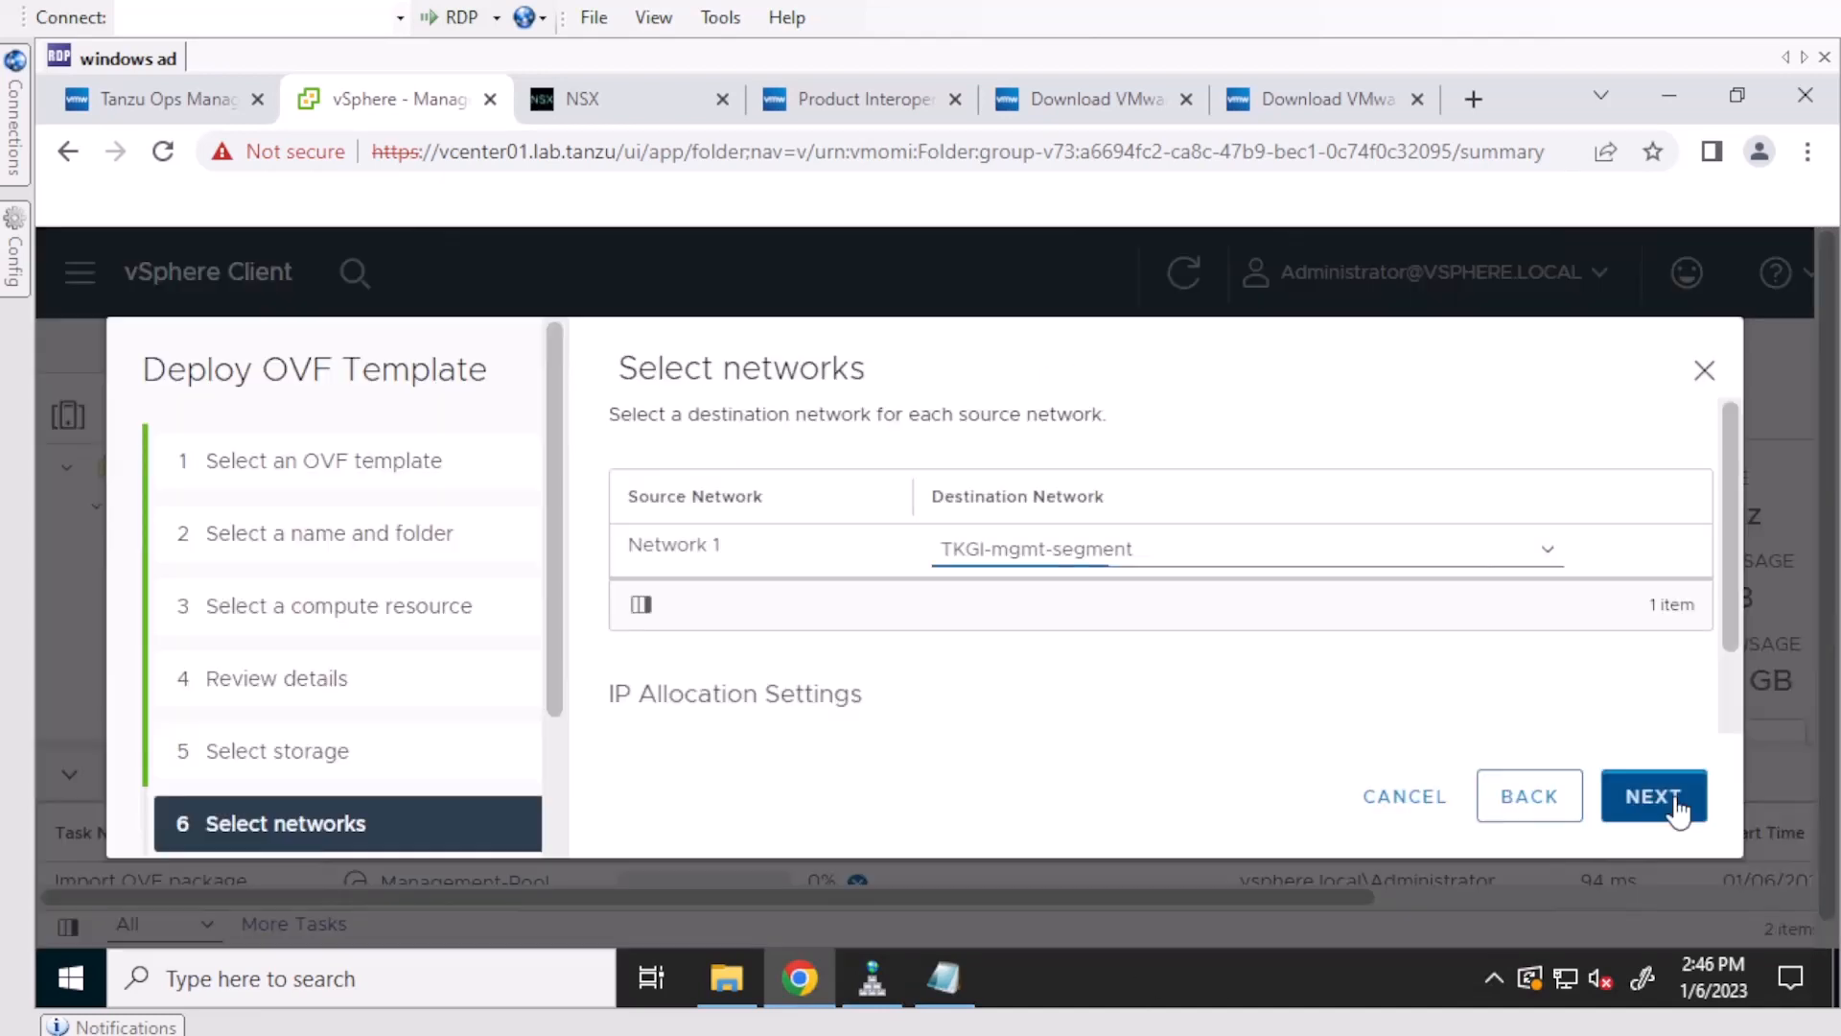
click(1651, 796)
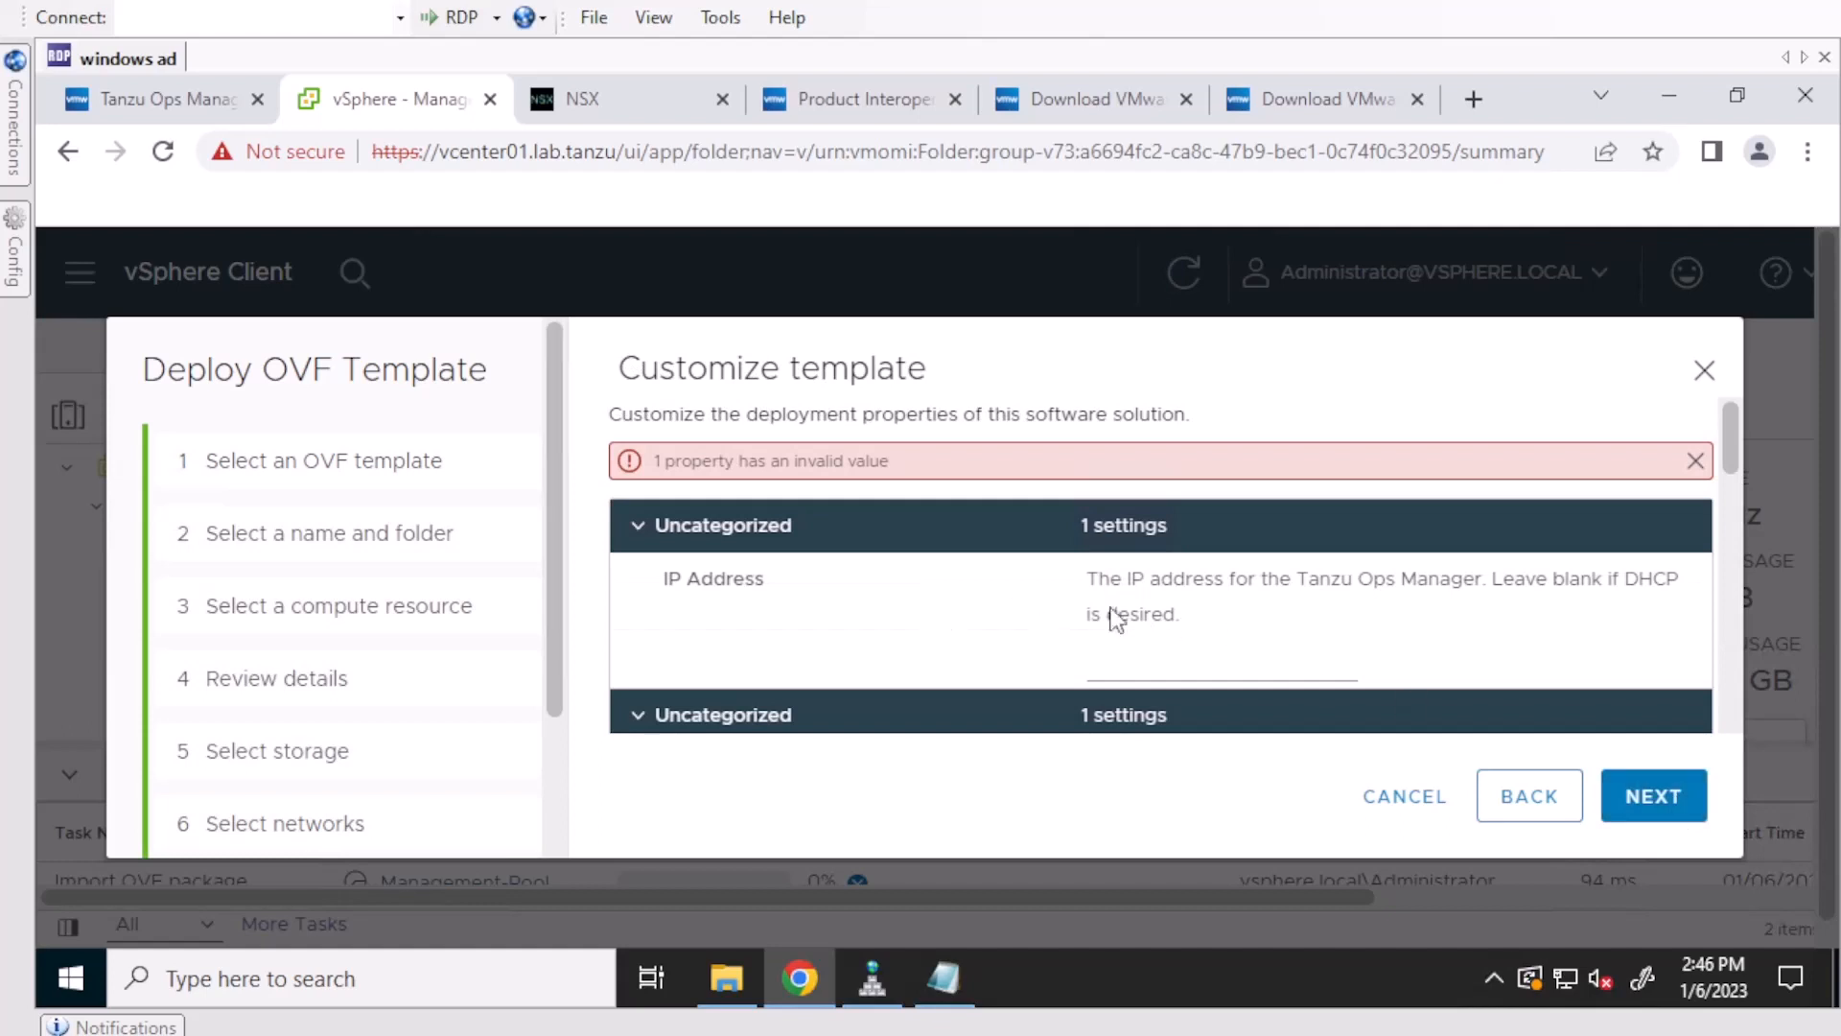
Set IP 10.1.1.2, gateway 10.1.1.254, netmask, DNS, NTP, SSH key and hostname OpsMan.lab.tanzu.
click(1222, 664)
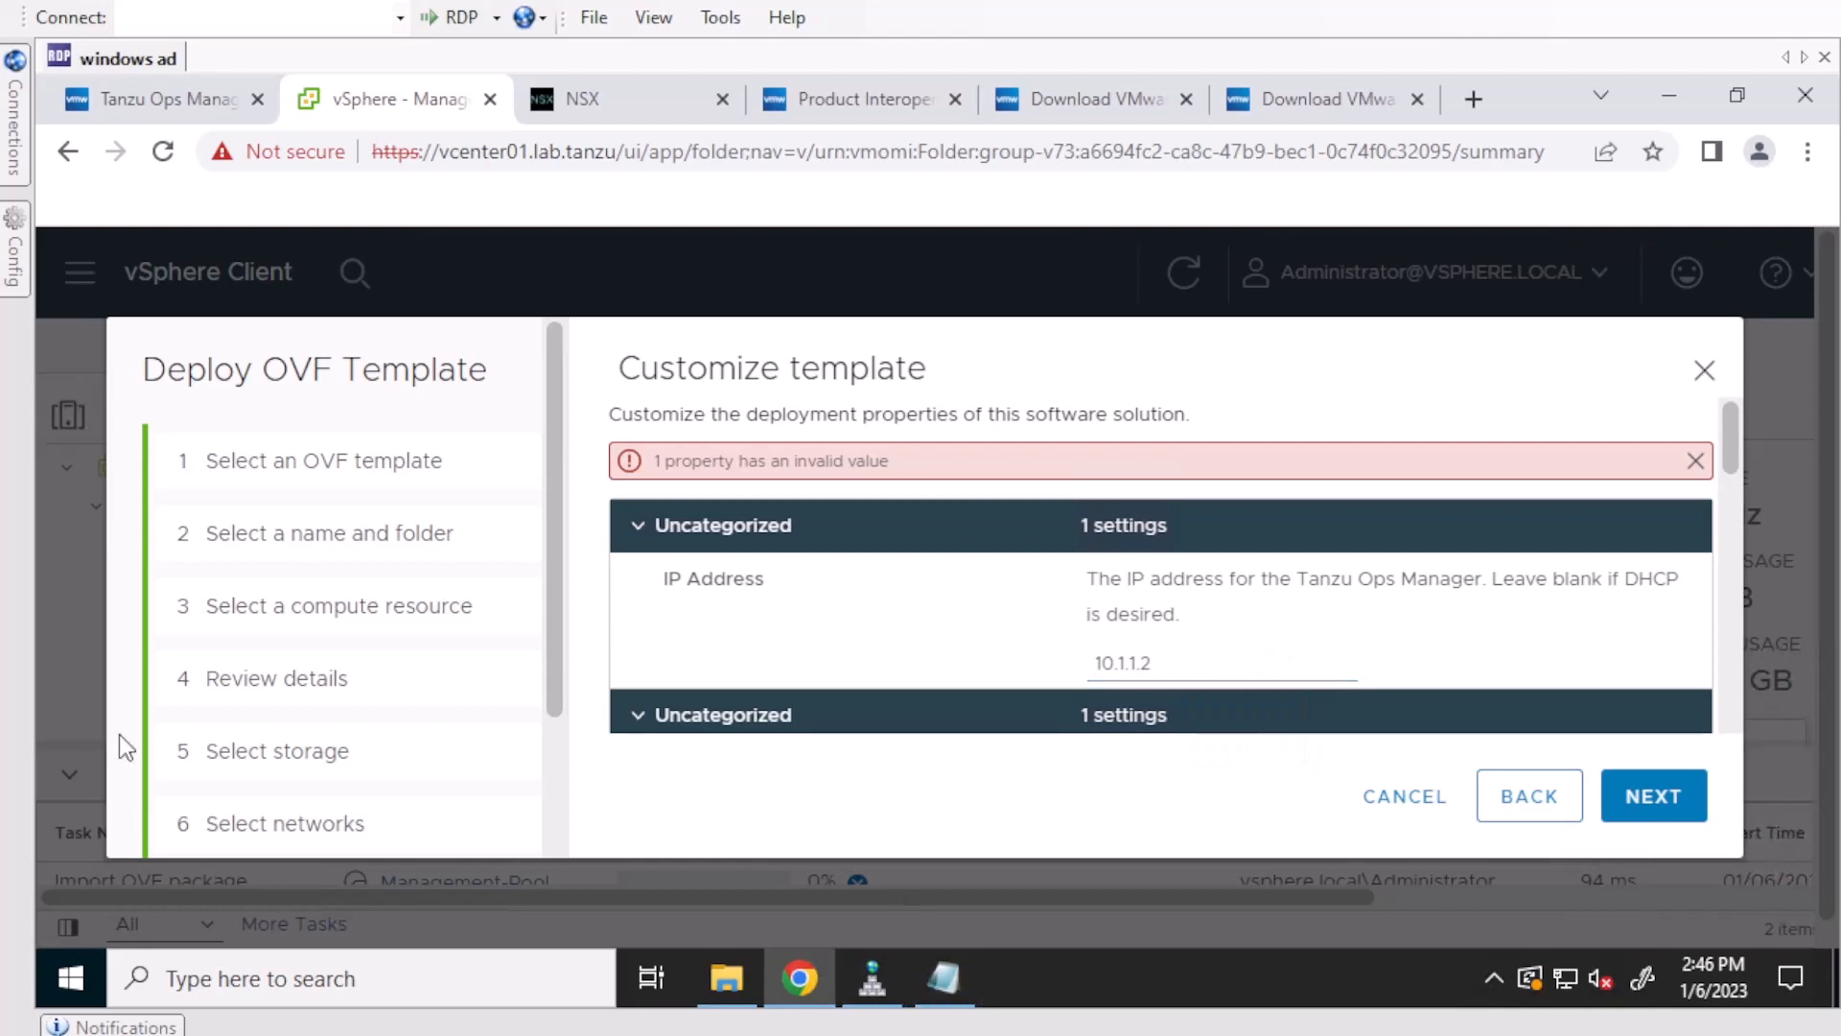
mouse_move(1708, 502)
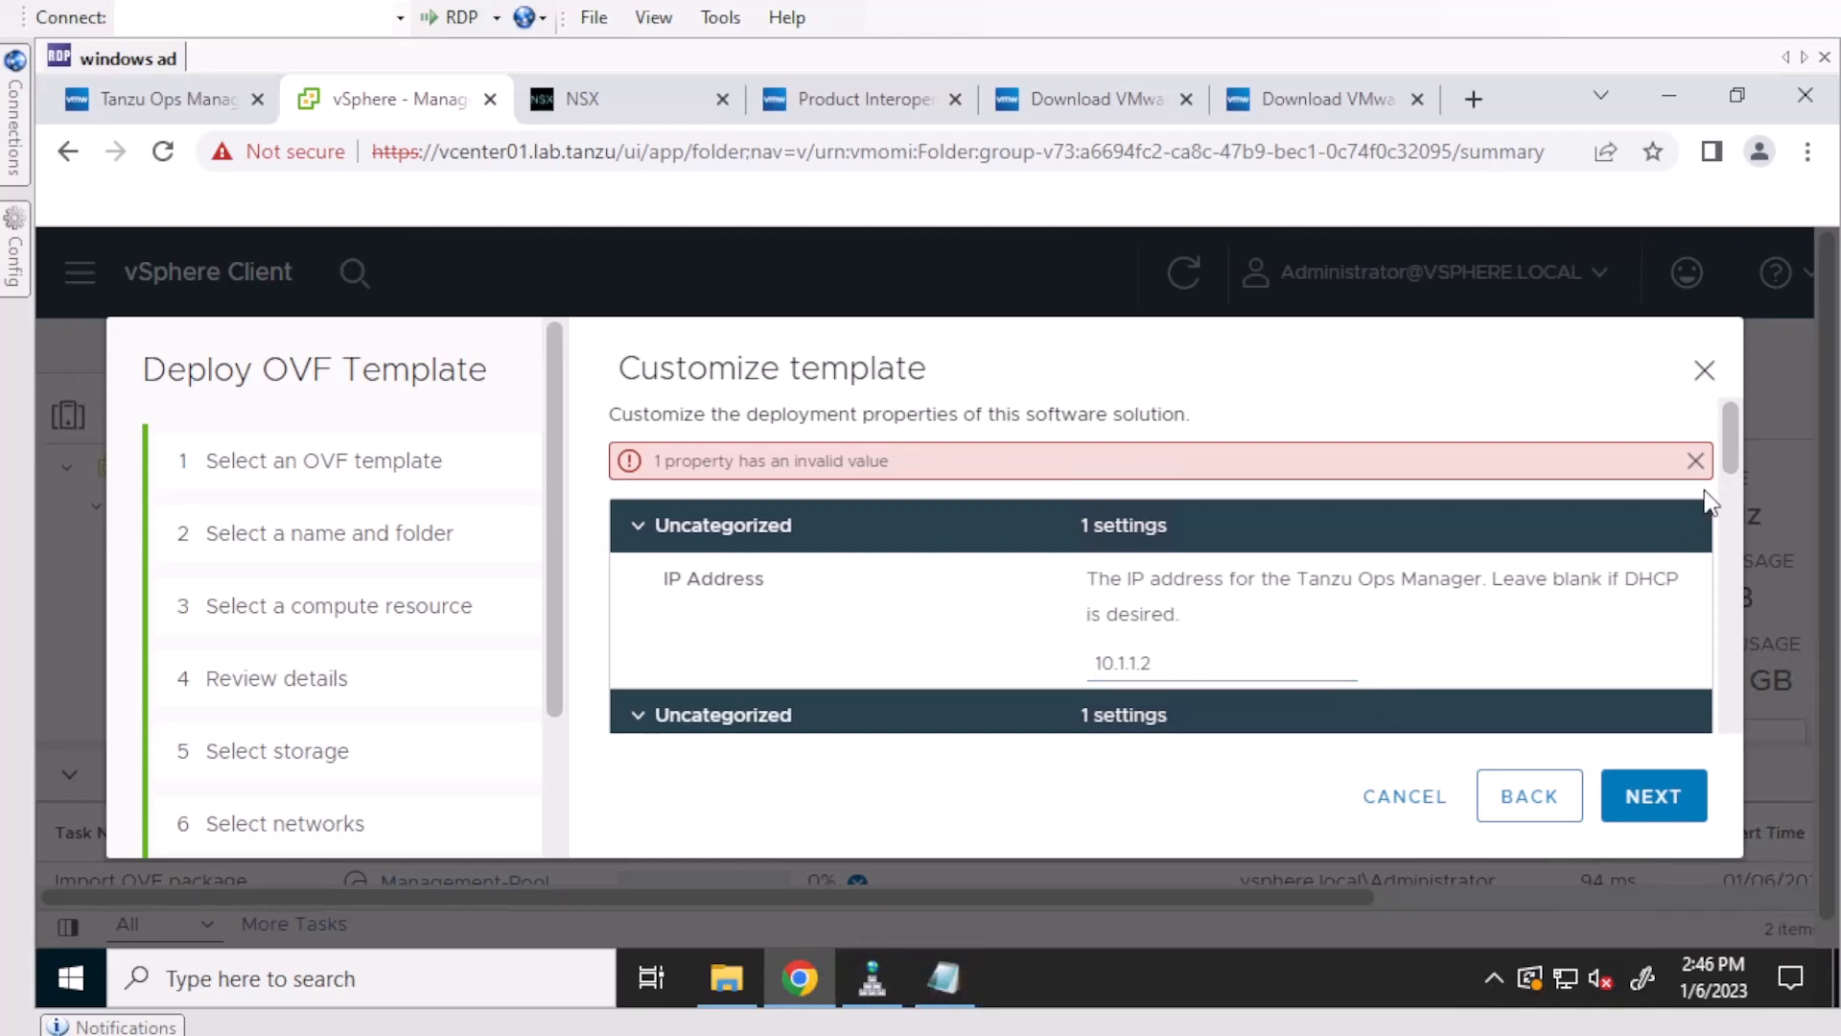
scroll(down, 3)
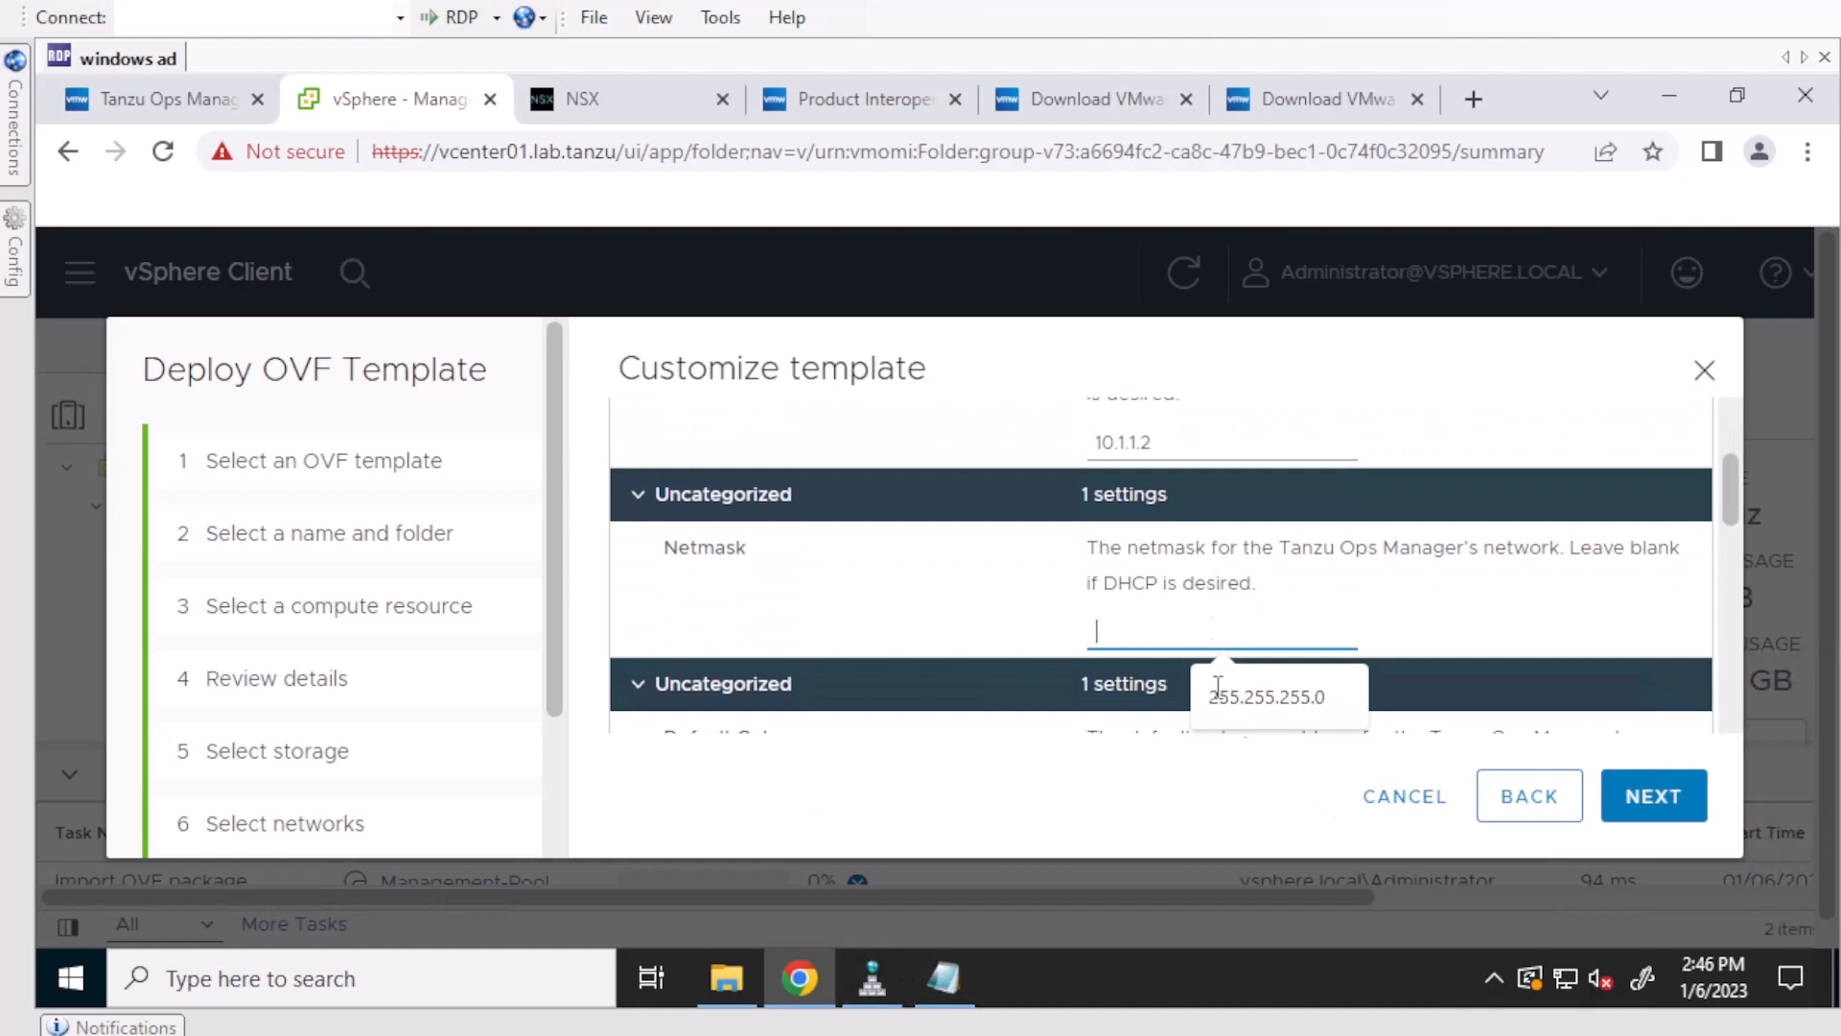
scroll(down, 3)
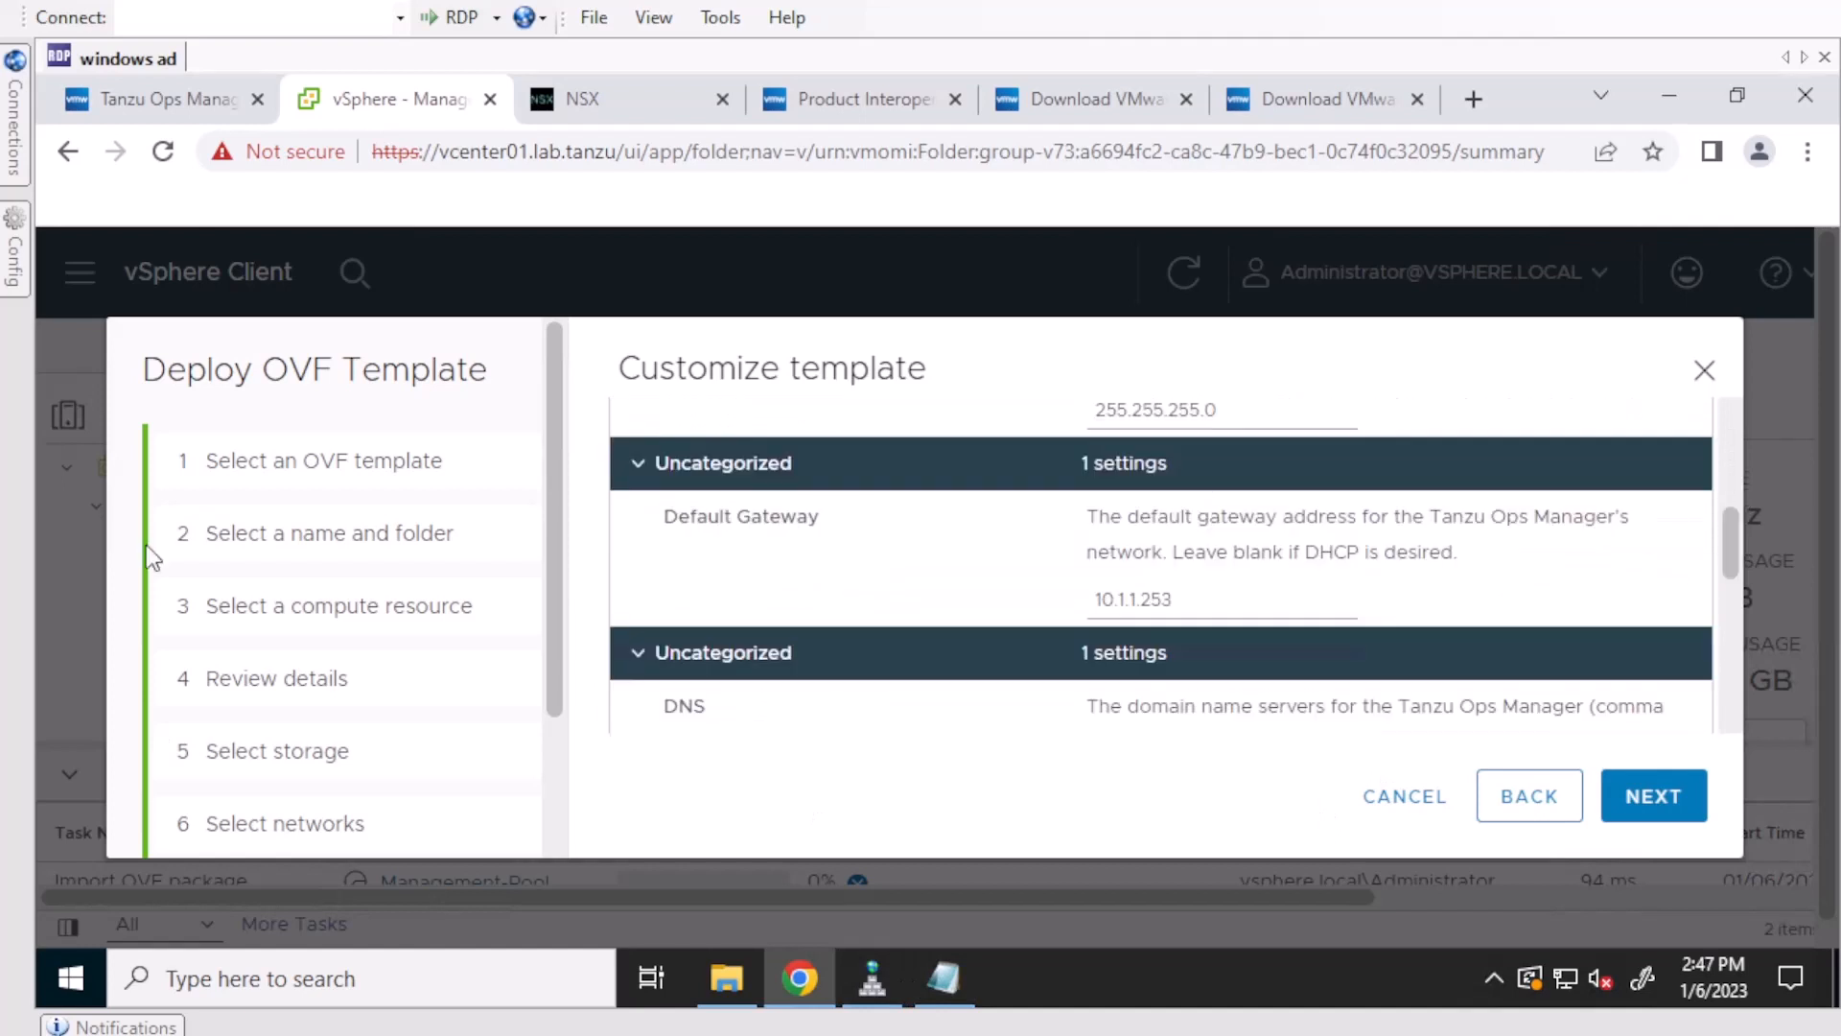
triple_click(1185, 598)
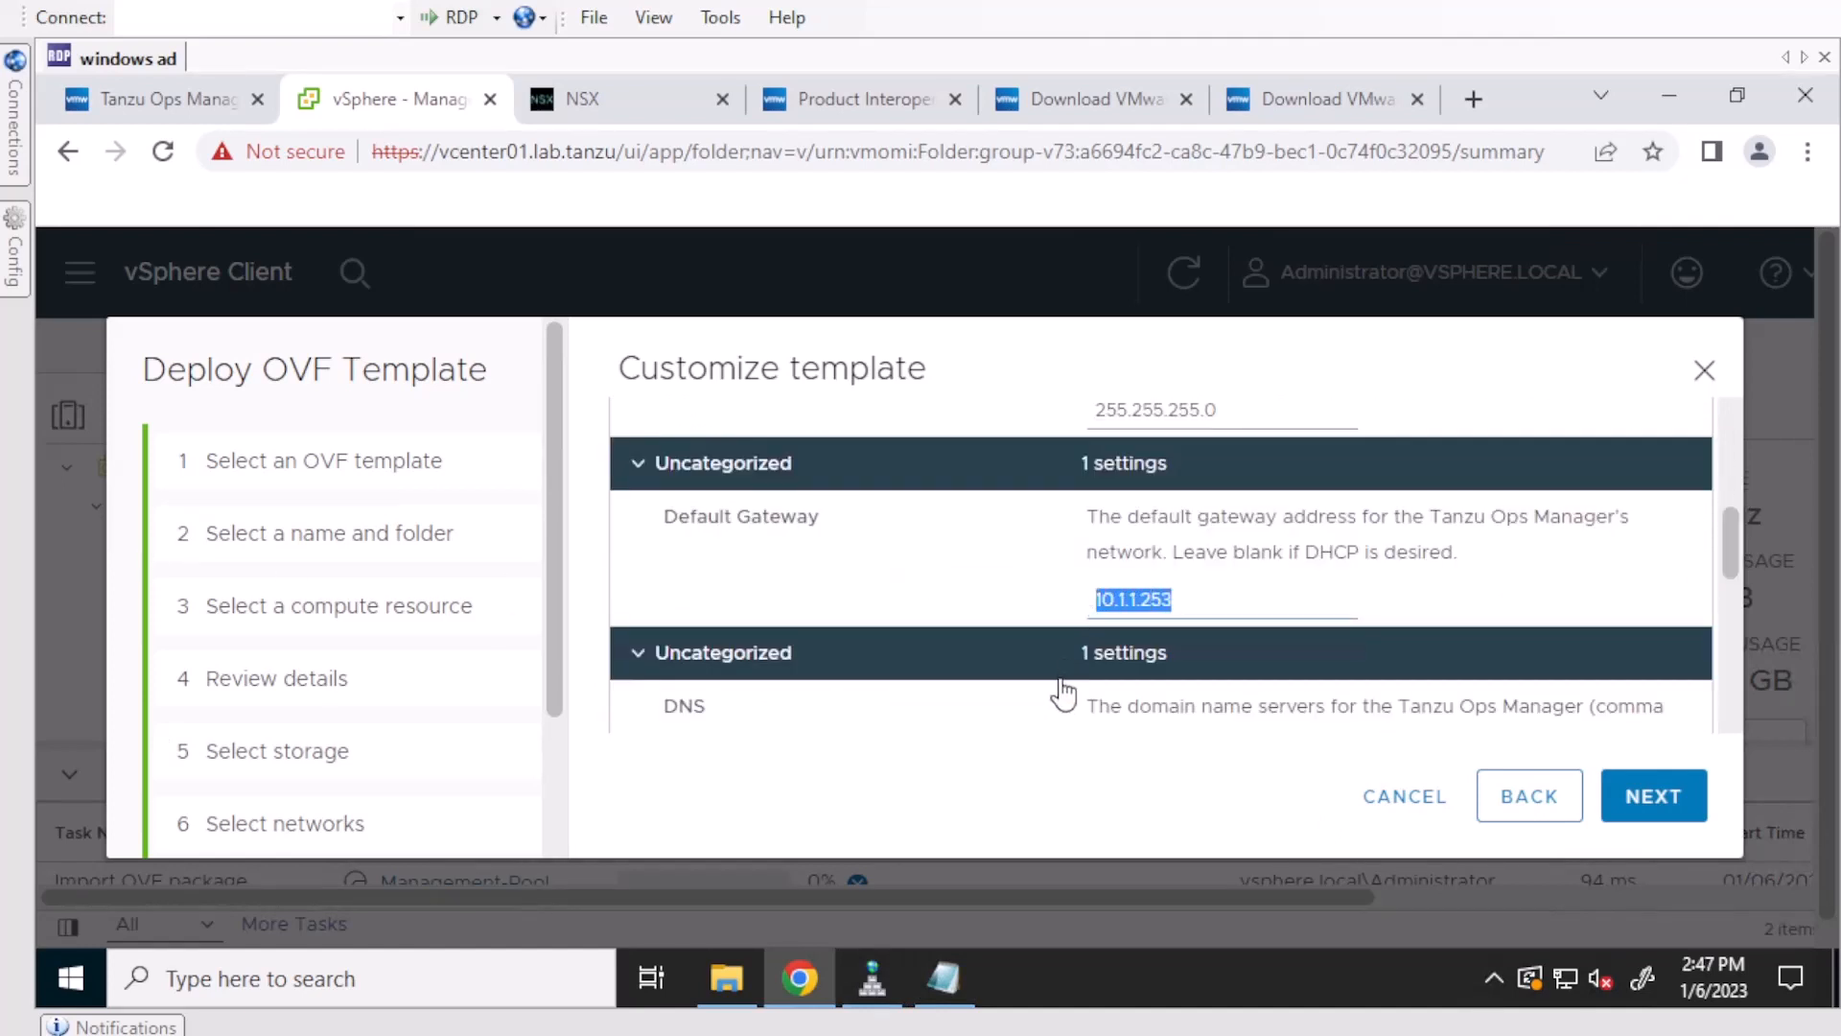
text(10.1.1.254)
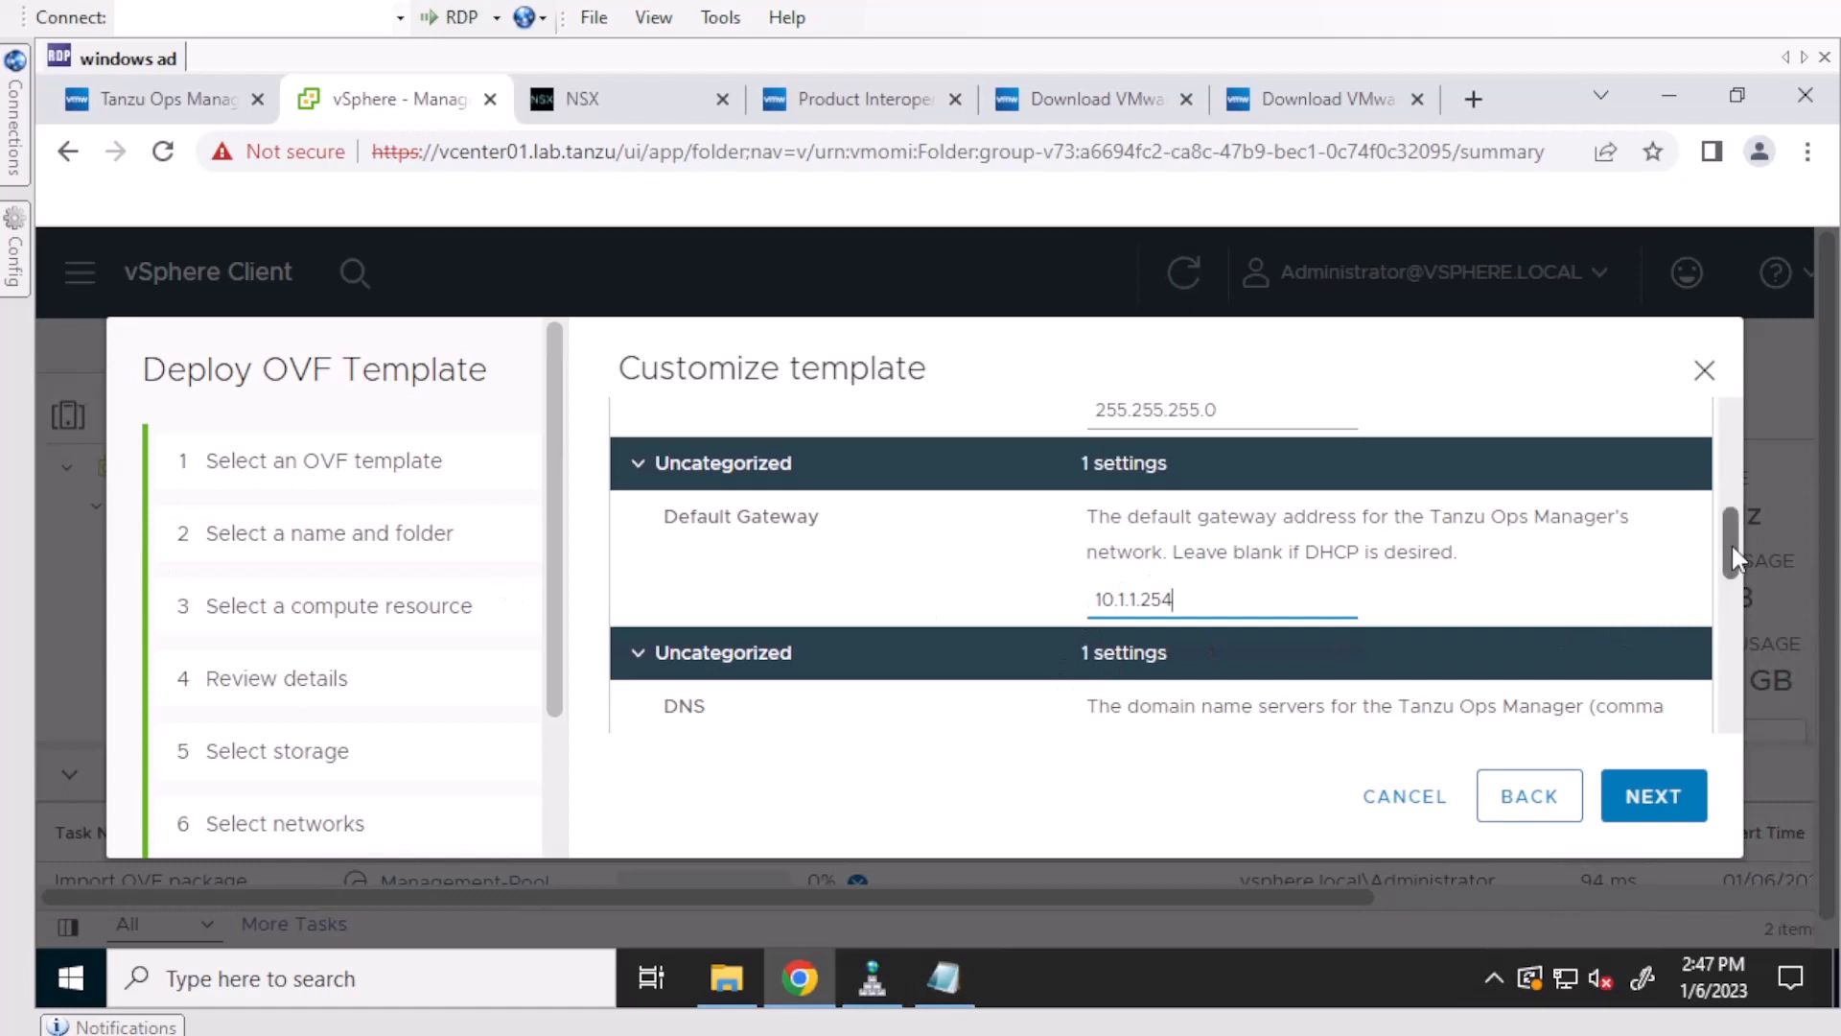
scroll(down, 3)
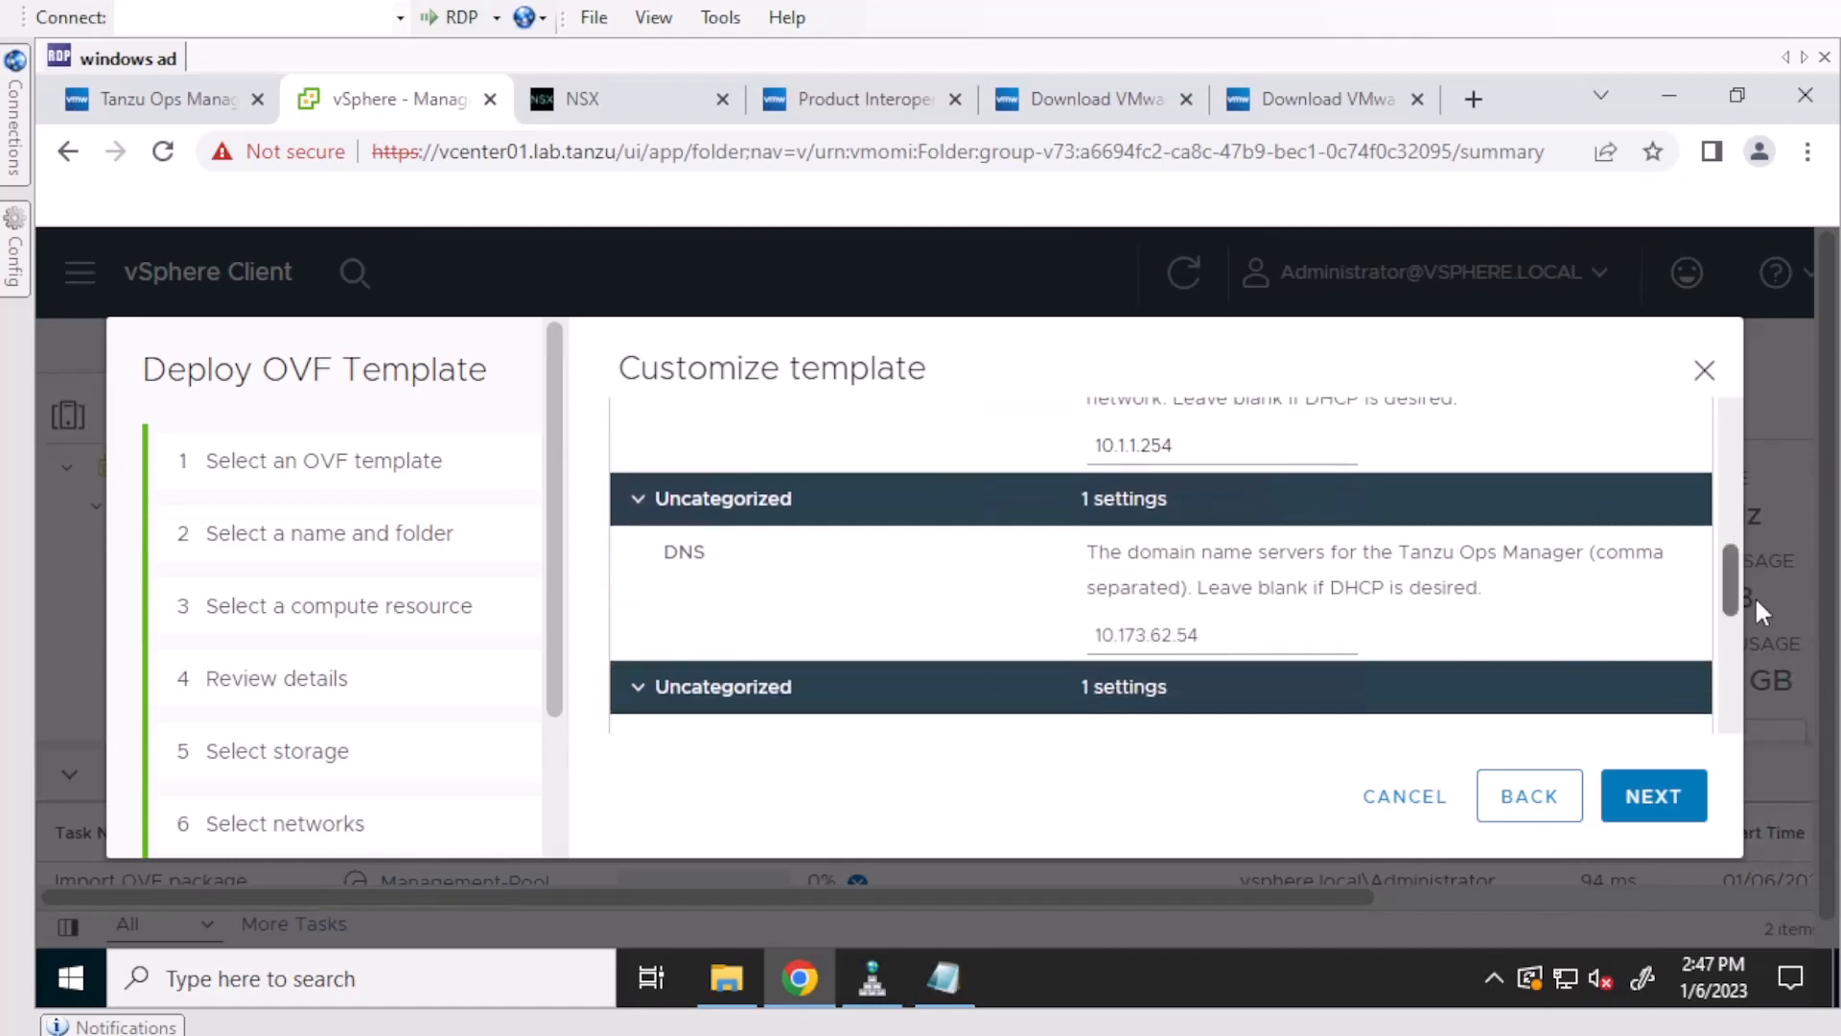
scroll(down, 3)
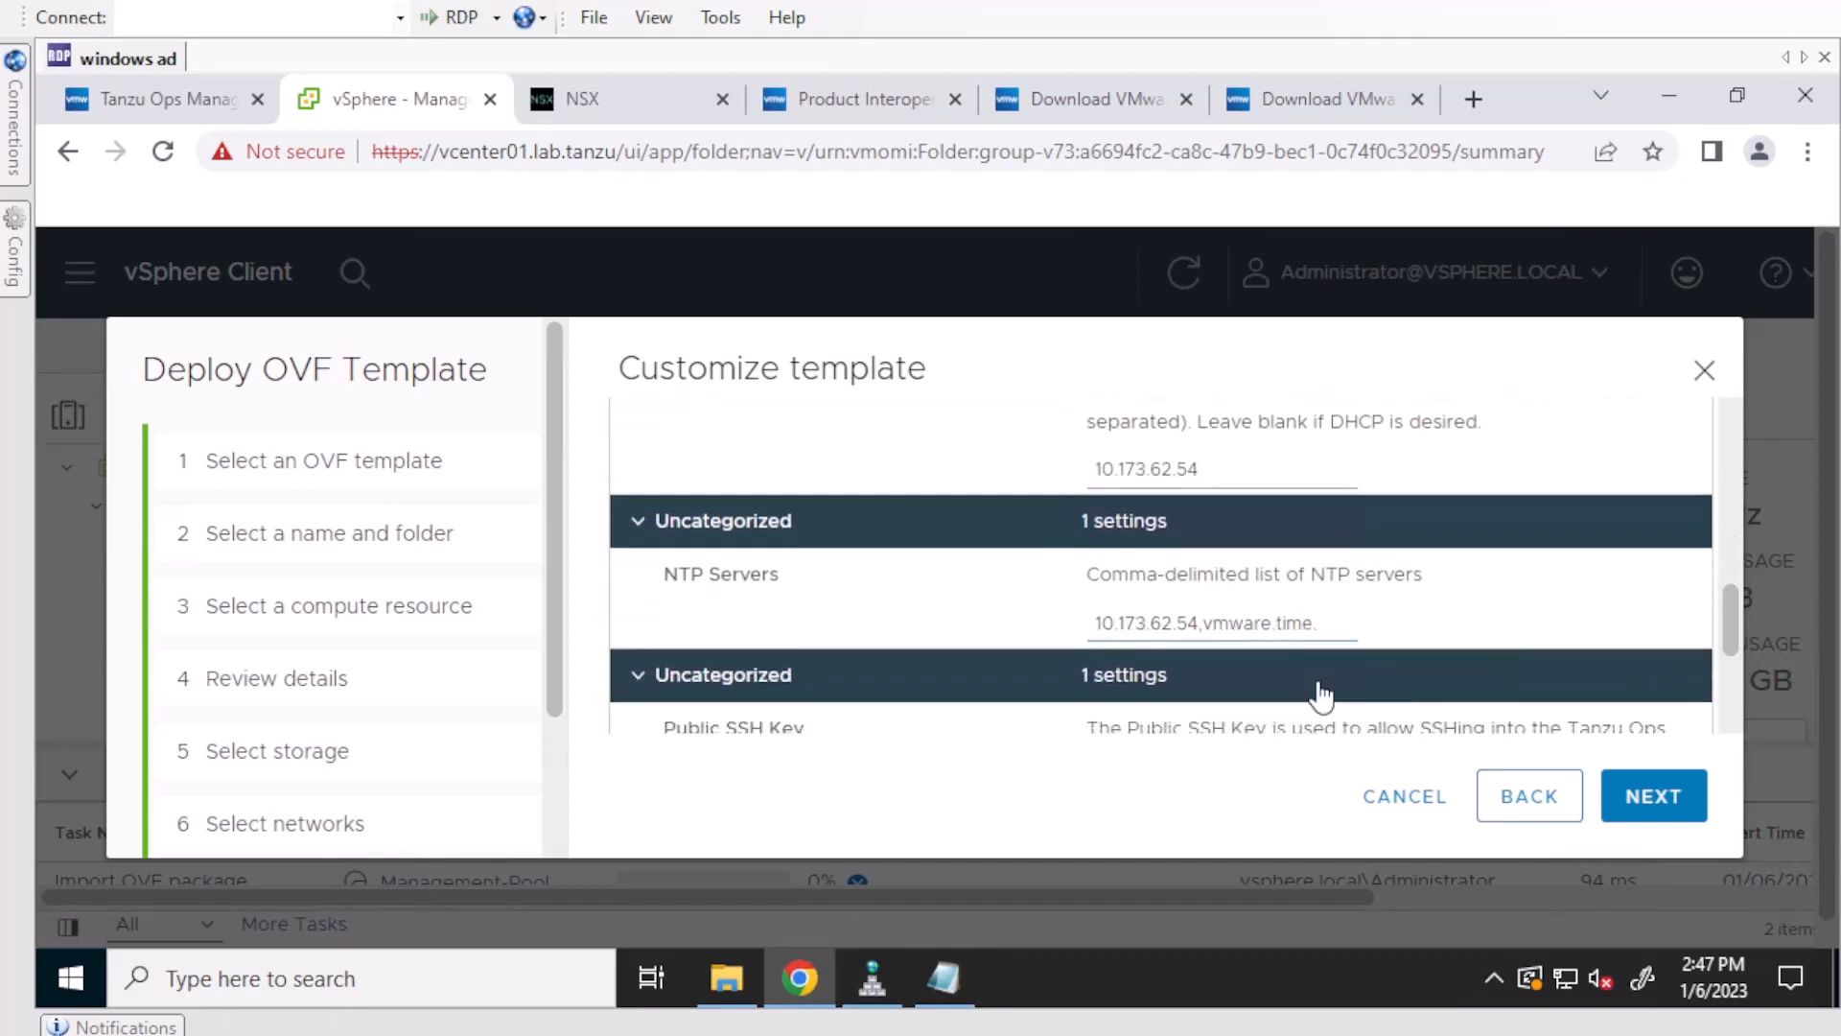
scroll(down, 3)
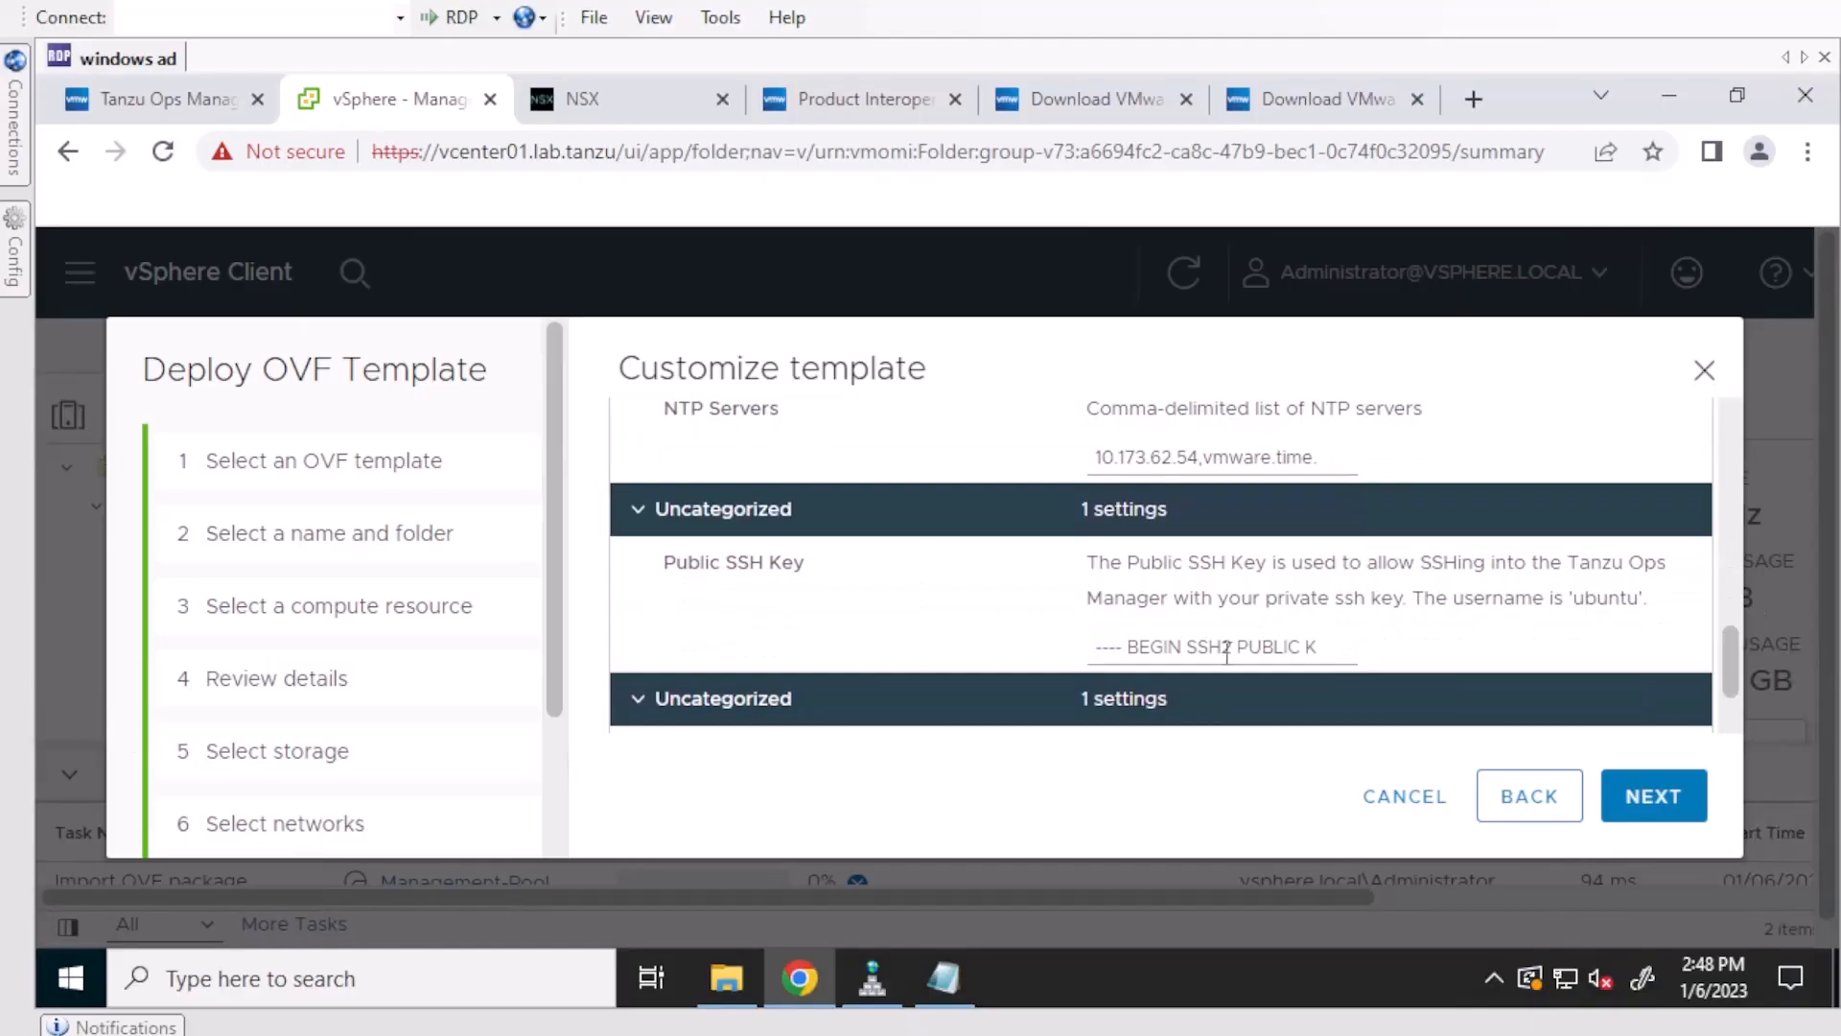
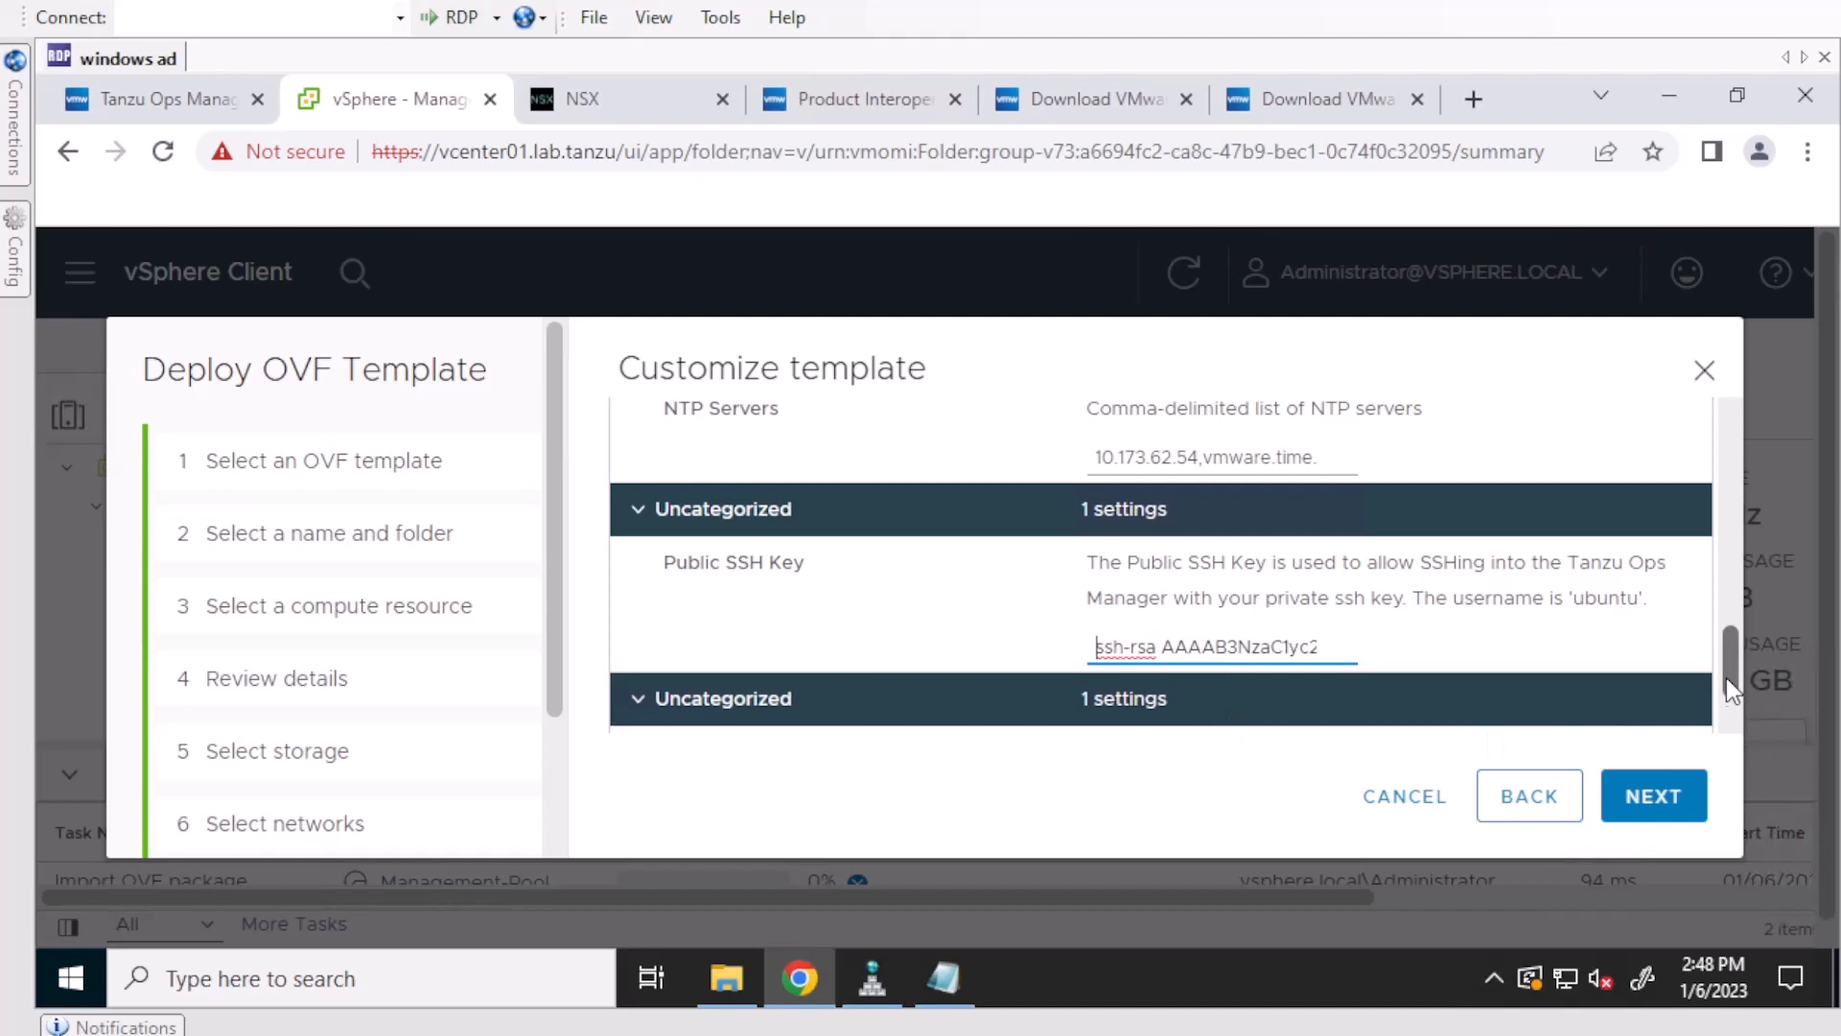
scroll(down, 3)
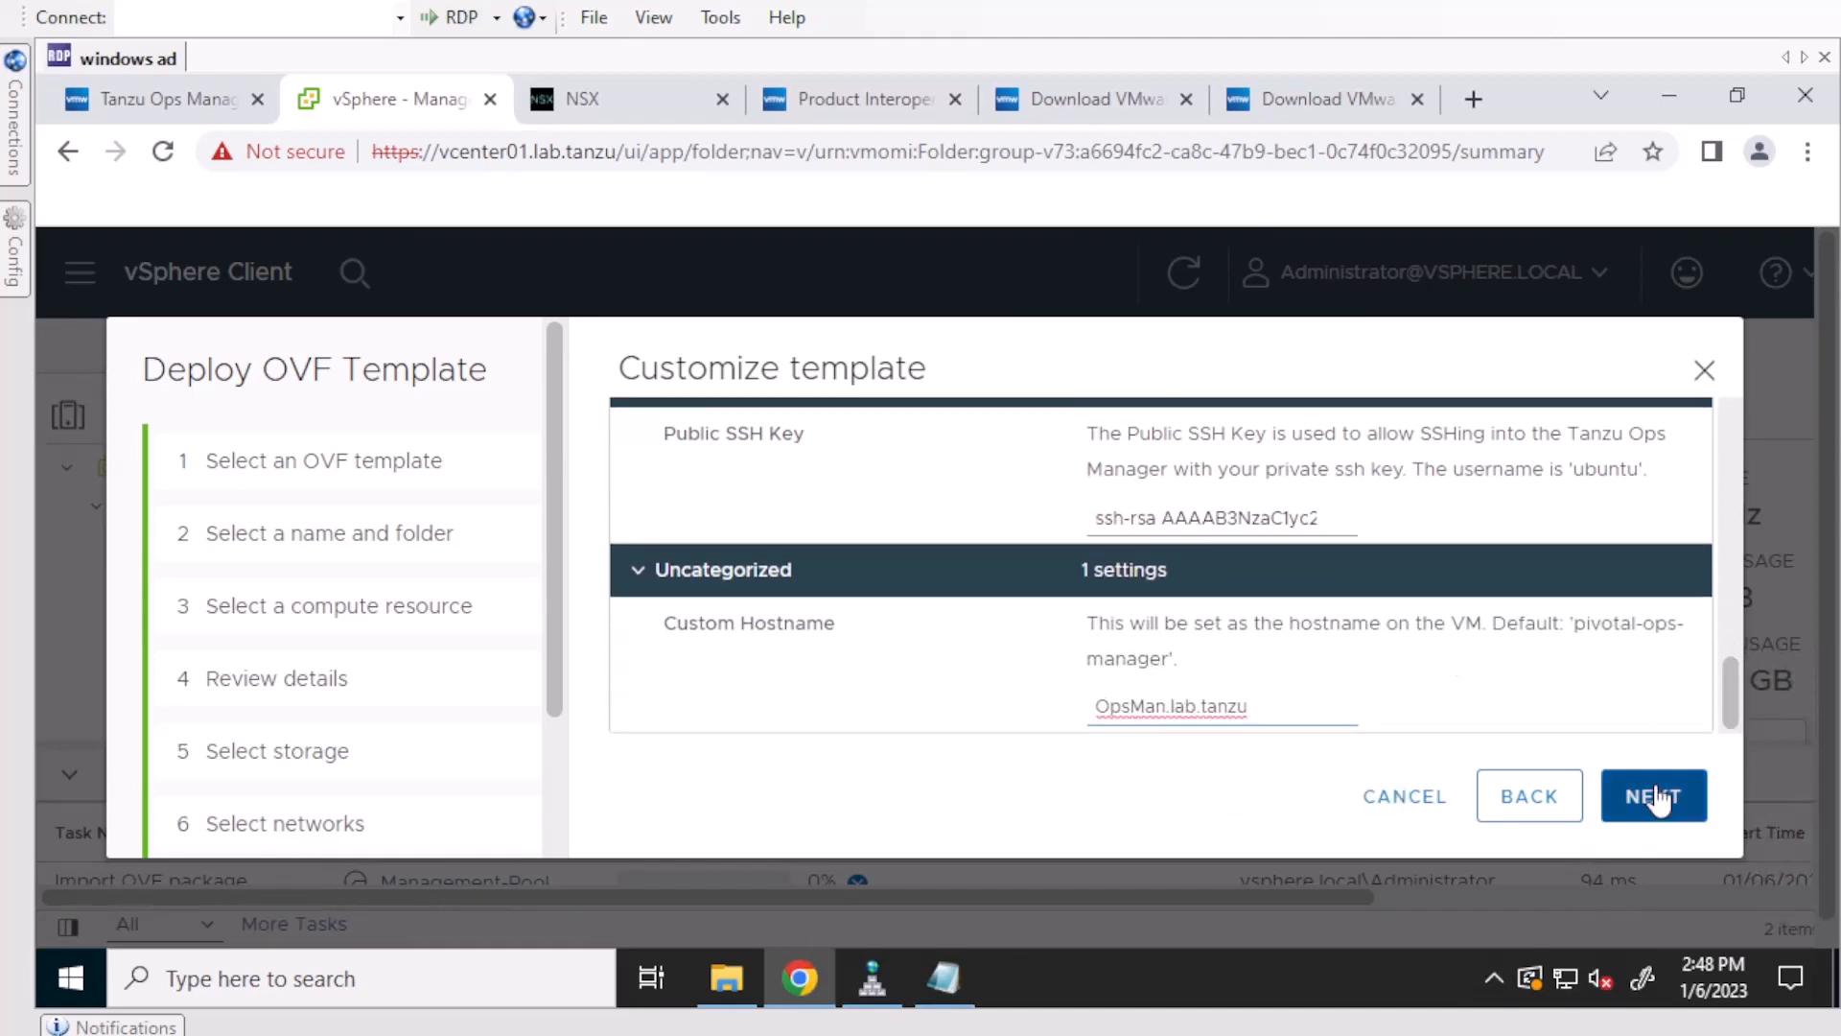
click(1652, 796)
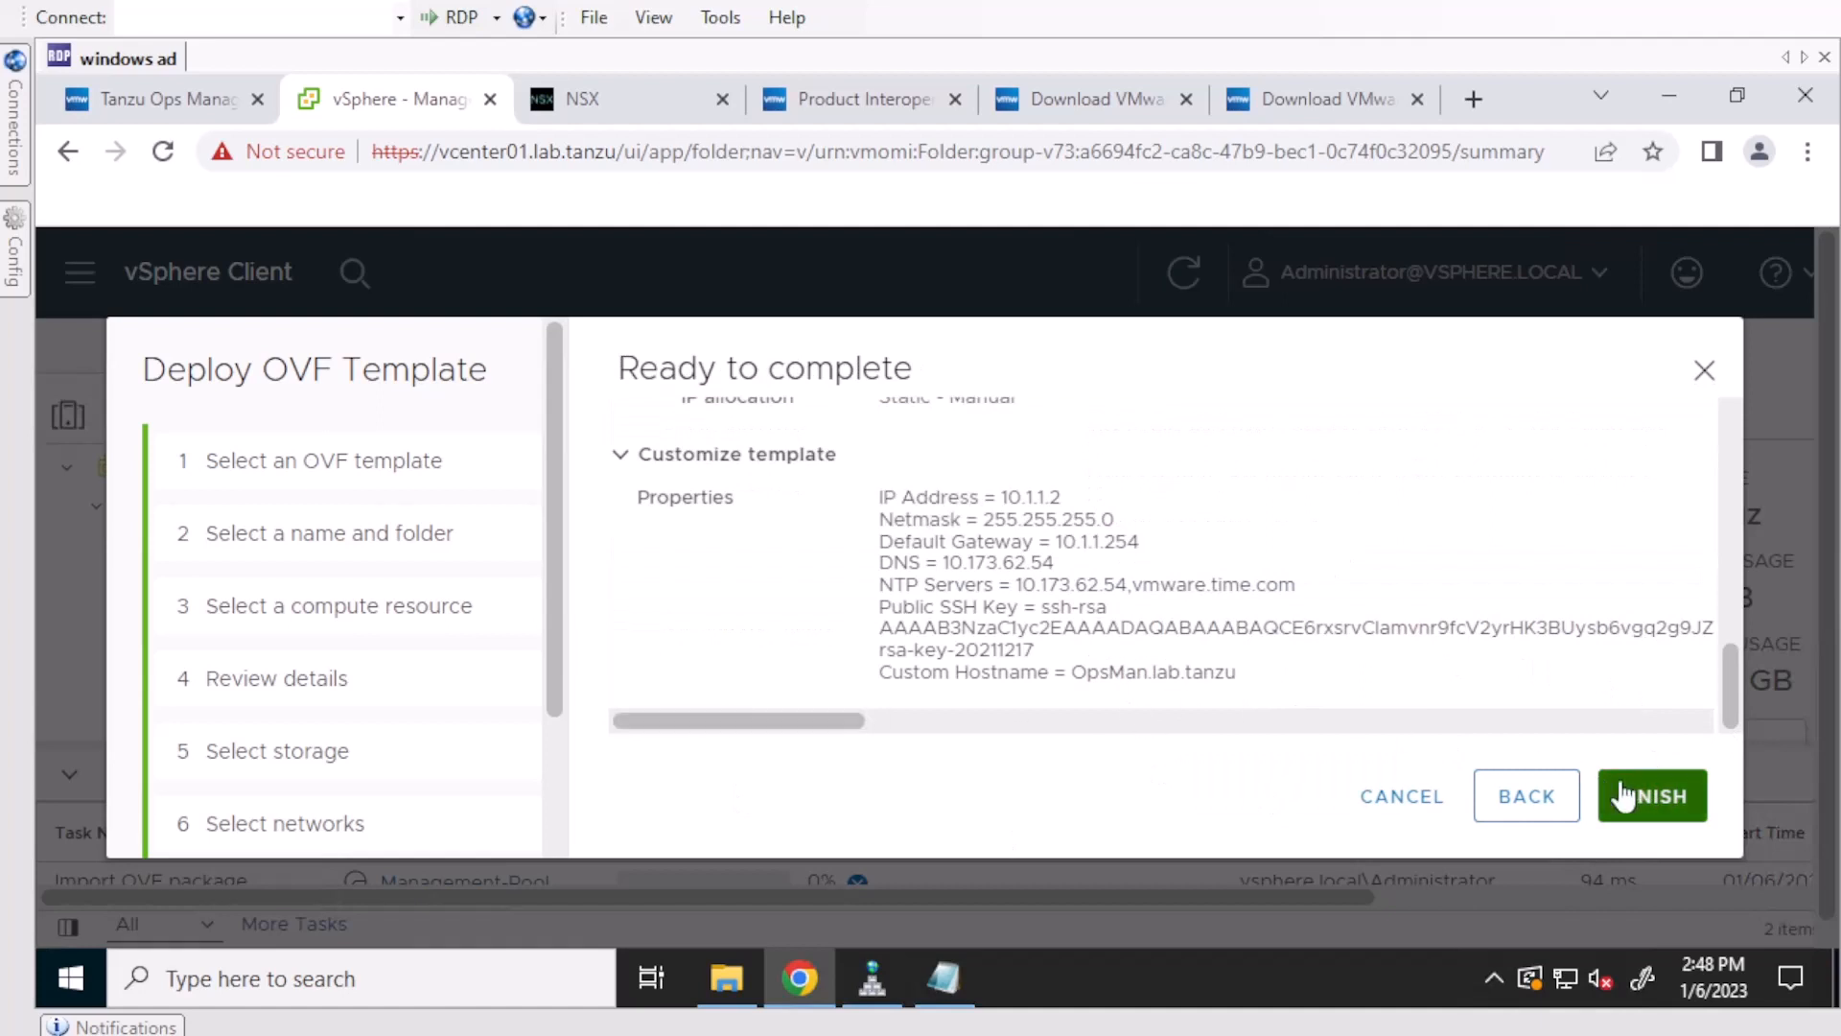
Finish the wizard to deploy ops-manager-2.10.51 and view it under Management VMs.
click(1650, 794)
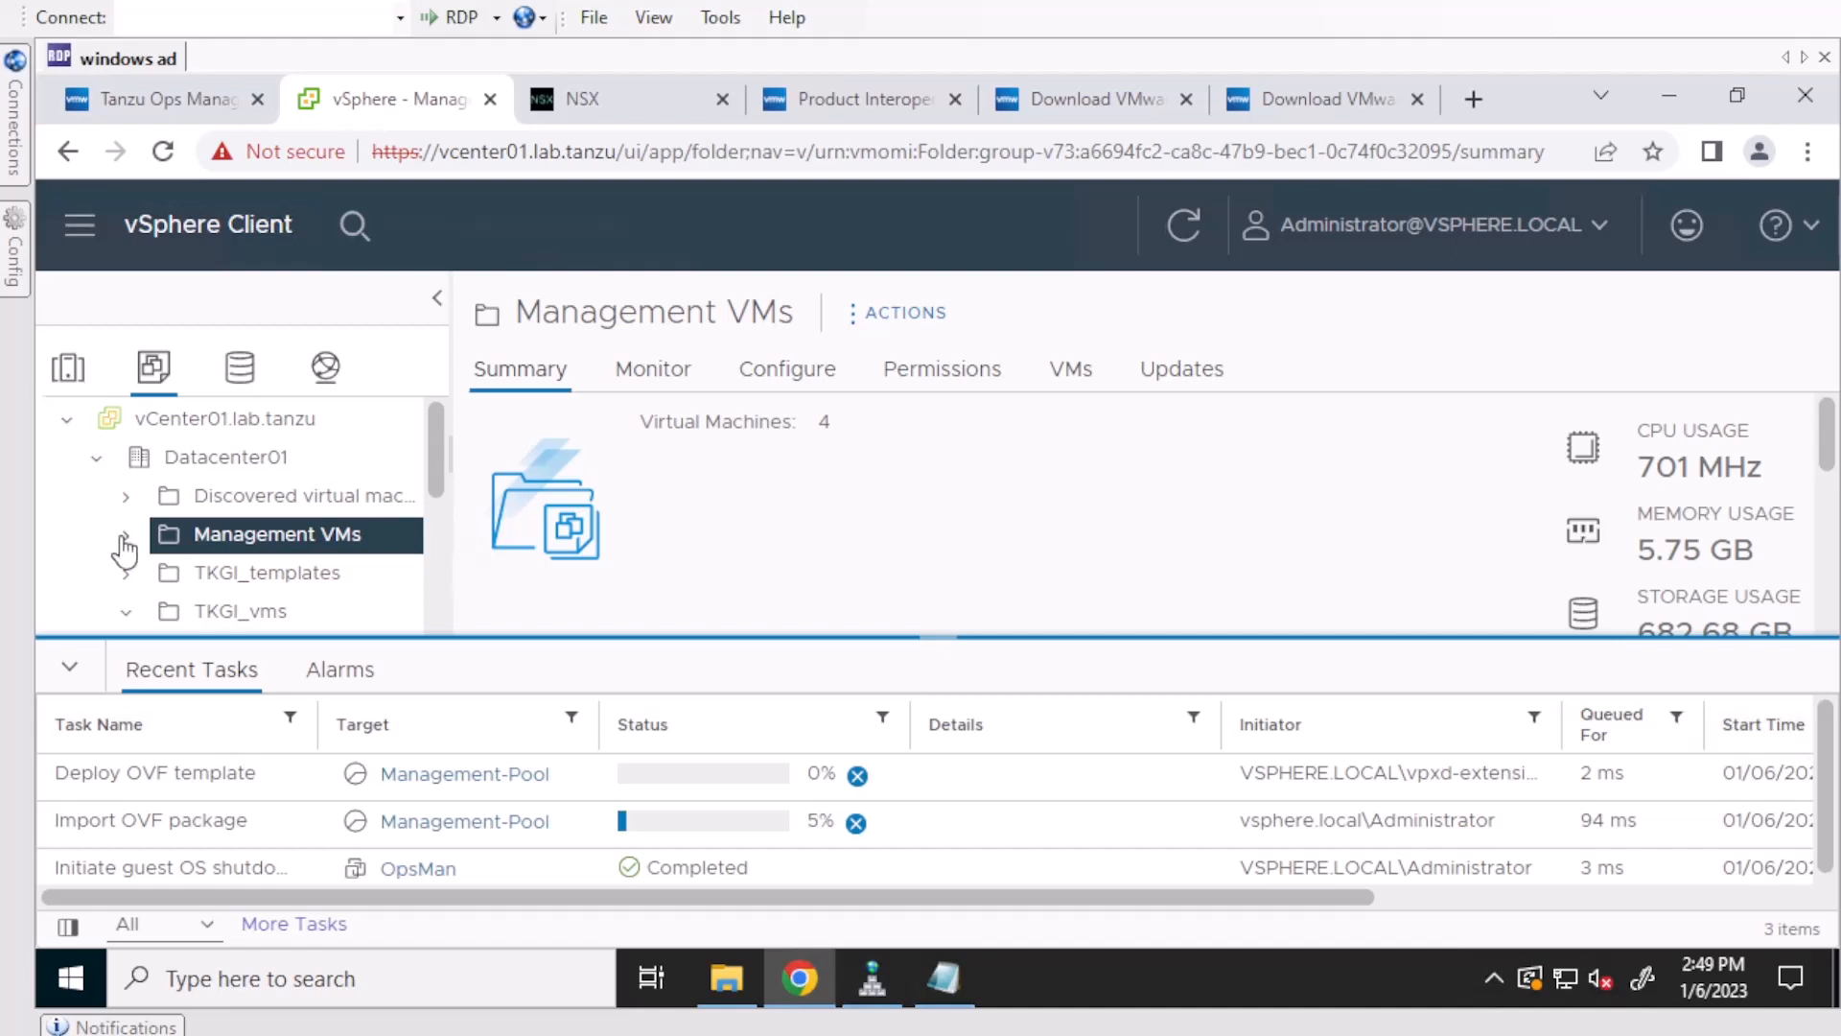
click(125, 550)
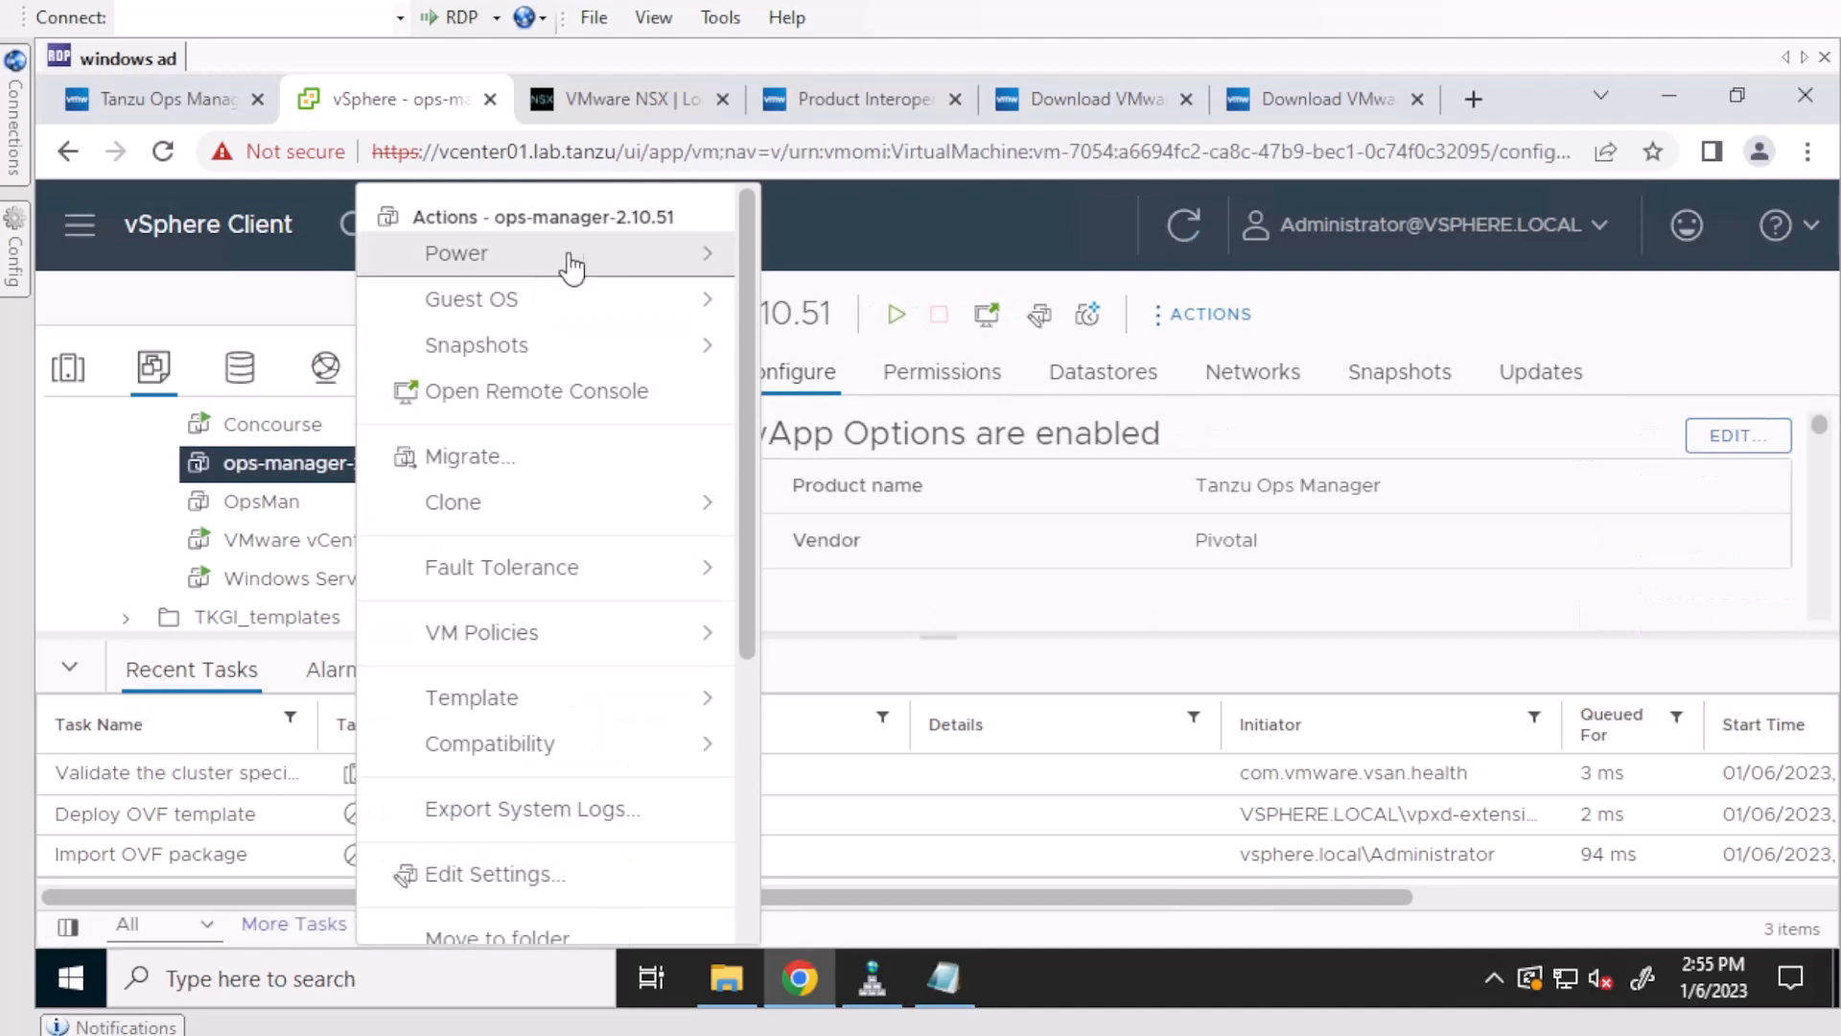
mouse_move(457, 254)
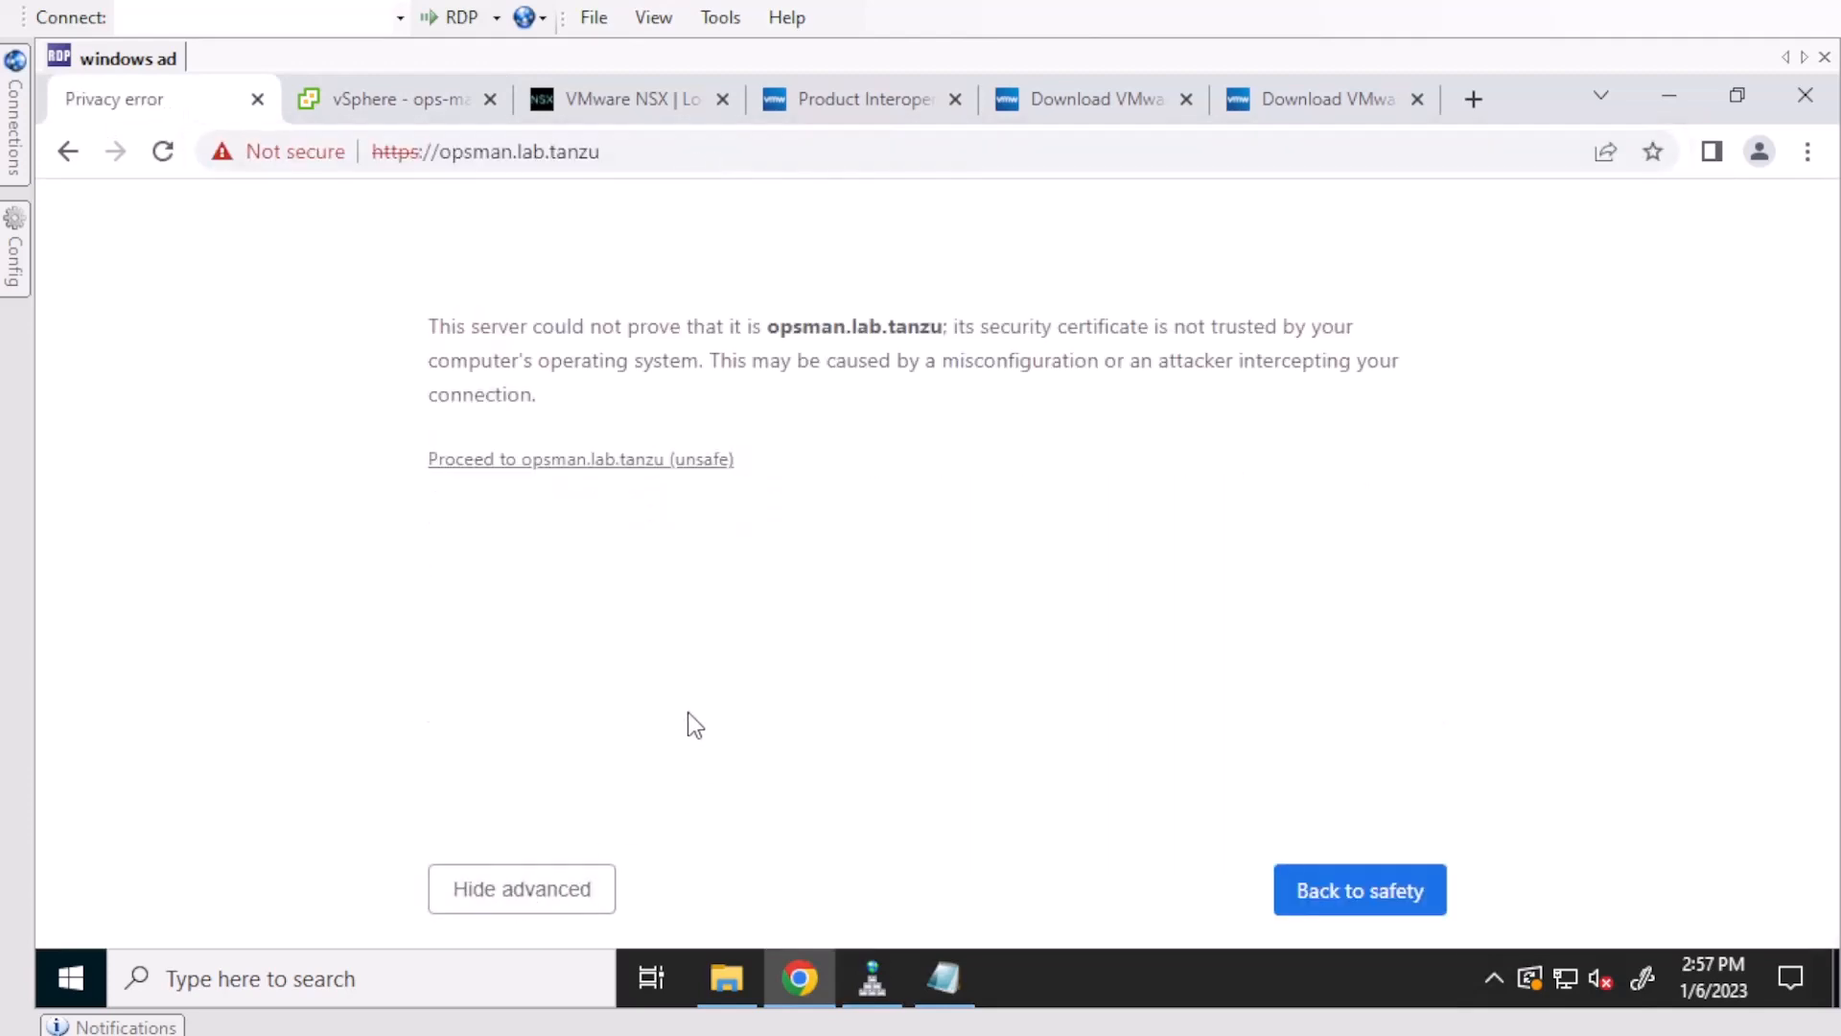
Import installation.zip from Downloads with its decryption passphrase after passing the certificate warning.
click(579, 458)
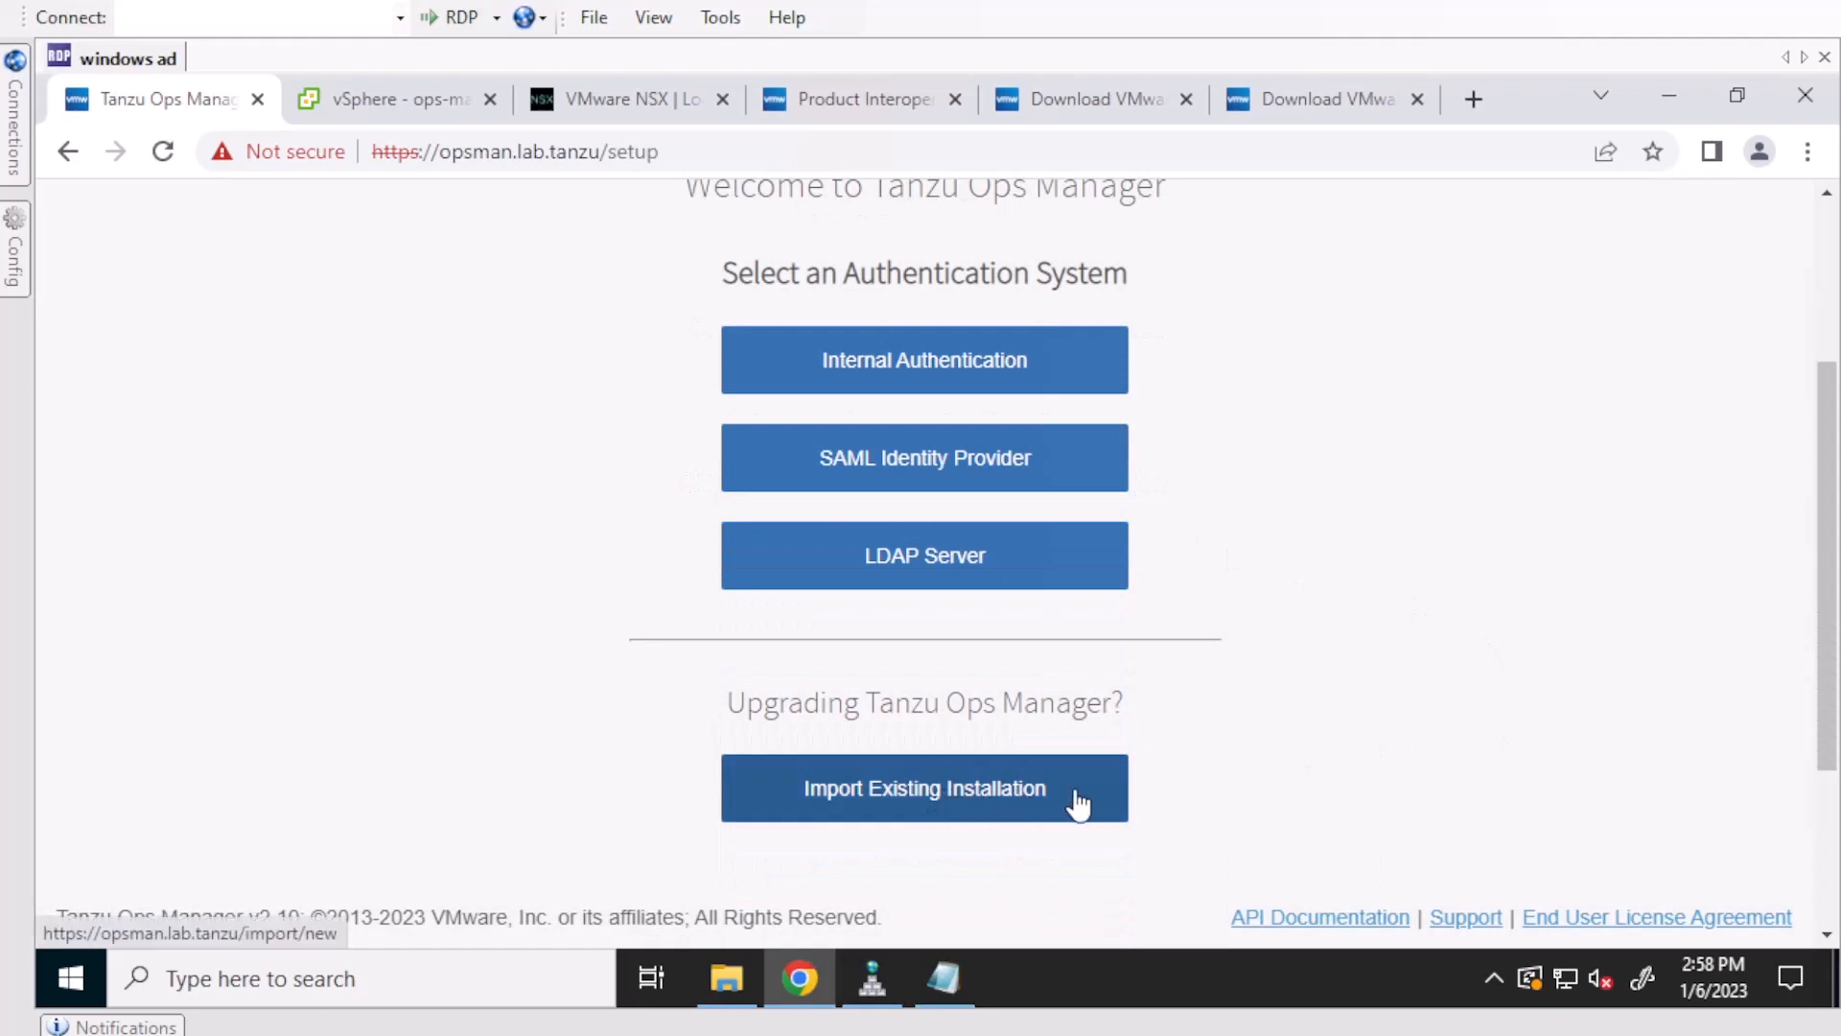
click(925, 788)
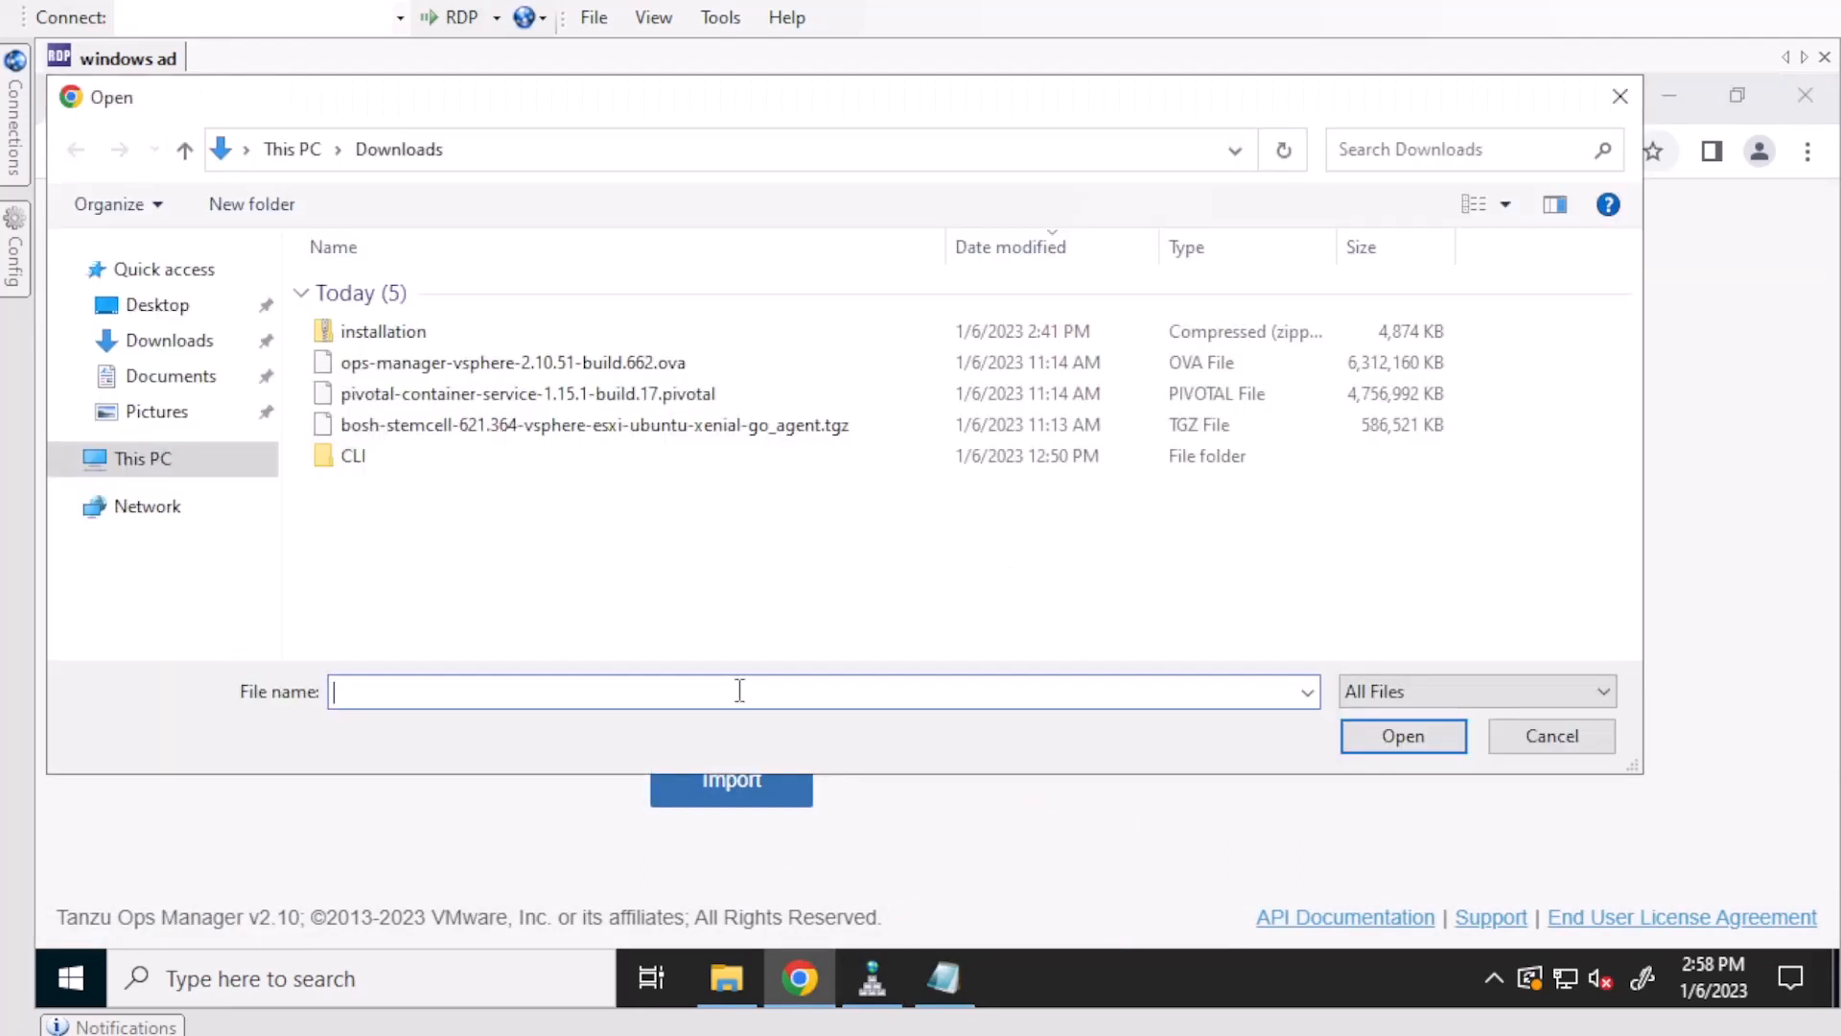
click(383, 332)
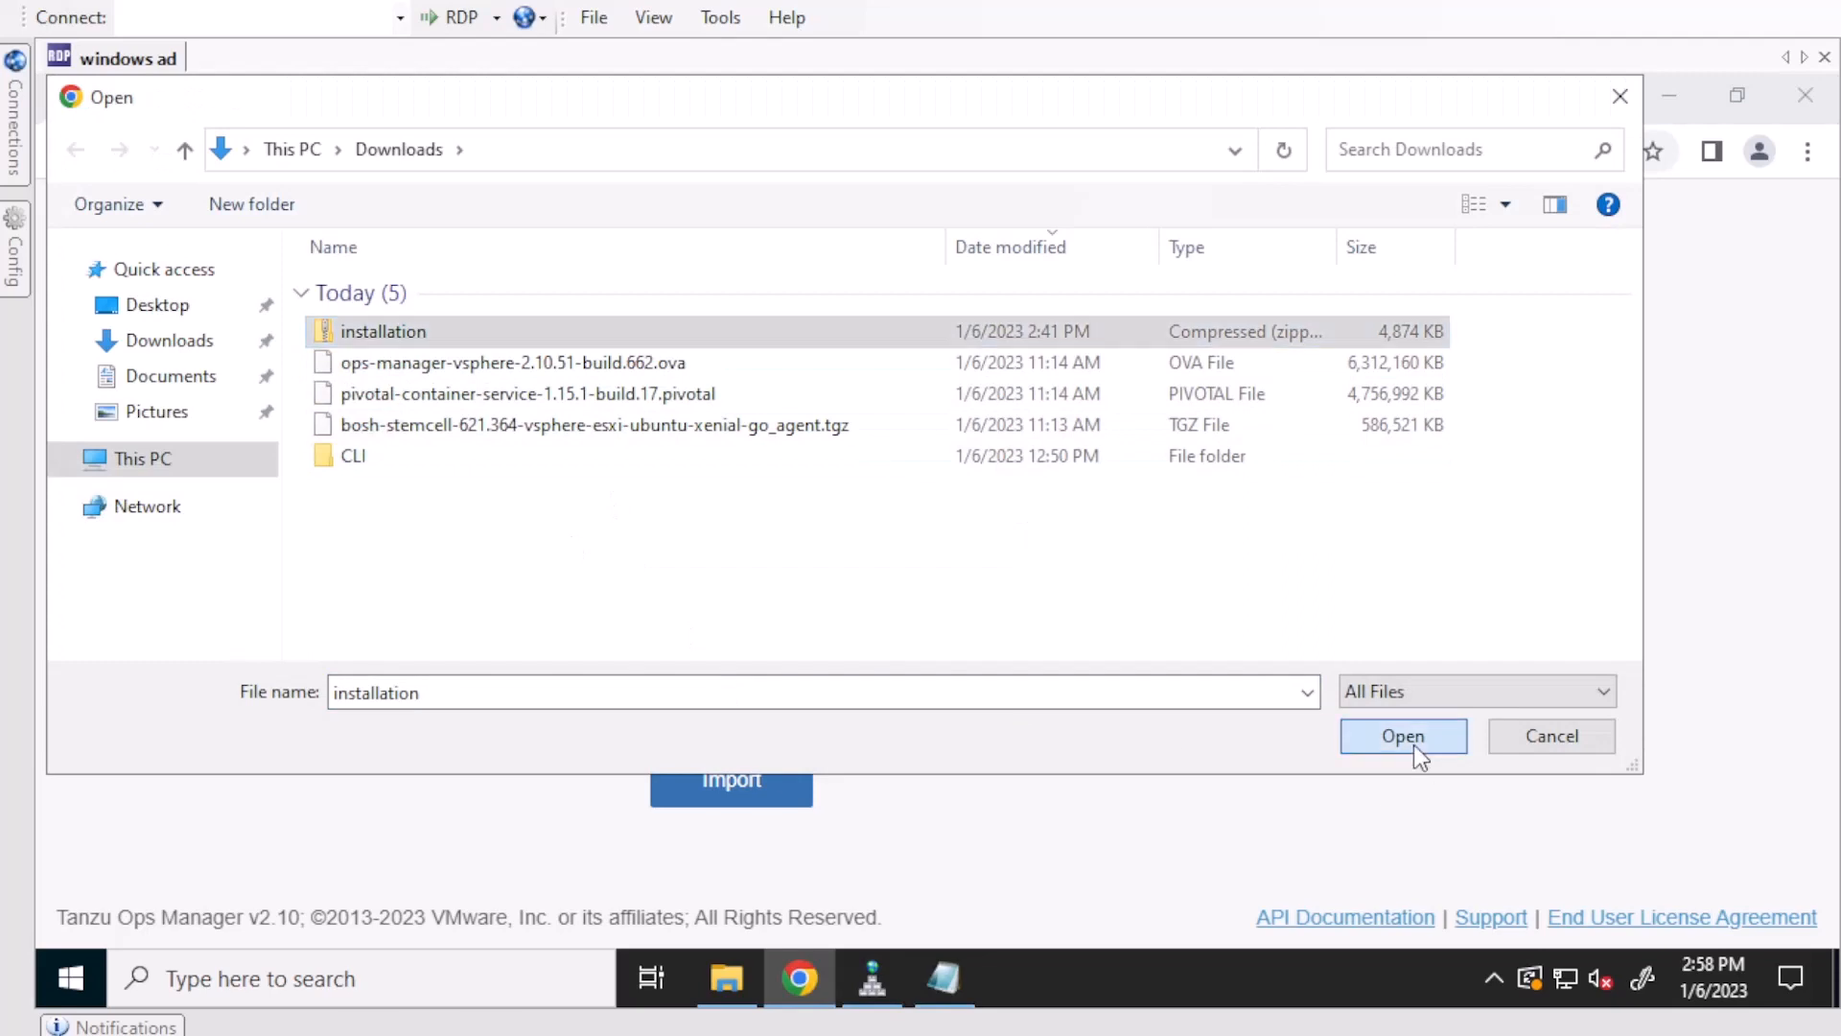
click(1402, 736)
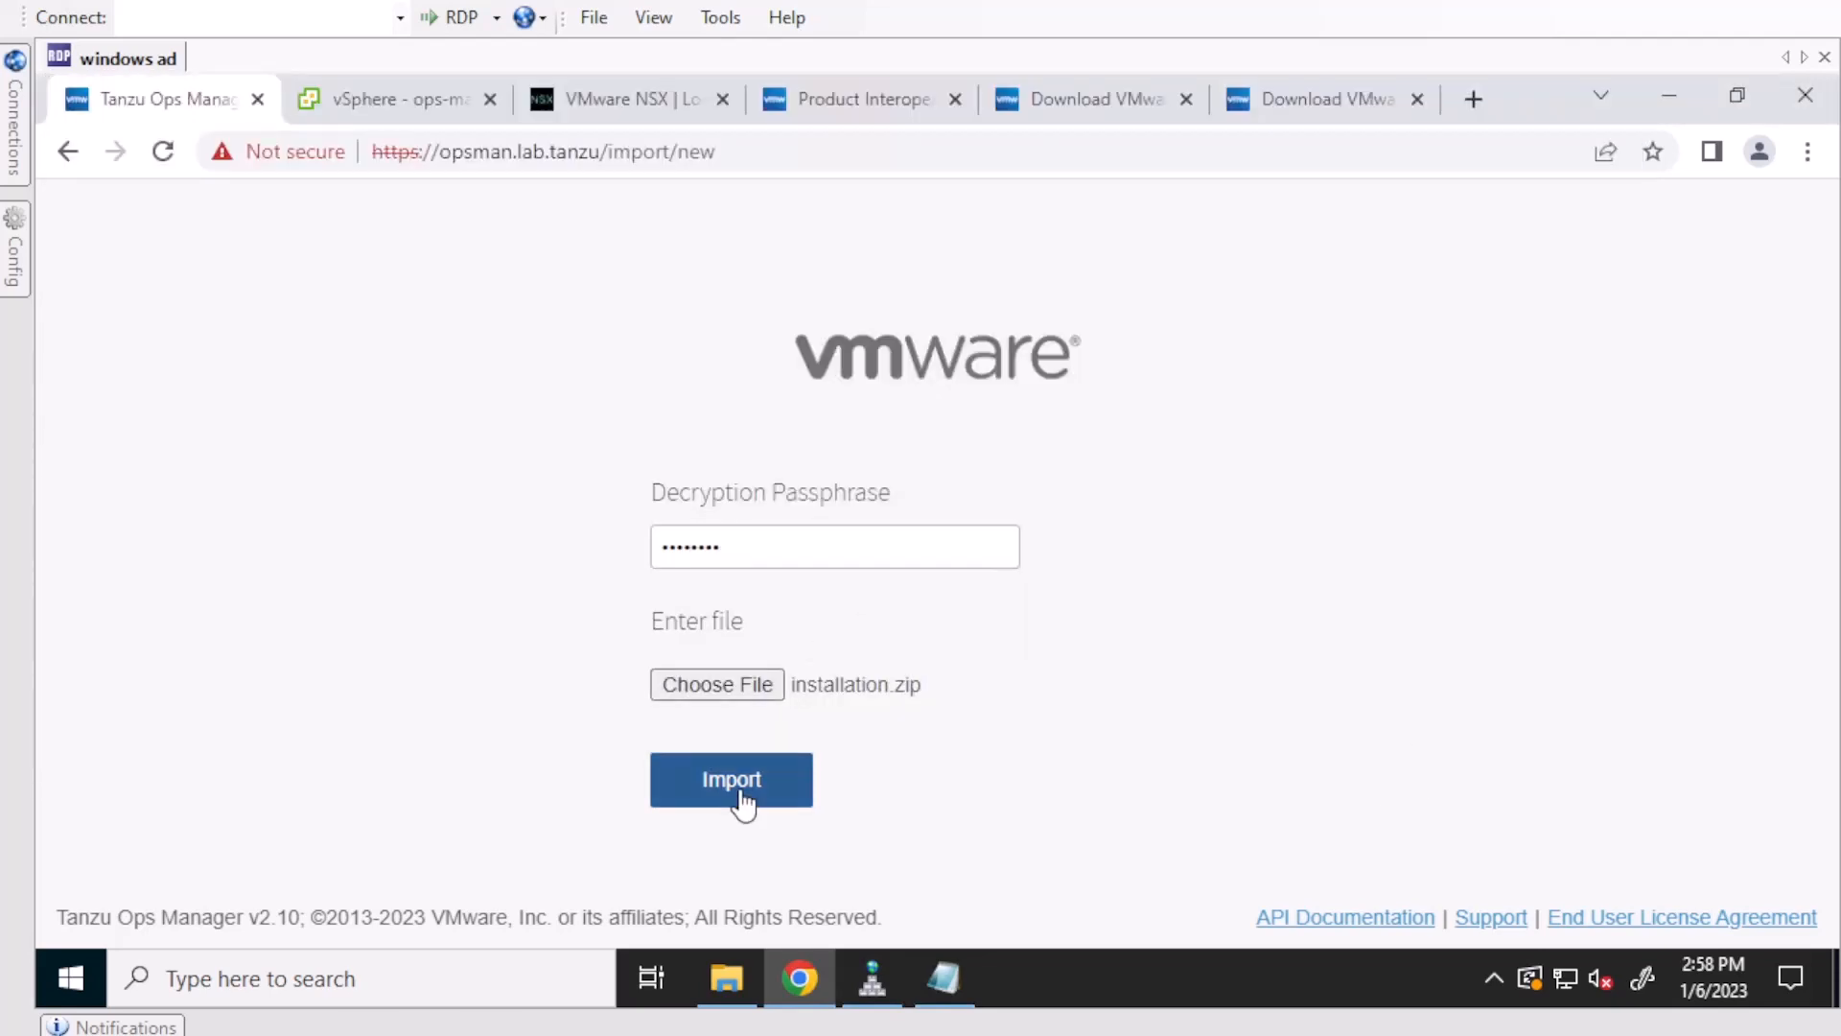
click(730, 778)
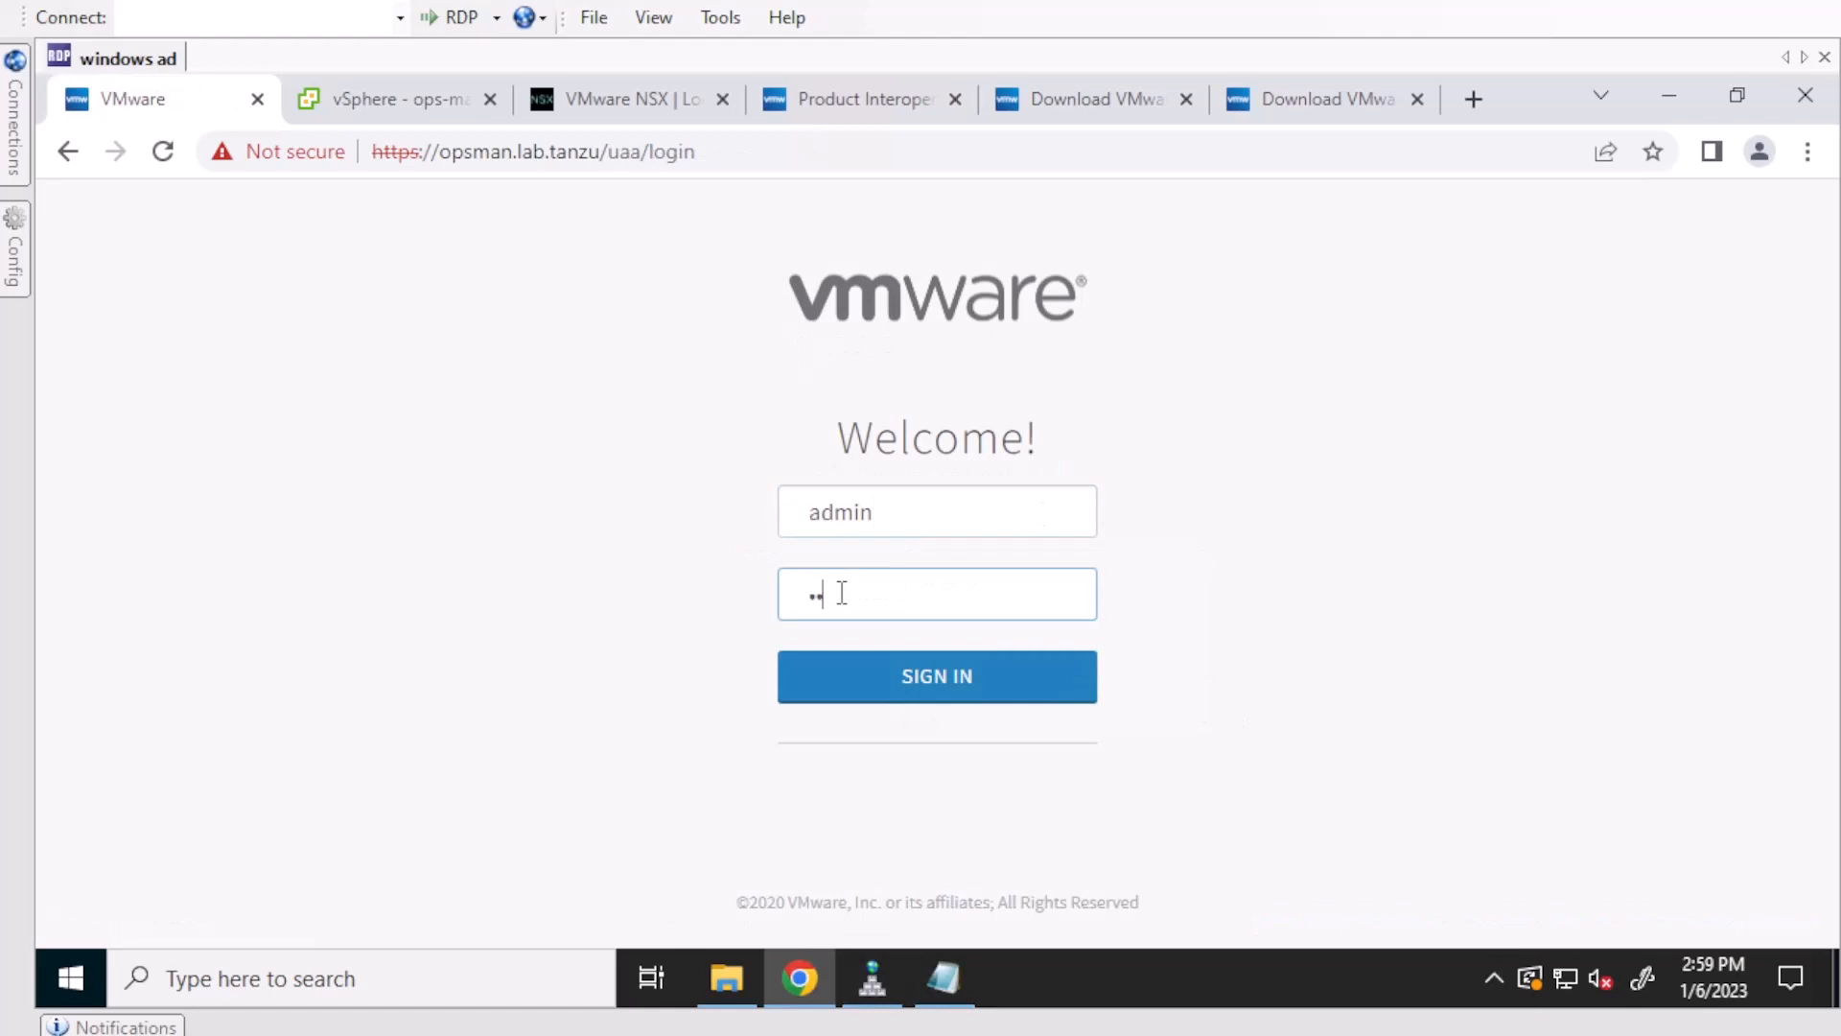
Sign in as admin and review pending changes listing BOSH Director 2.10.51-build.662.
click(936, 676)
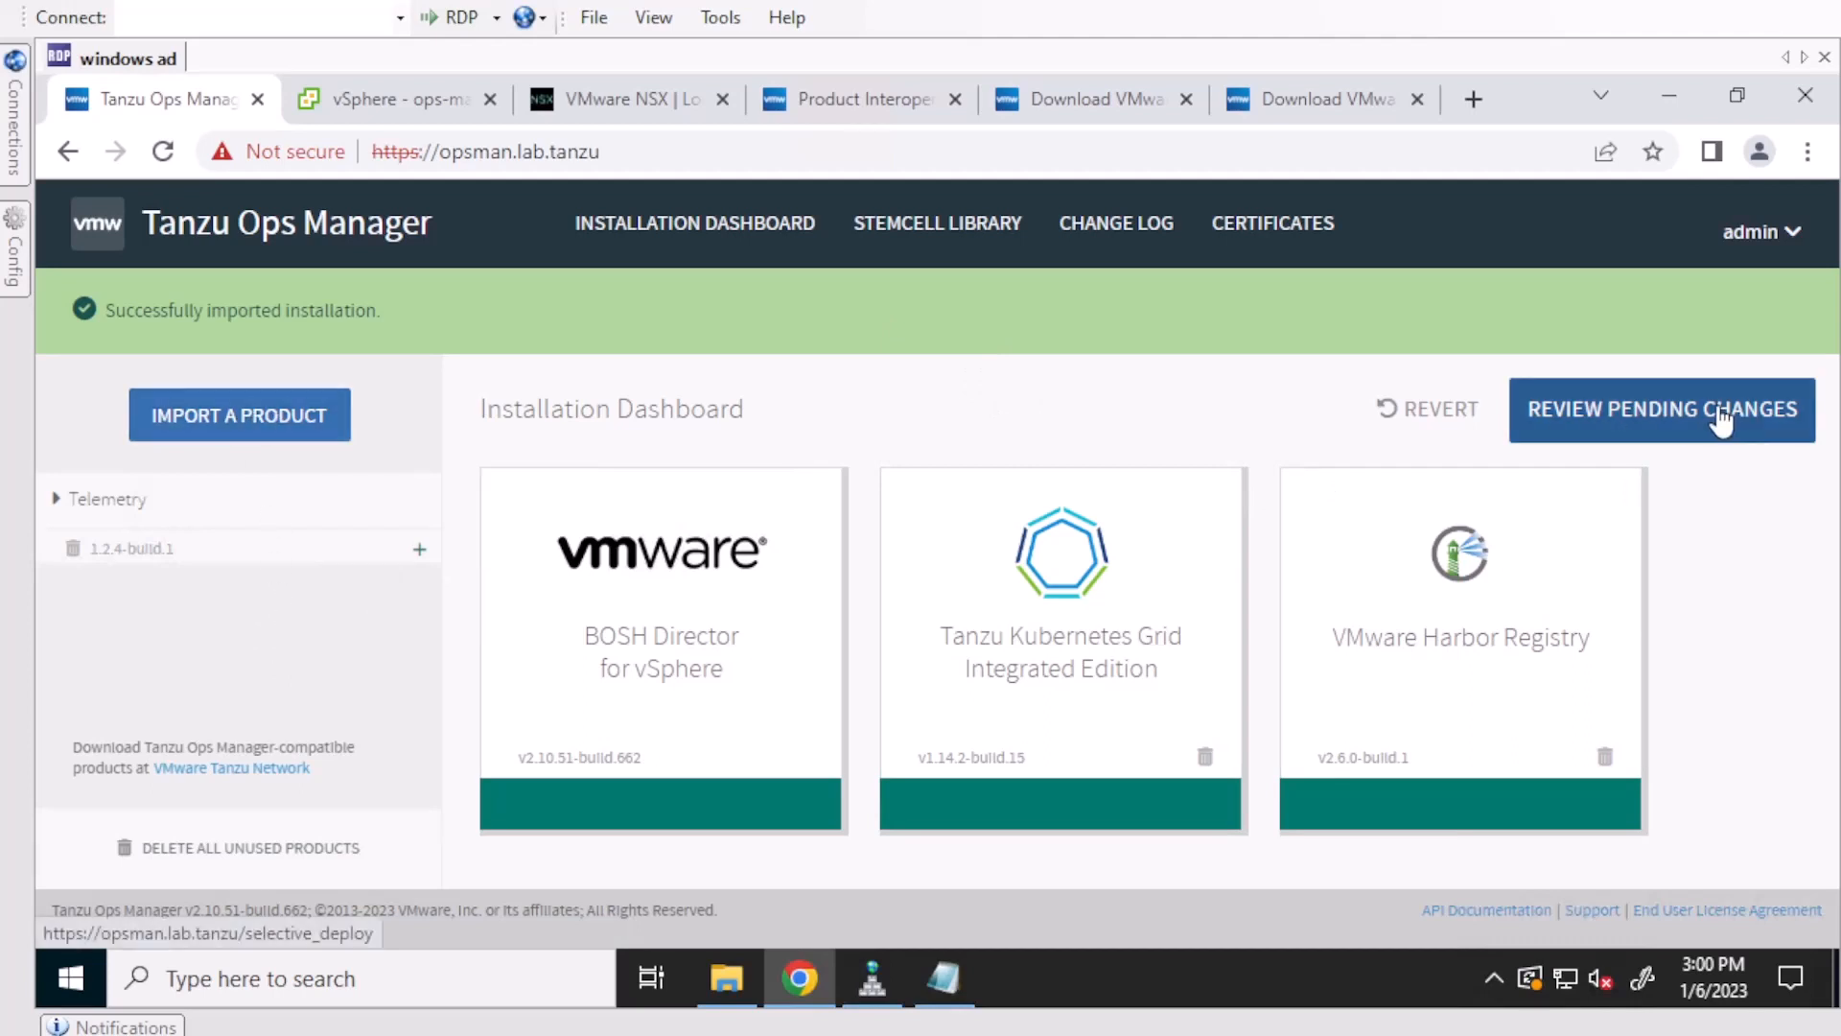
click(1661, 409)
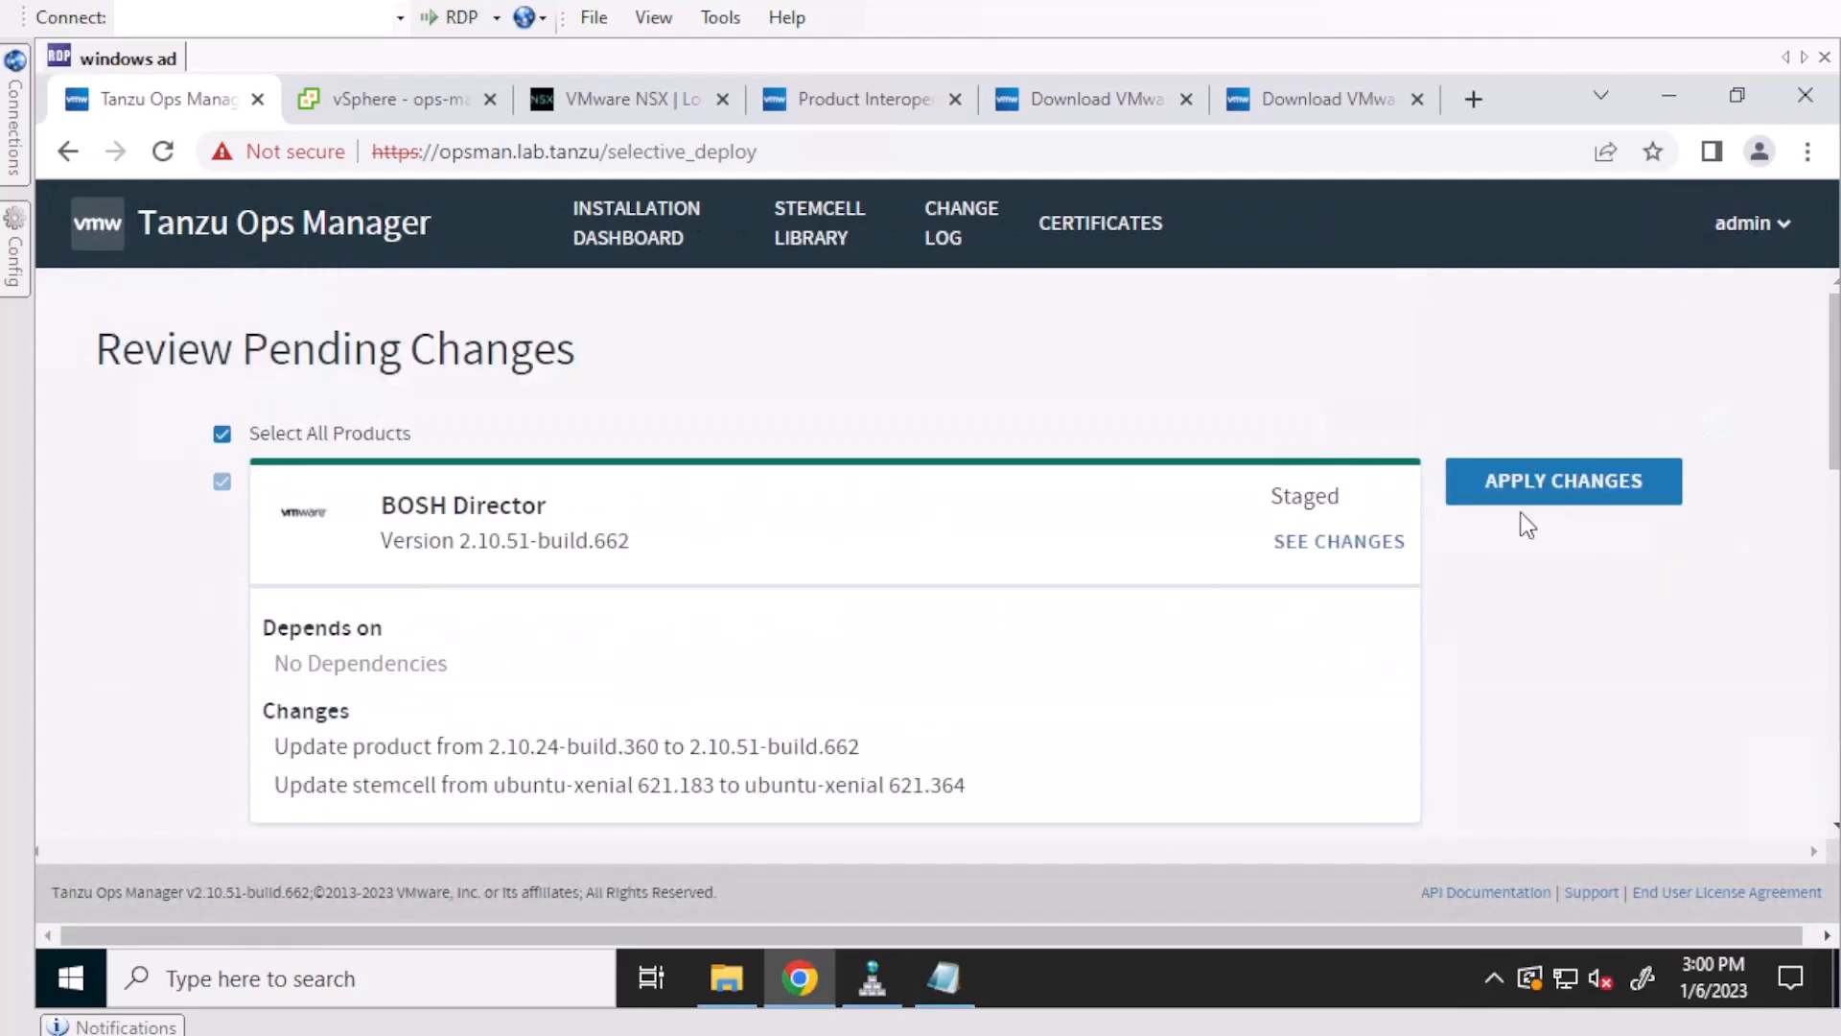
Apply only the BOSH Director 2.10.51 change, ignoring the Harbor static IP warnings.
scroll(down, 3)
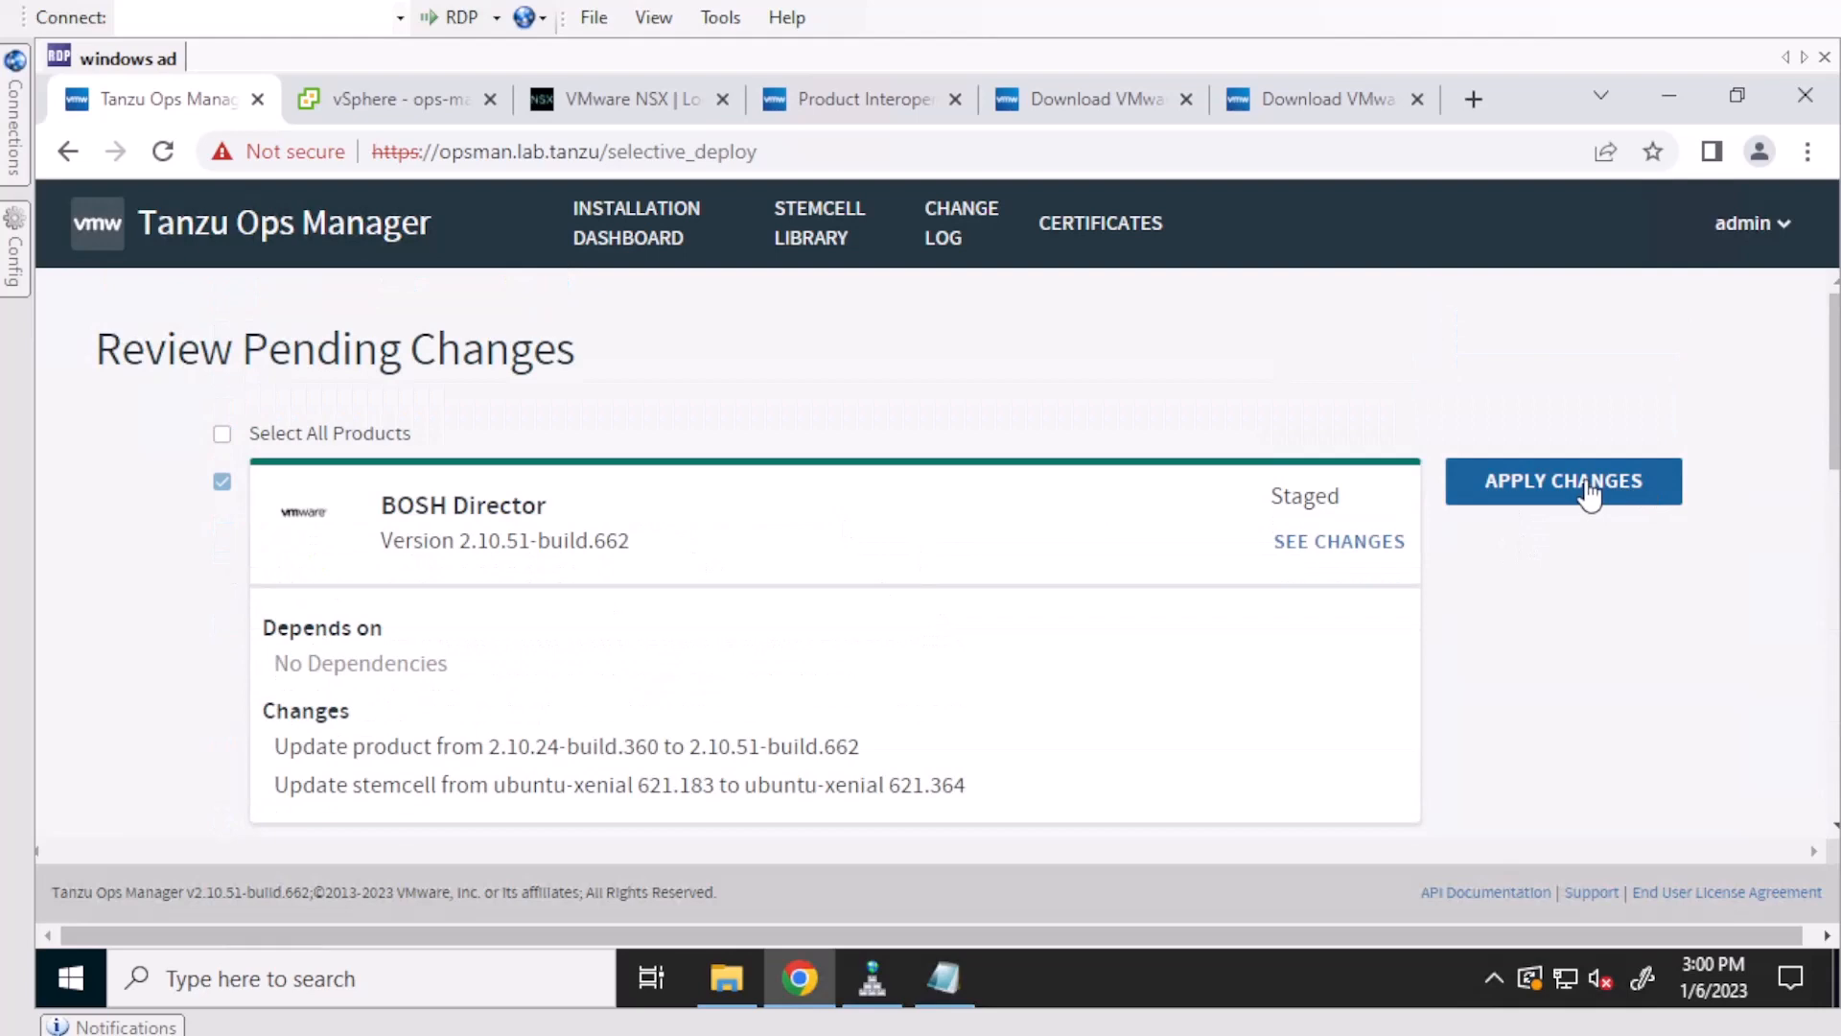
click(1561, 480)
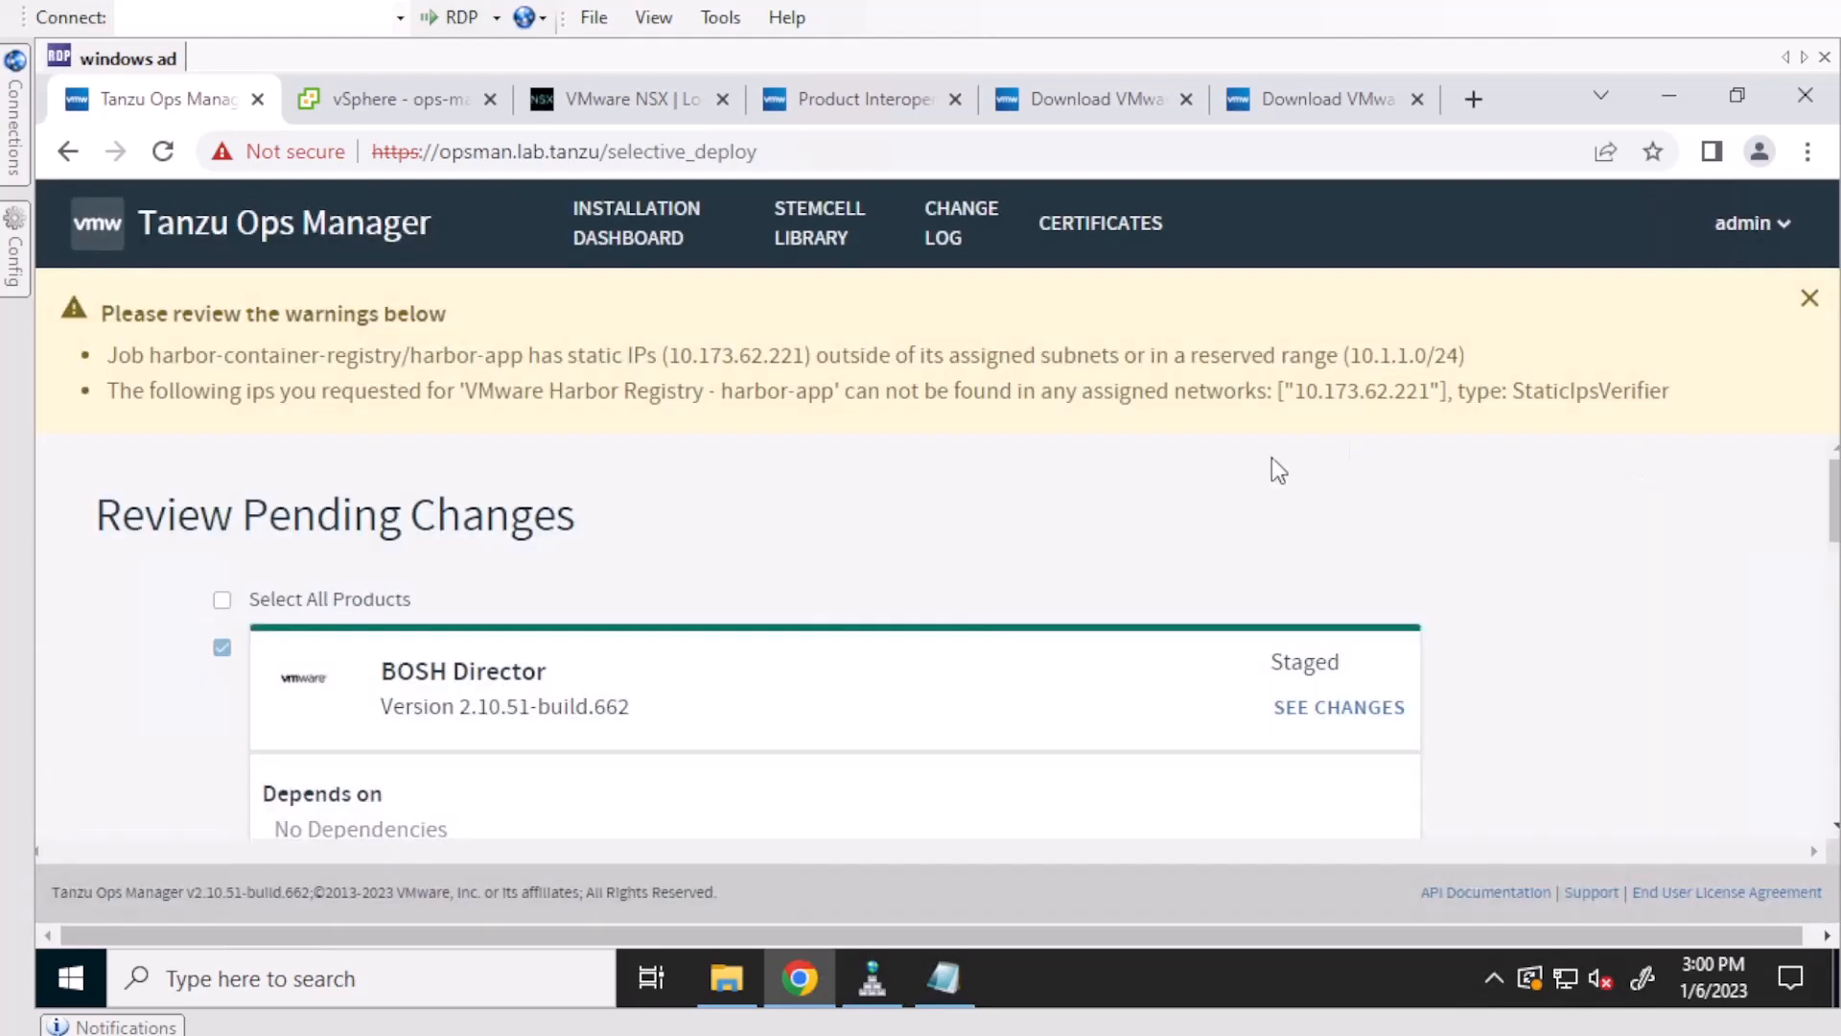
scroll(down, 3)
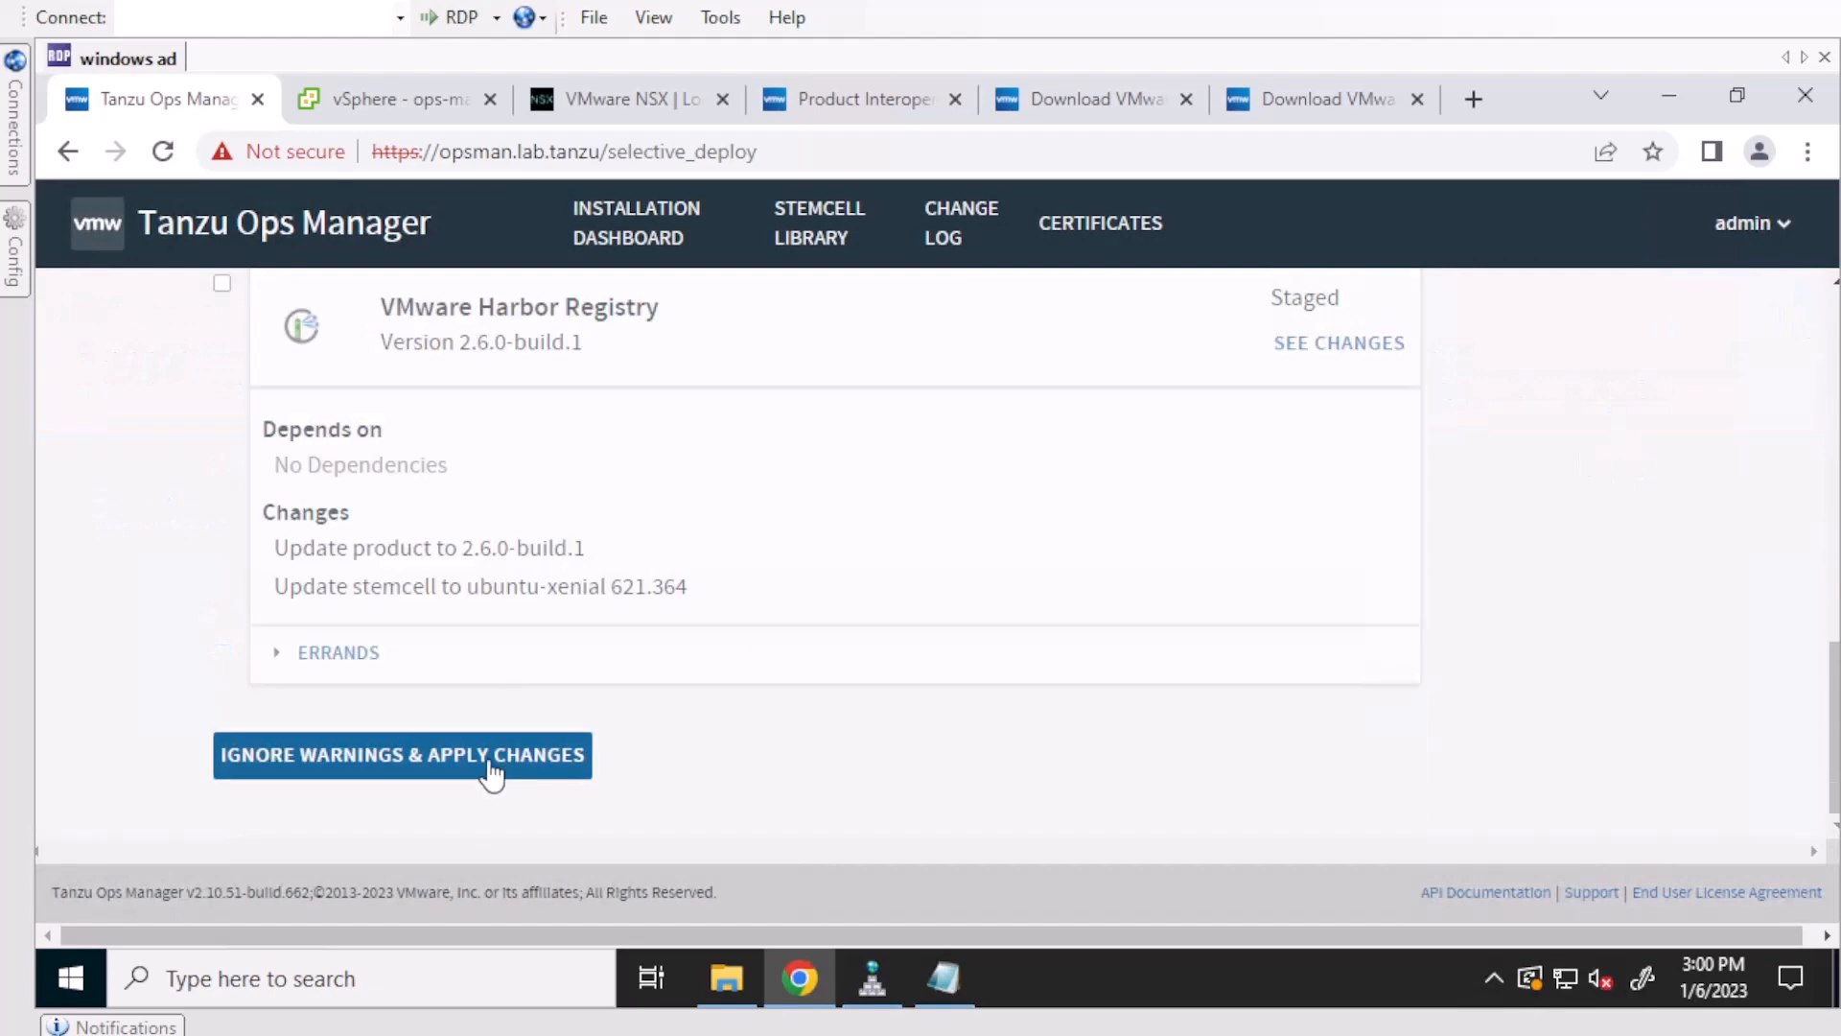
click(402, 756)
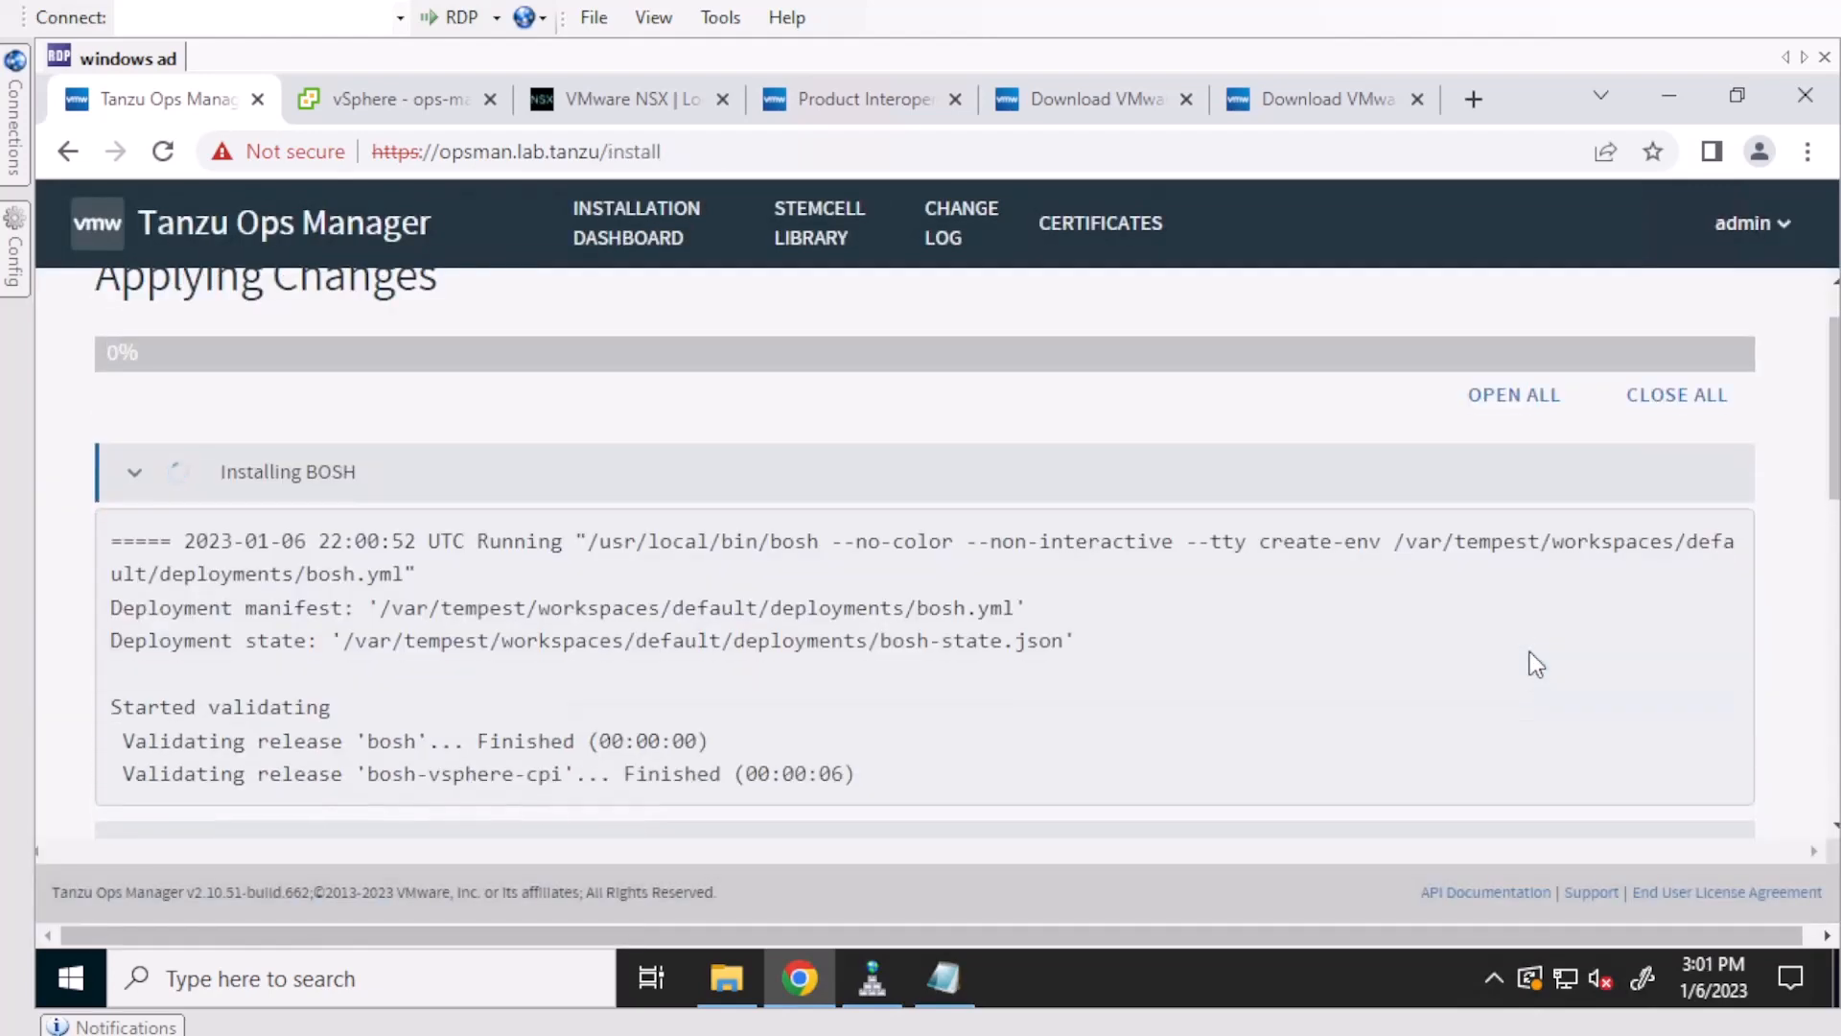
Follow the apply log until BOSH Director cleanup succeeds, then return to the installation dashboard.
scroll(down, 3)
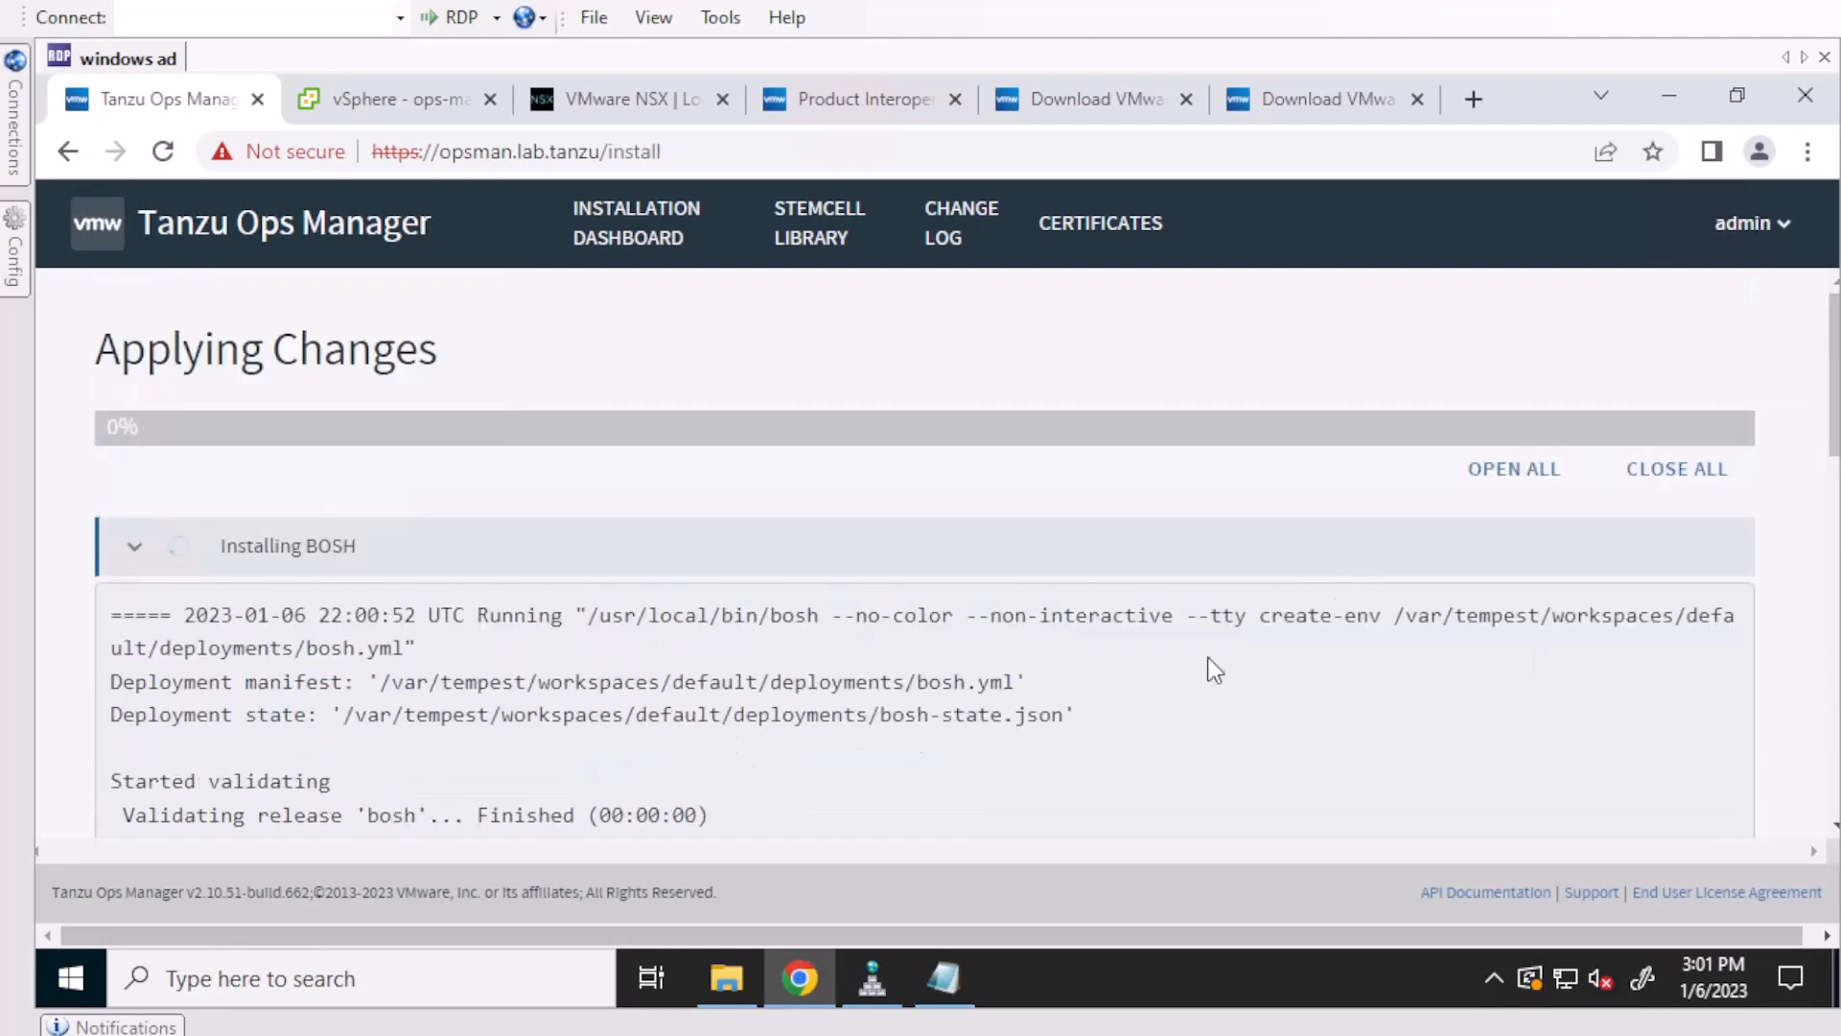
scroll(down, 3)
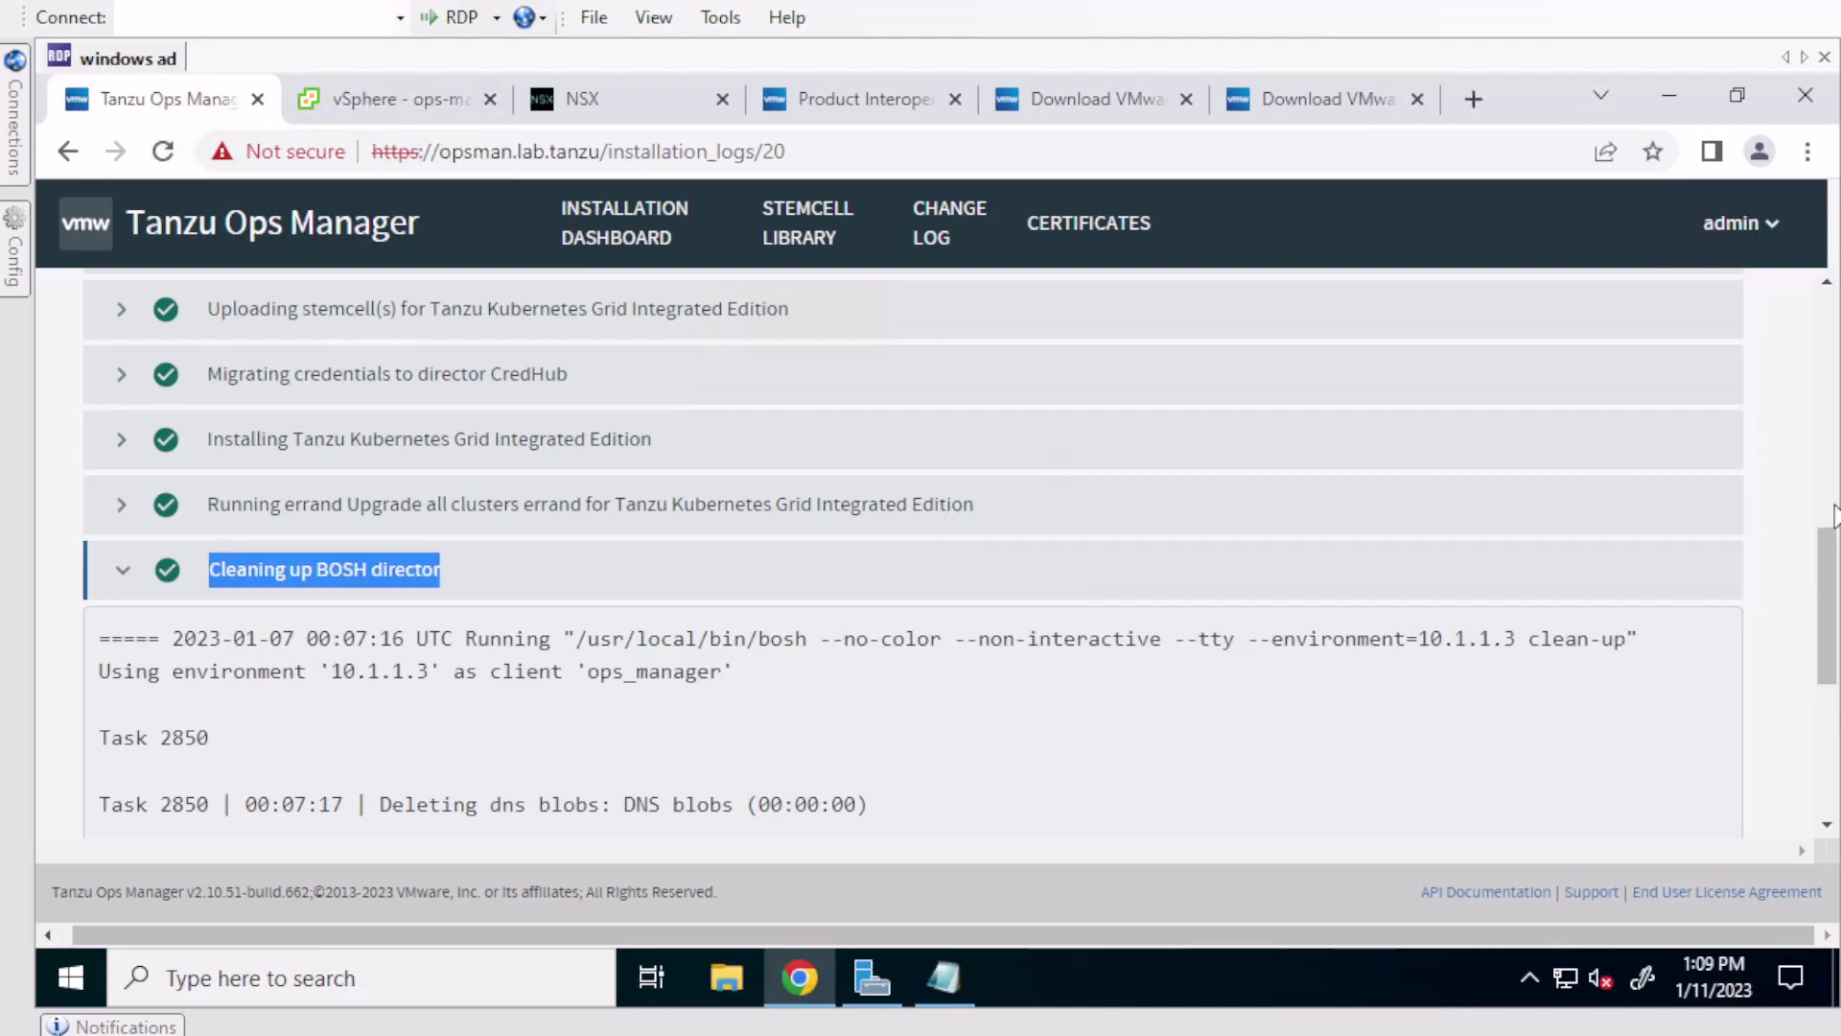
scroll(down, 3)
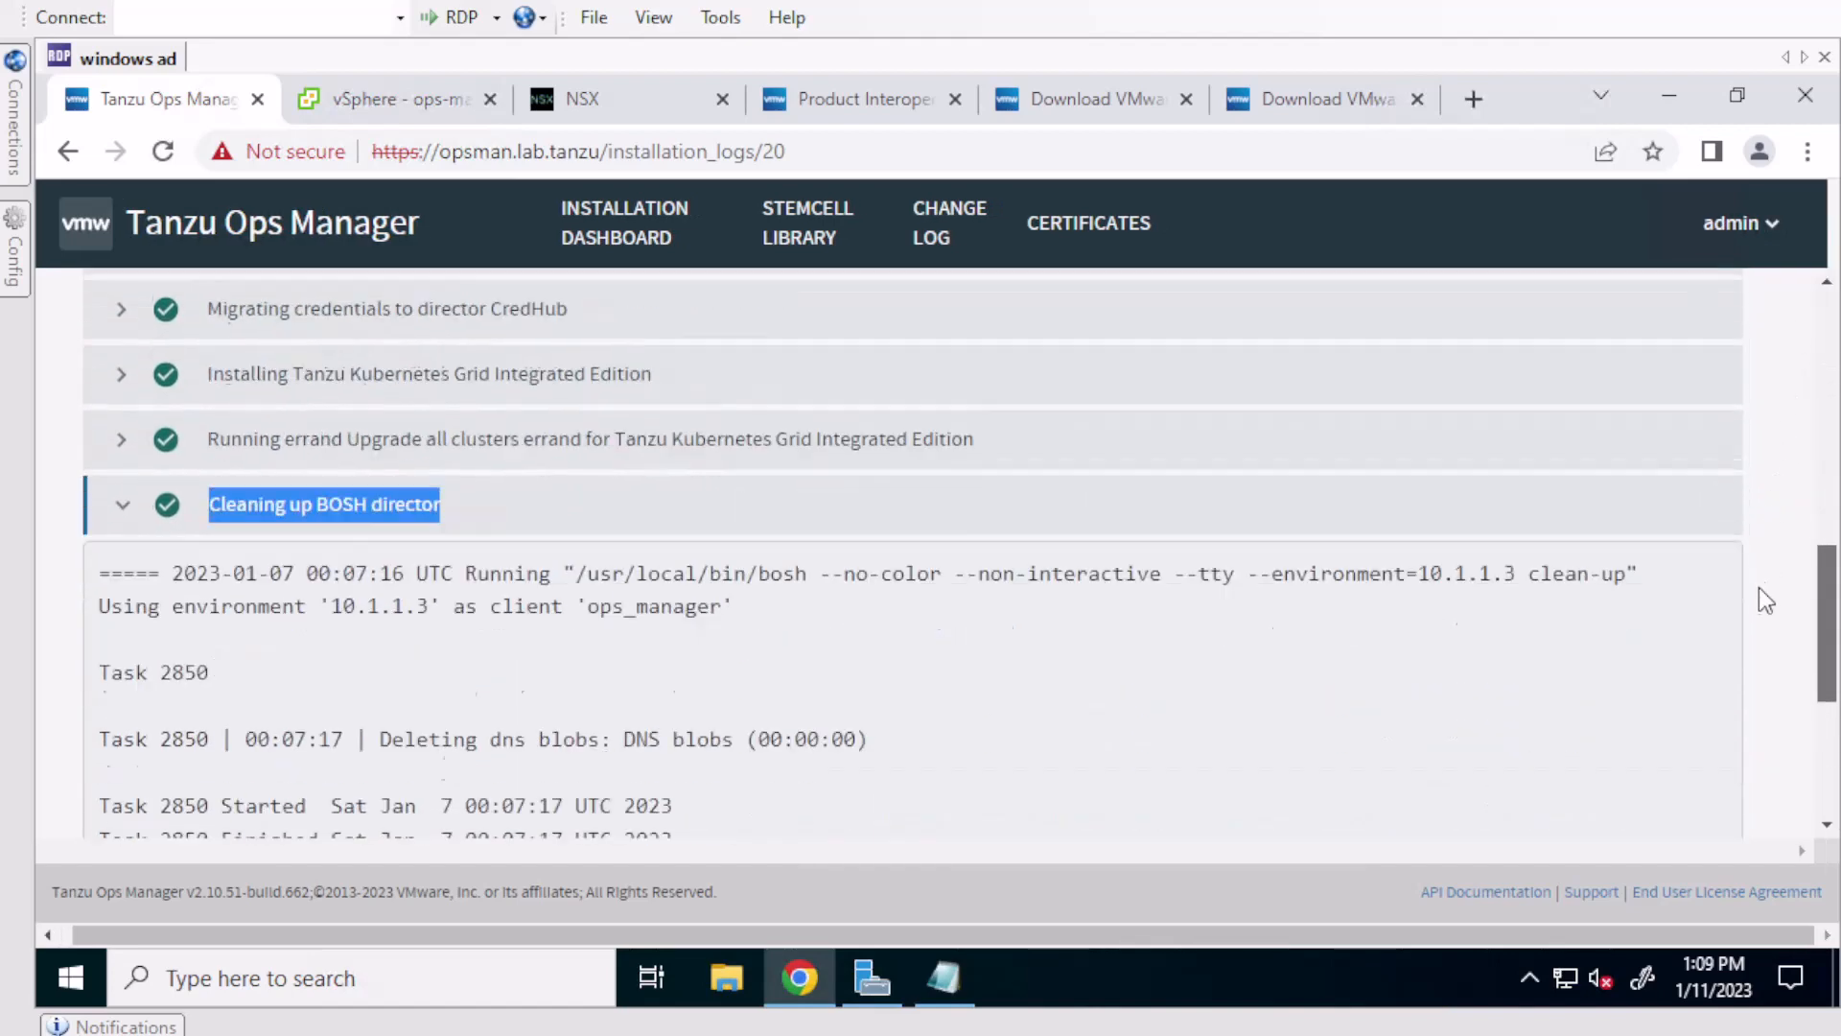
click(623, 222)
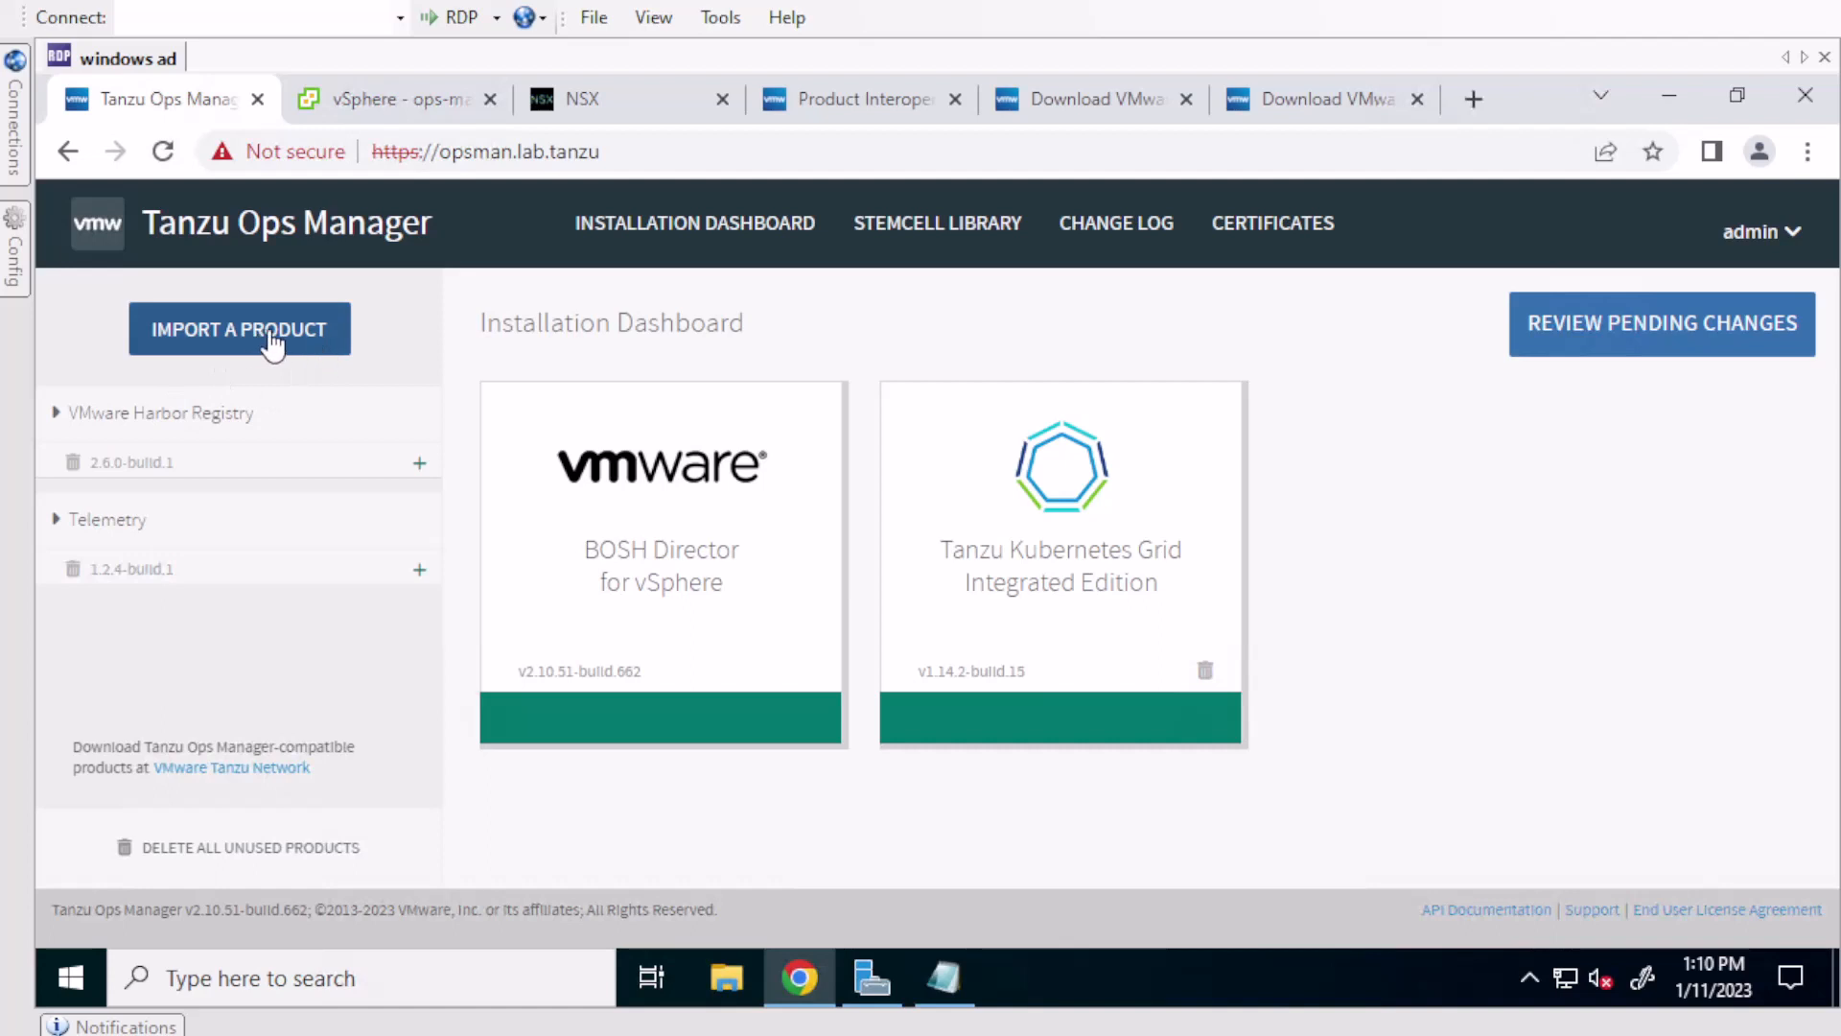
Import pivotal-container-service-1.15.1-build.17.pivotal from Downloads as a new product.
click(240, 328)
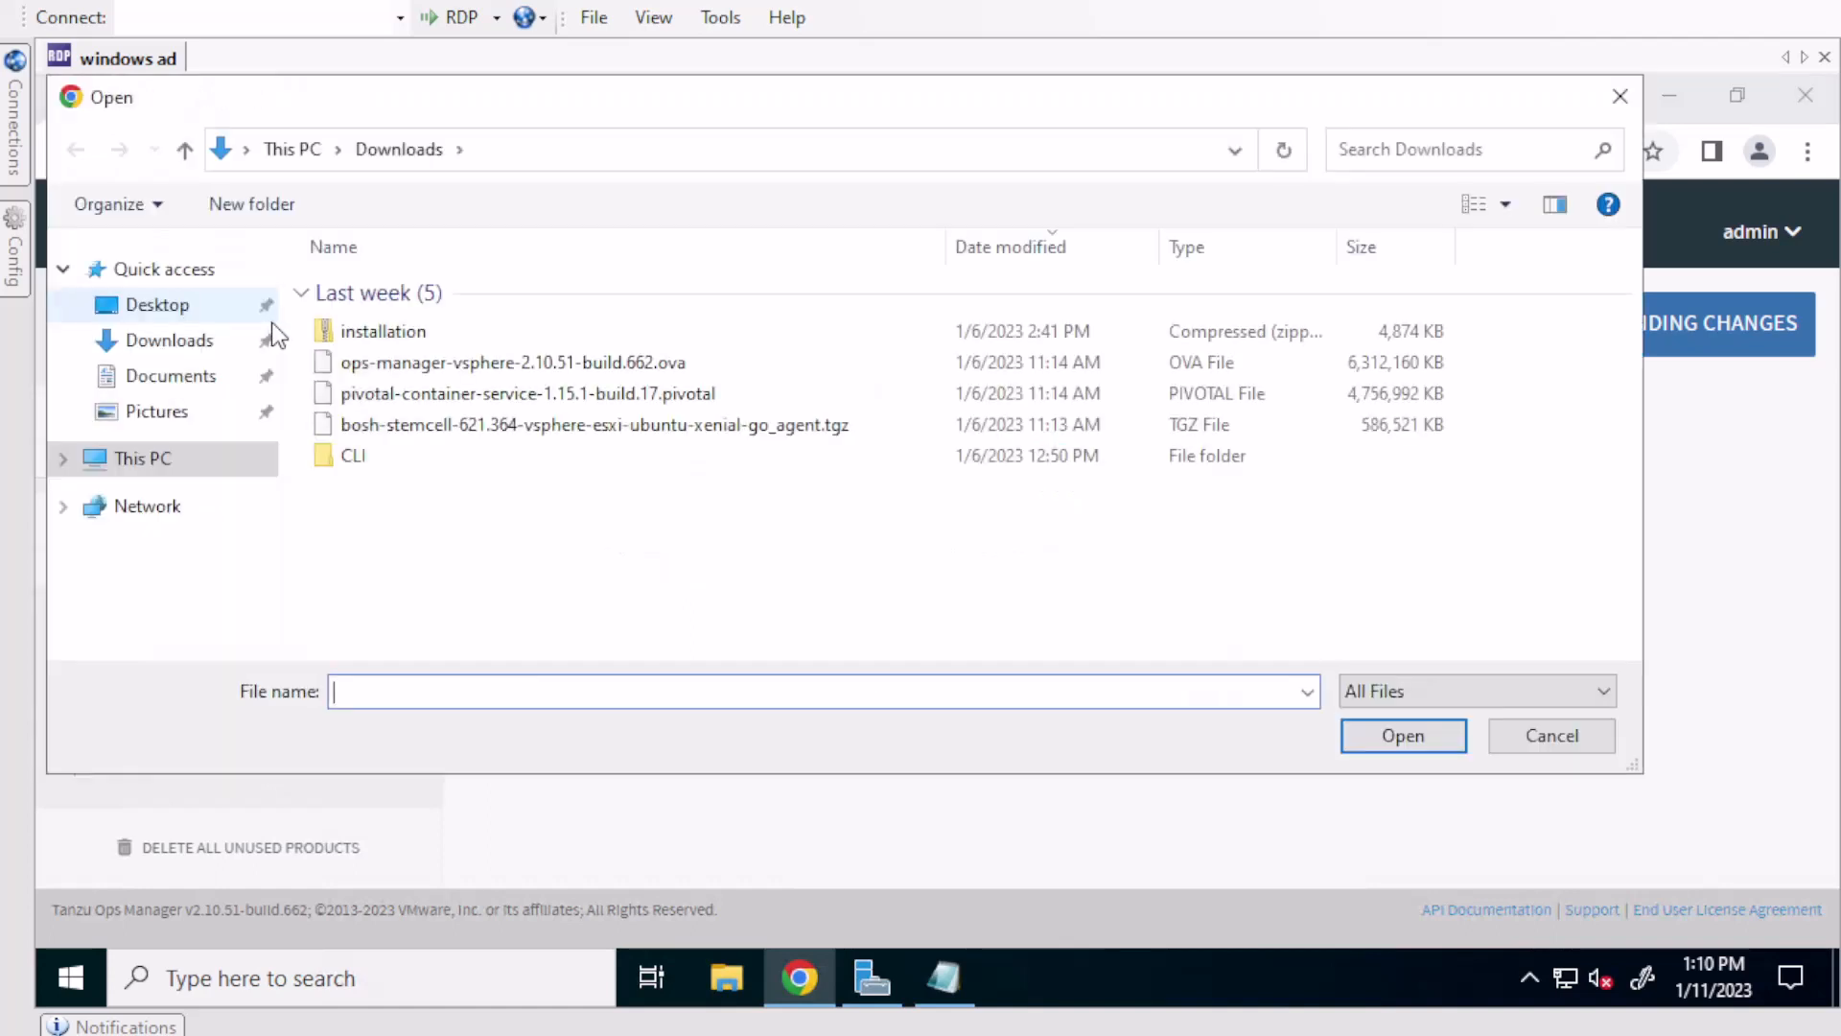
click(526, 394)
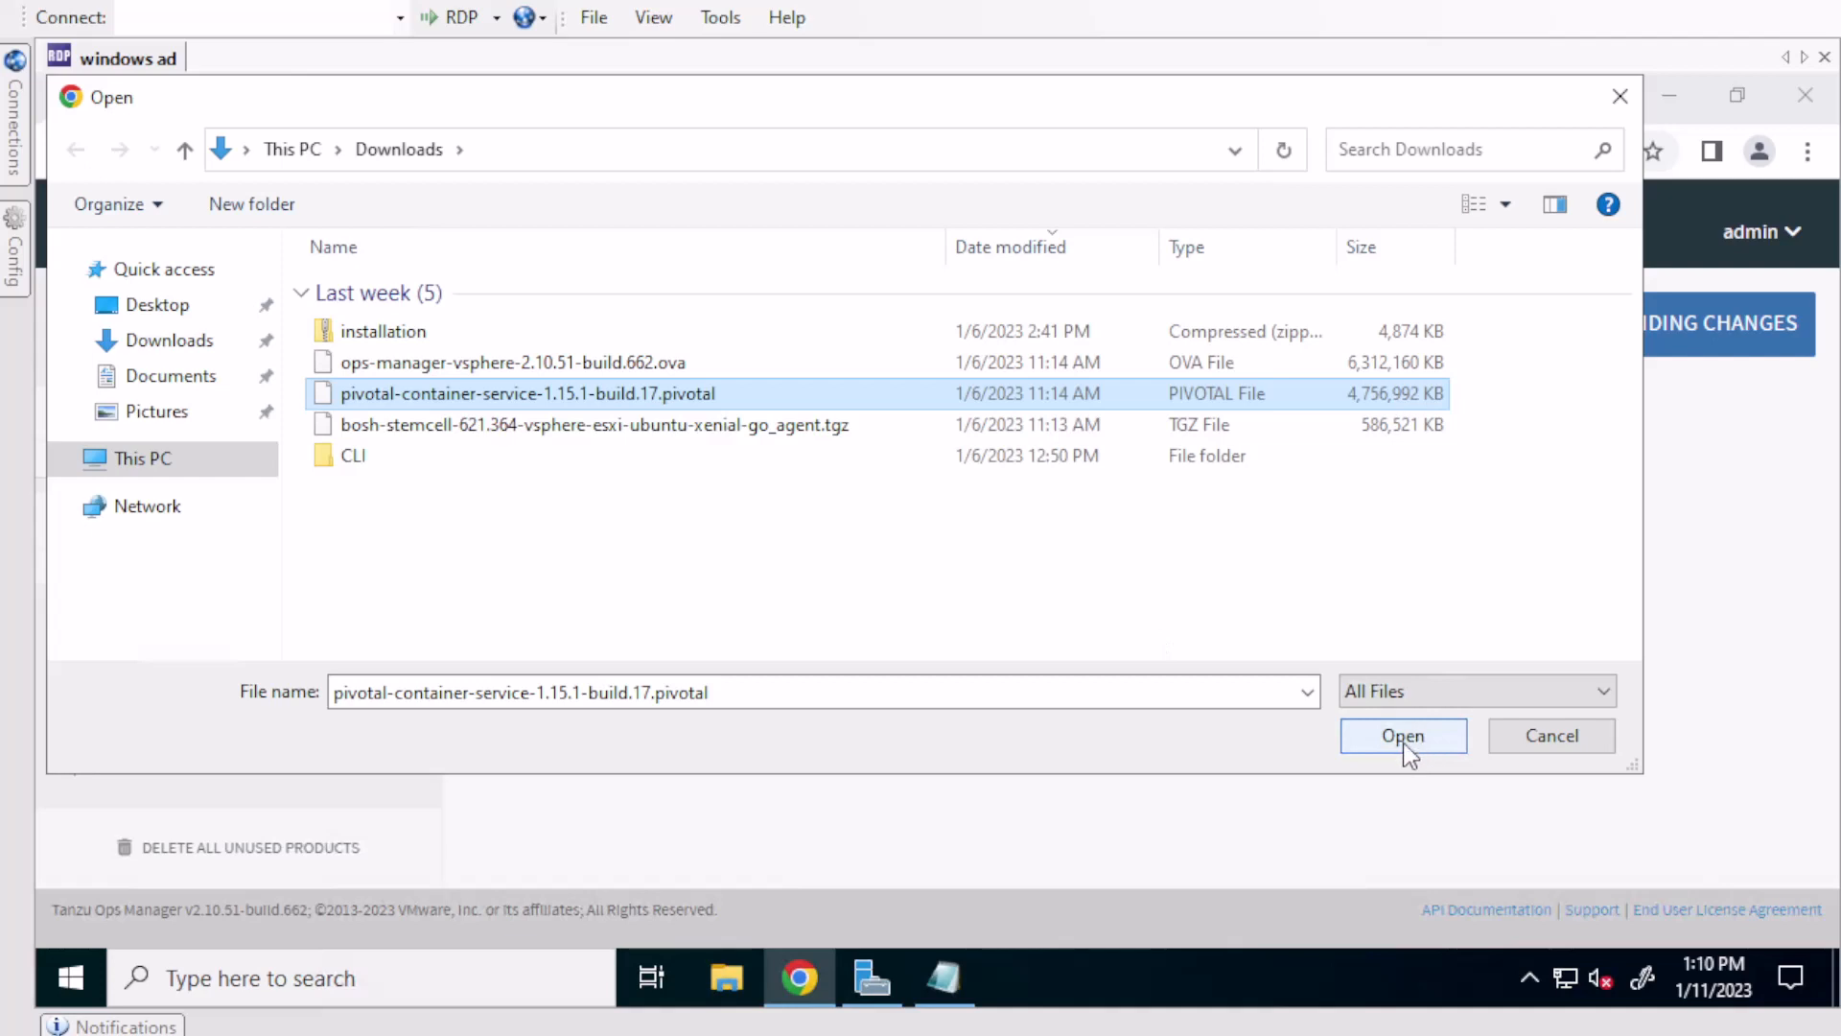
click(1402, 735)
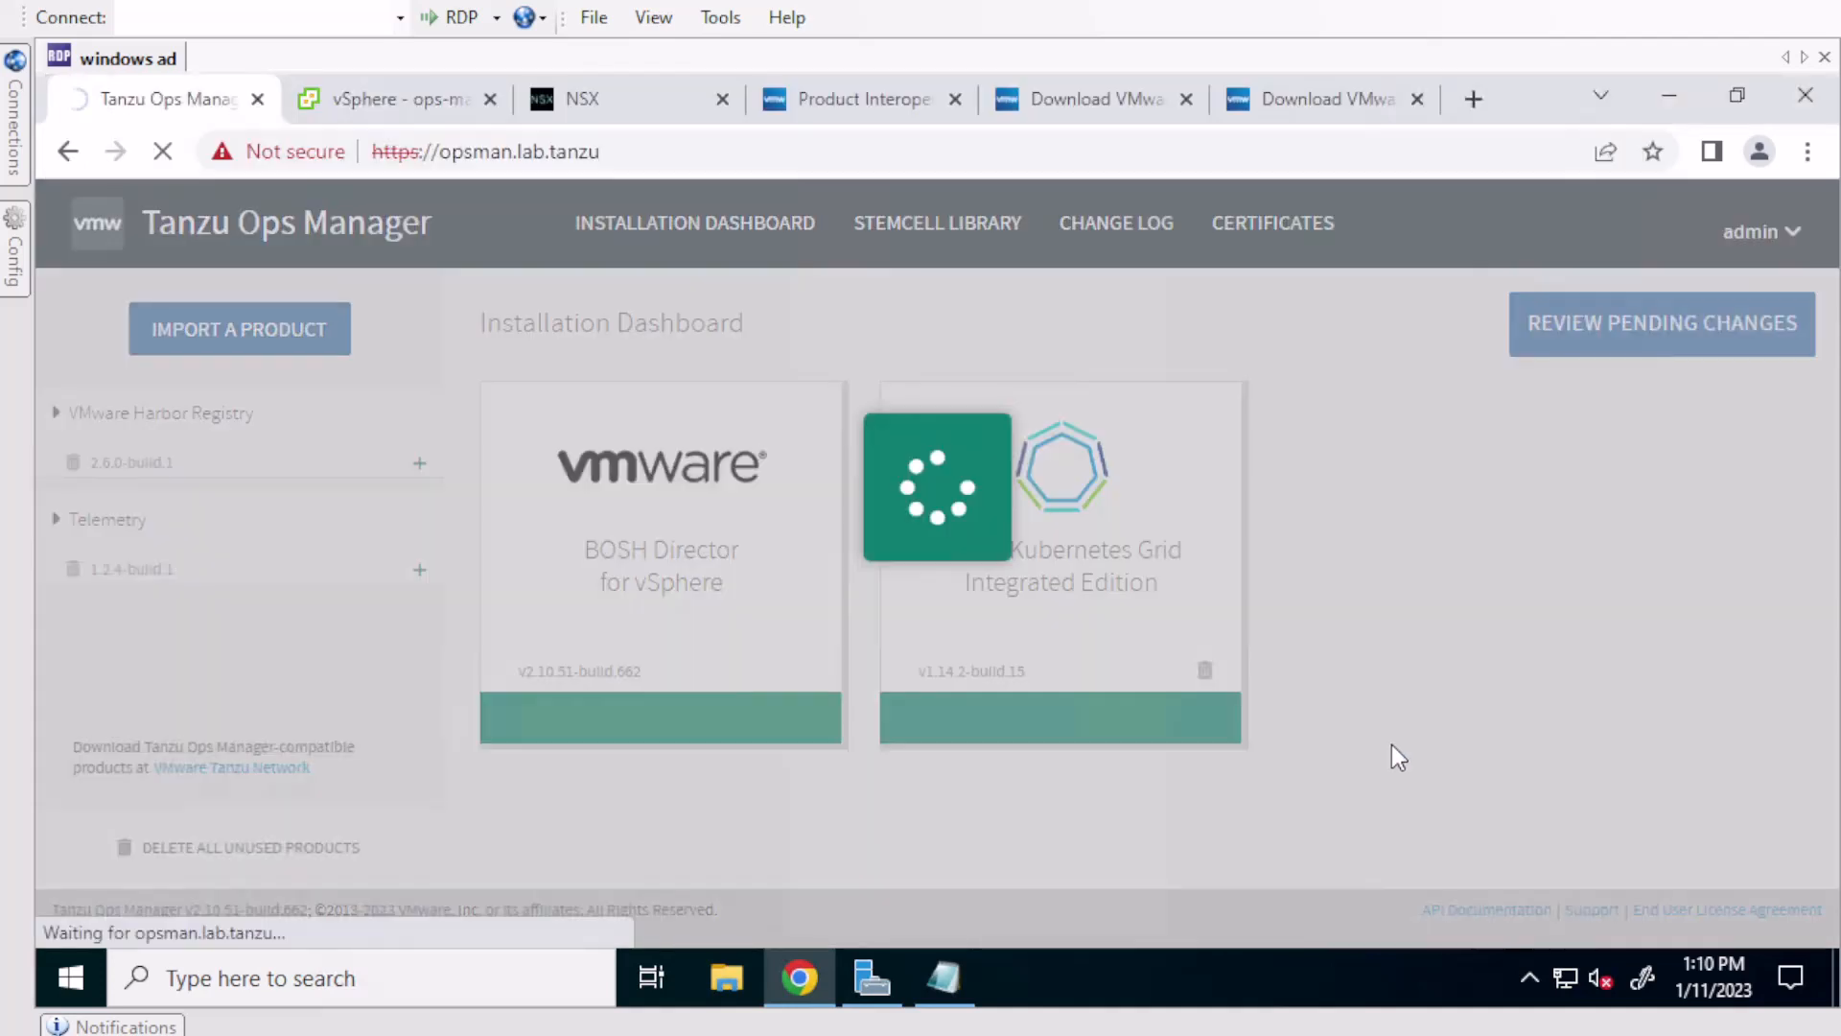
mouse_move(386, 736)
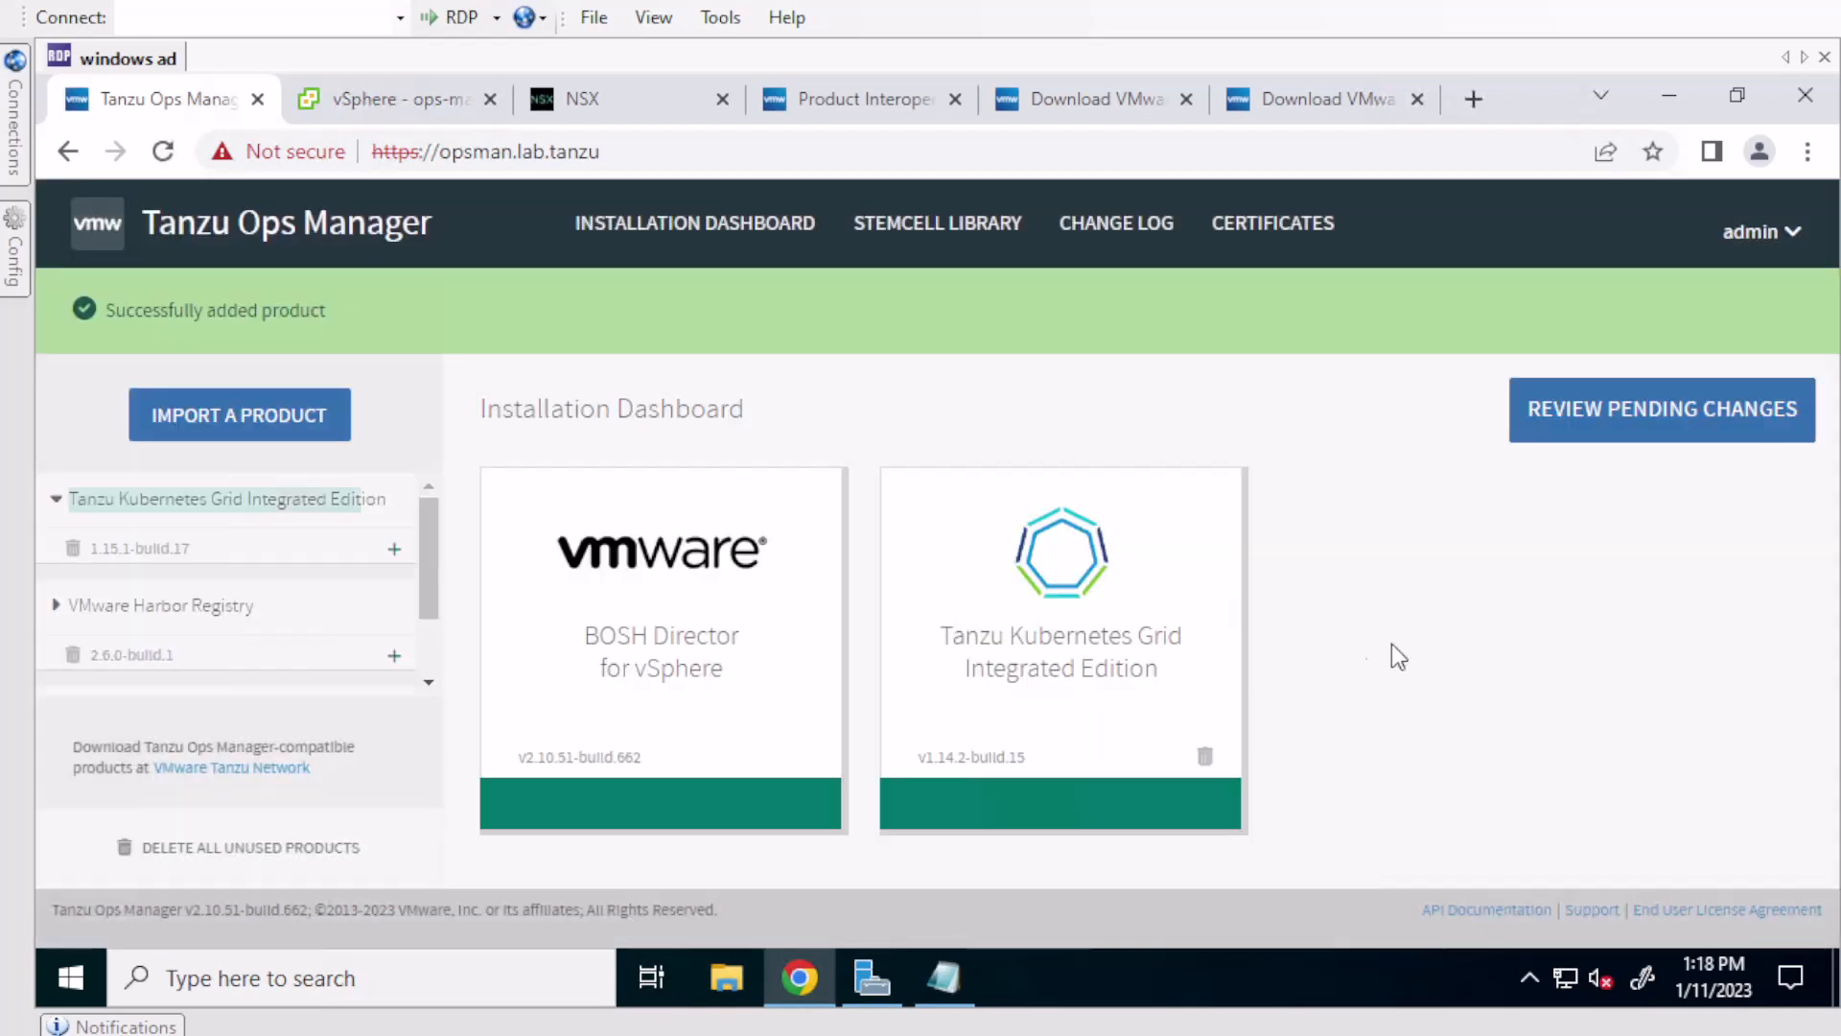
mouse_move(173, 498)
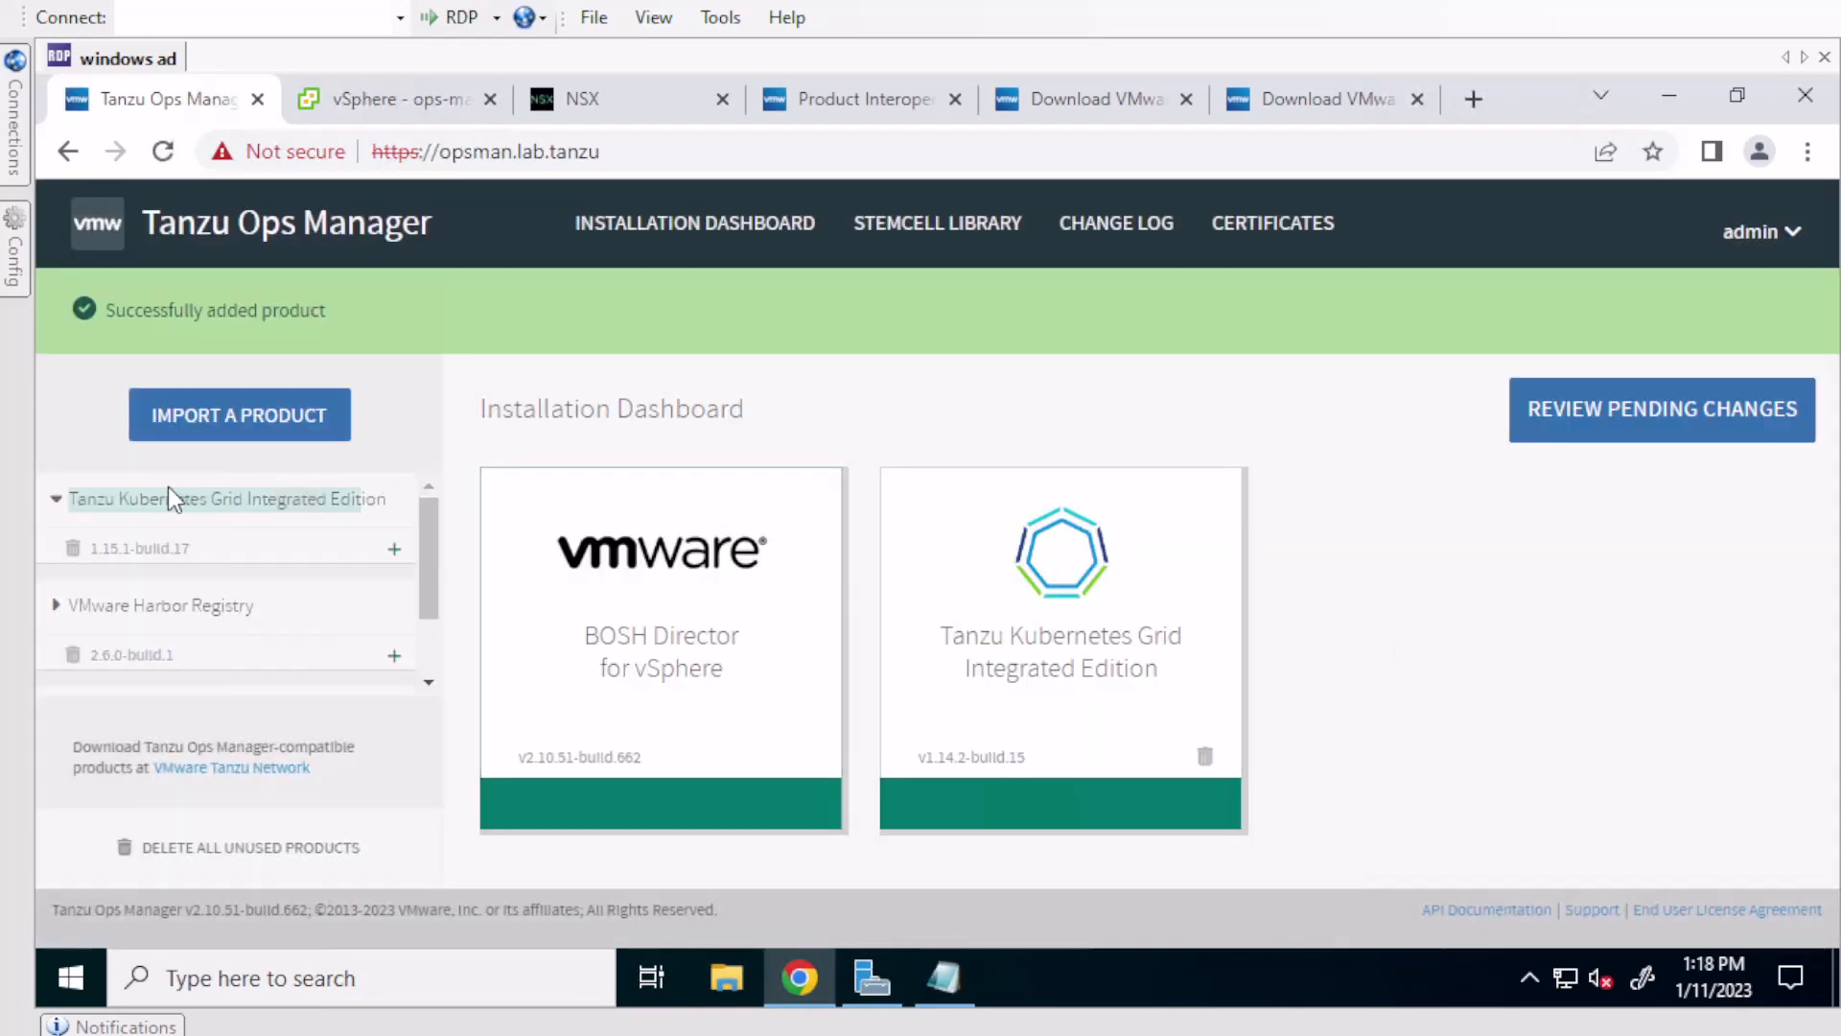
mouse_move(599, 599)
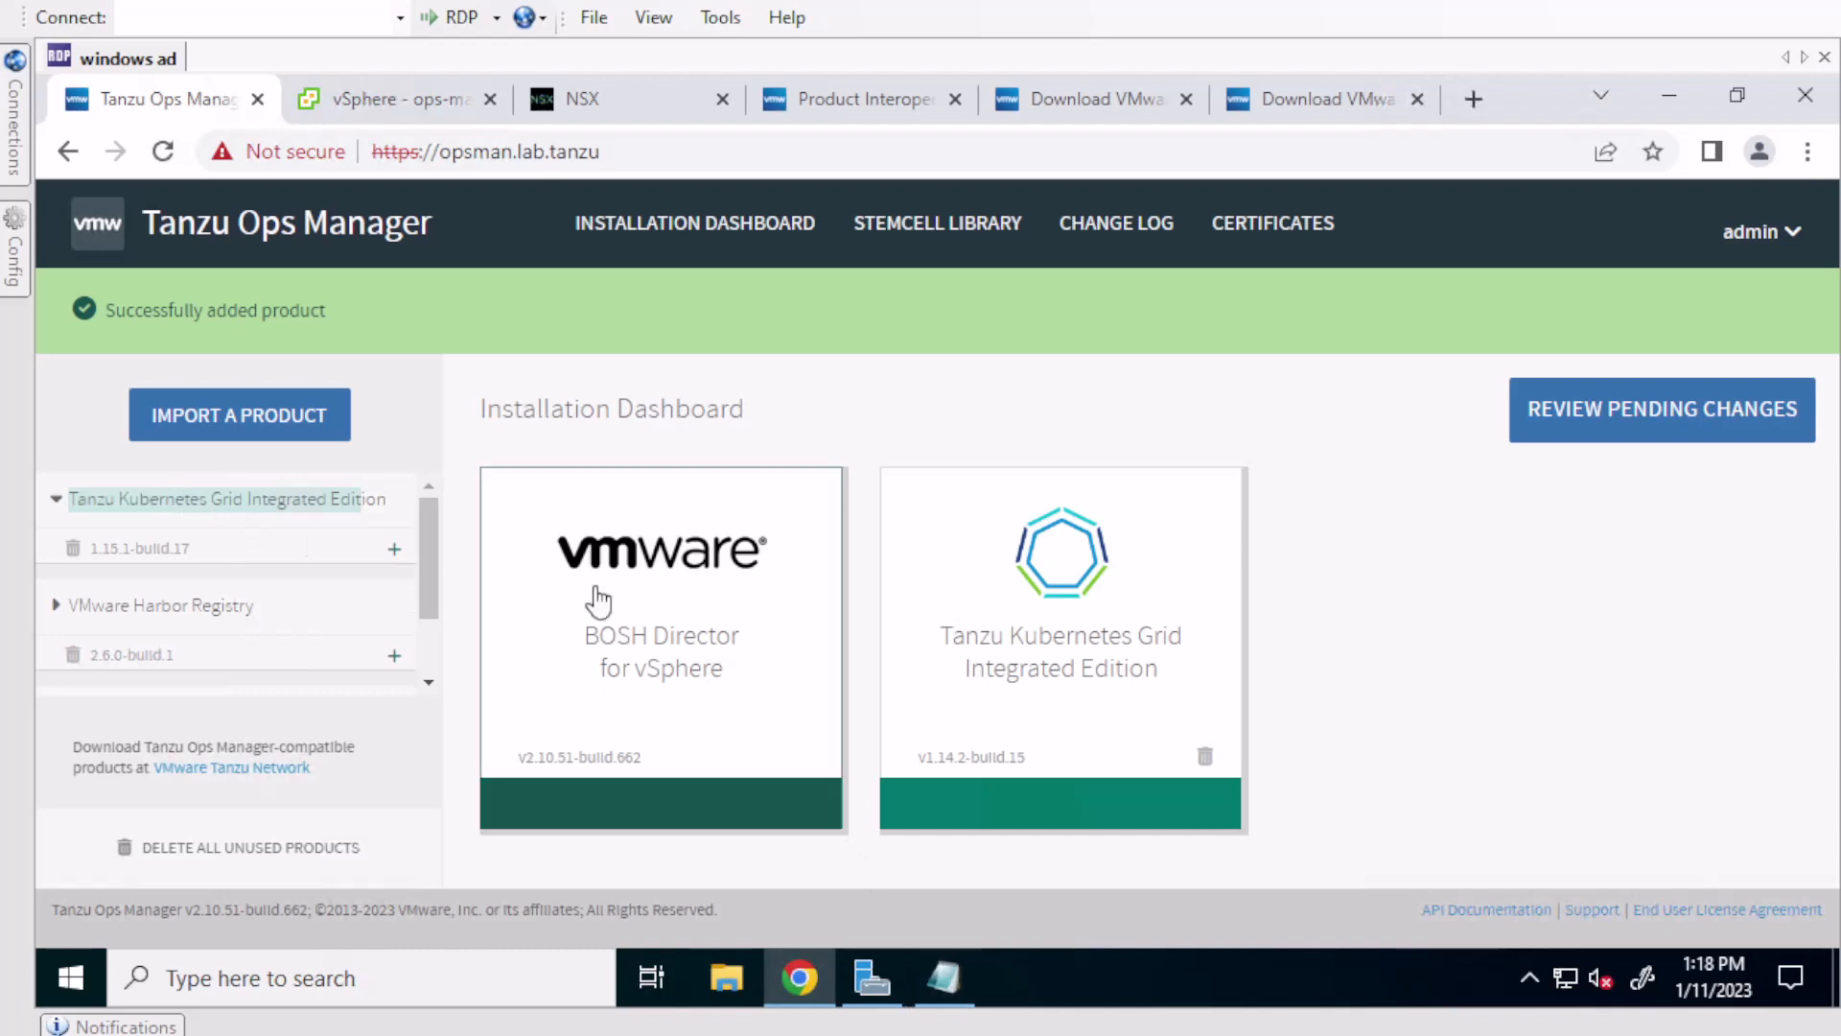
Import bosh-stemcell-621.364 in the Stemcell Library and dismiss the already-exists notice.
click(936, 223)
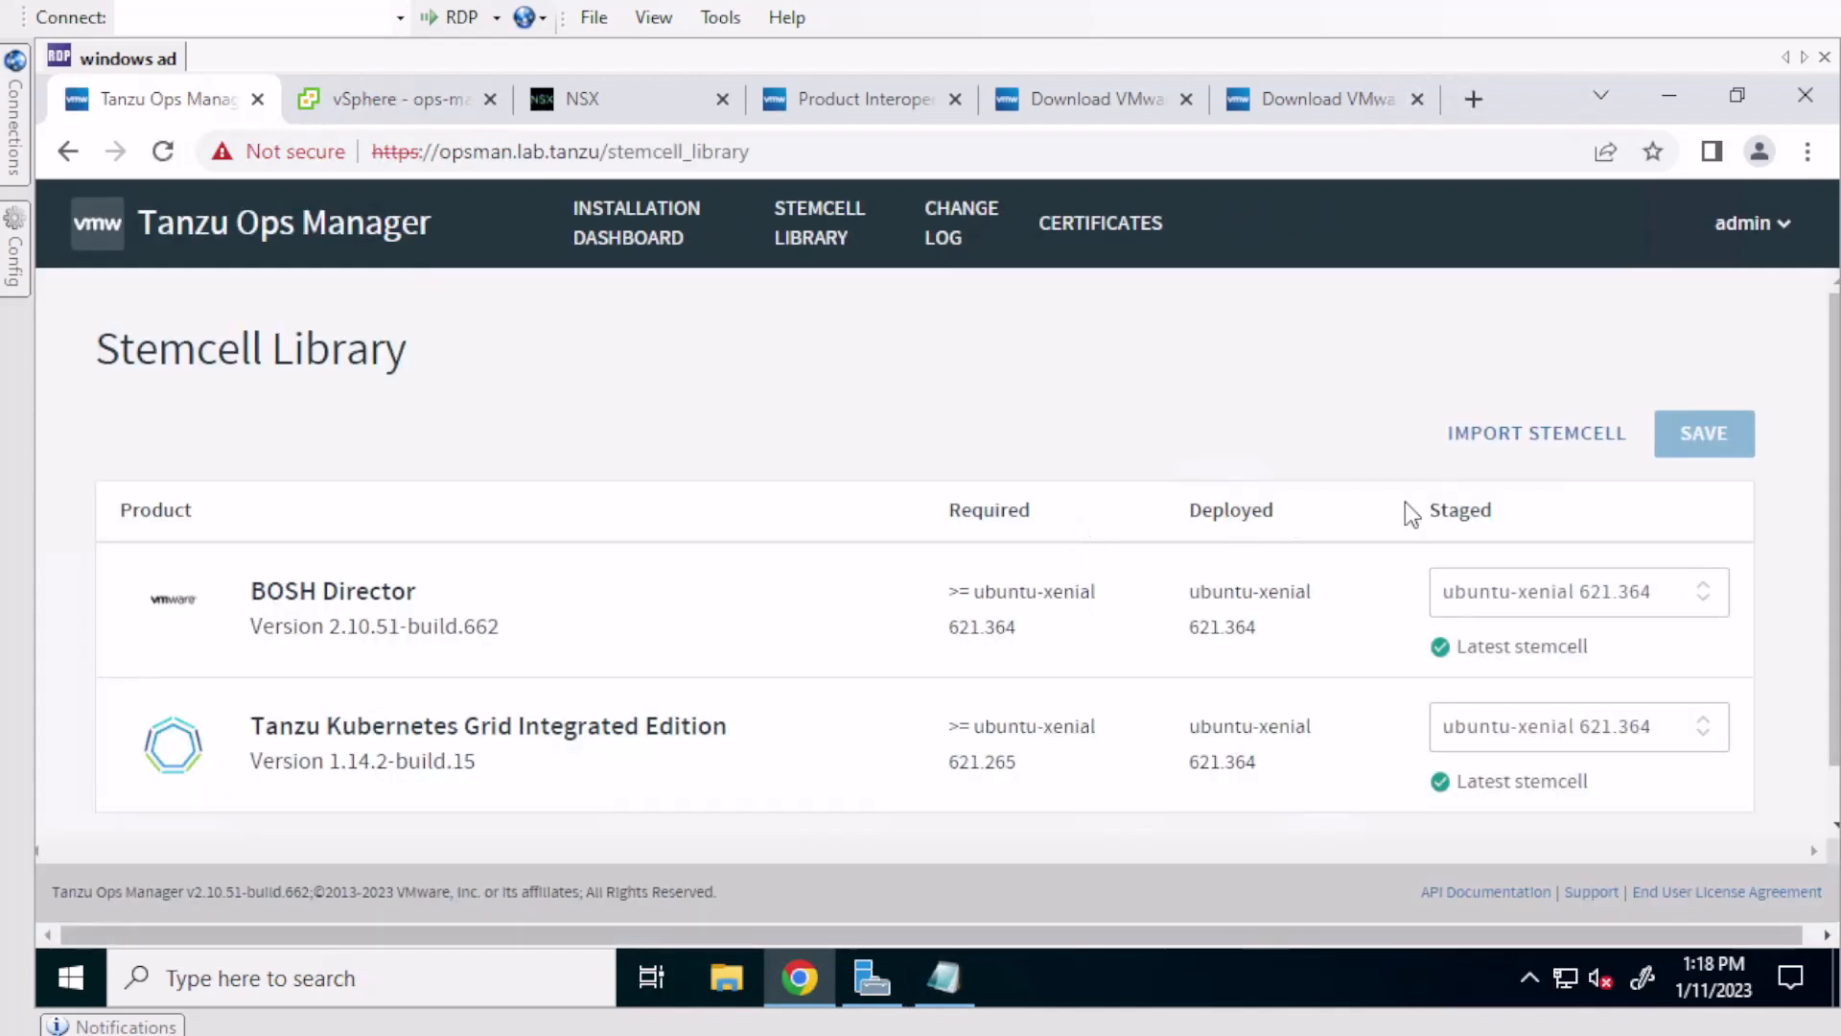
mouse_move(1556, 458)
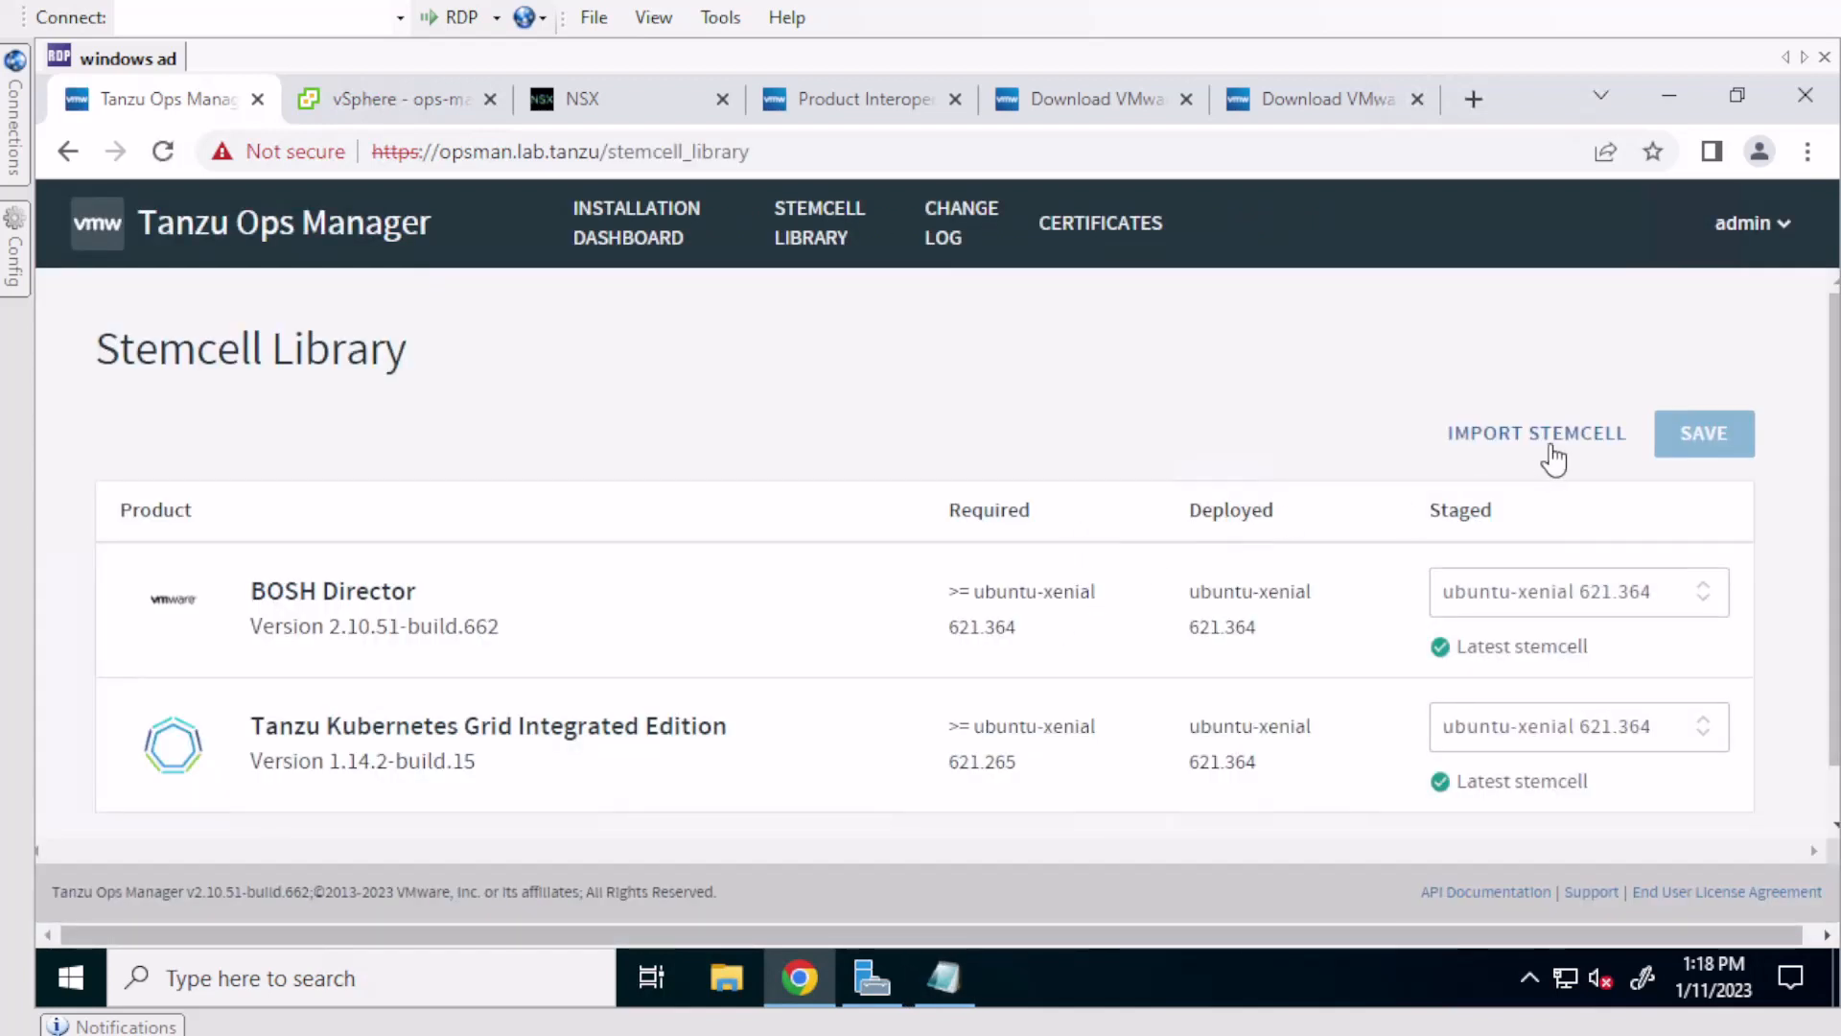
click(1536, 432)
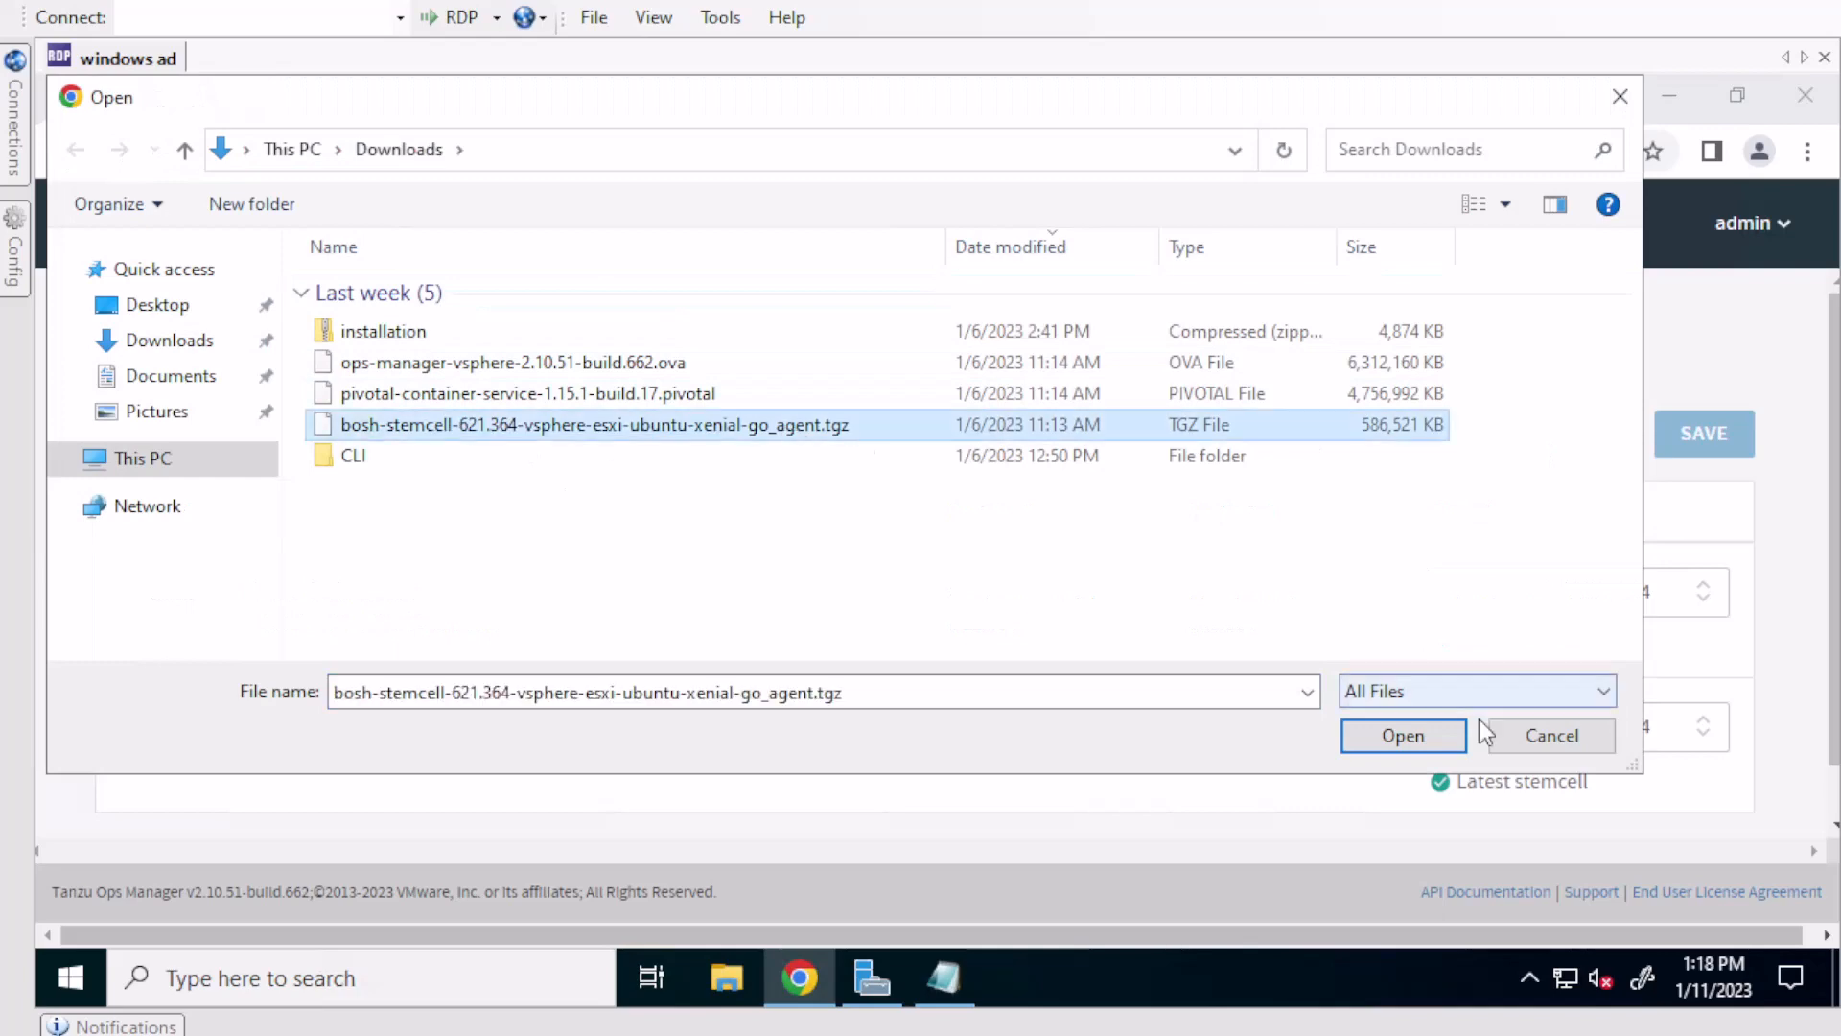
click(1400, 735)
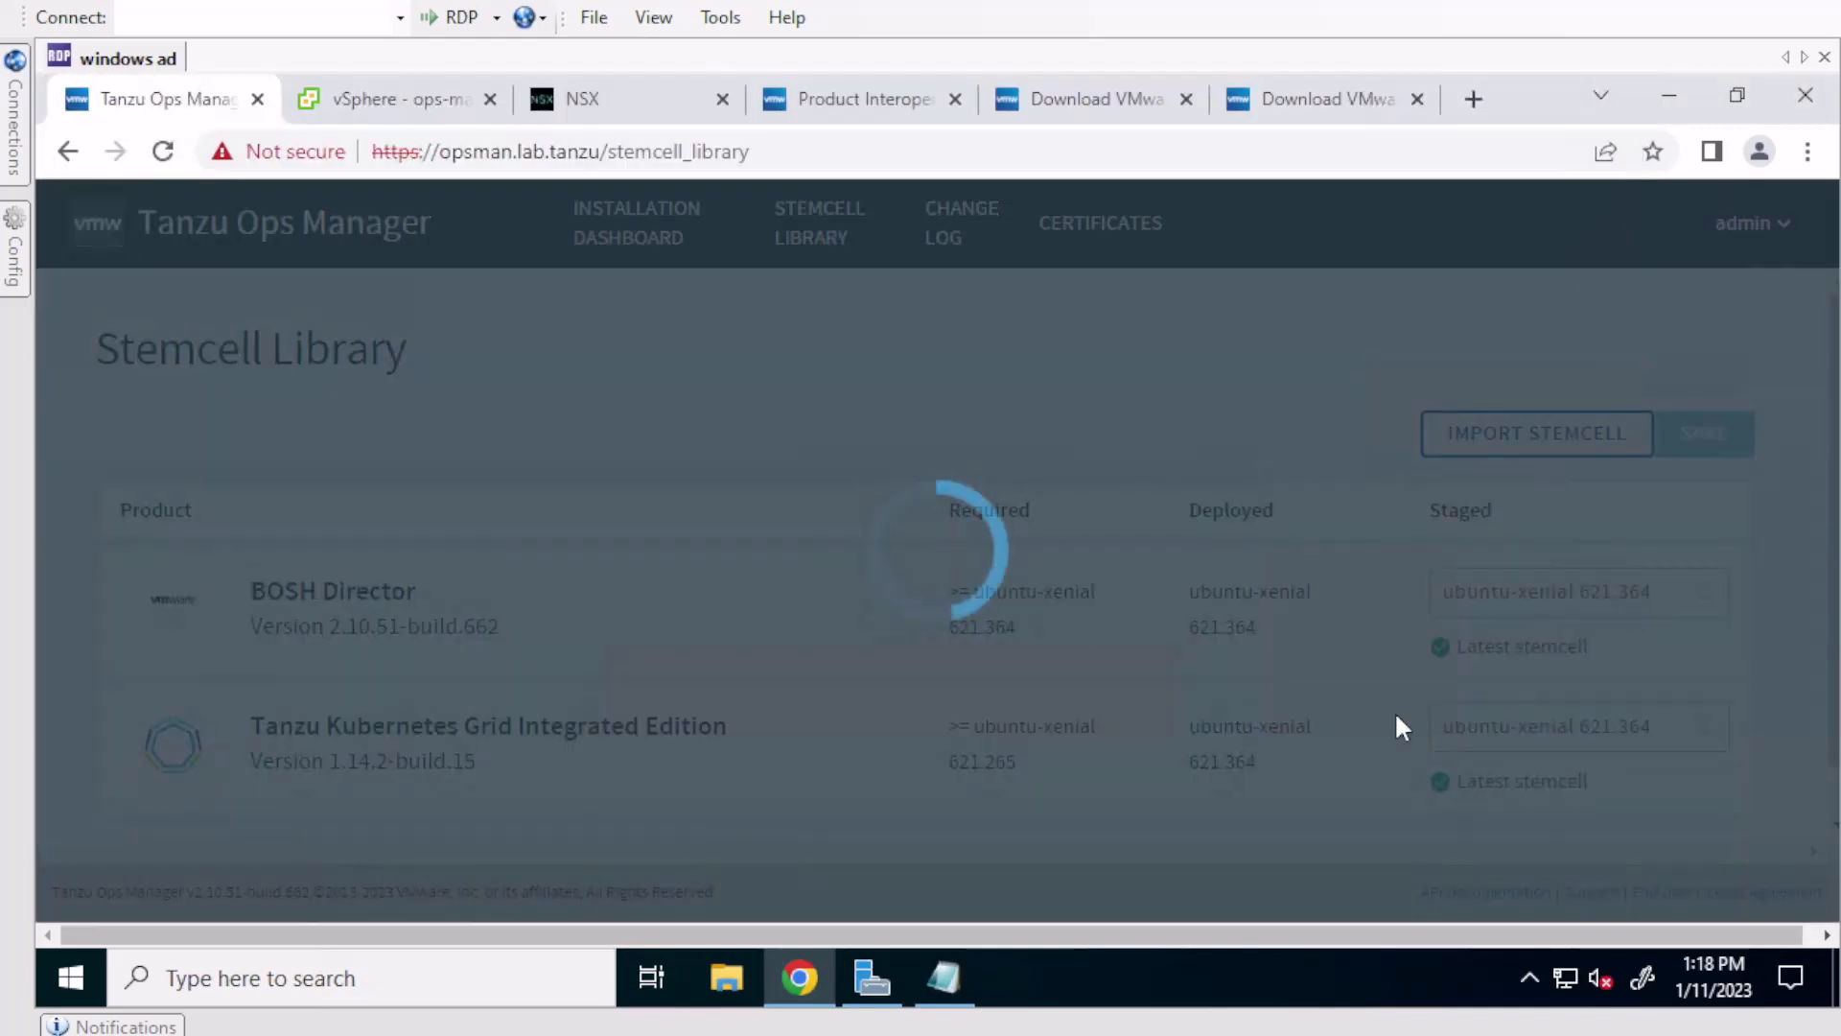
click(1536, 431)
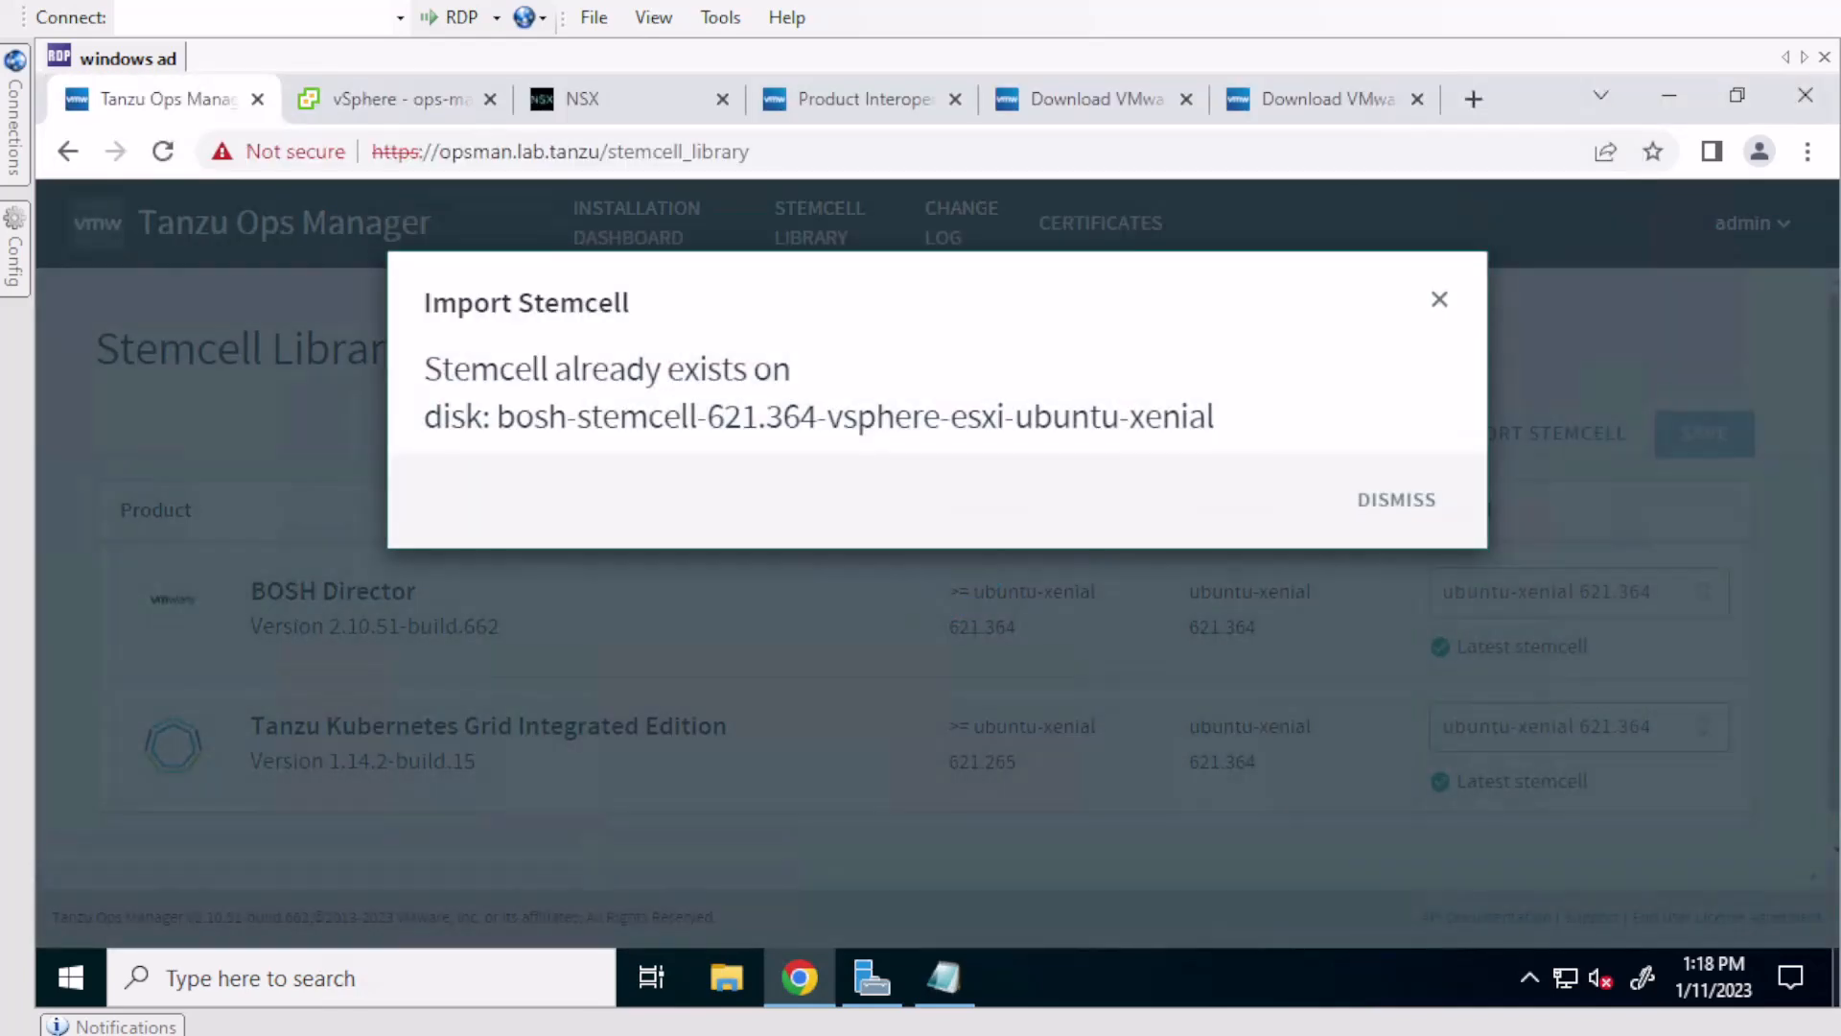
click(1394, 499)
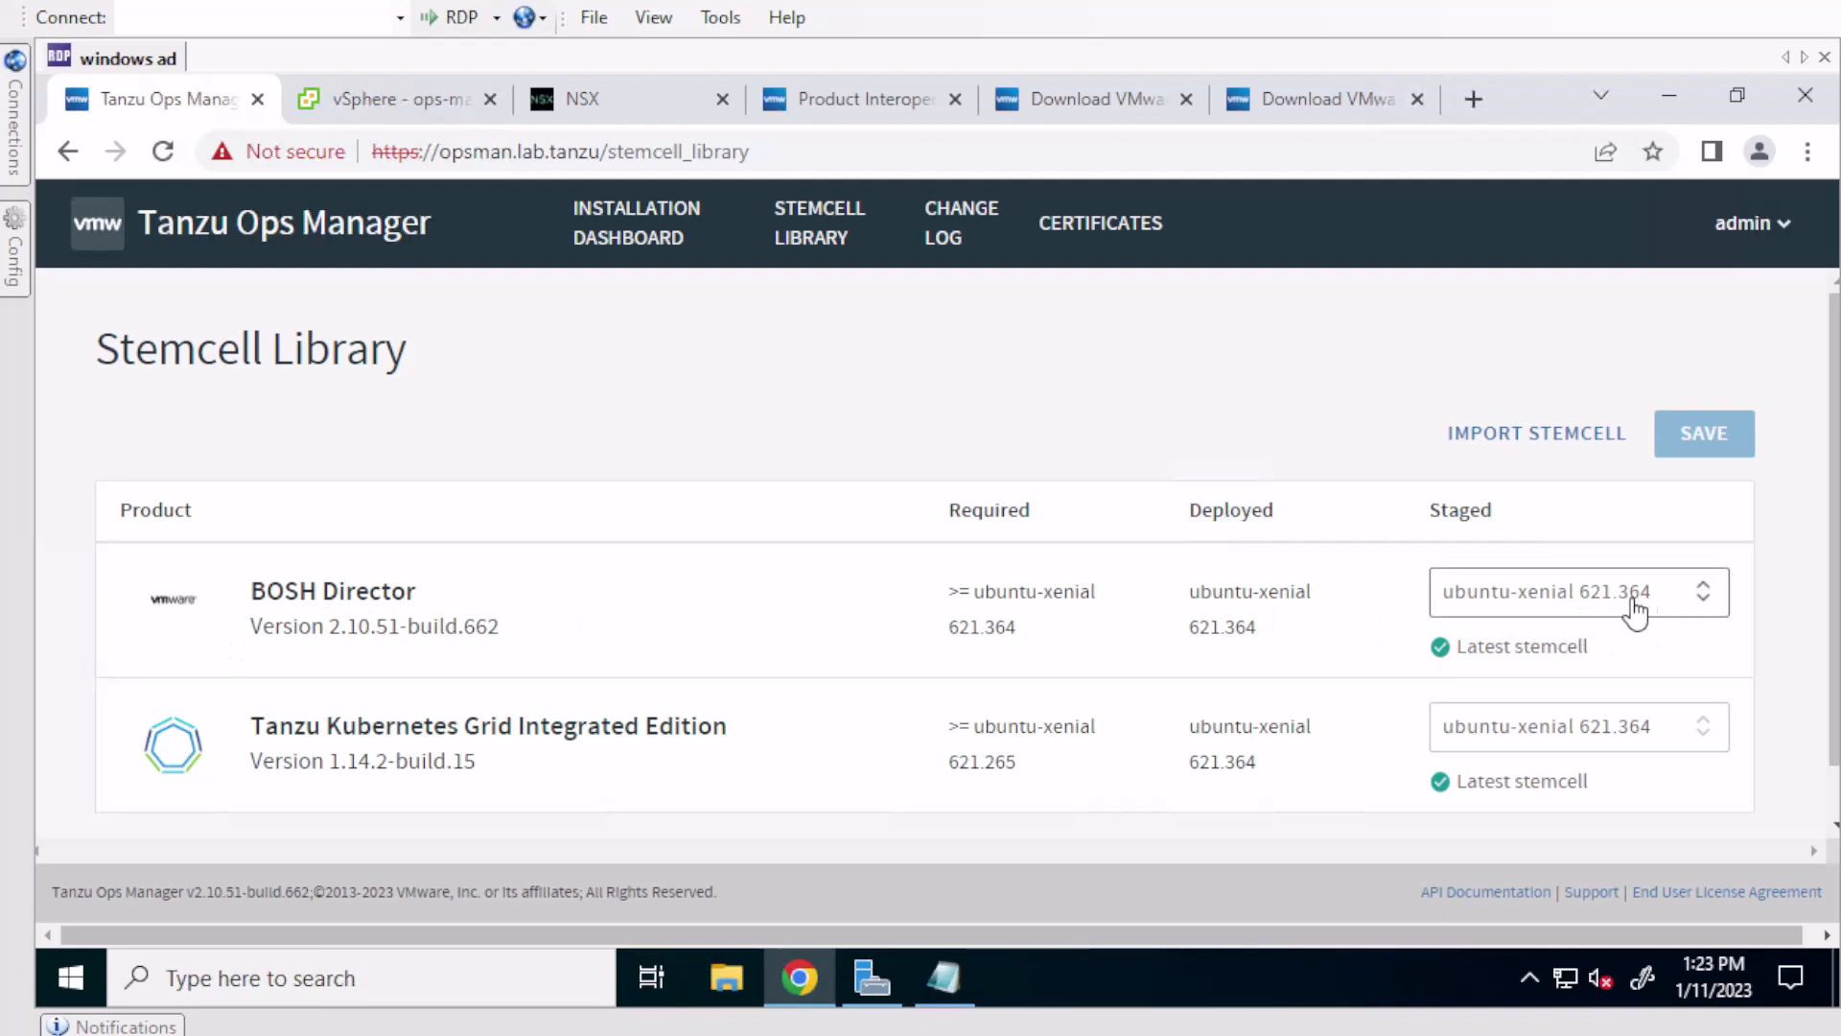
Stage the TKGI 1.15.1-build.17 tile on the dashboard and review its pending changes.
click(635, 223)
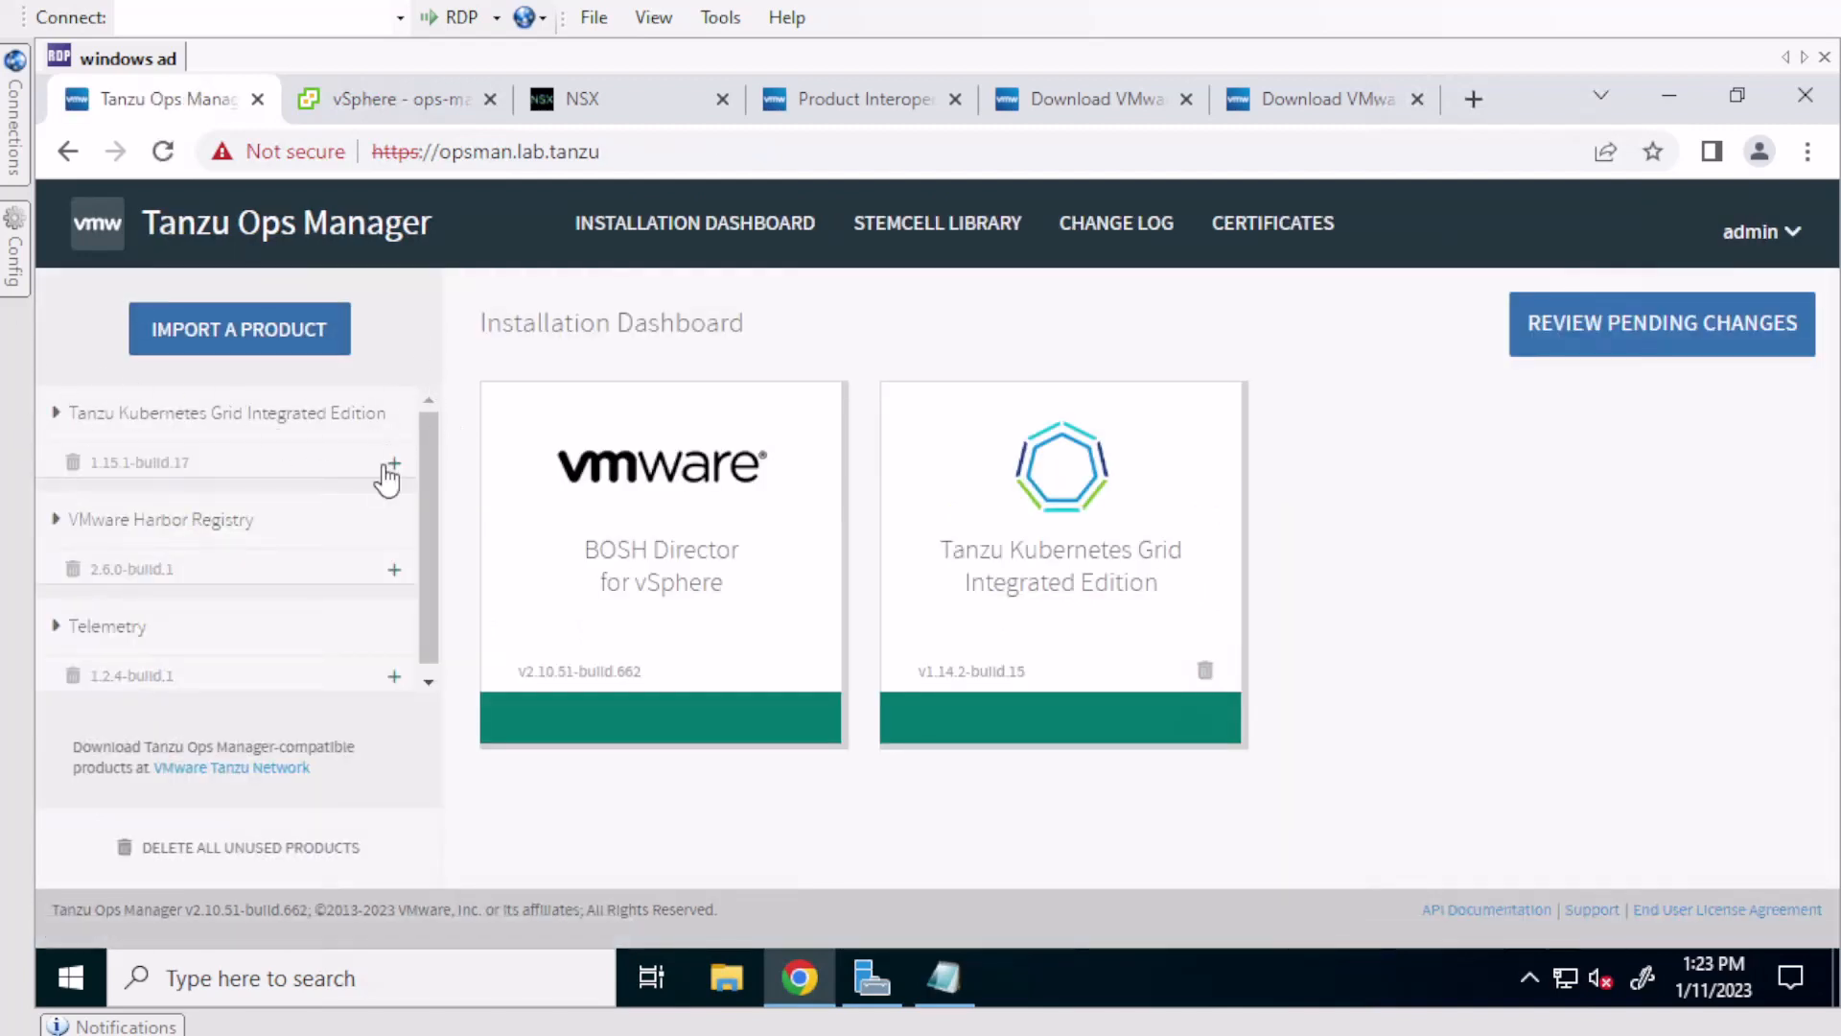
click(393, 462)
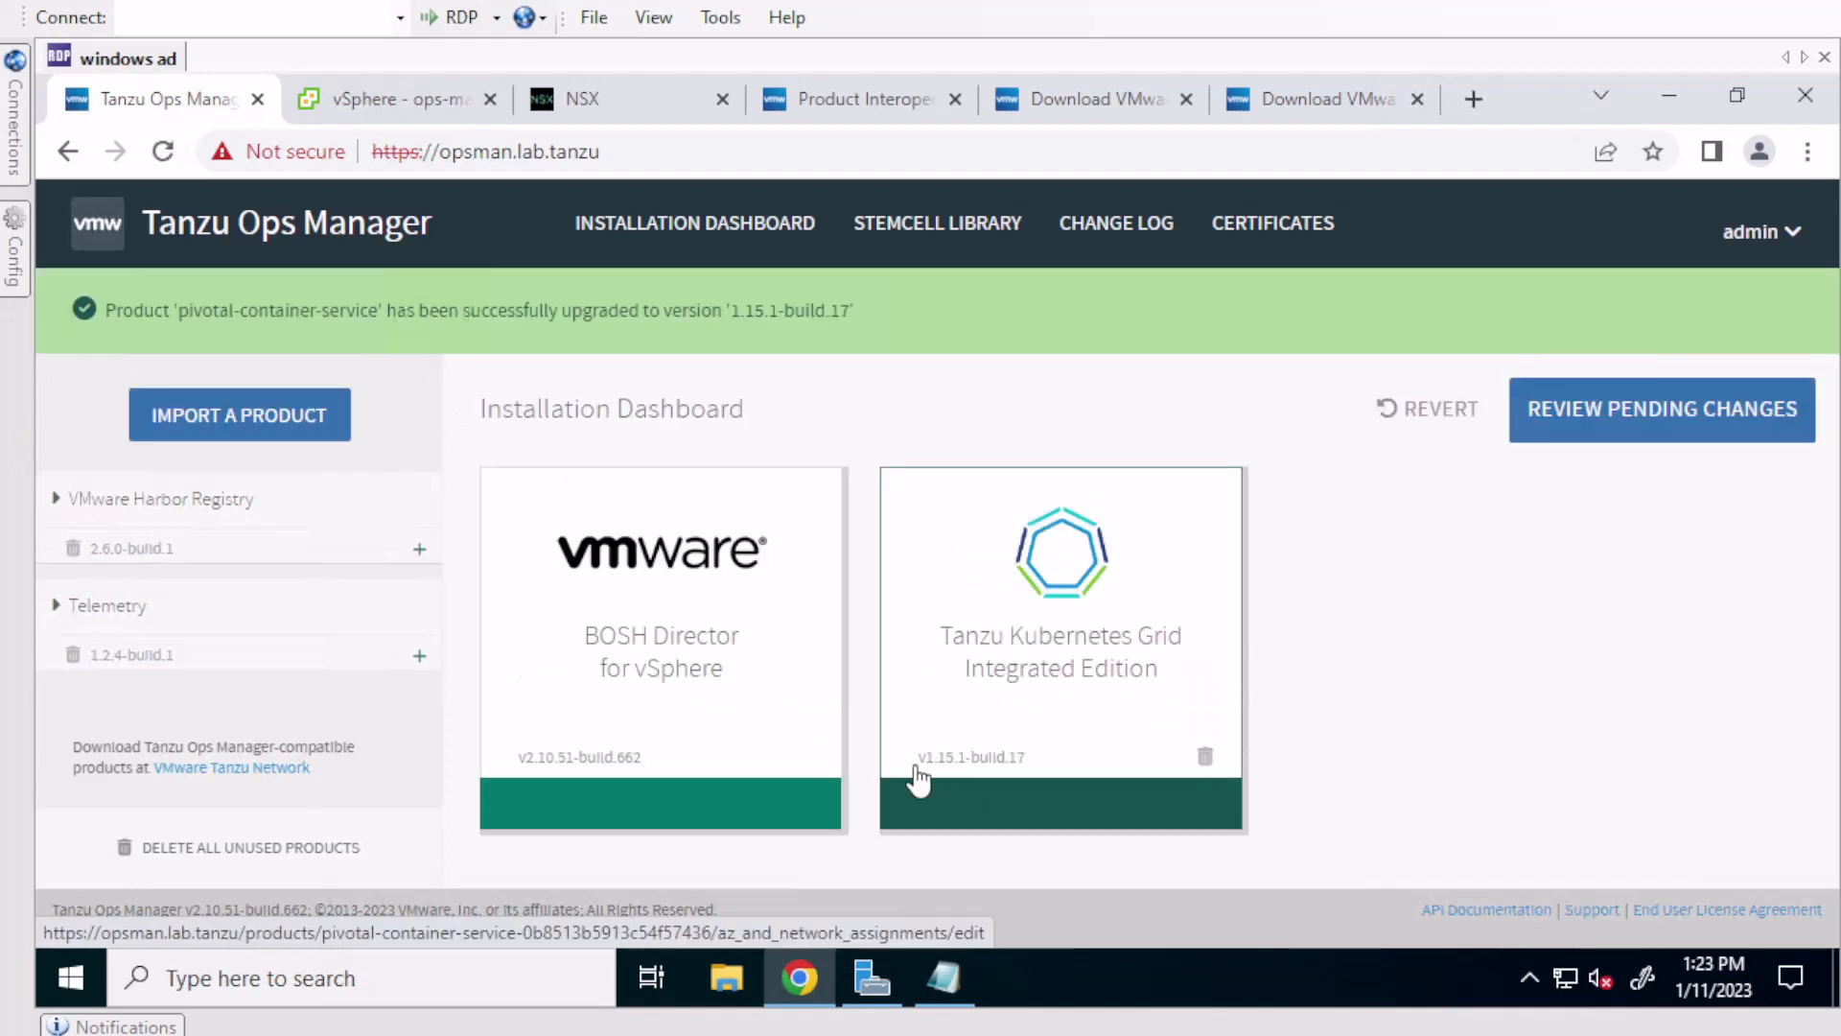
mouse_move(1412, 680)
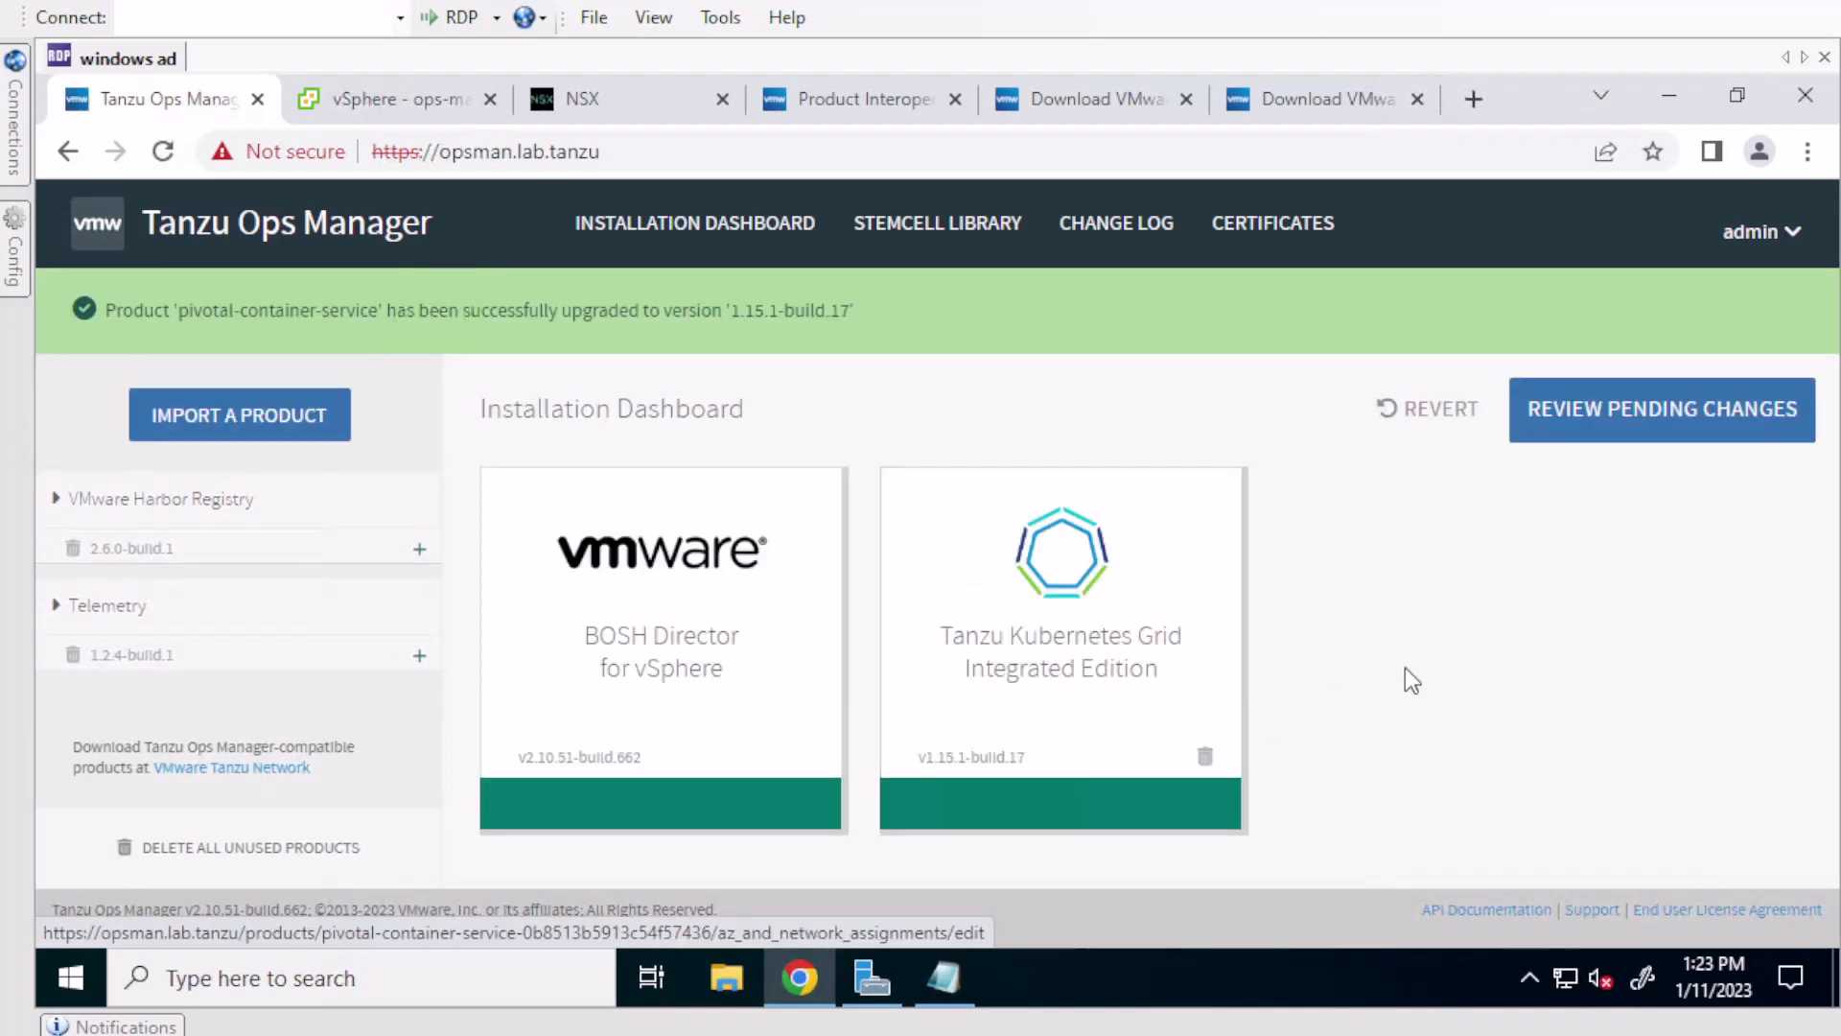
click(1661, 409)
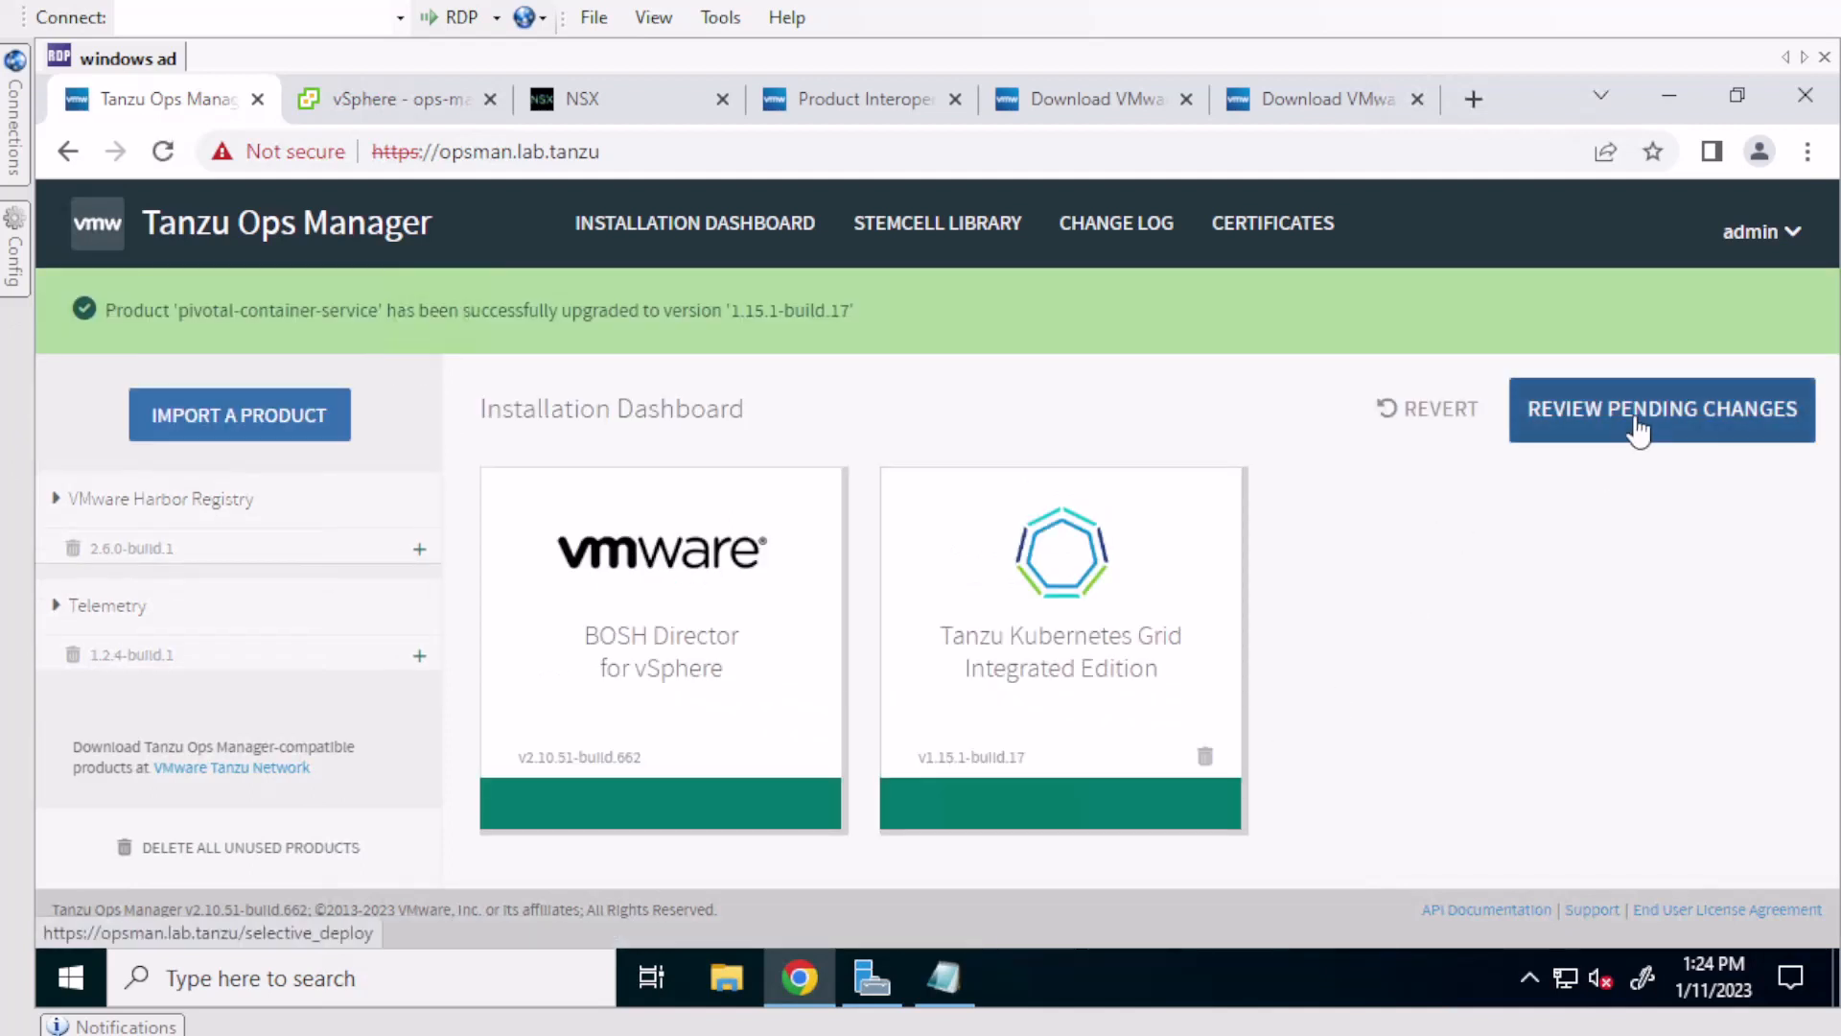
click(1661, 409)
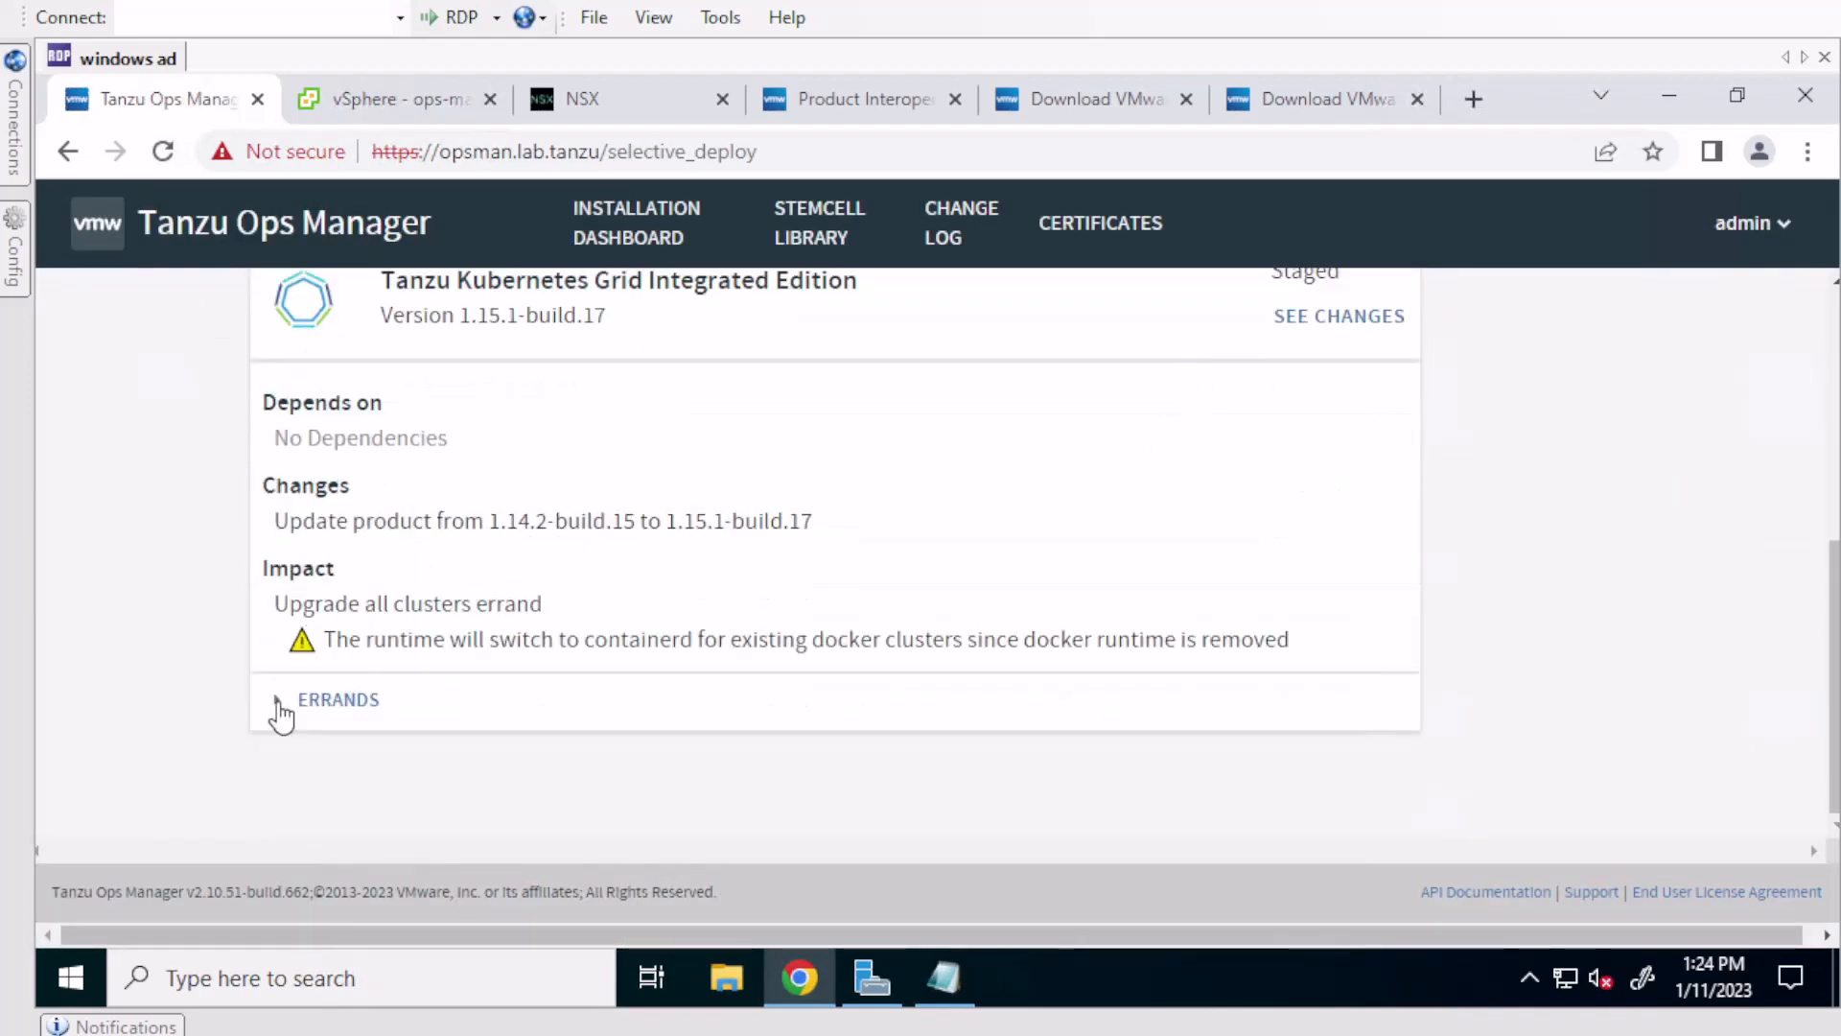
Inspect the TKGI errands and manifest diff showing pks-api 1.15.0-build.219, dismissing the service broker notice.
click(338, 698)
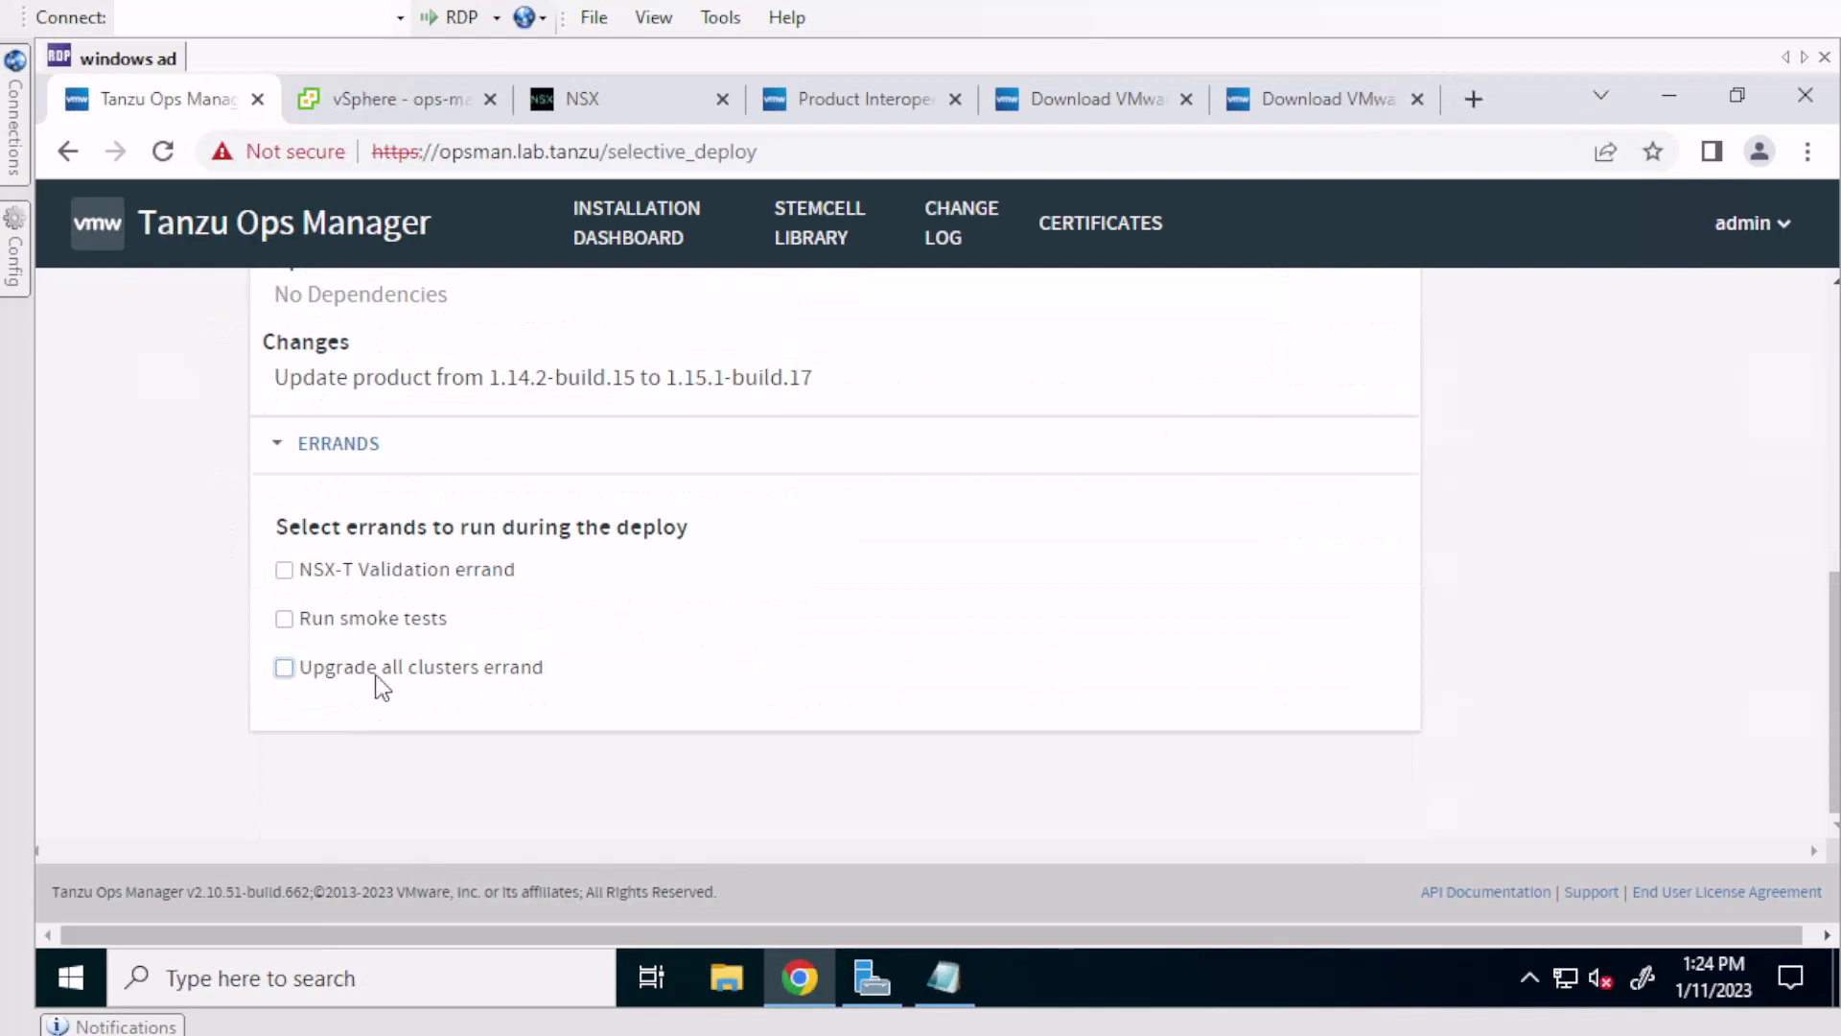
mouse_move(551, 683)
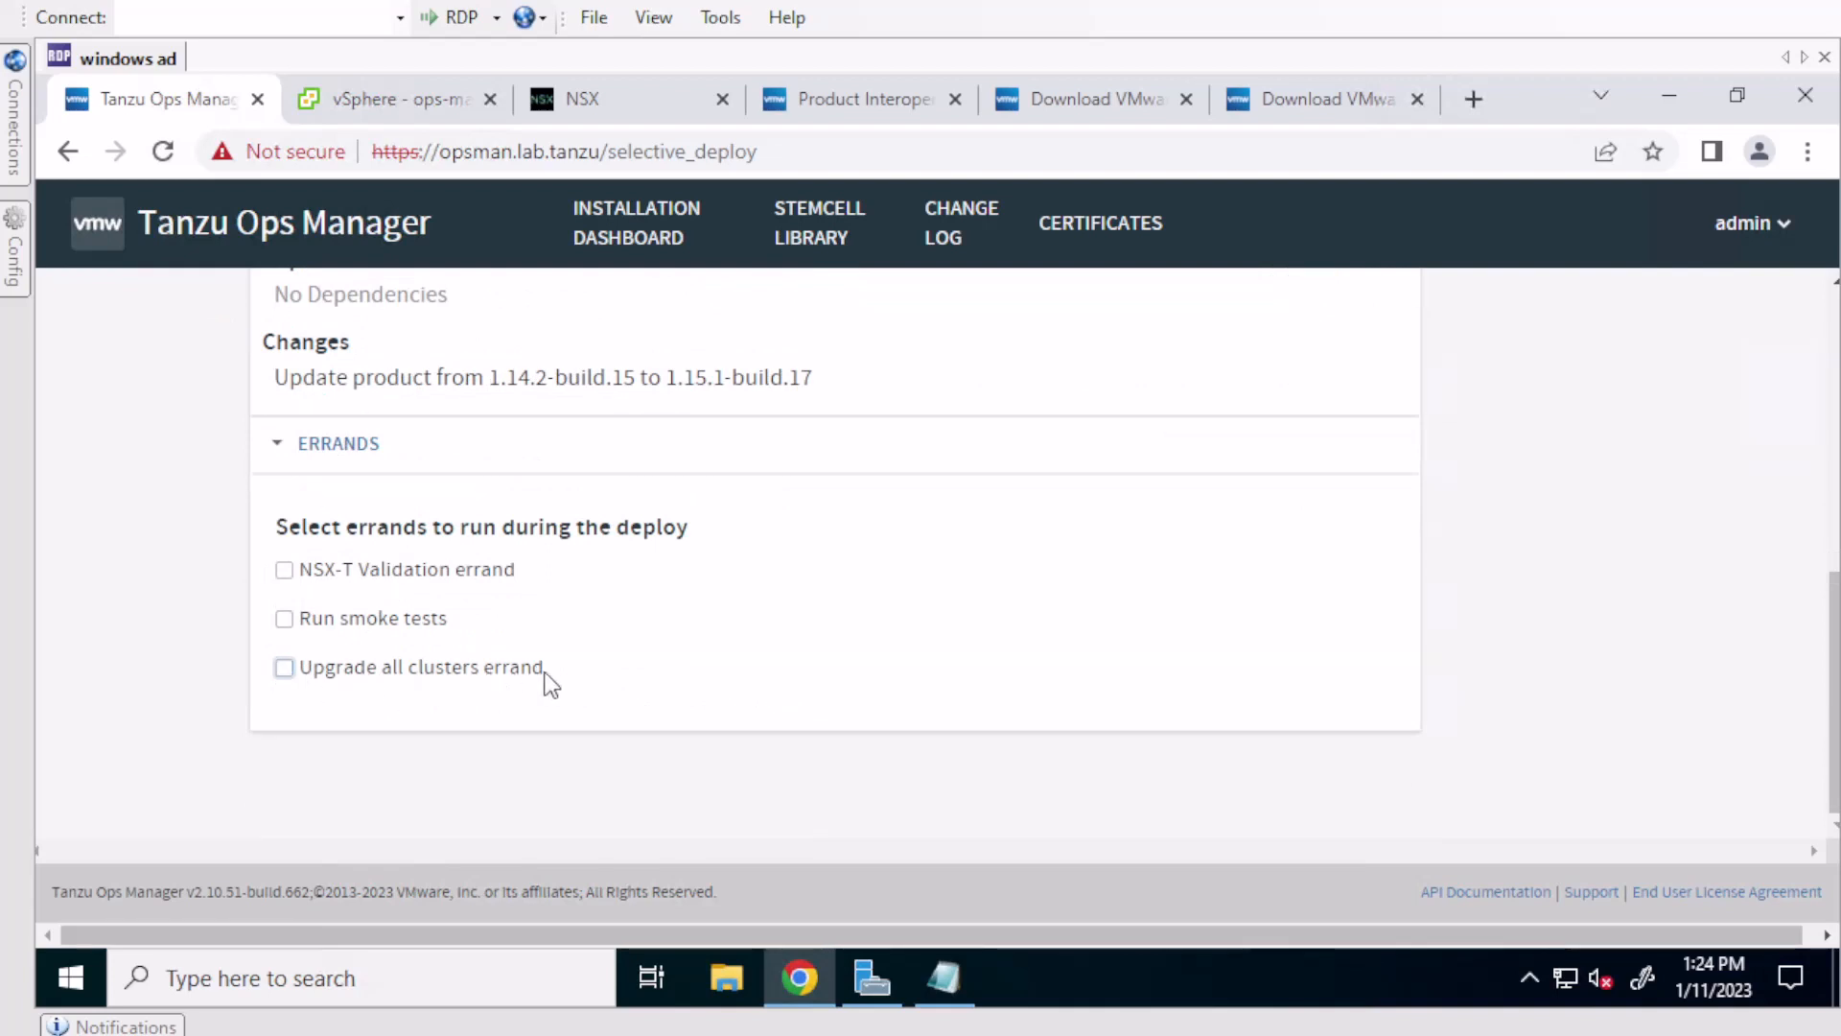
mouse_move(566, 677)
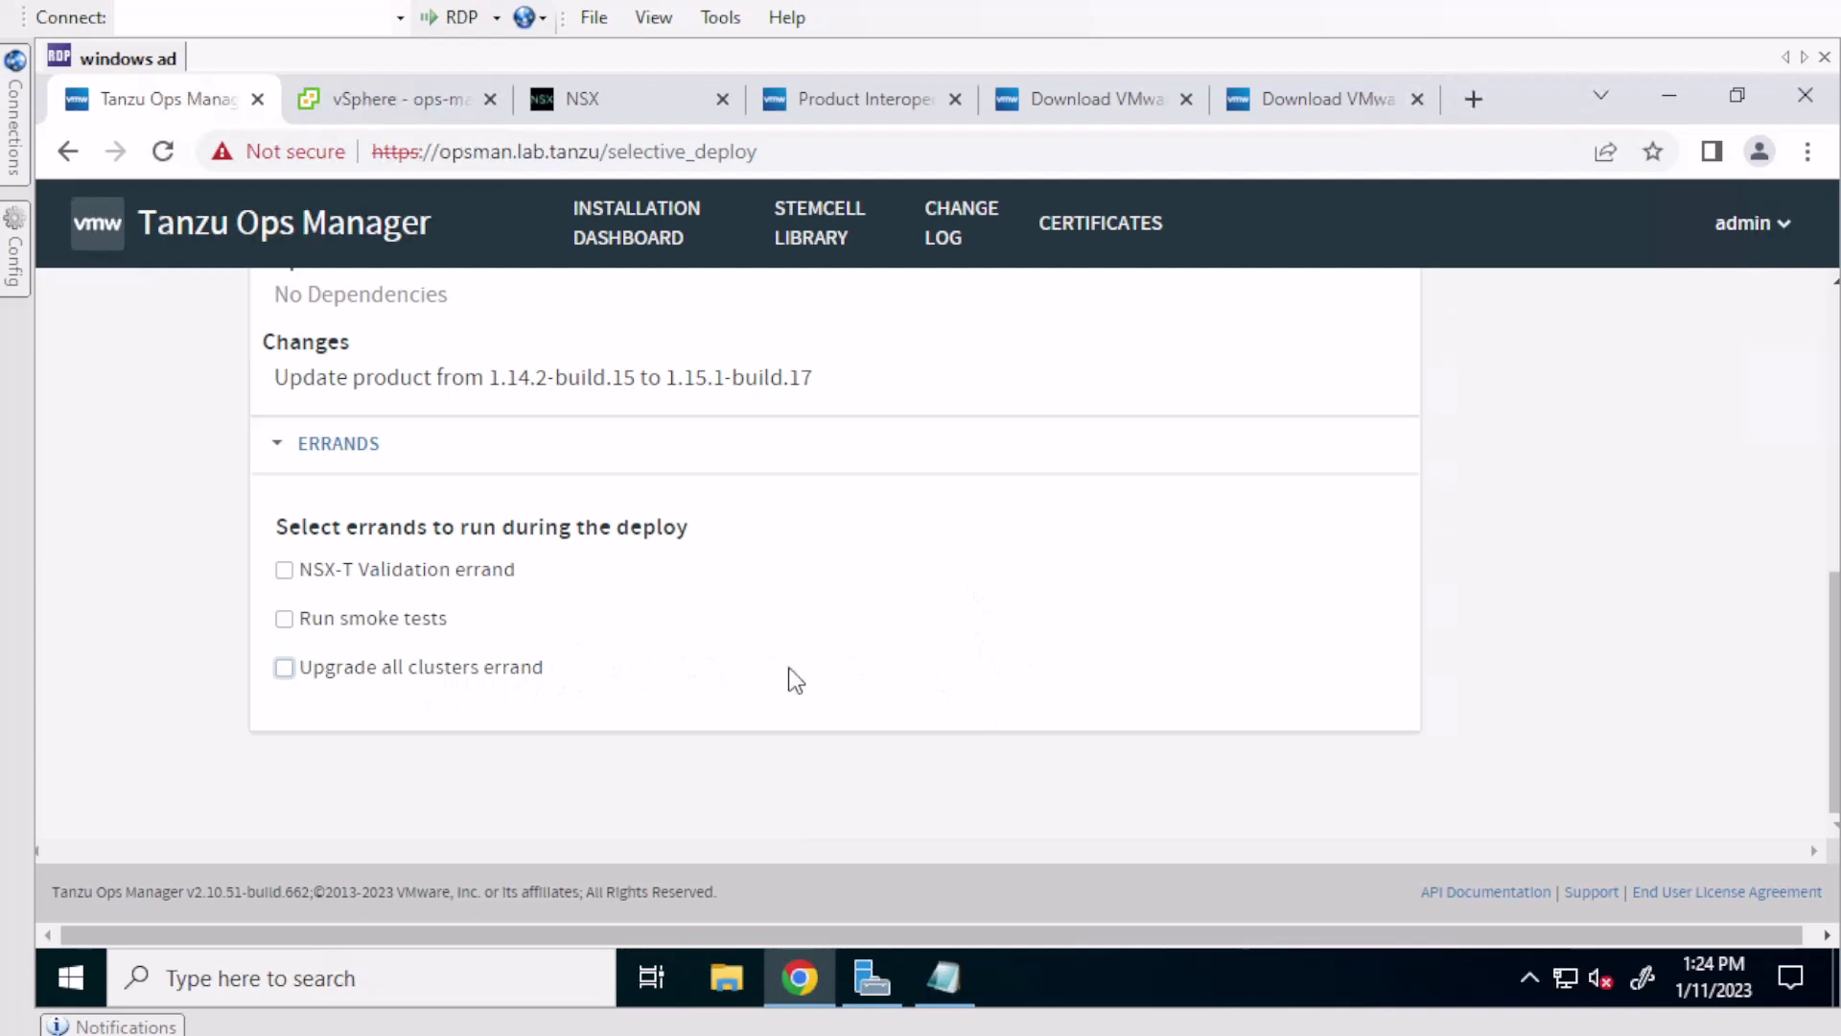
mouse_move(842, 637)
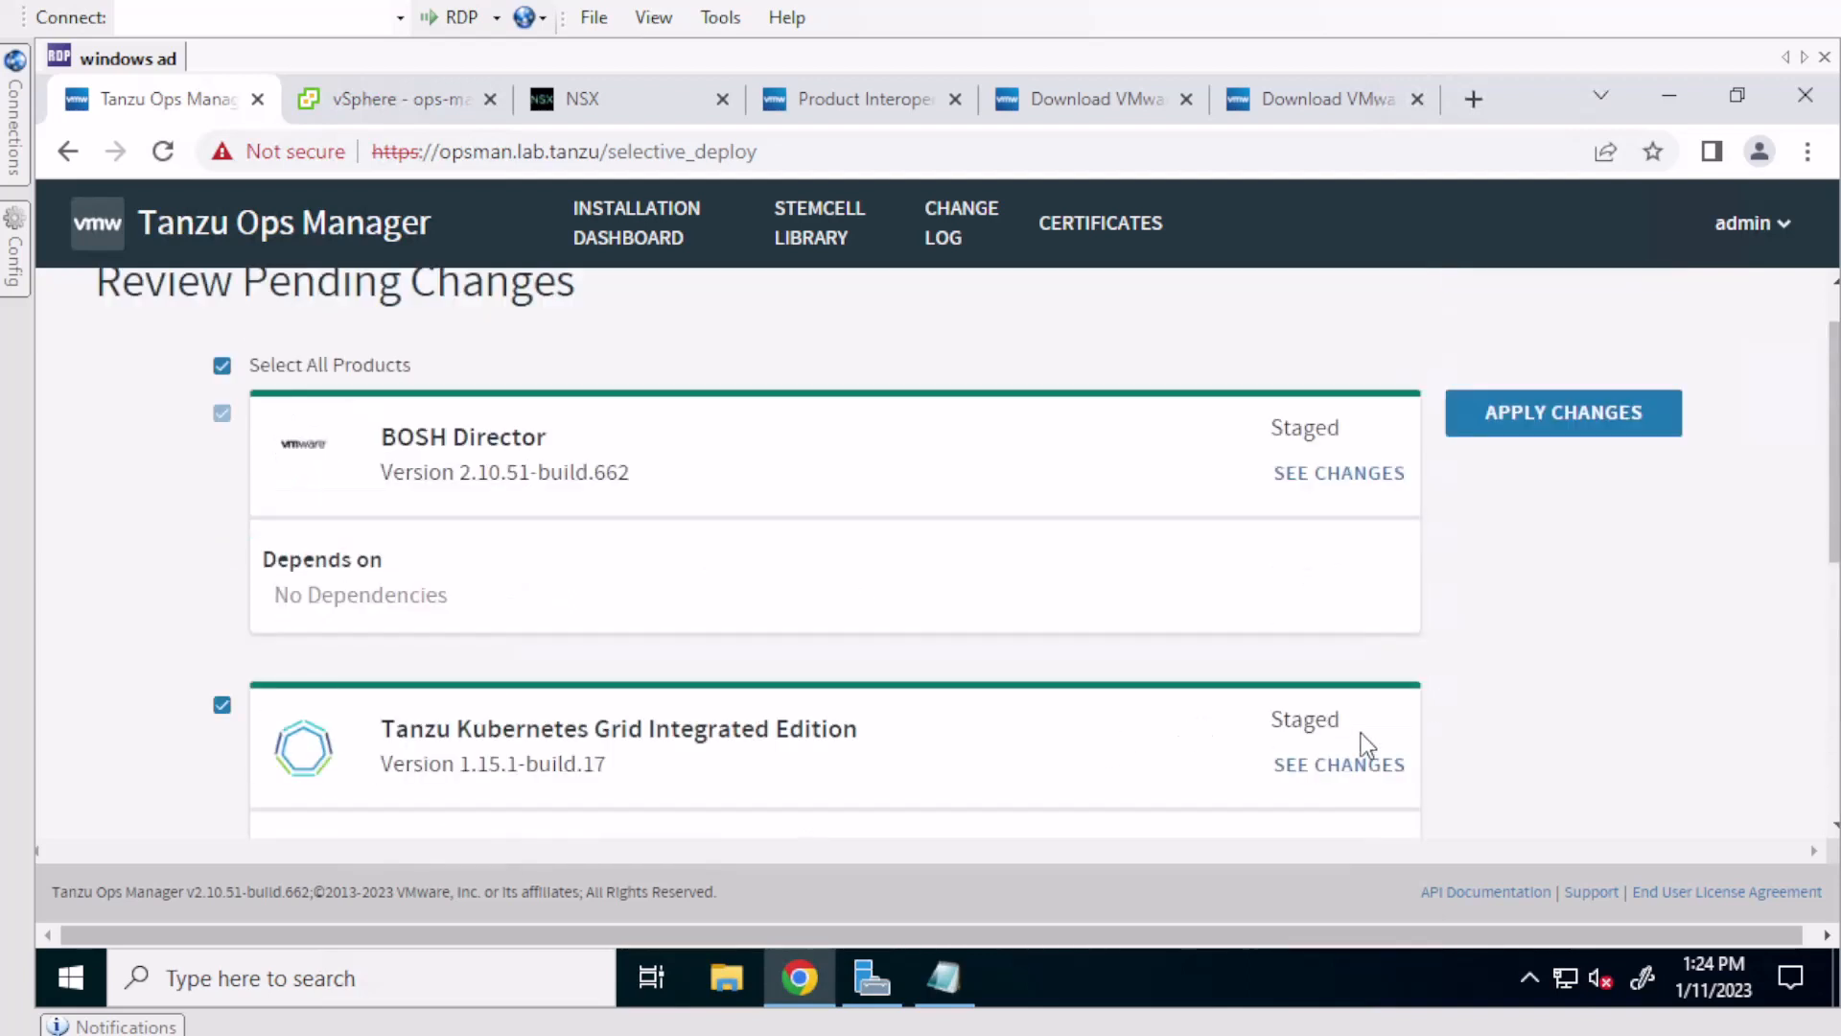
mouse_move(1338, 765)
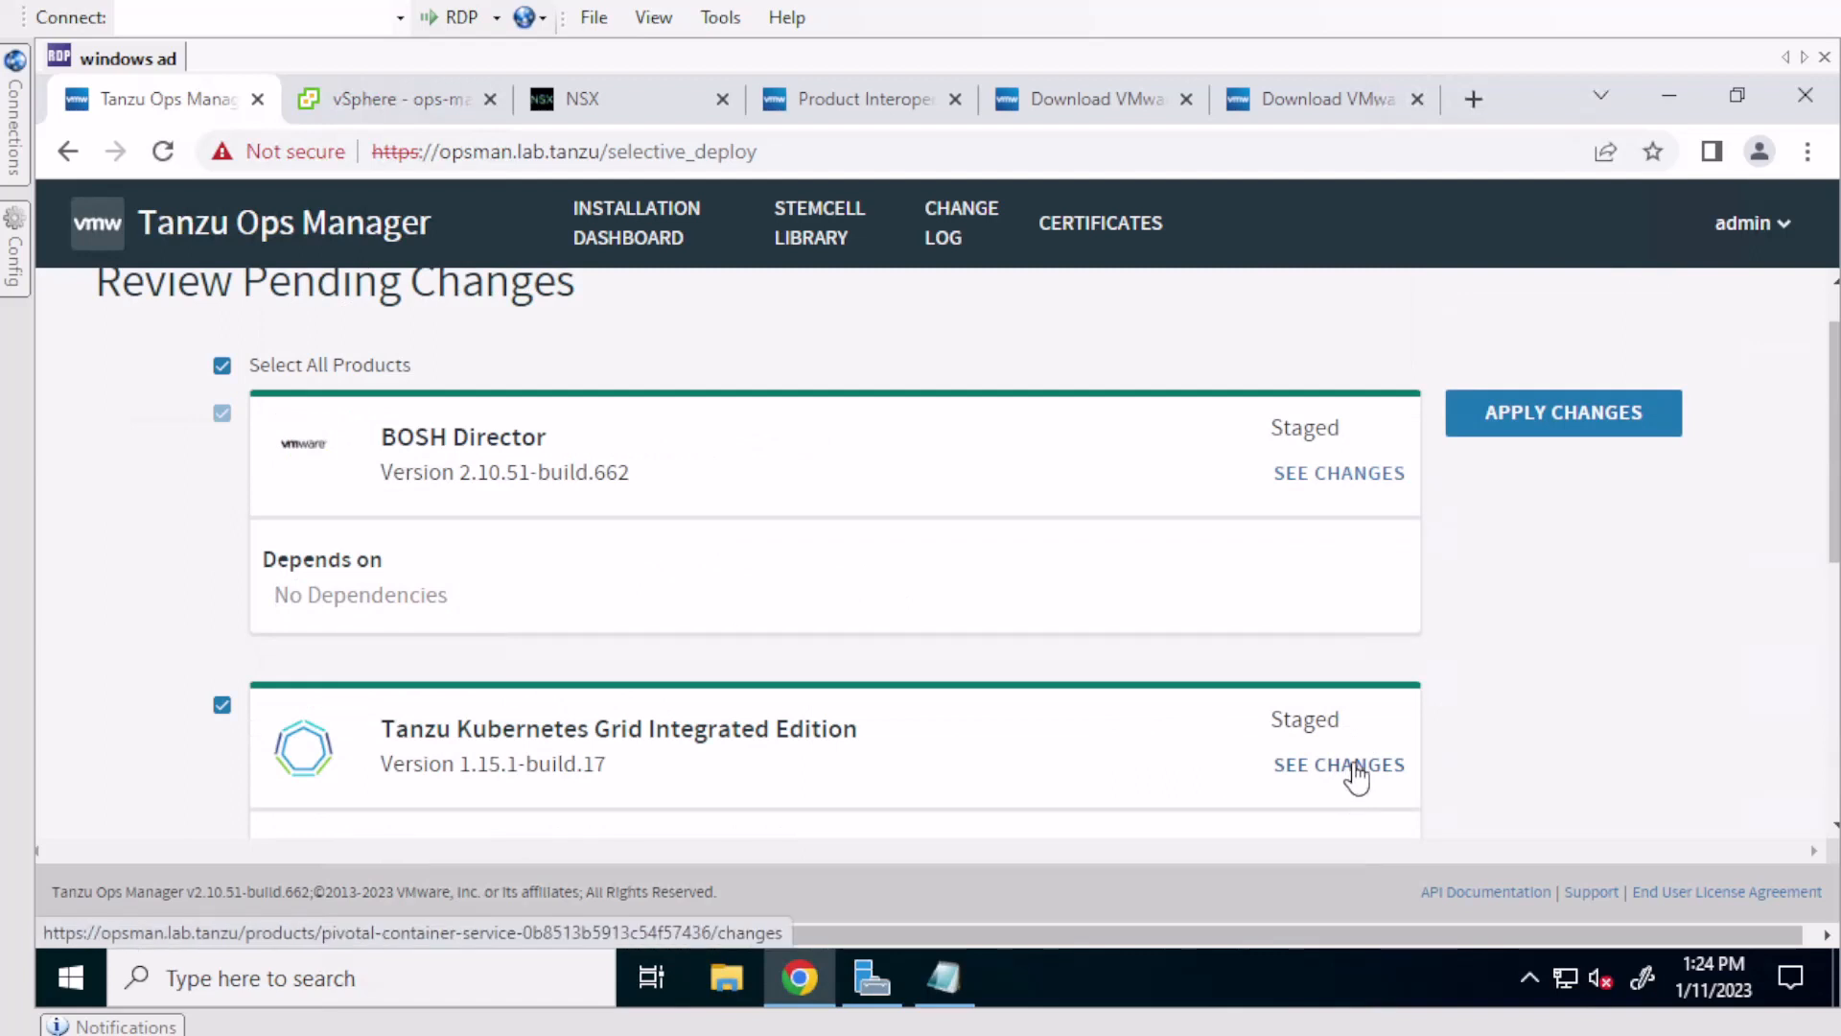
click(1336, 765)
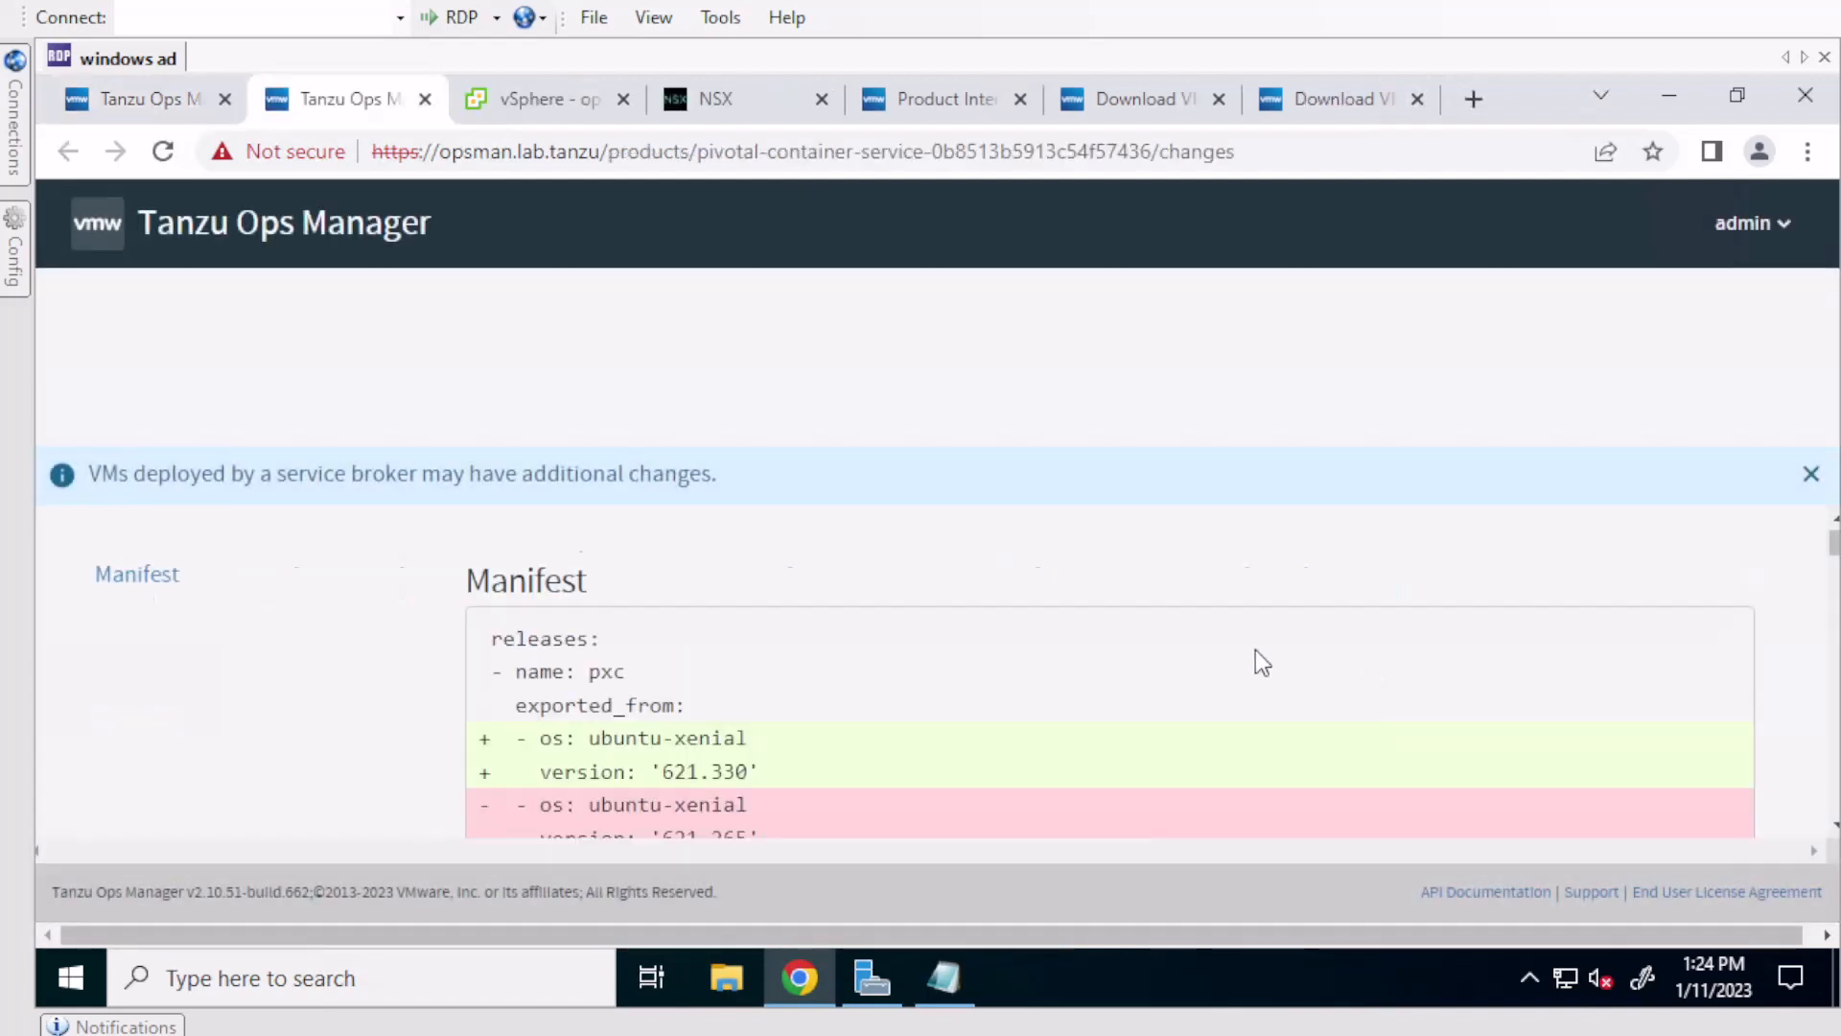
scroll(down, 3)
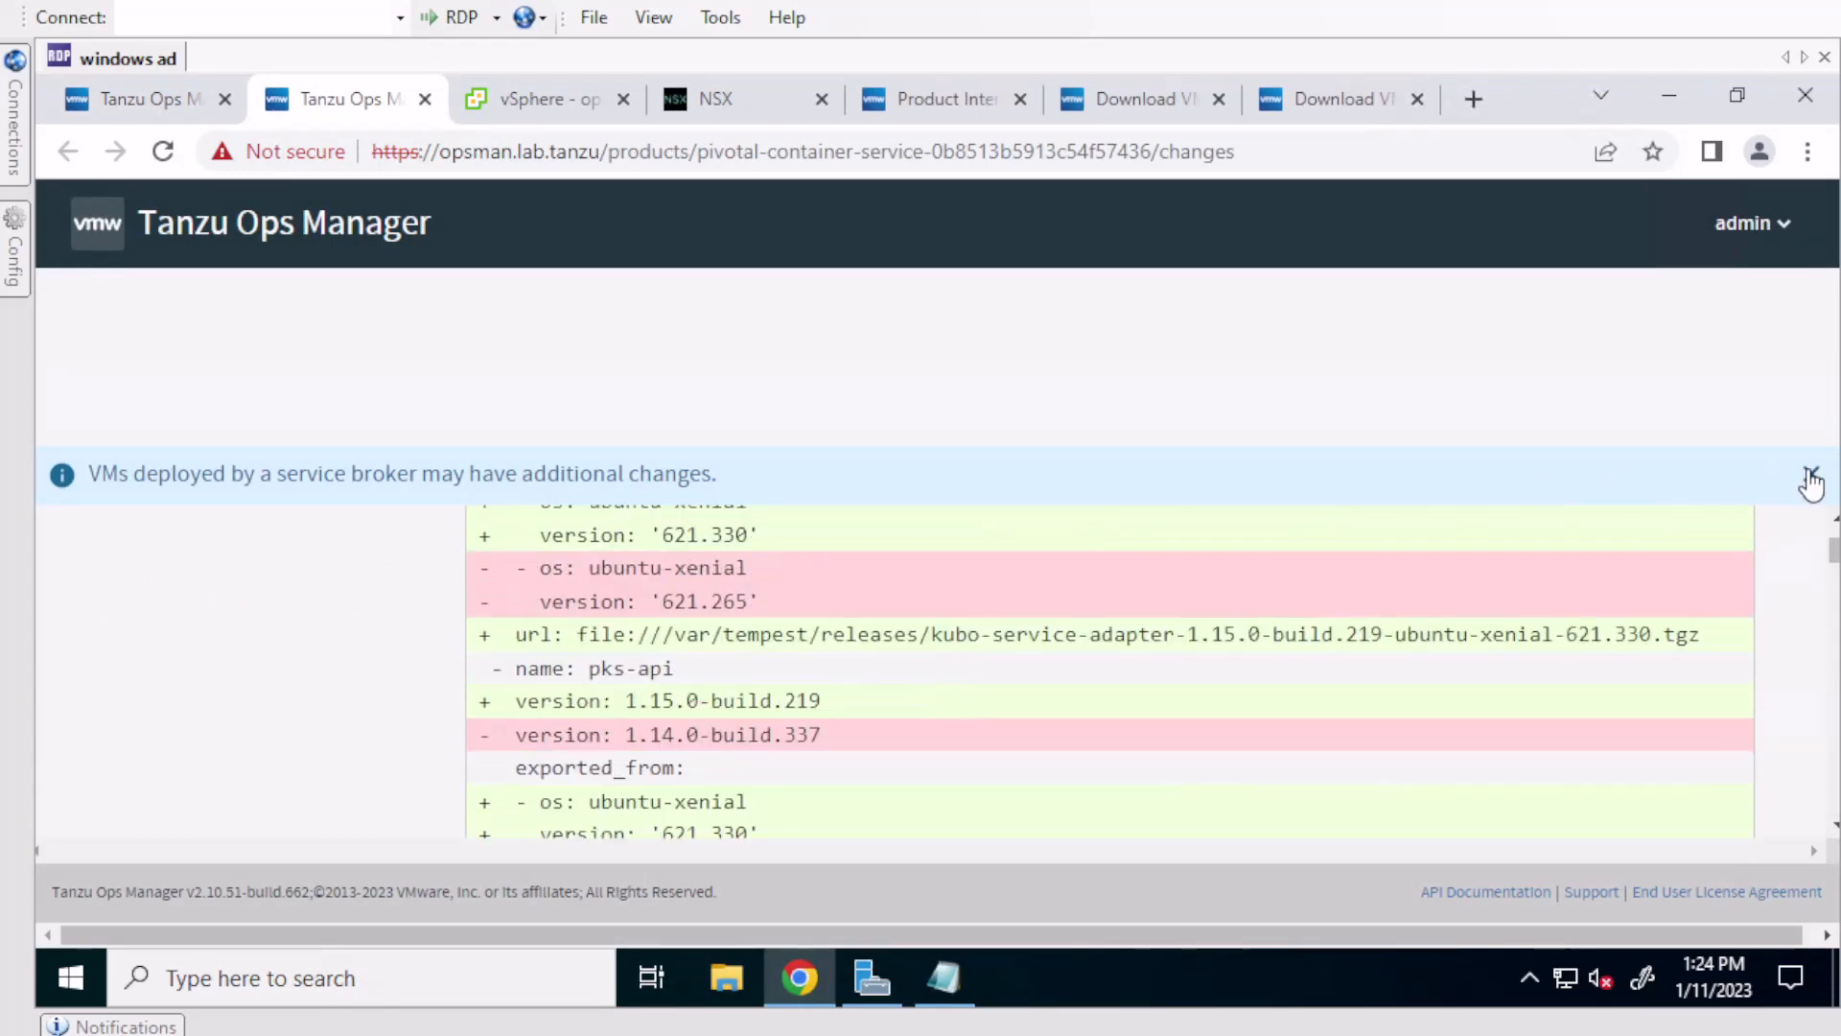
click(1811, 474)
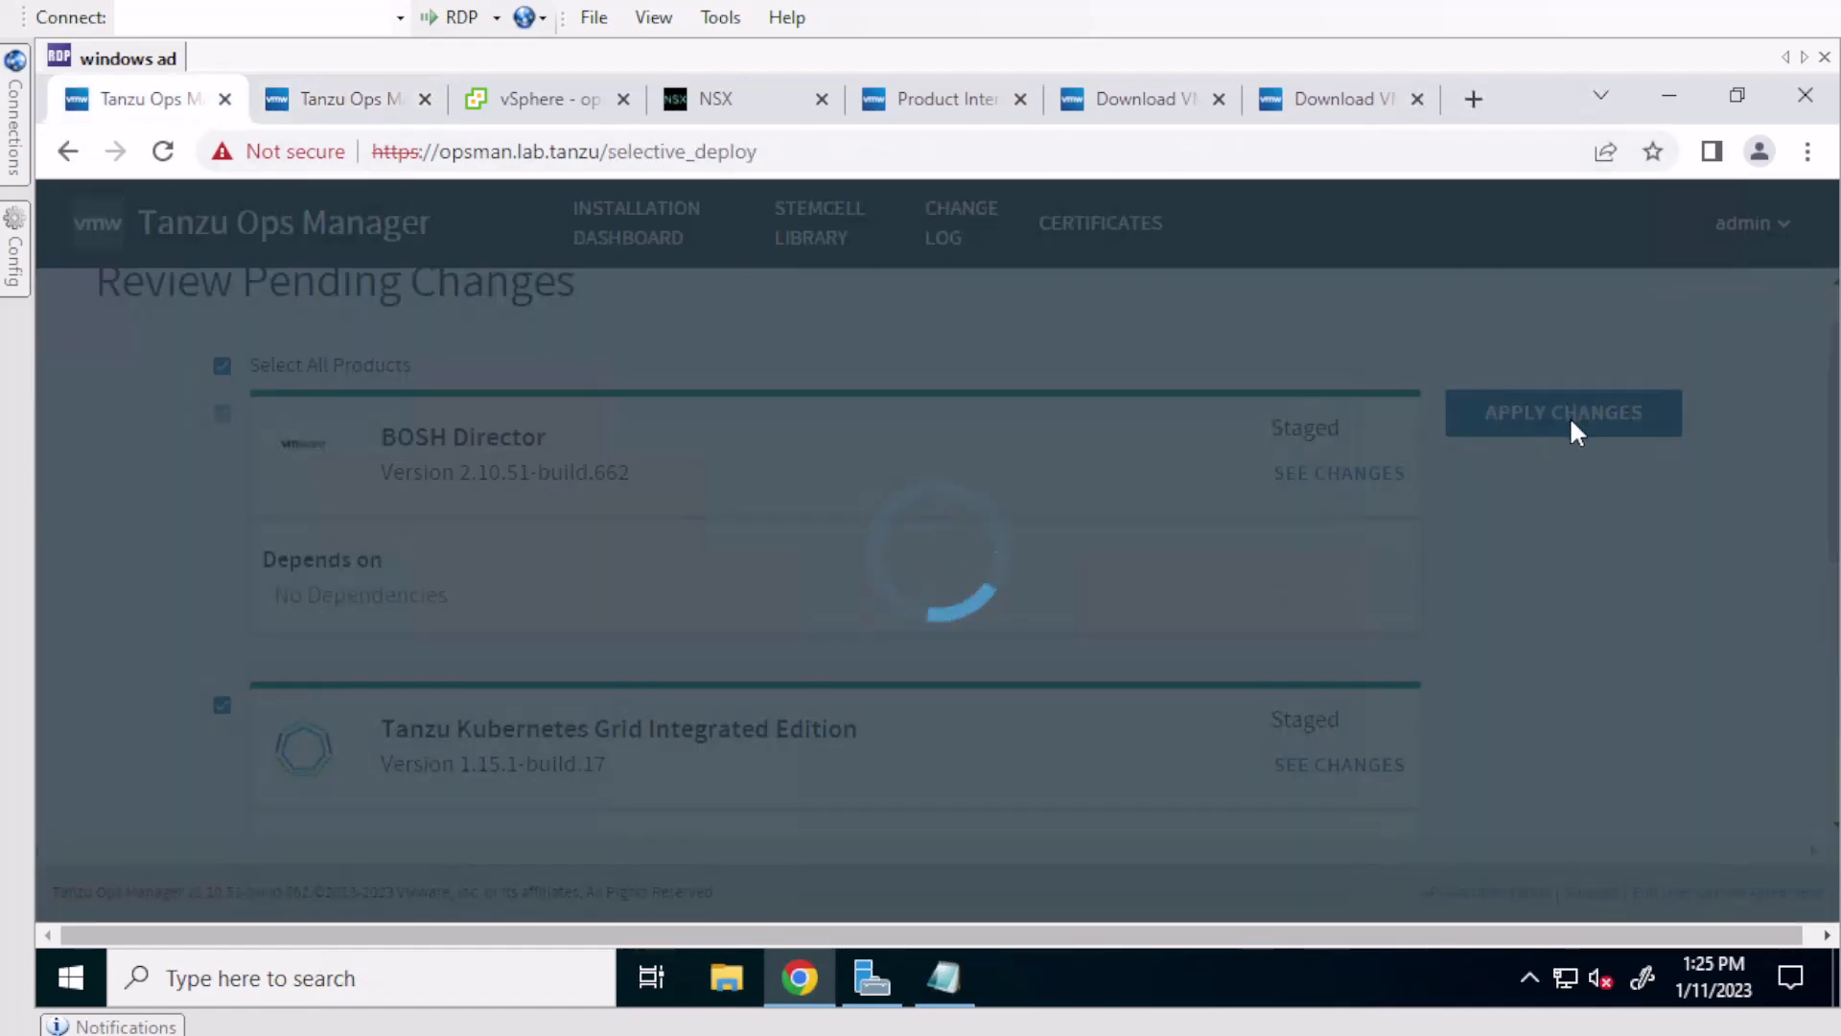
Apply the staged TKGI 1.15.1 upgrade and let it run to Changes Applied.
click(1561, 413)
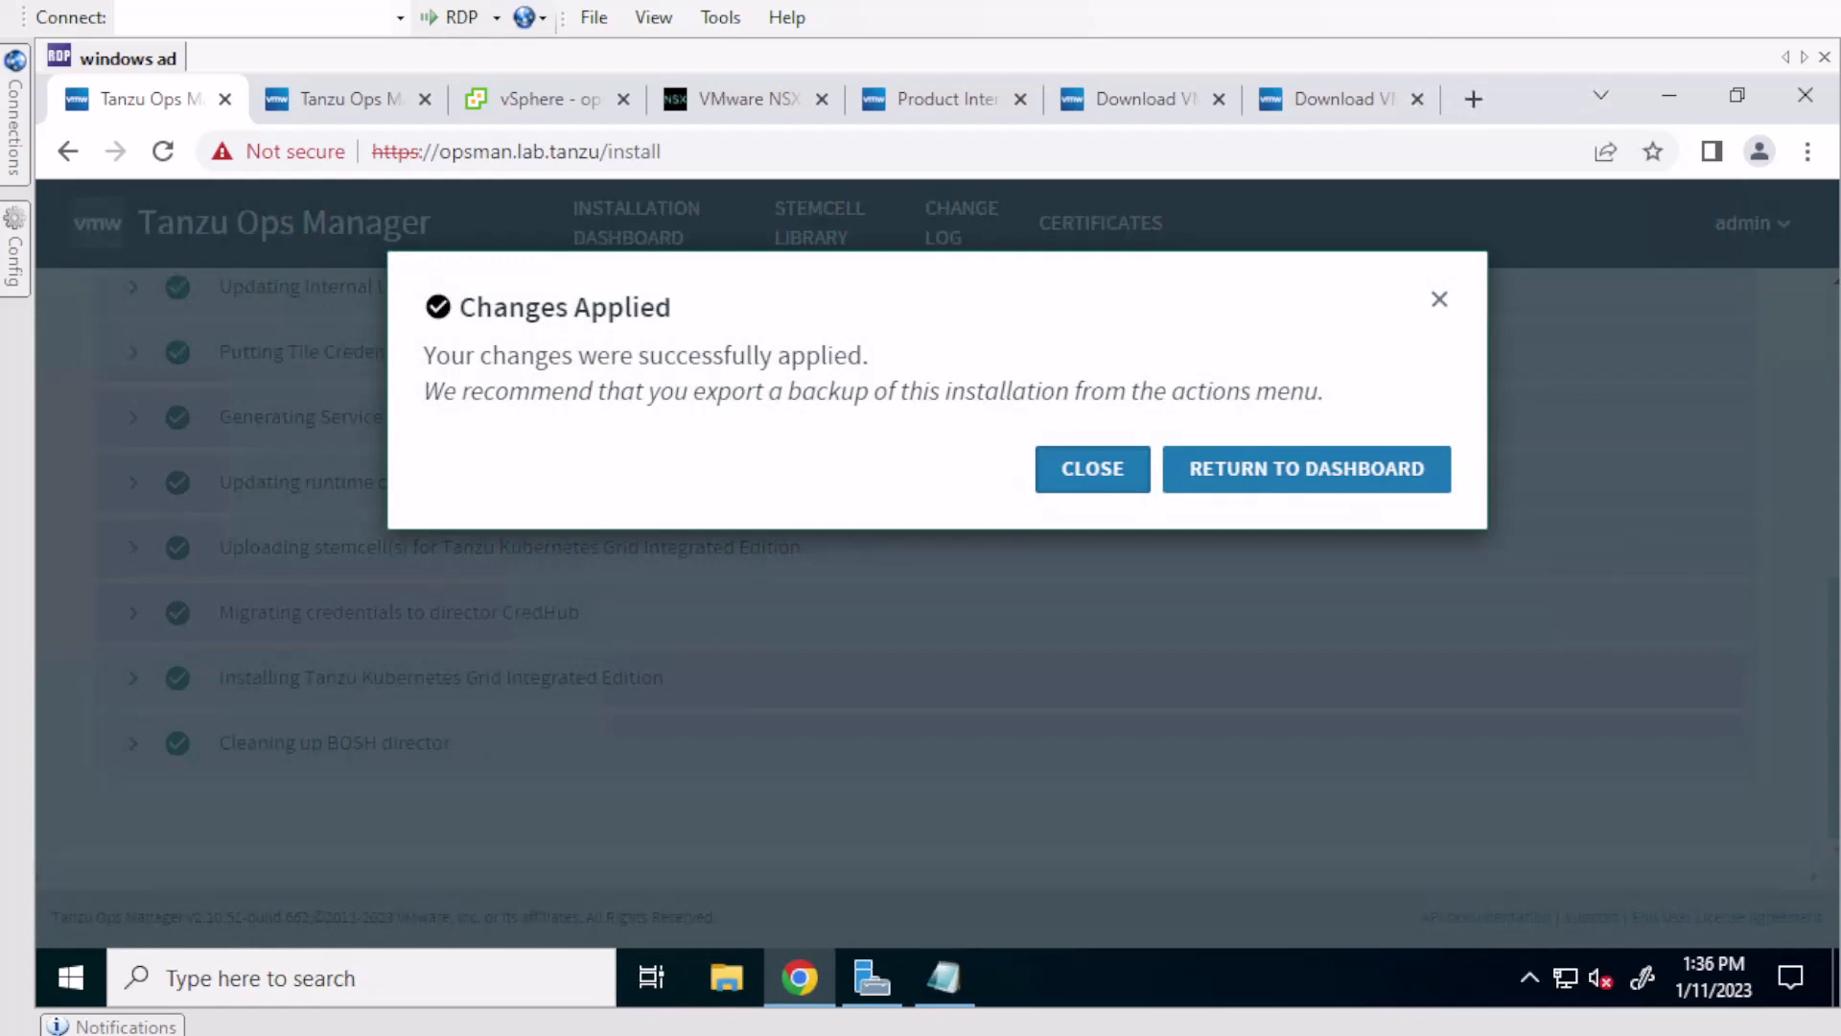
mouse_move(1089, 468)
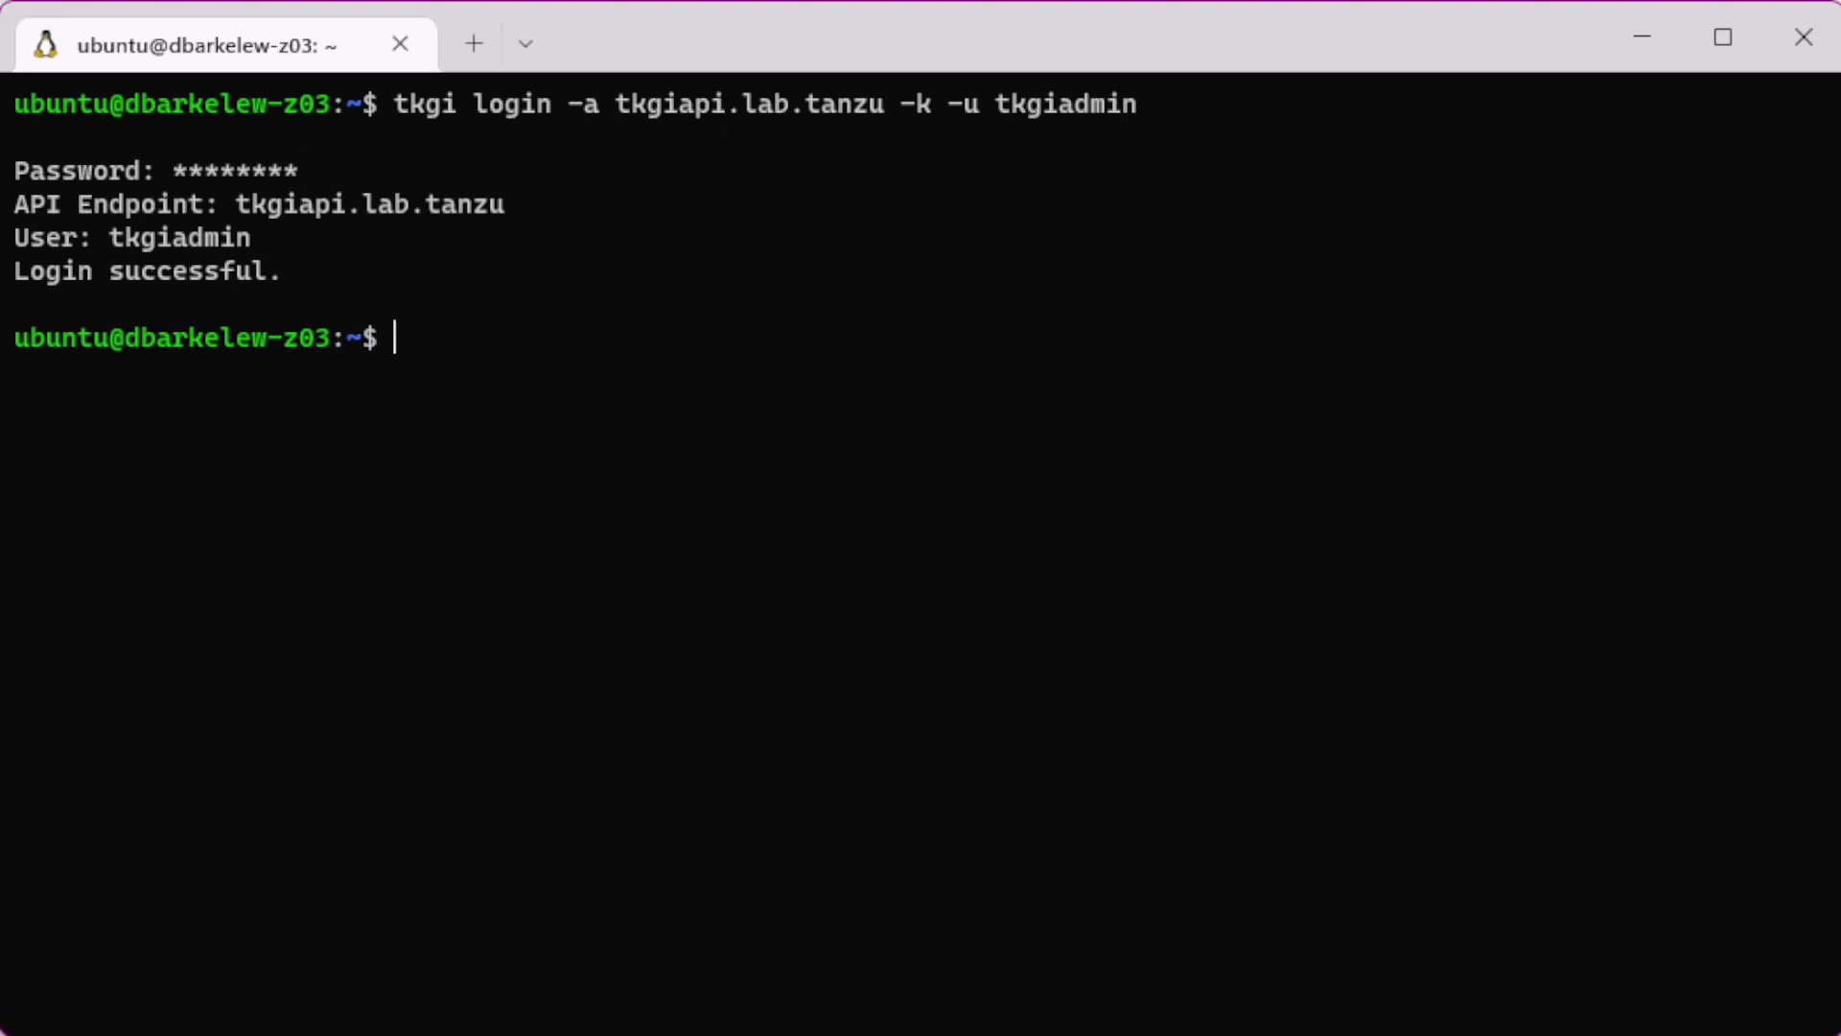
List tkgi clusters showing upgrade 1.15.1 available, then run tkgi upgrade-cluster trial.
text(tkgi clusters)
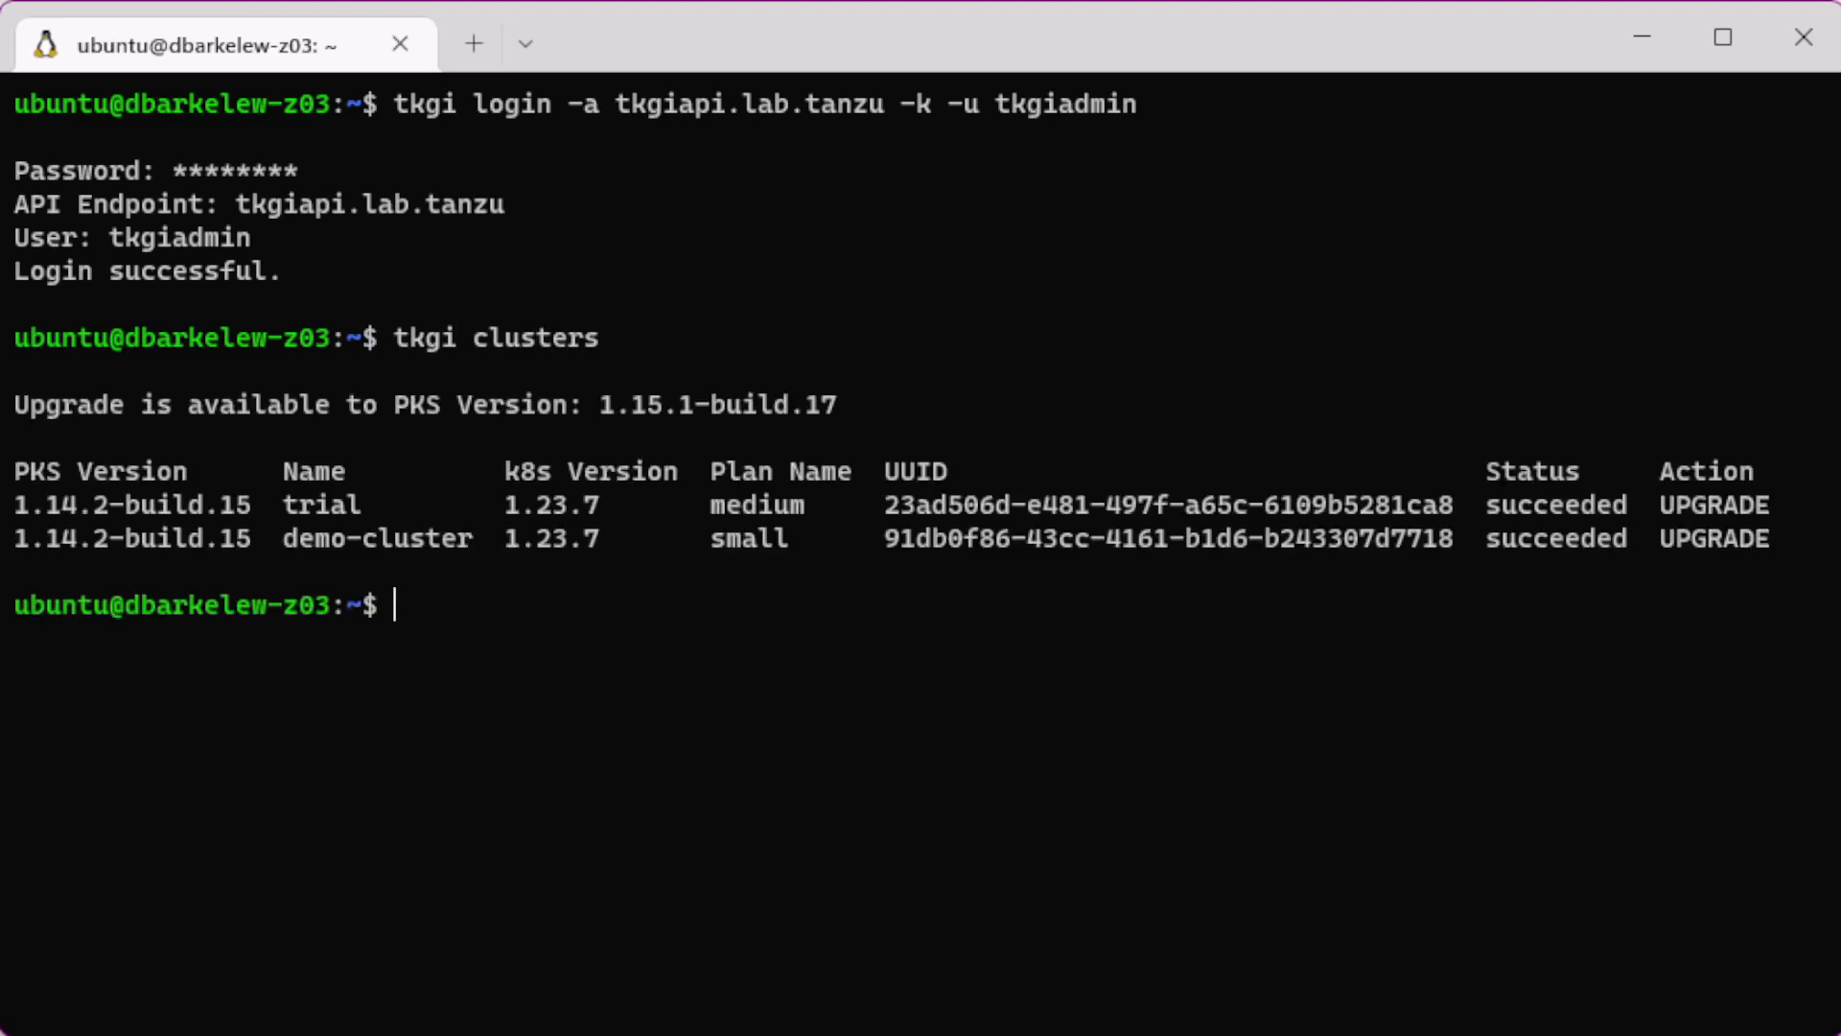
double_click(644, 405)
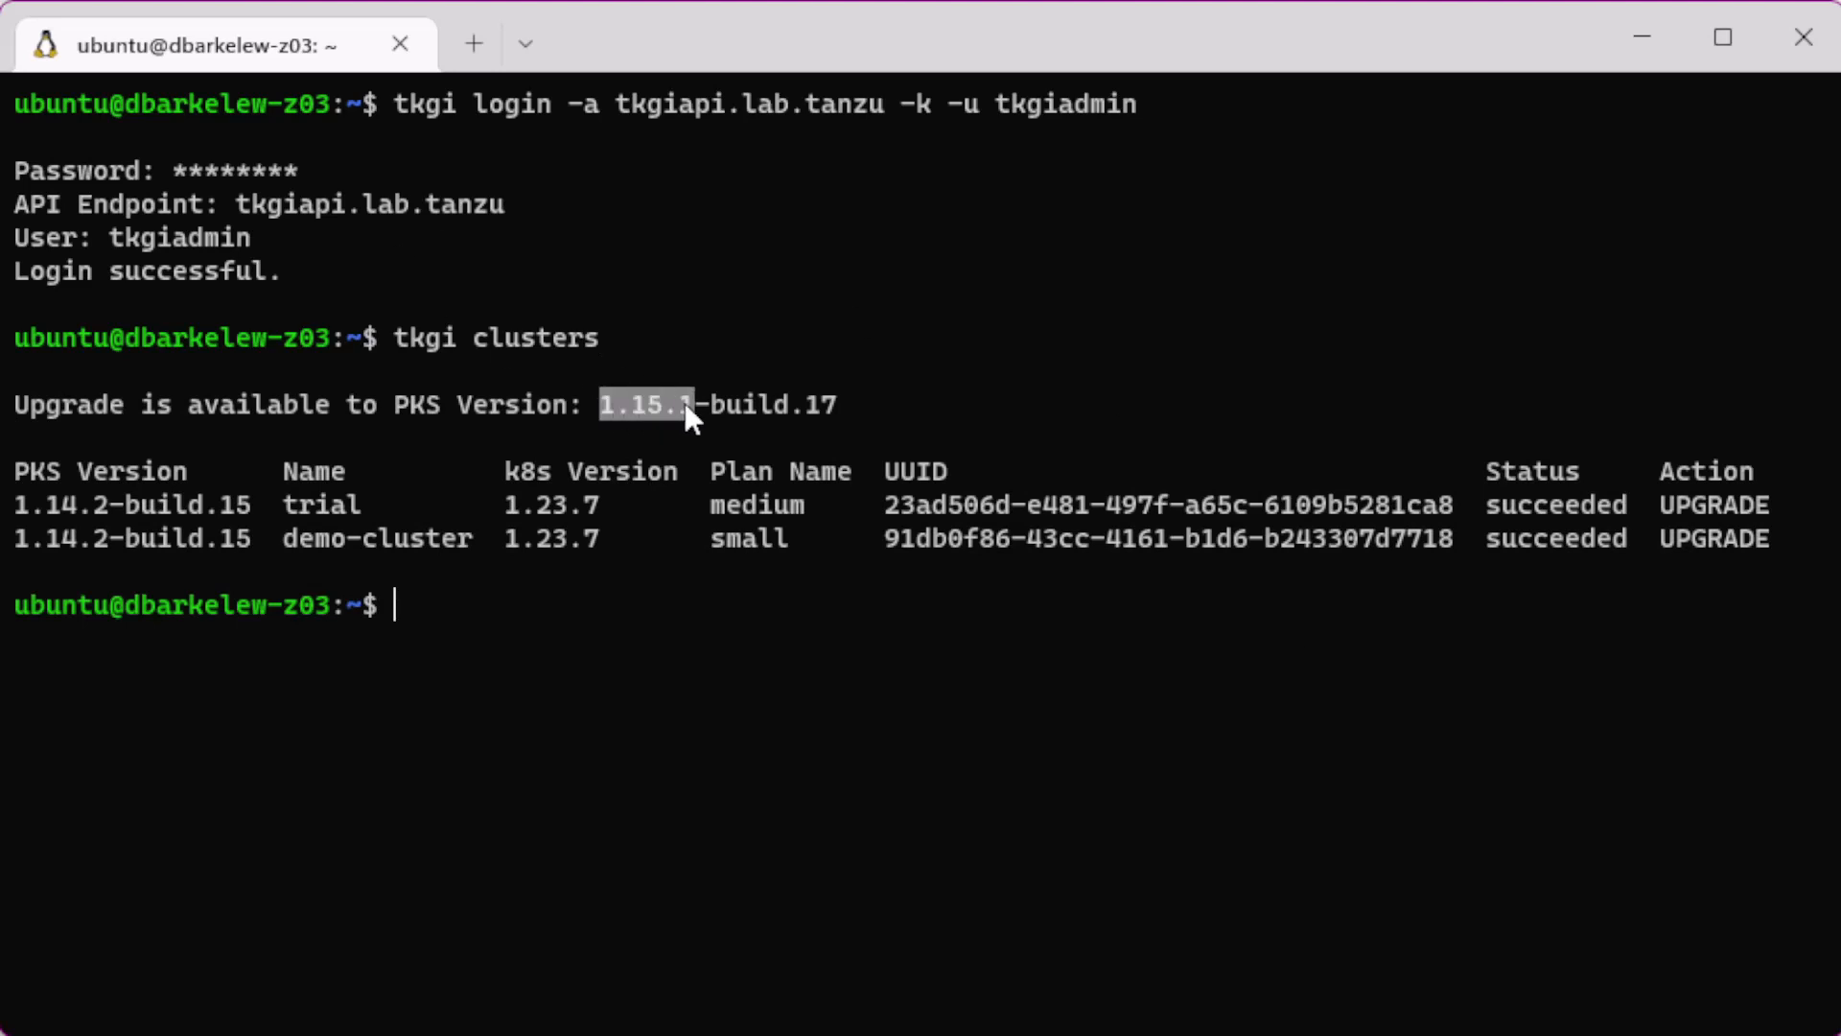
mouse_move(658, 427)
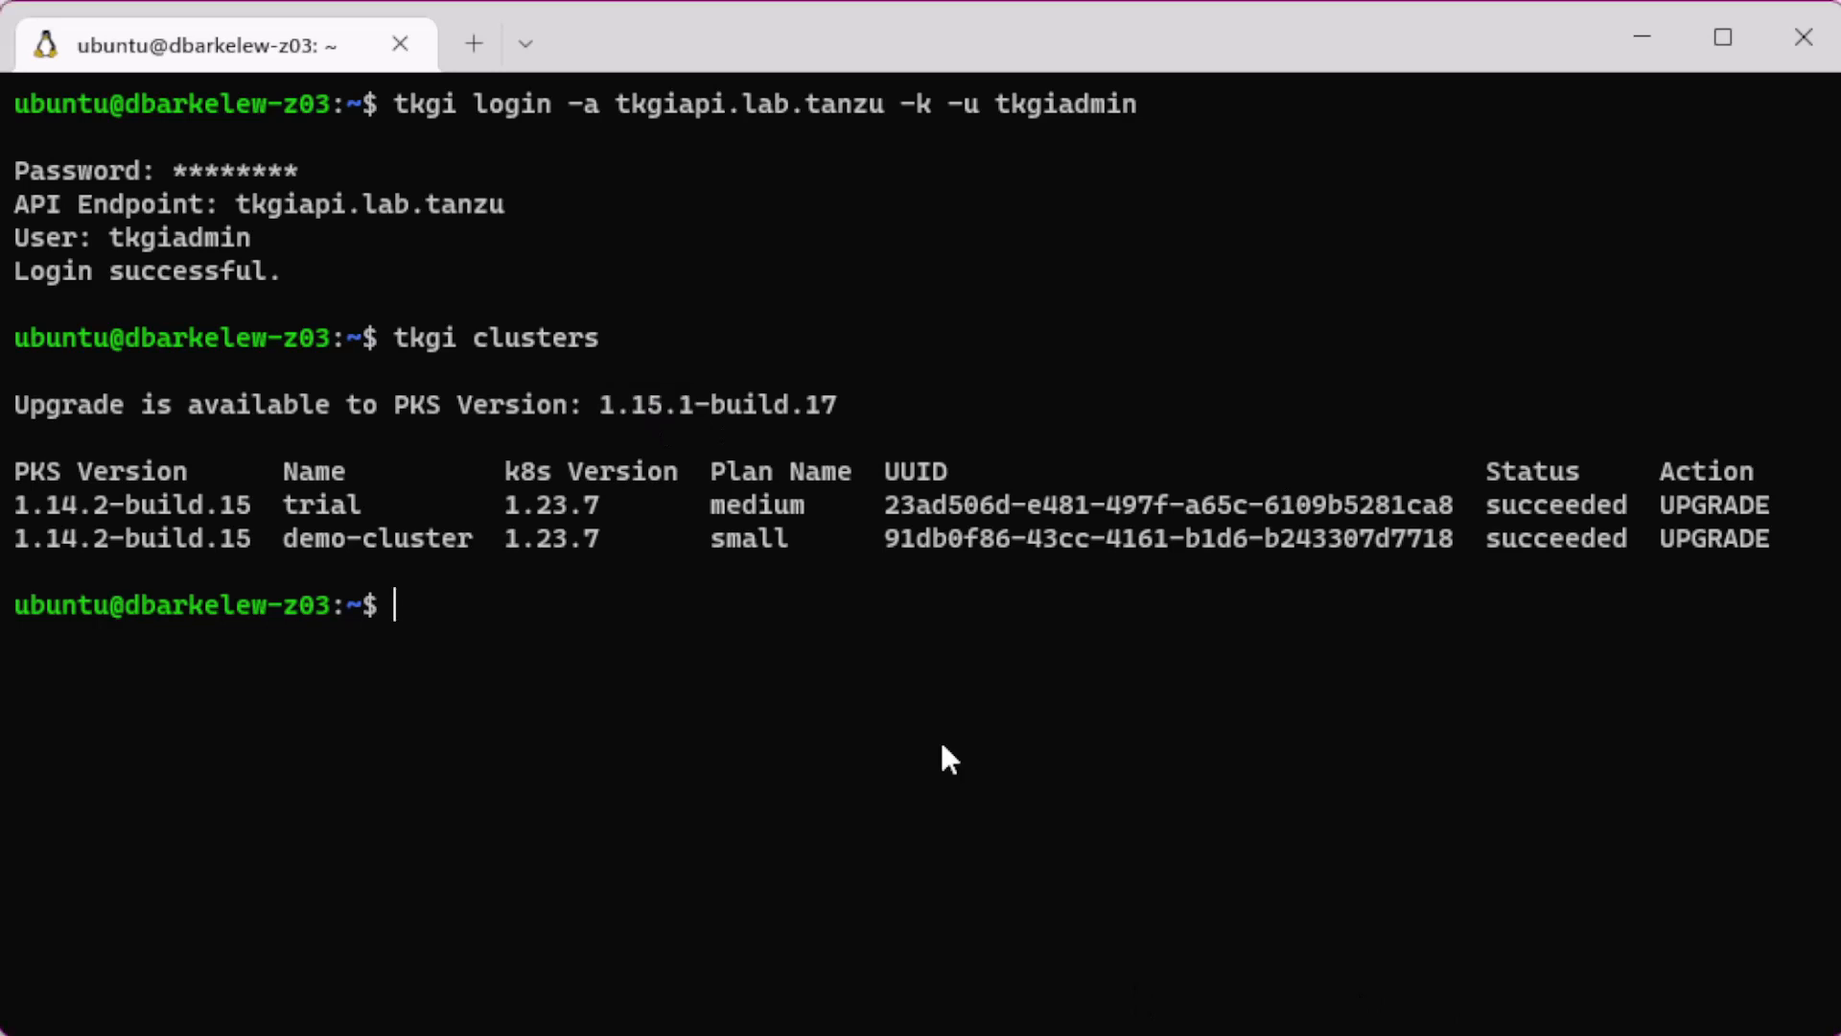
text(tkgi upgrade-)
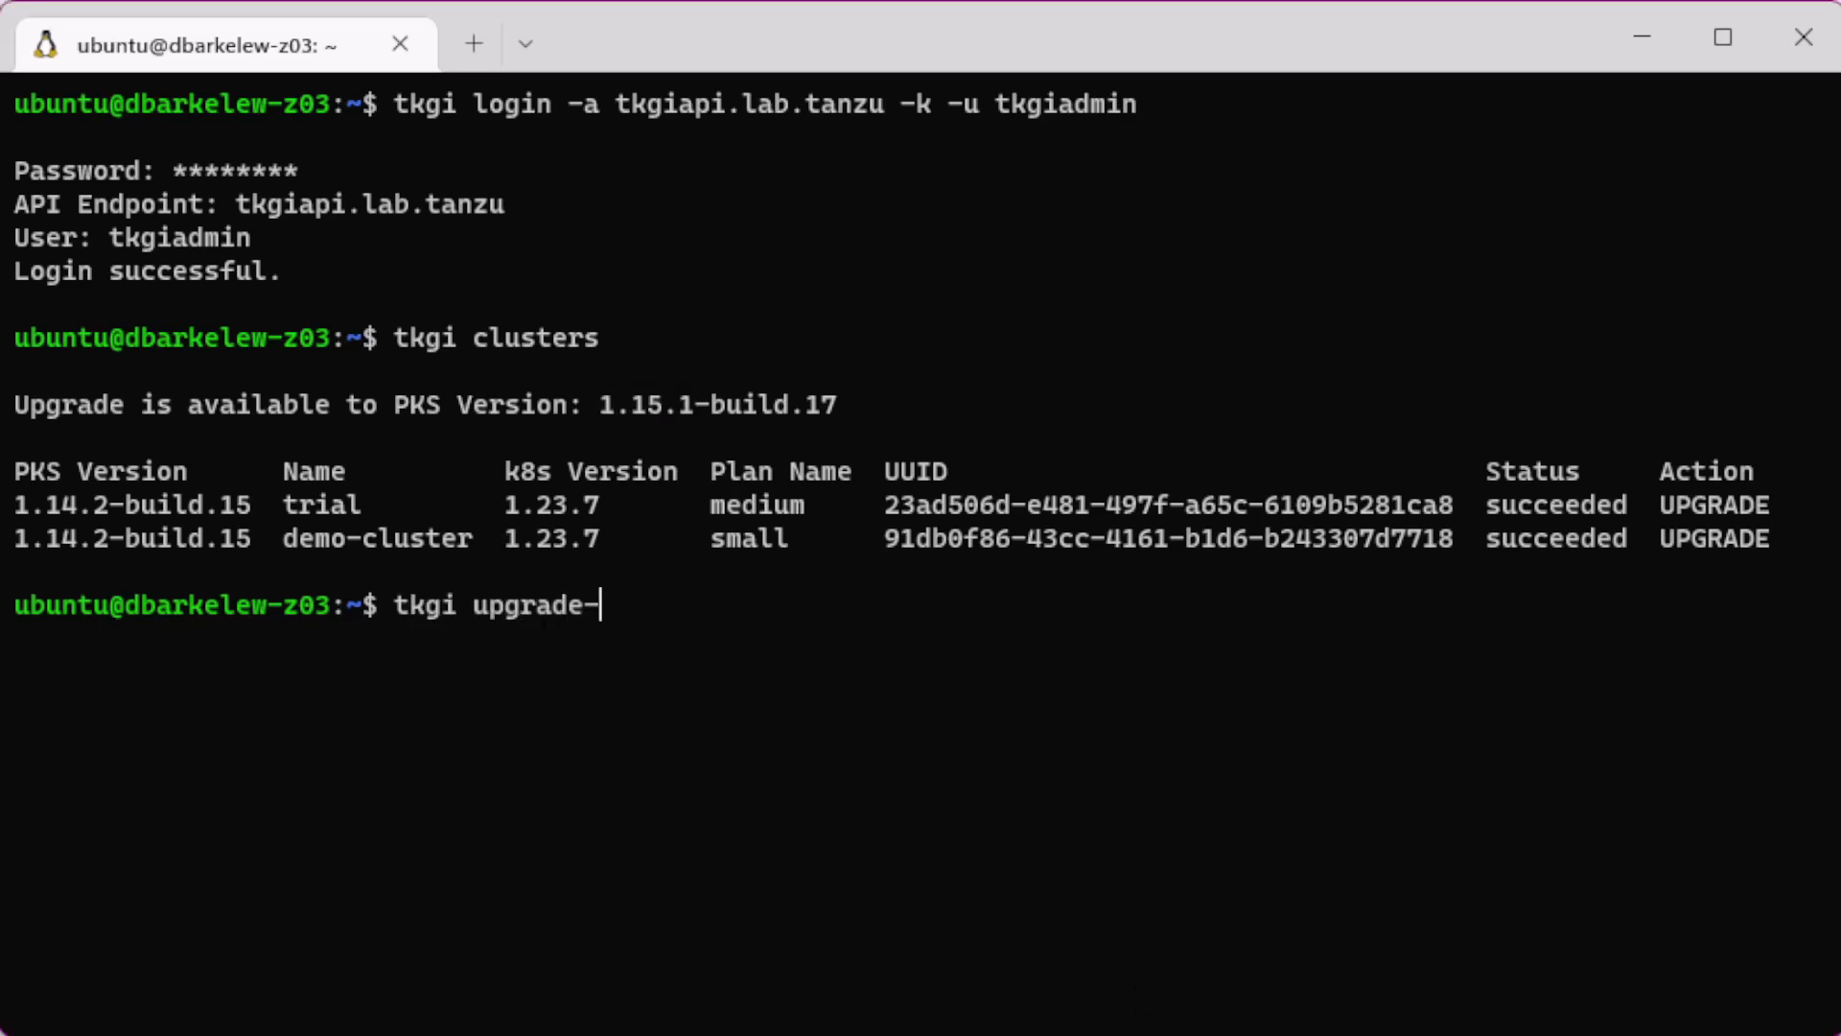
text(cluster trial)
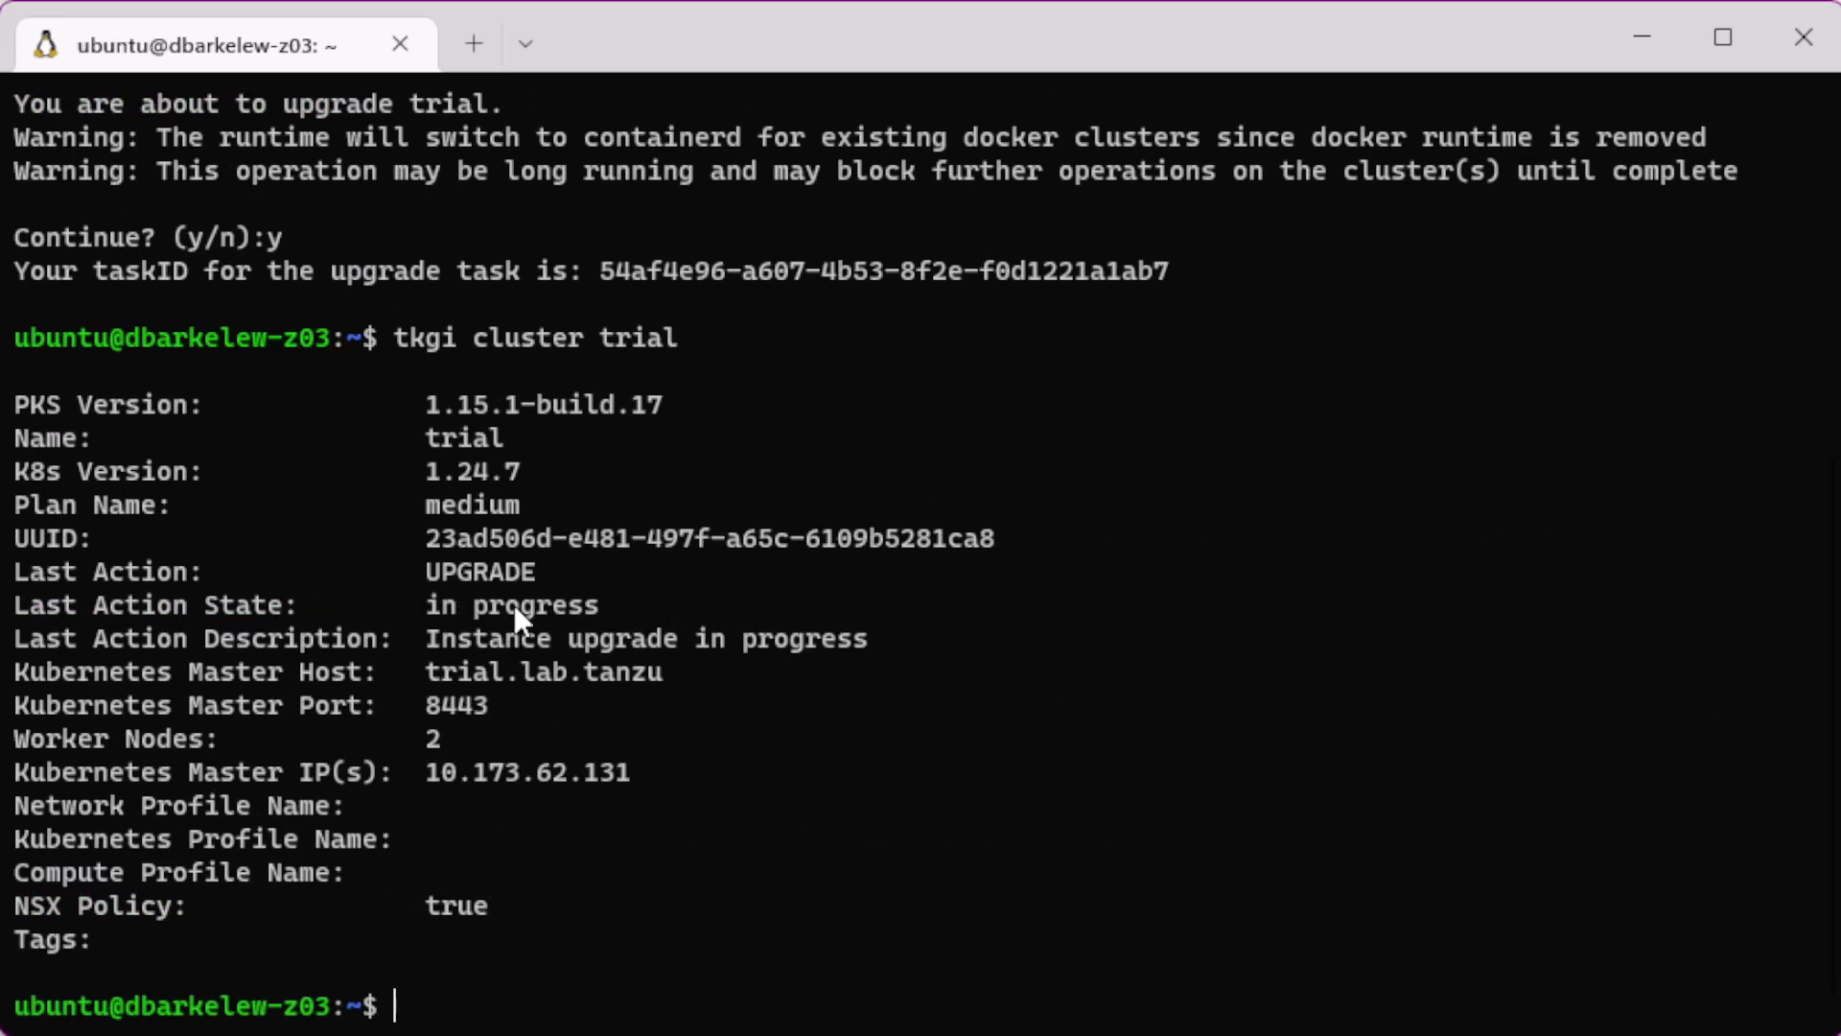
mouse_move(991, 567)
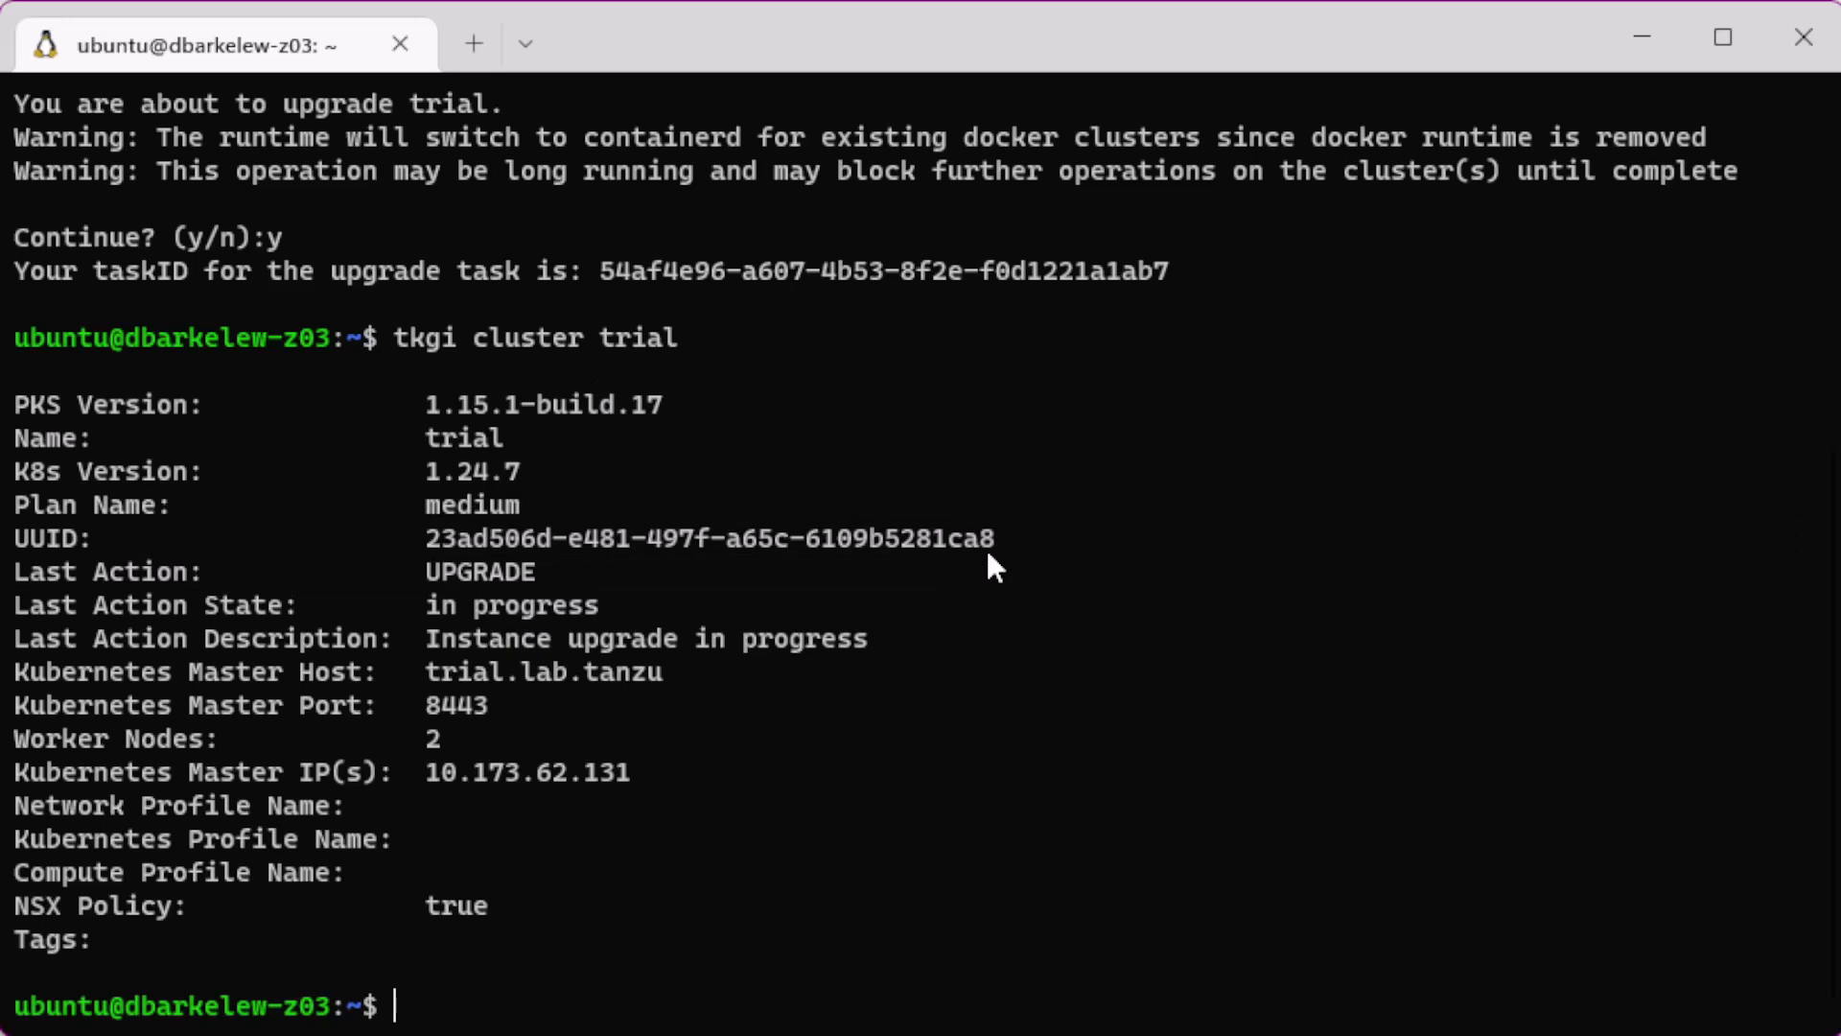
SSH into opsman.lab.tanzu using the private key.
text(ssh op)
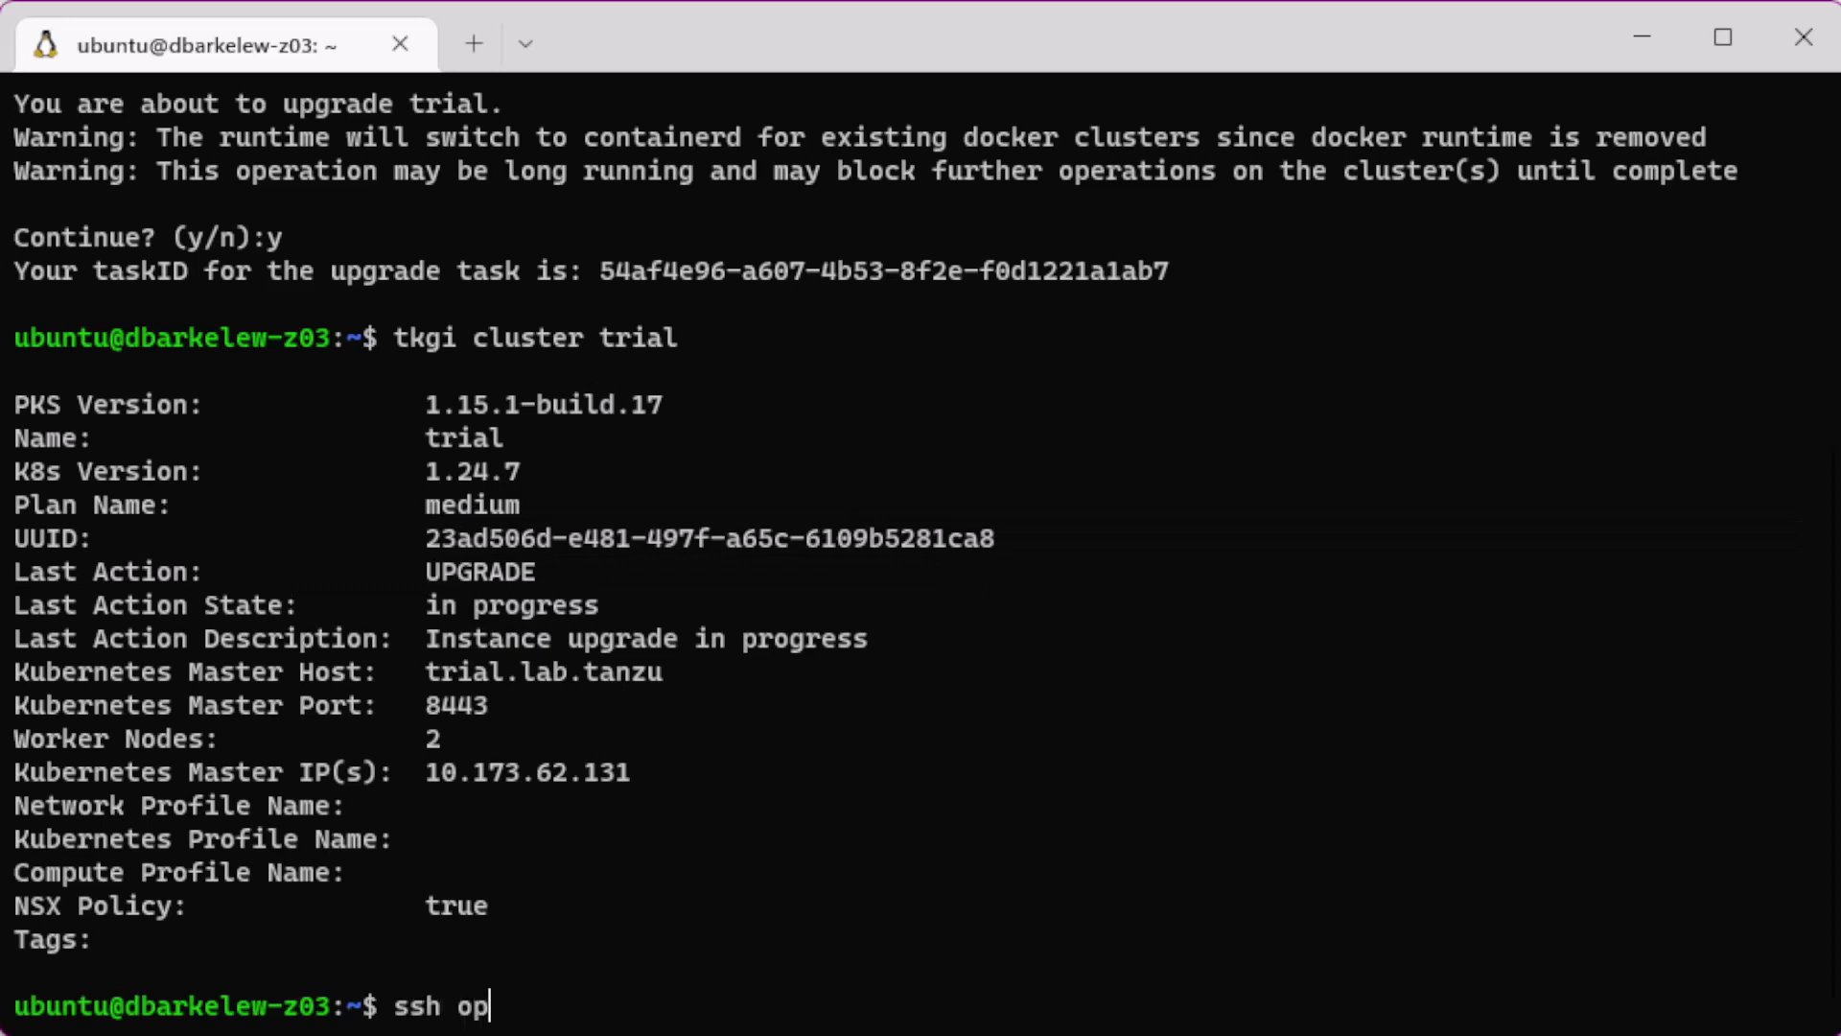
text(sman.lab.tan)
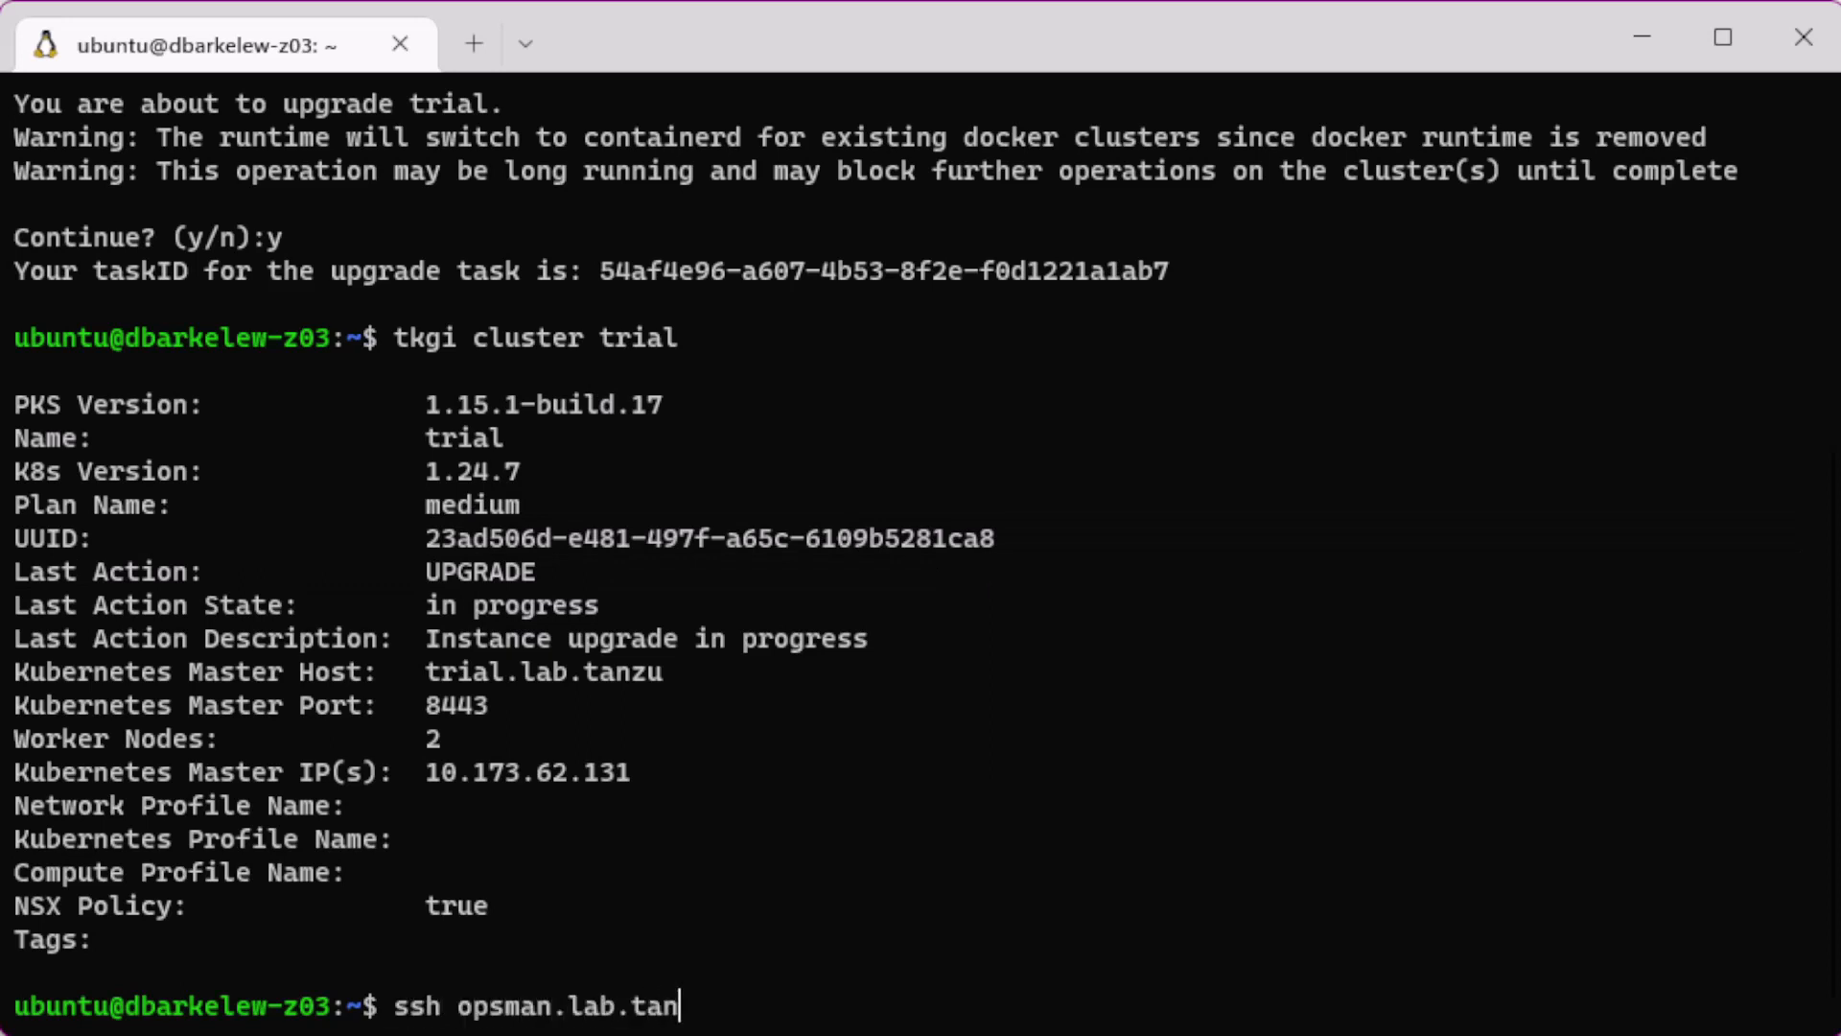
text(zu)
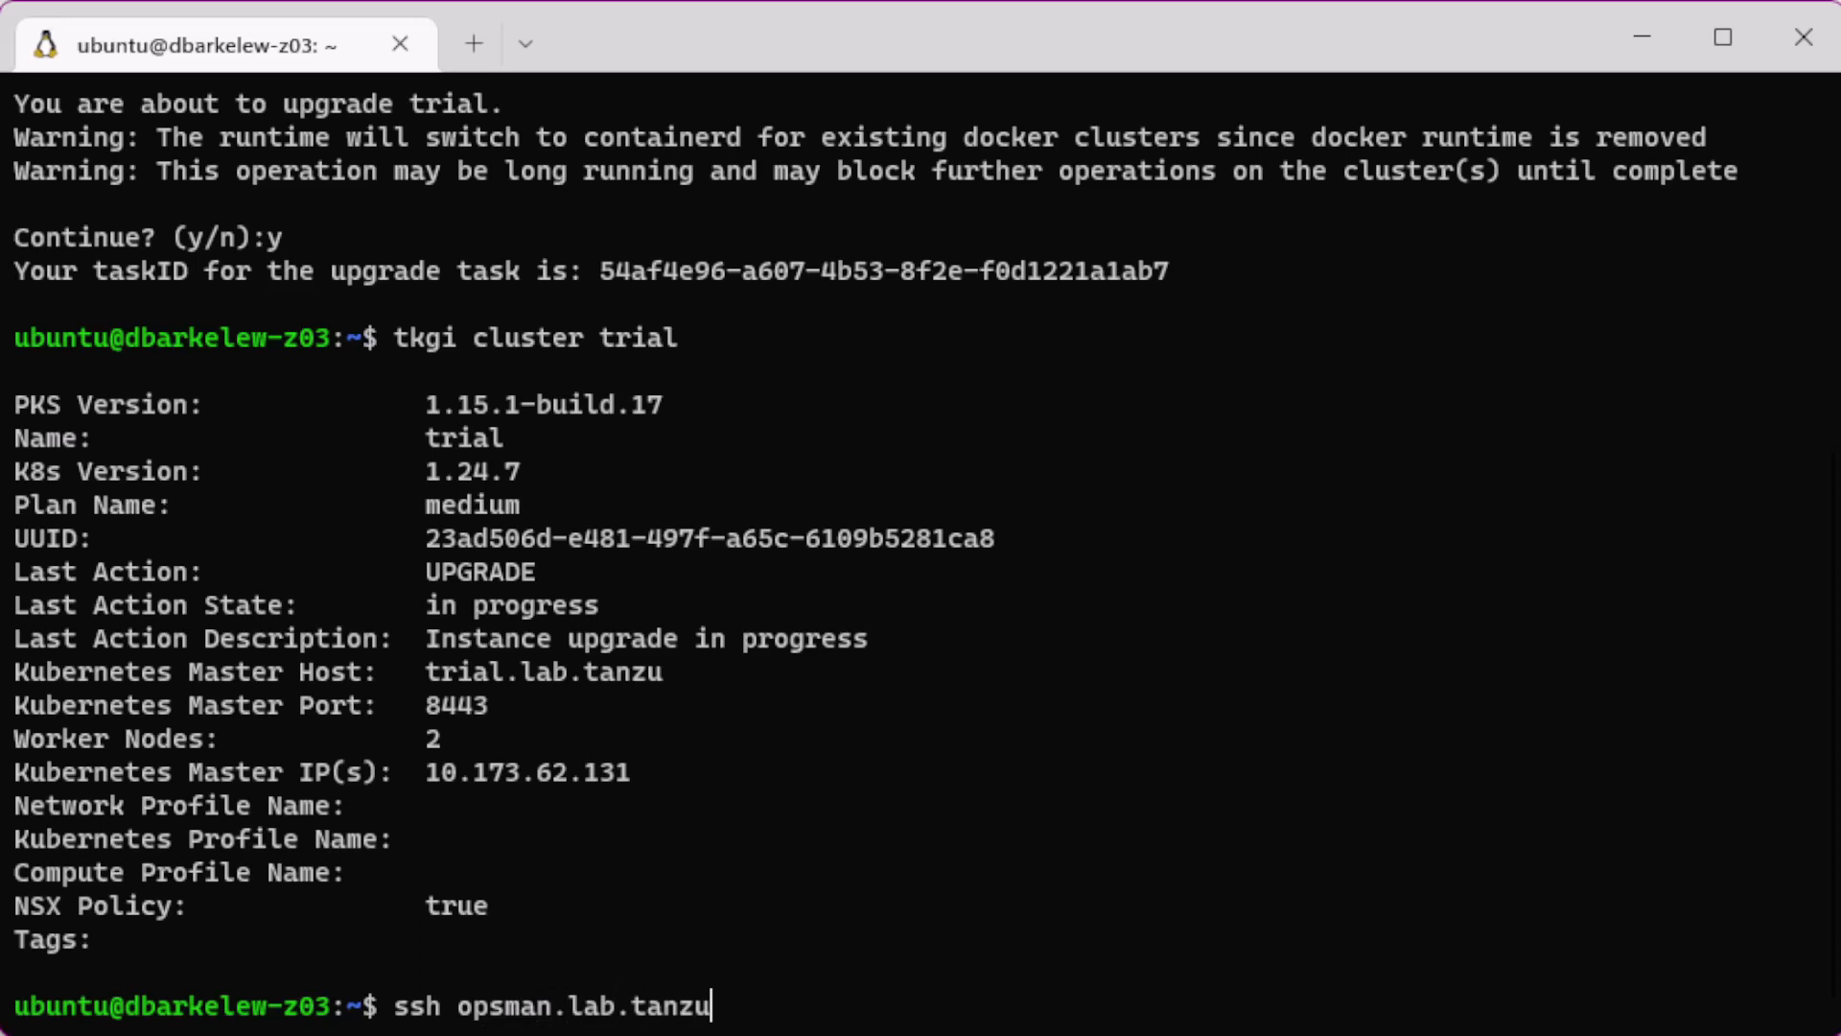
text(-i .ssh/opsman.key)
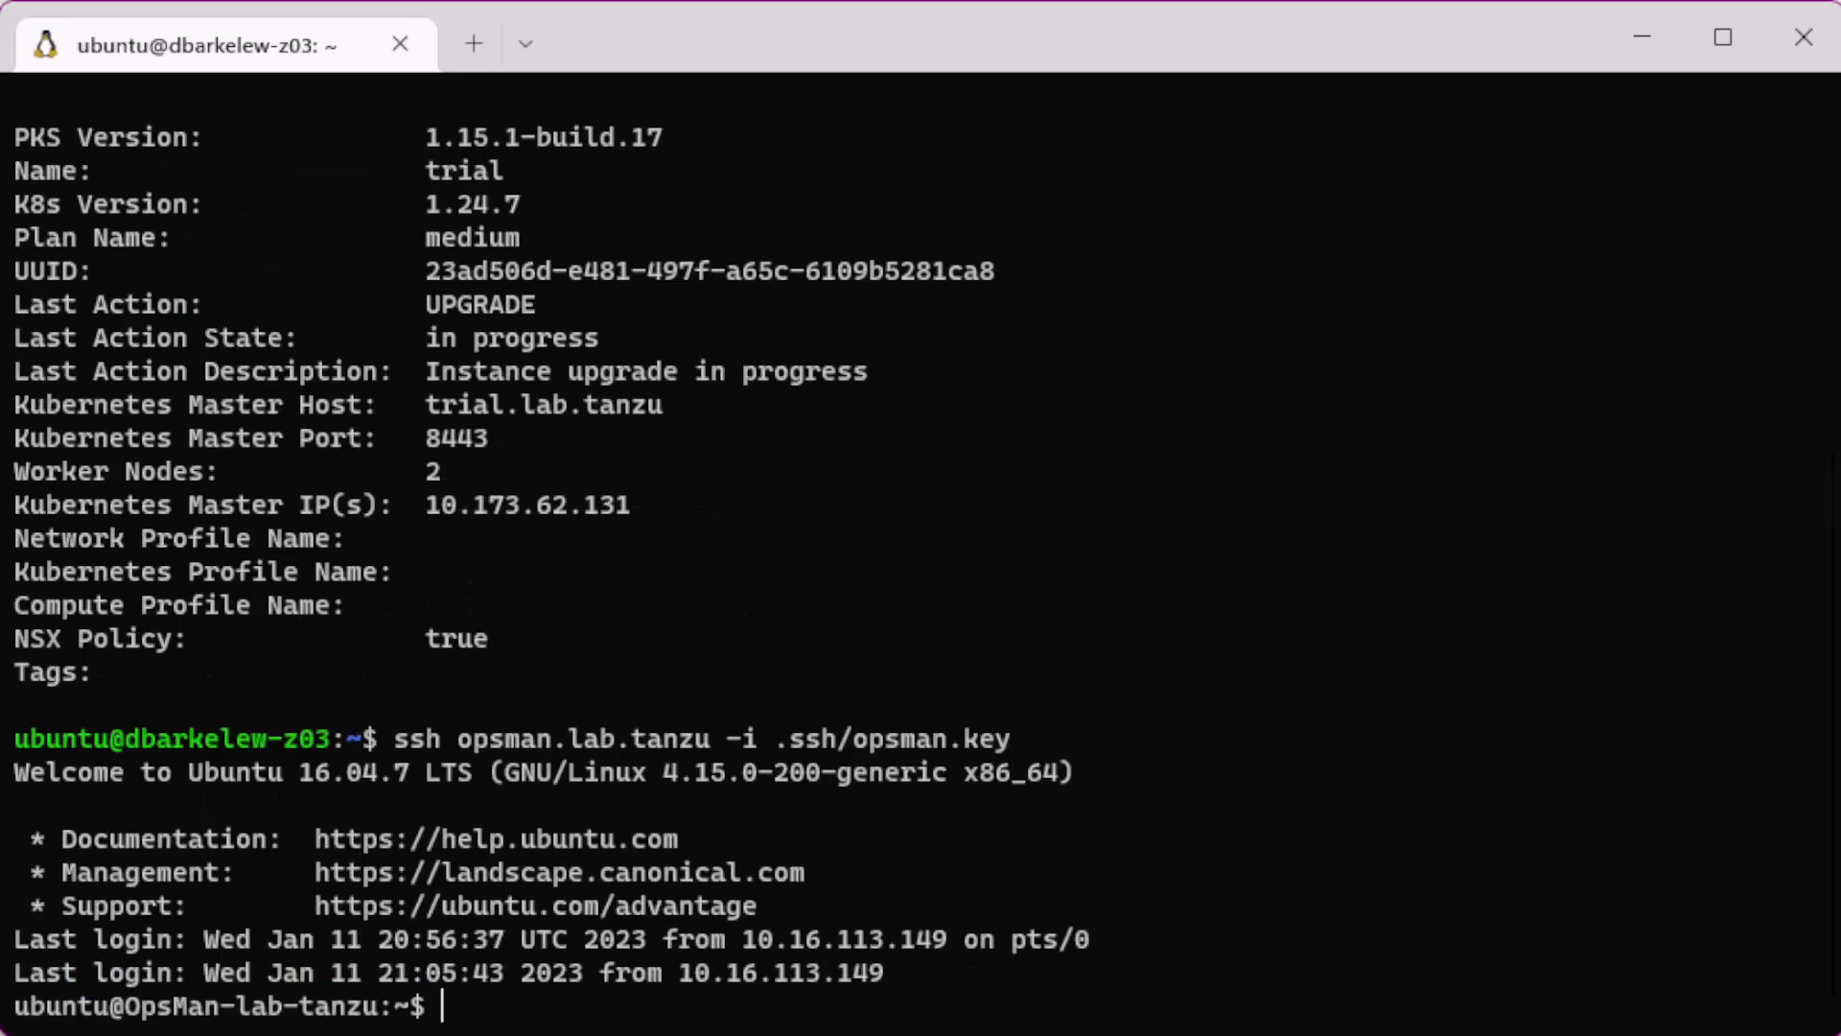
Run bosh deployments, bosh vms for service-instance_23ad506d-e481-497f-a65c-6109b5281ca8, then bosh tasks.
text(bosh)
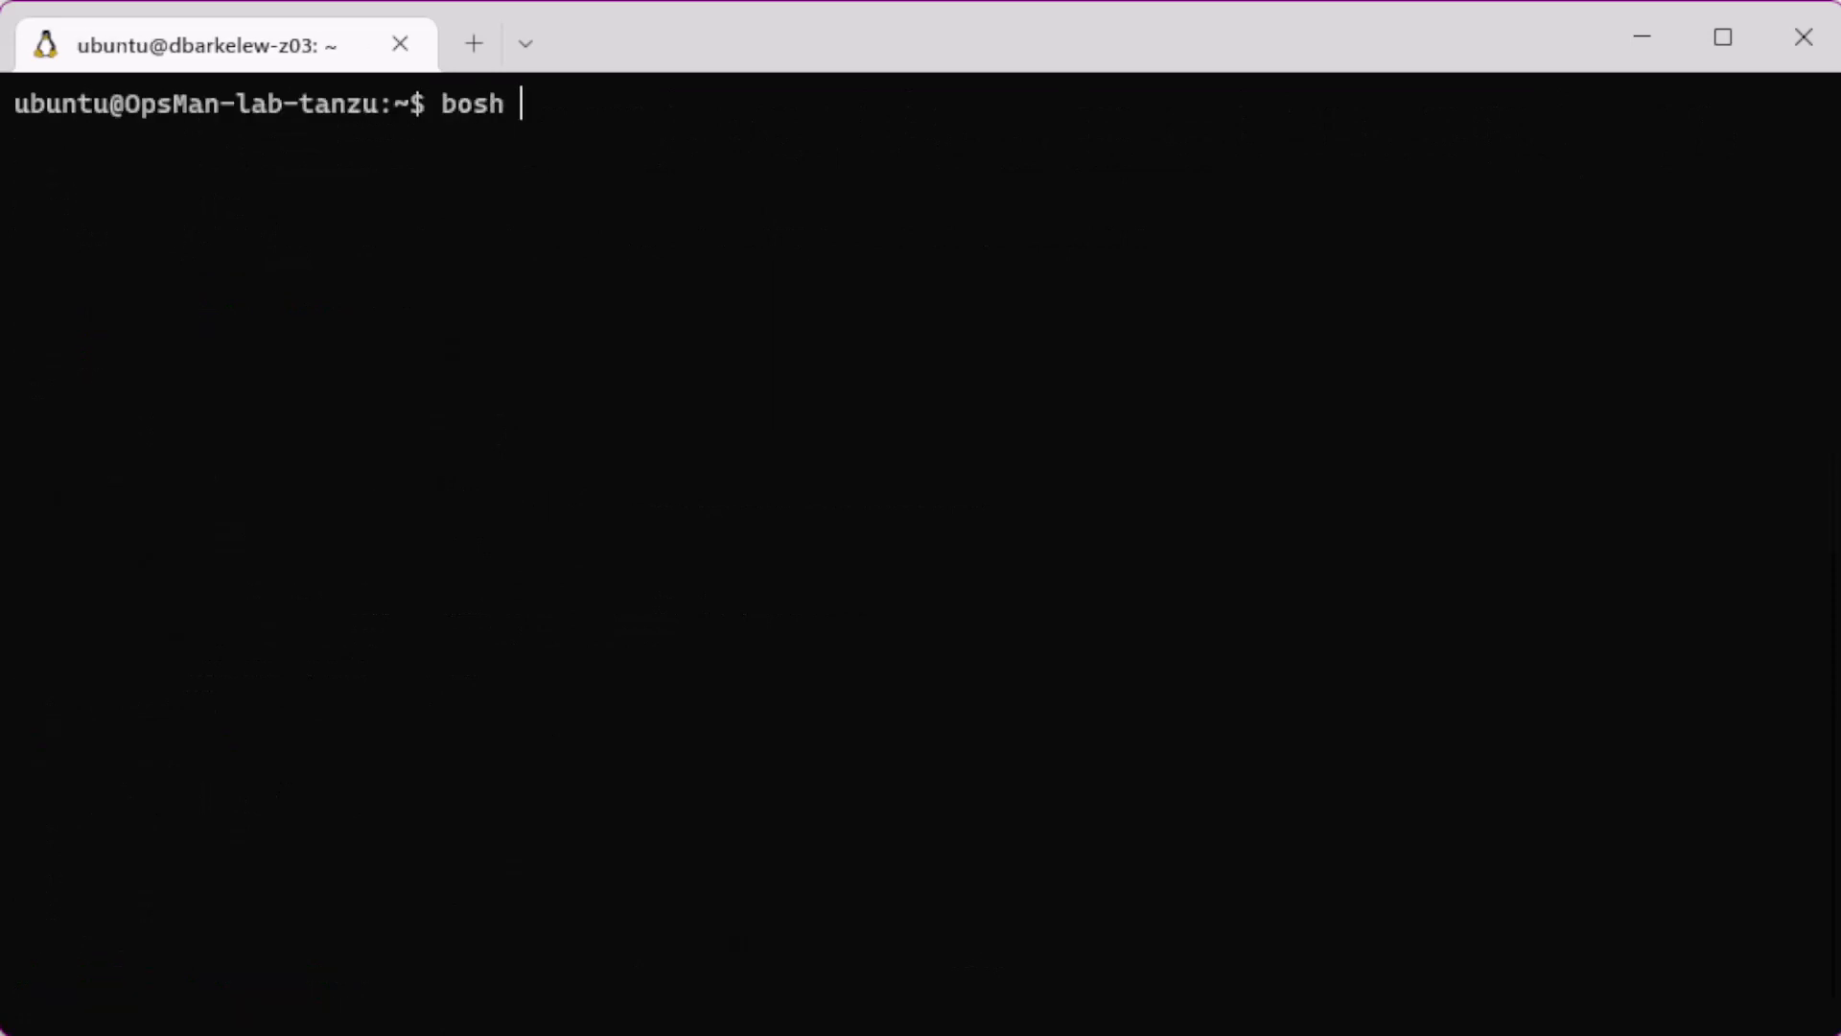
text(deployments --column=name)
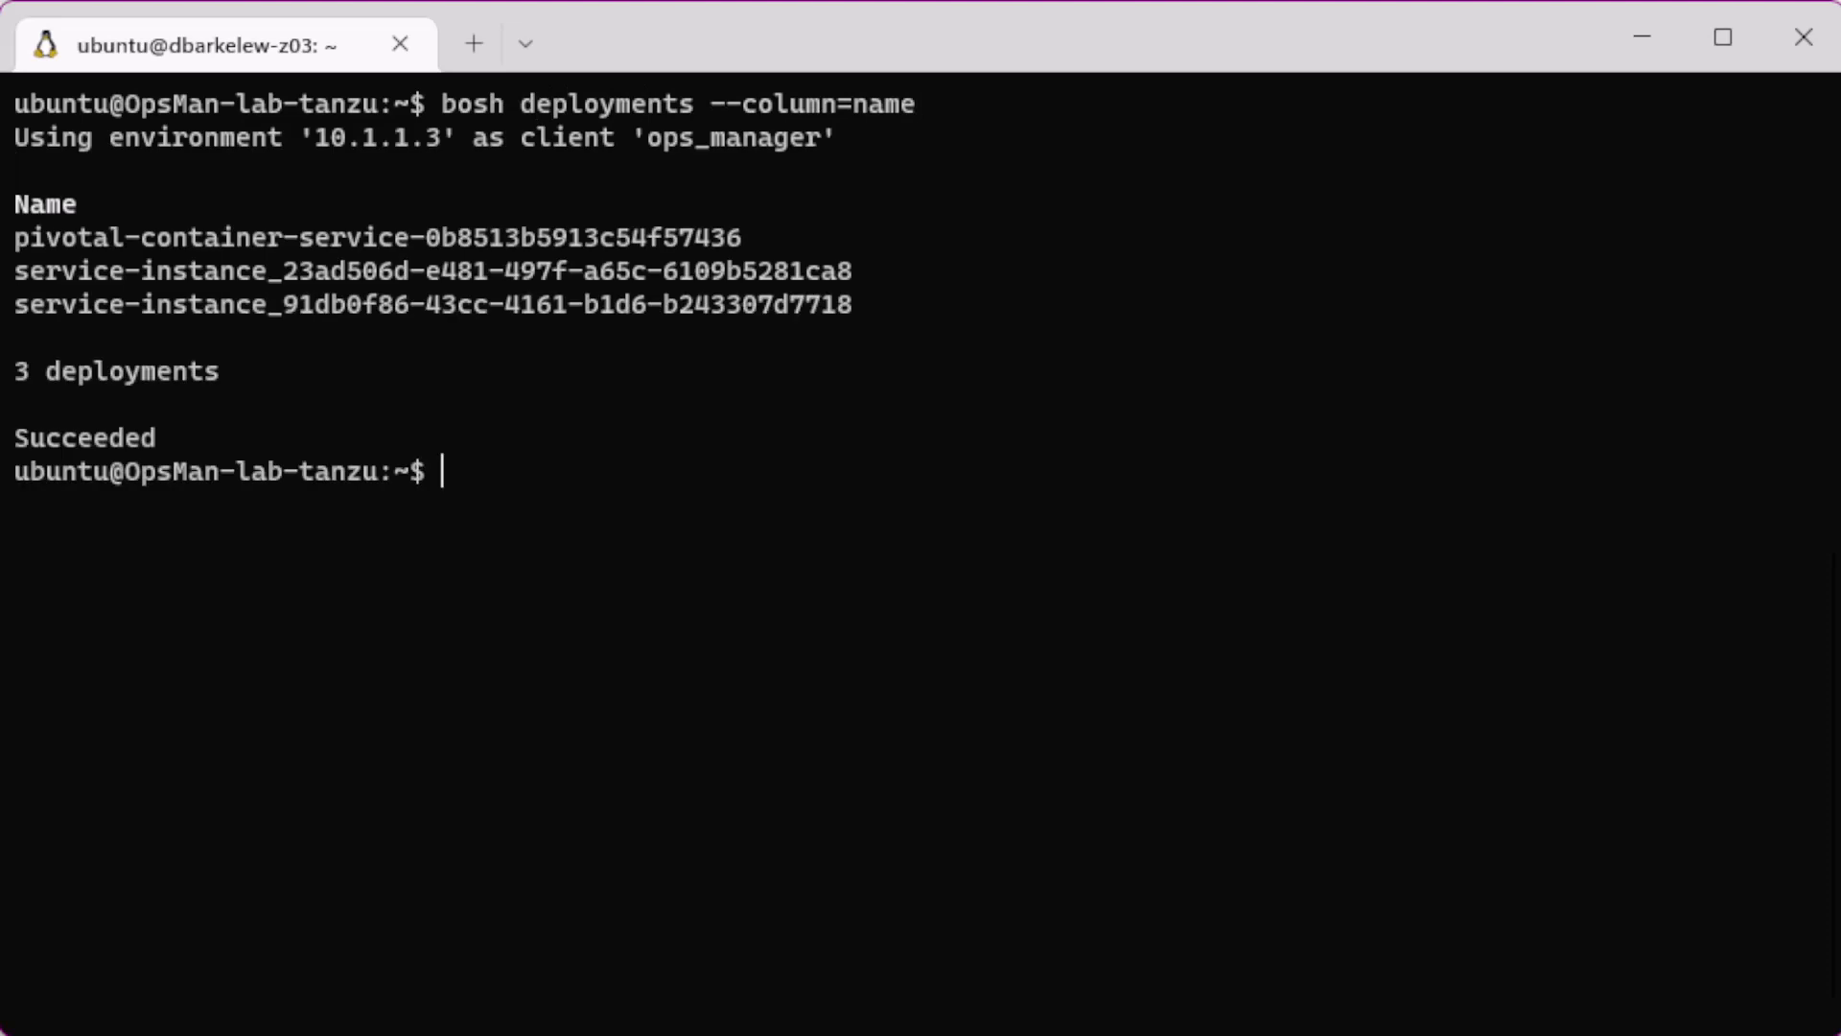
text(23ad506d-e481-497f-a65c-6109b5281ca8)
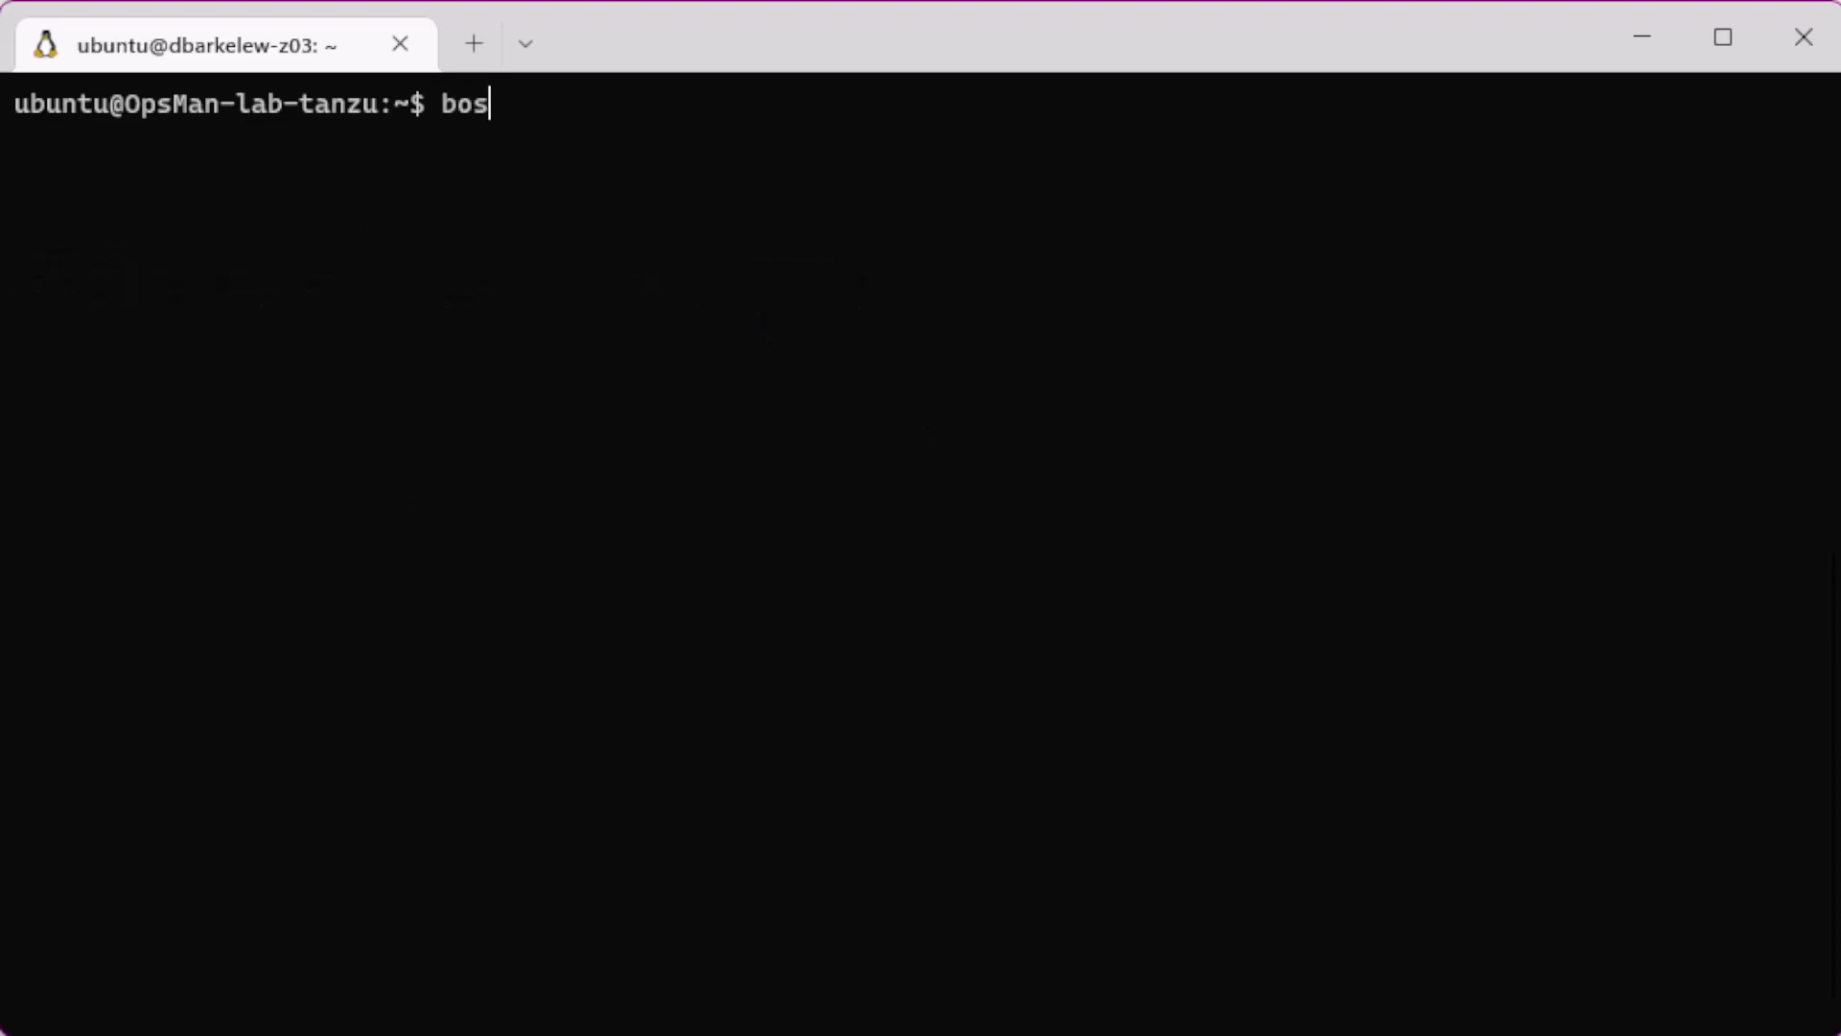
text(h -d service-instance_23ad506d-e481-497f-a65c-6109b5281ca8)
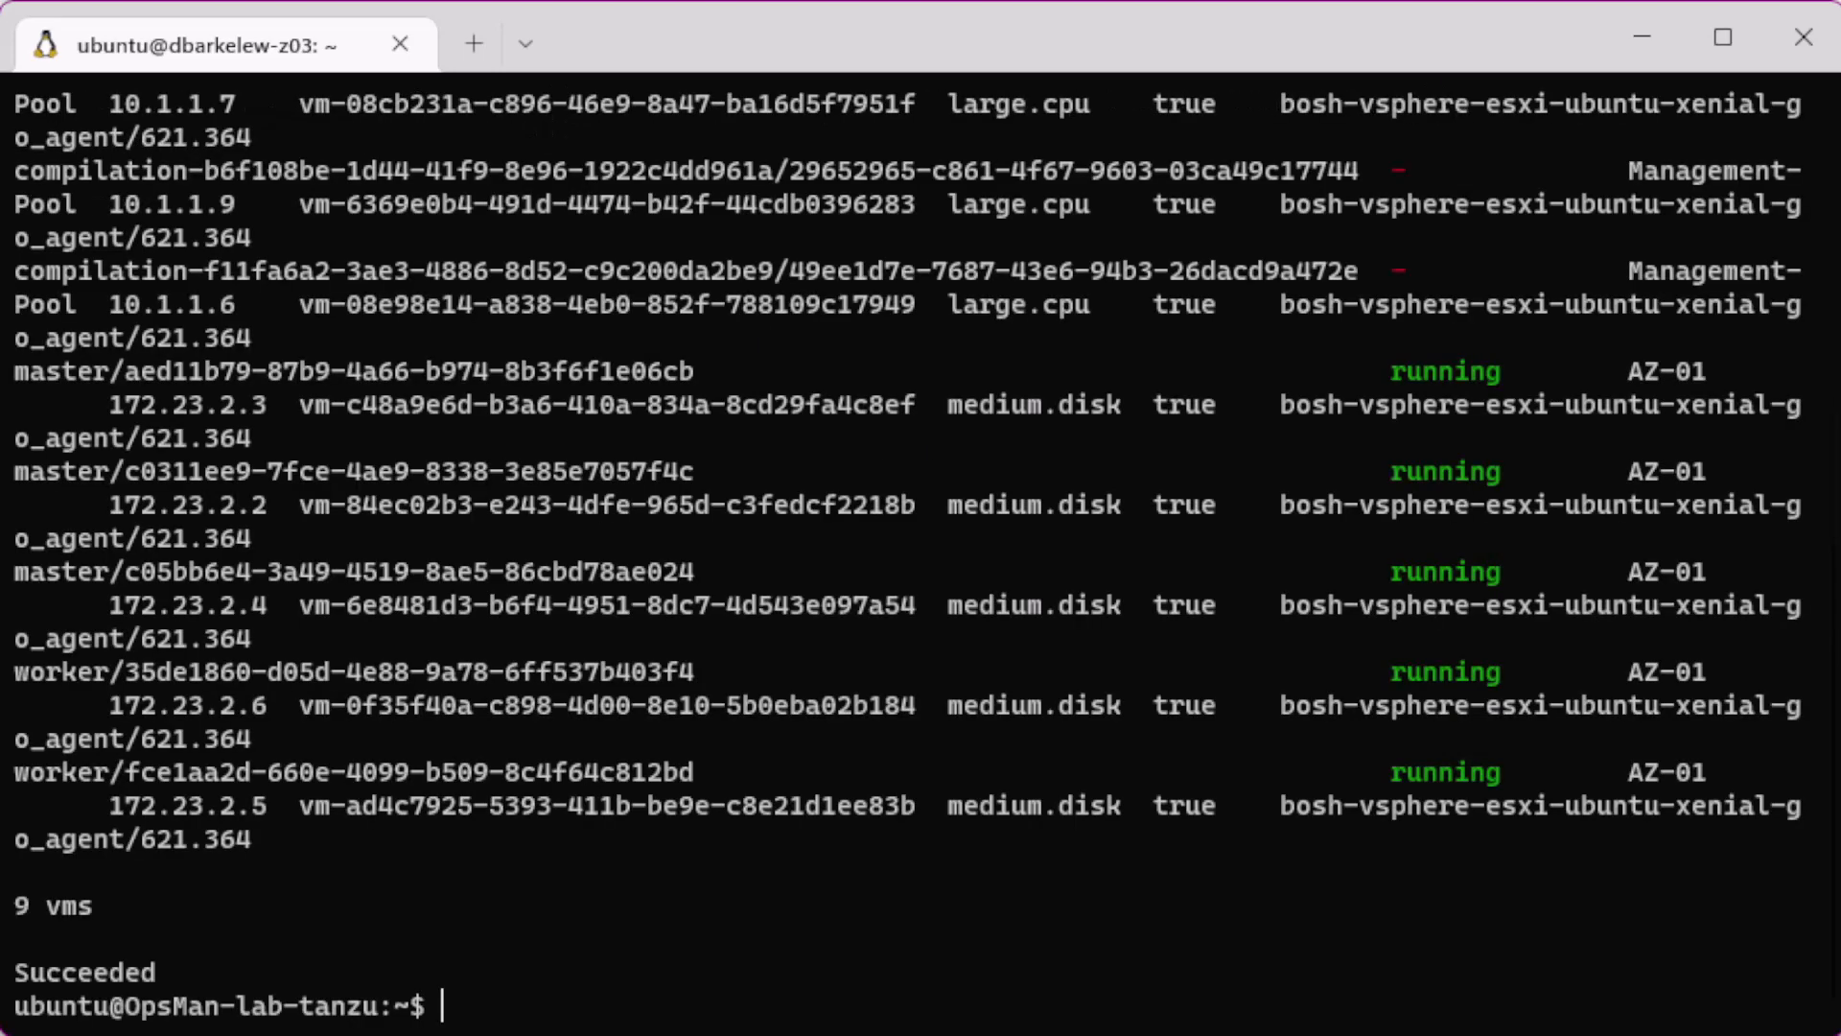
mouse_move(687, 278)
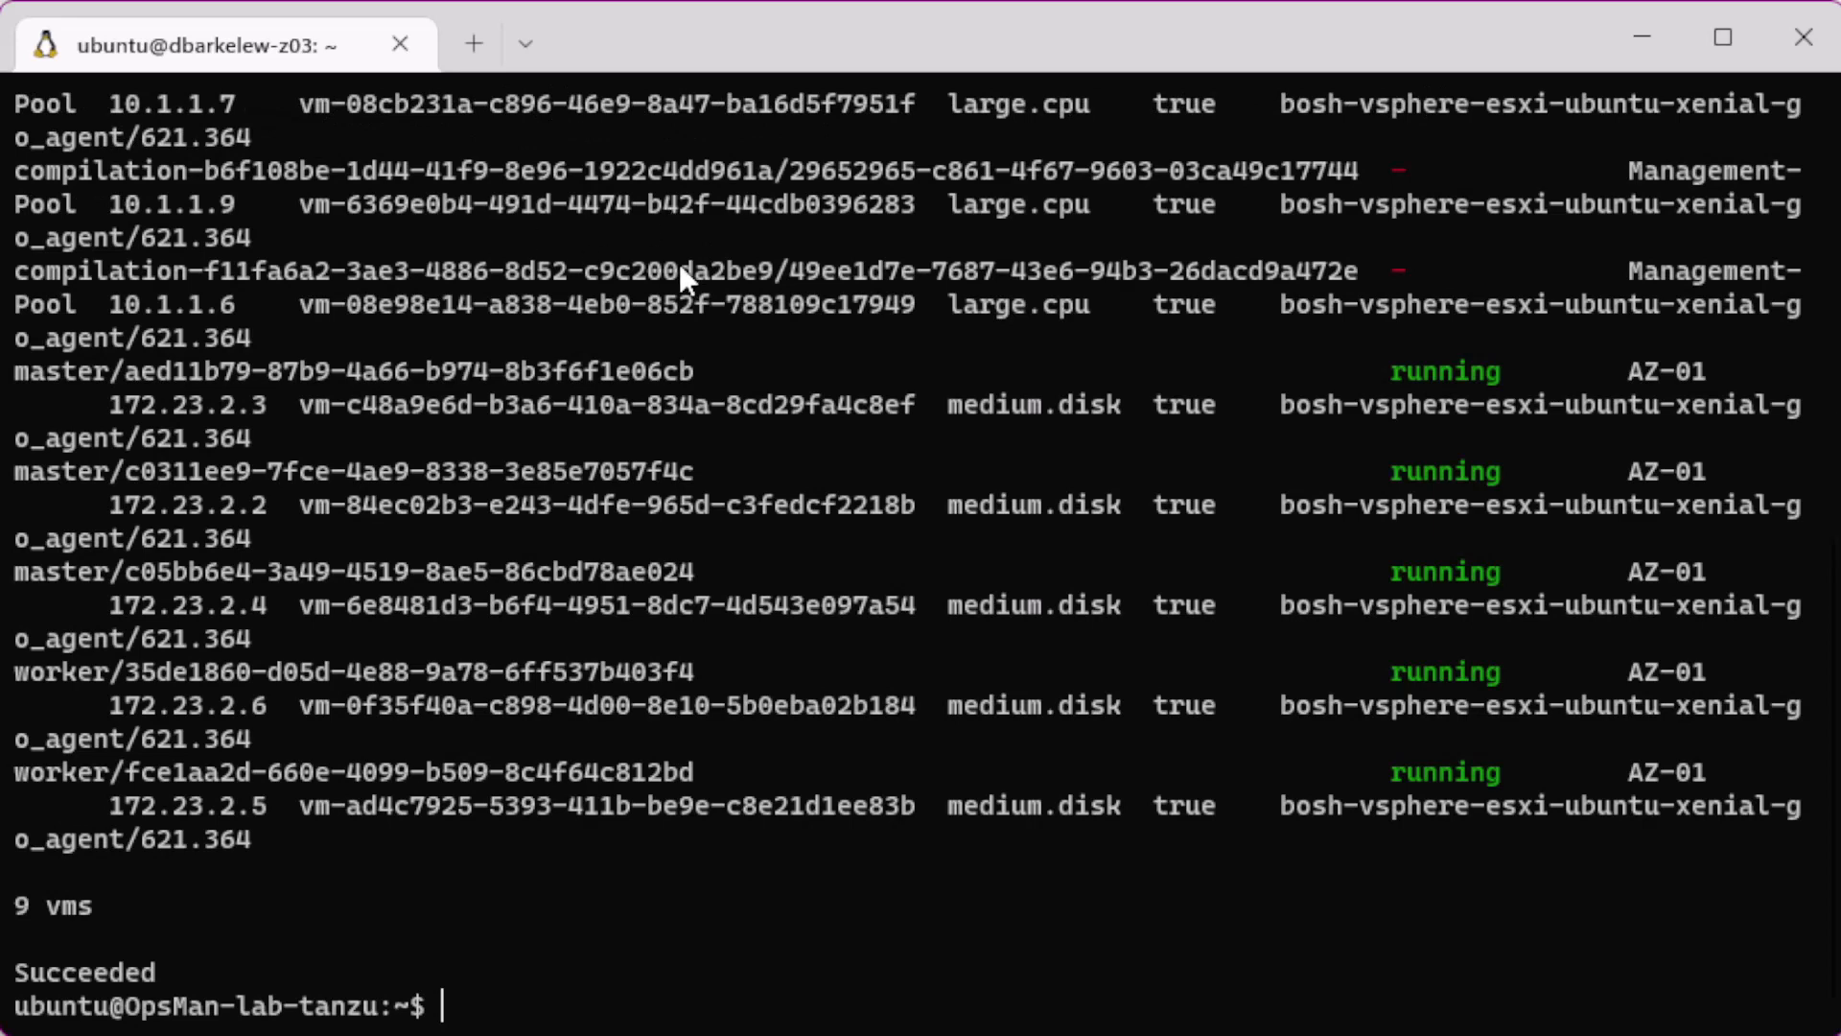
text(bosh tasks)
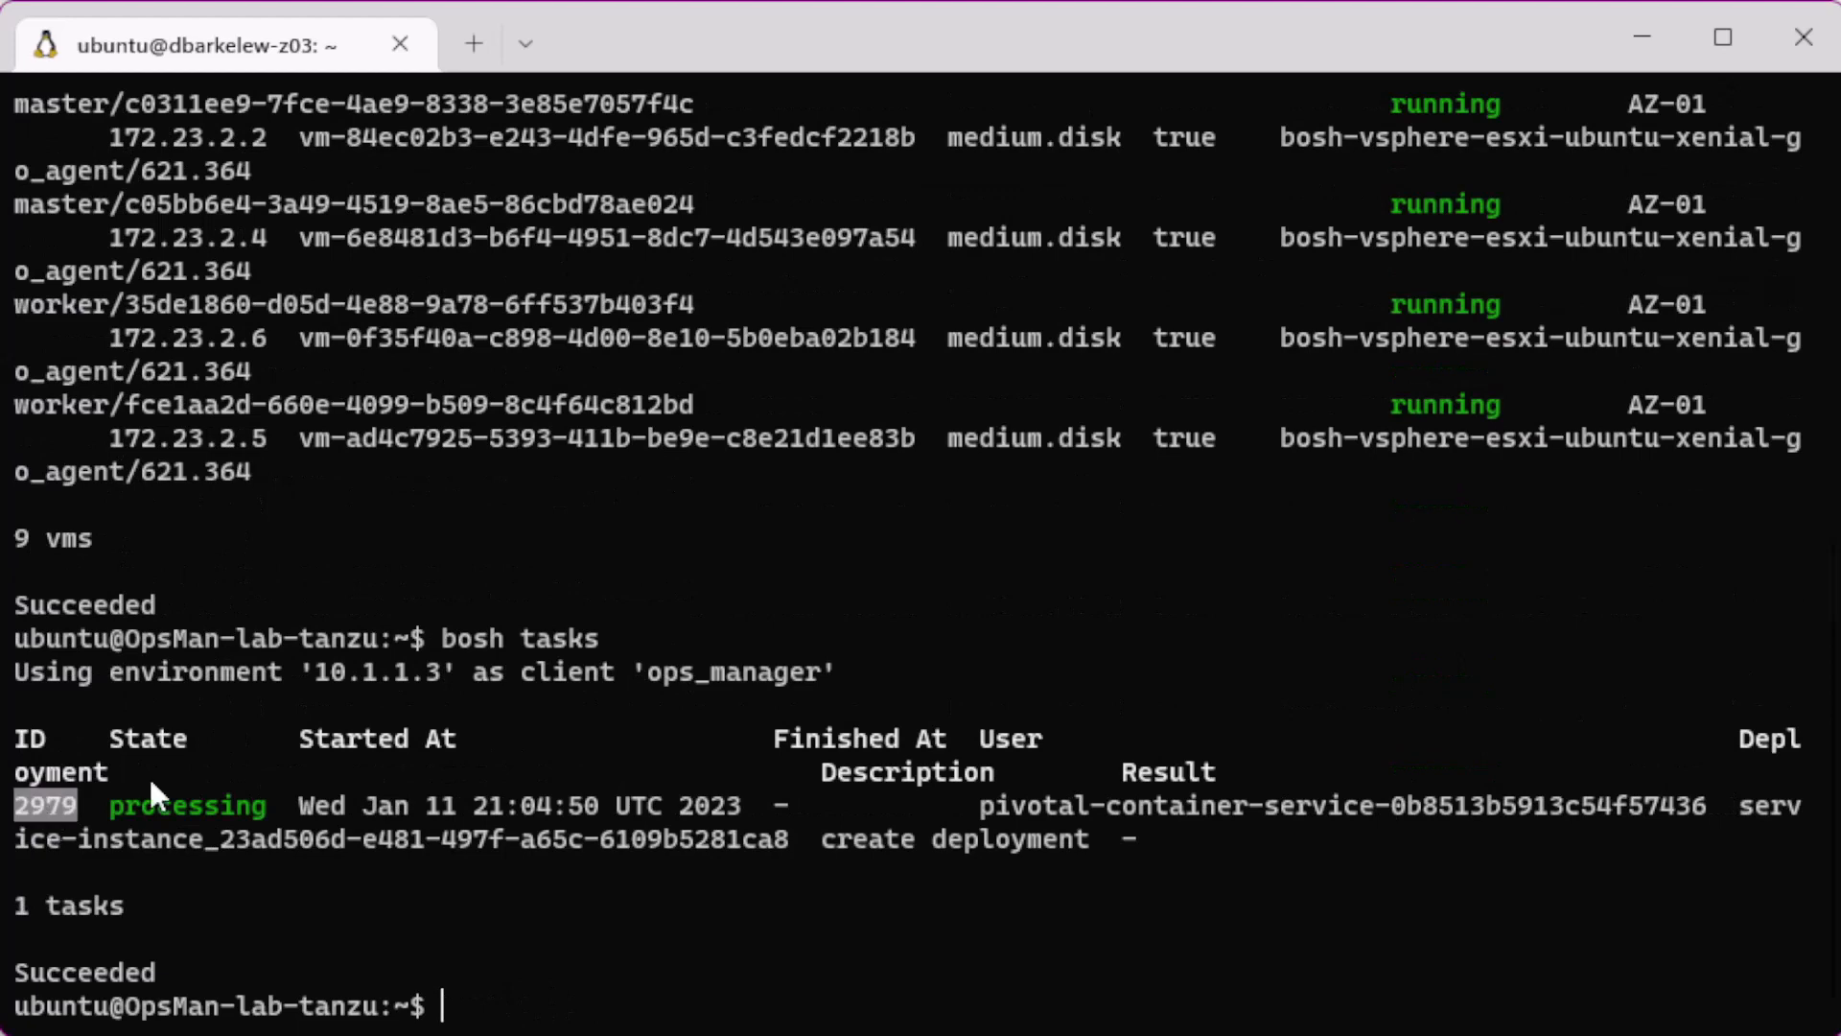
Follow bosh task 2979 --debug, filtered through grep -E "^I" to INFO lines only.
text(bosh tak)
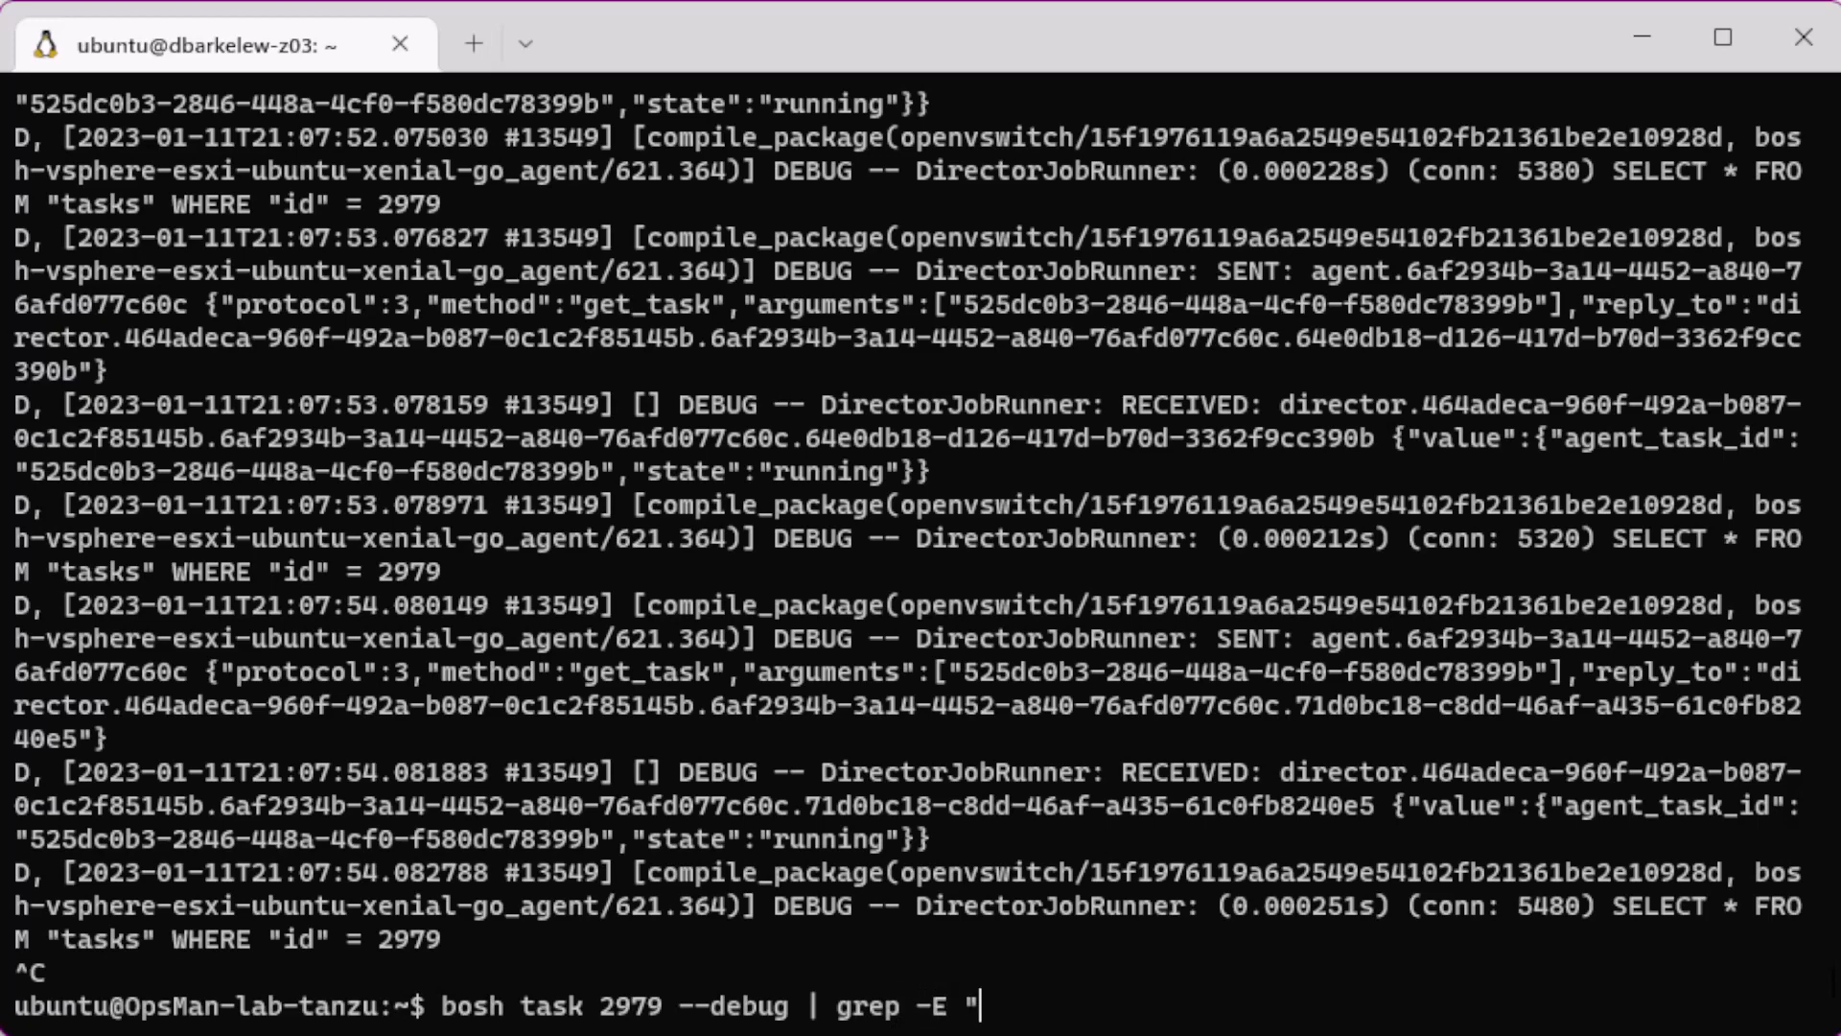
text(^I)
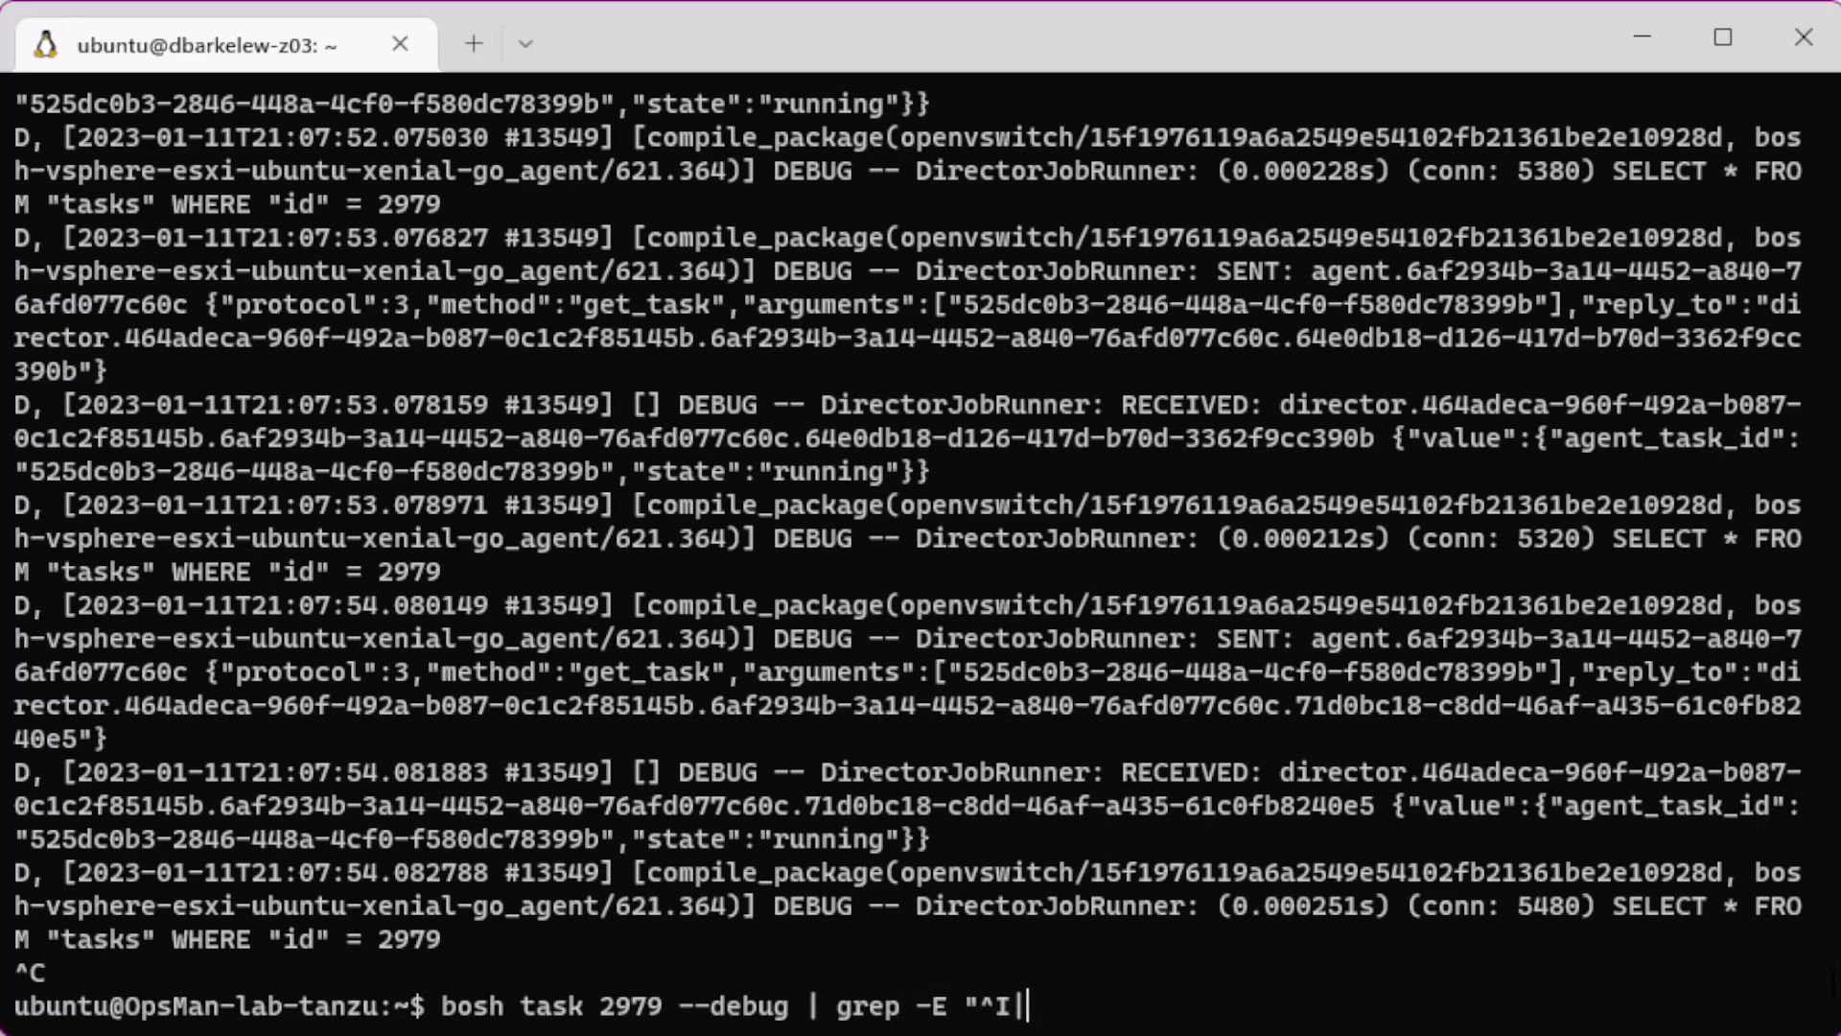
text(|^E")
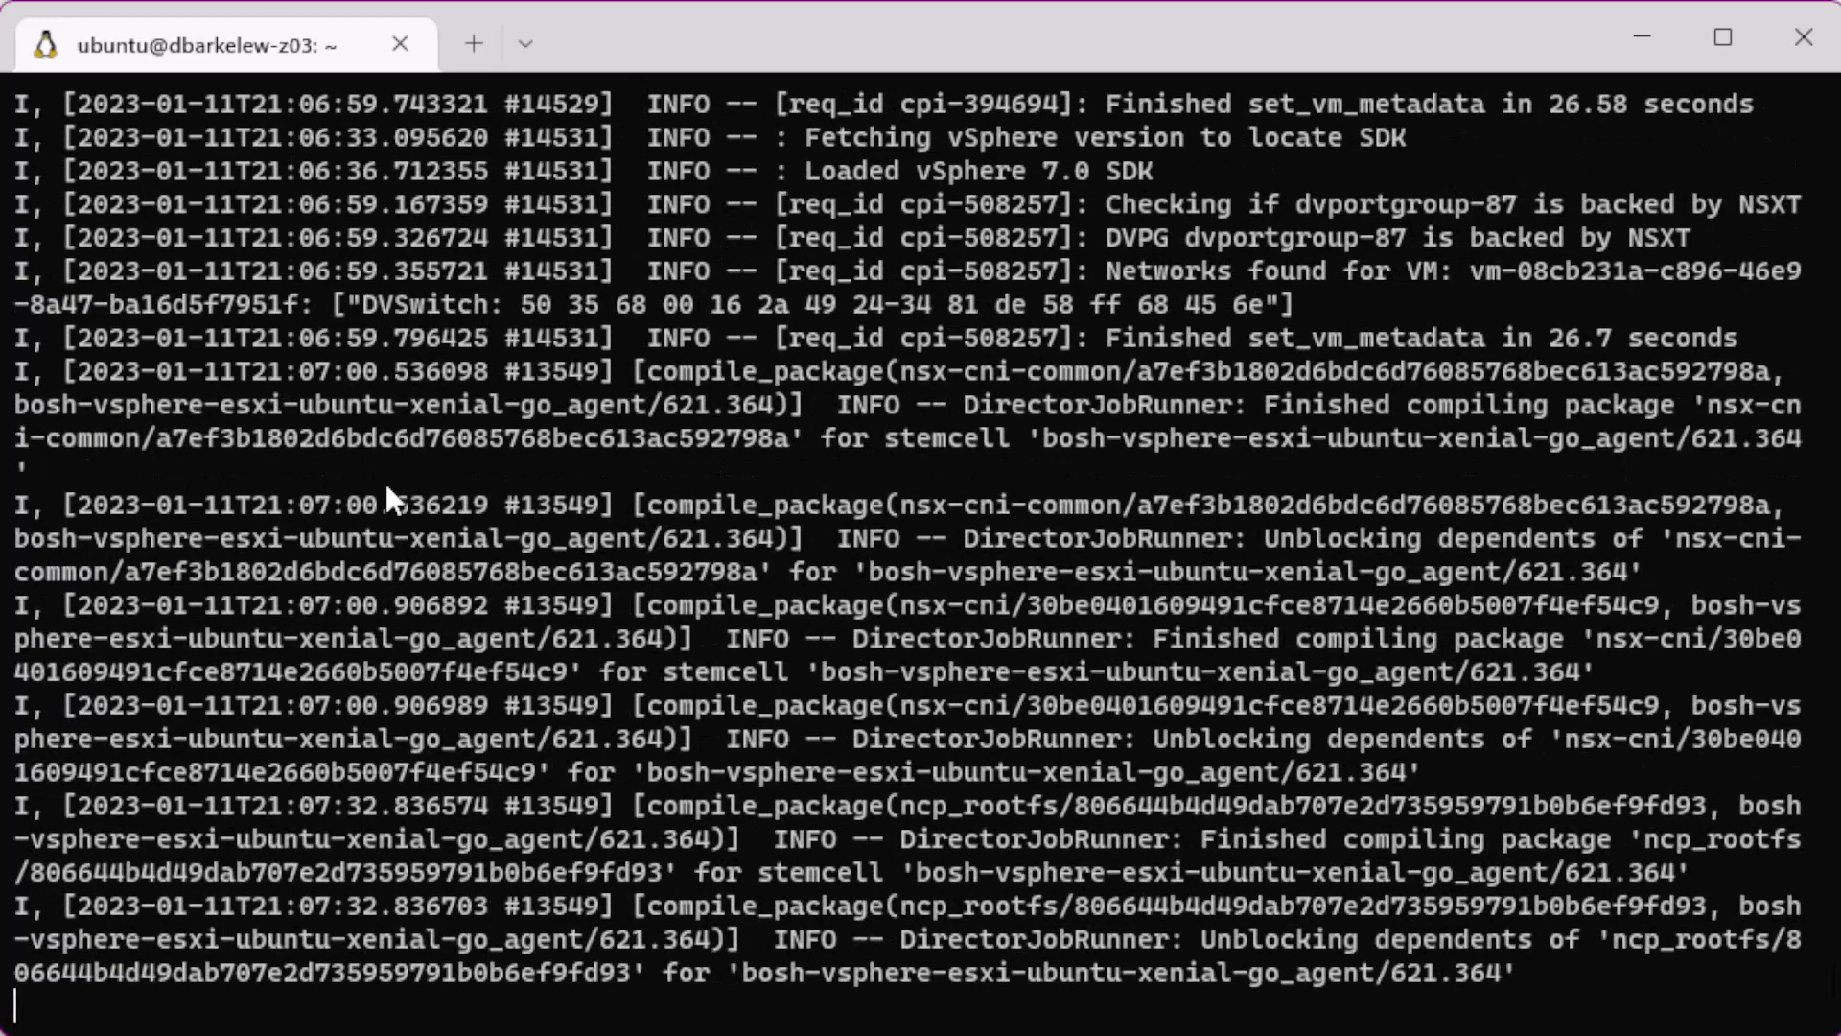
mouse_move(1392, 975)
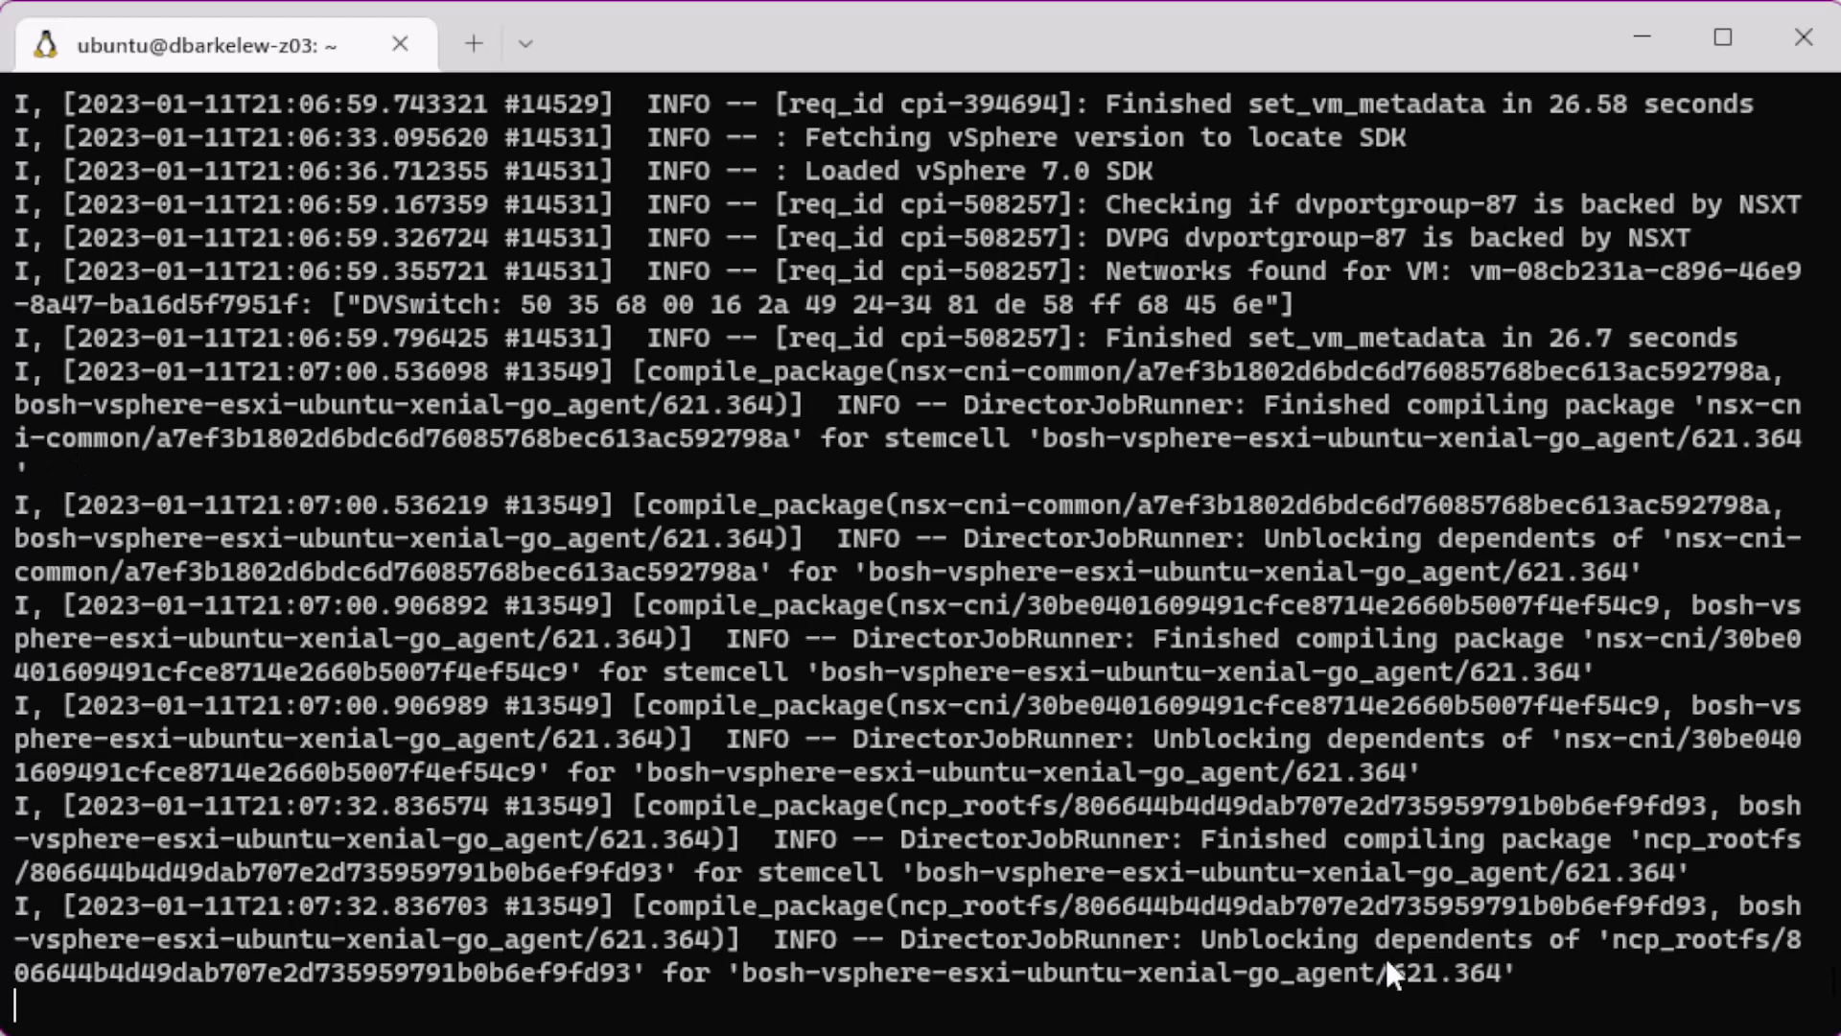